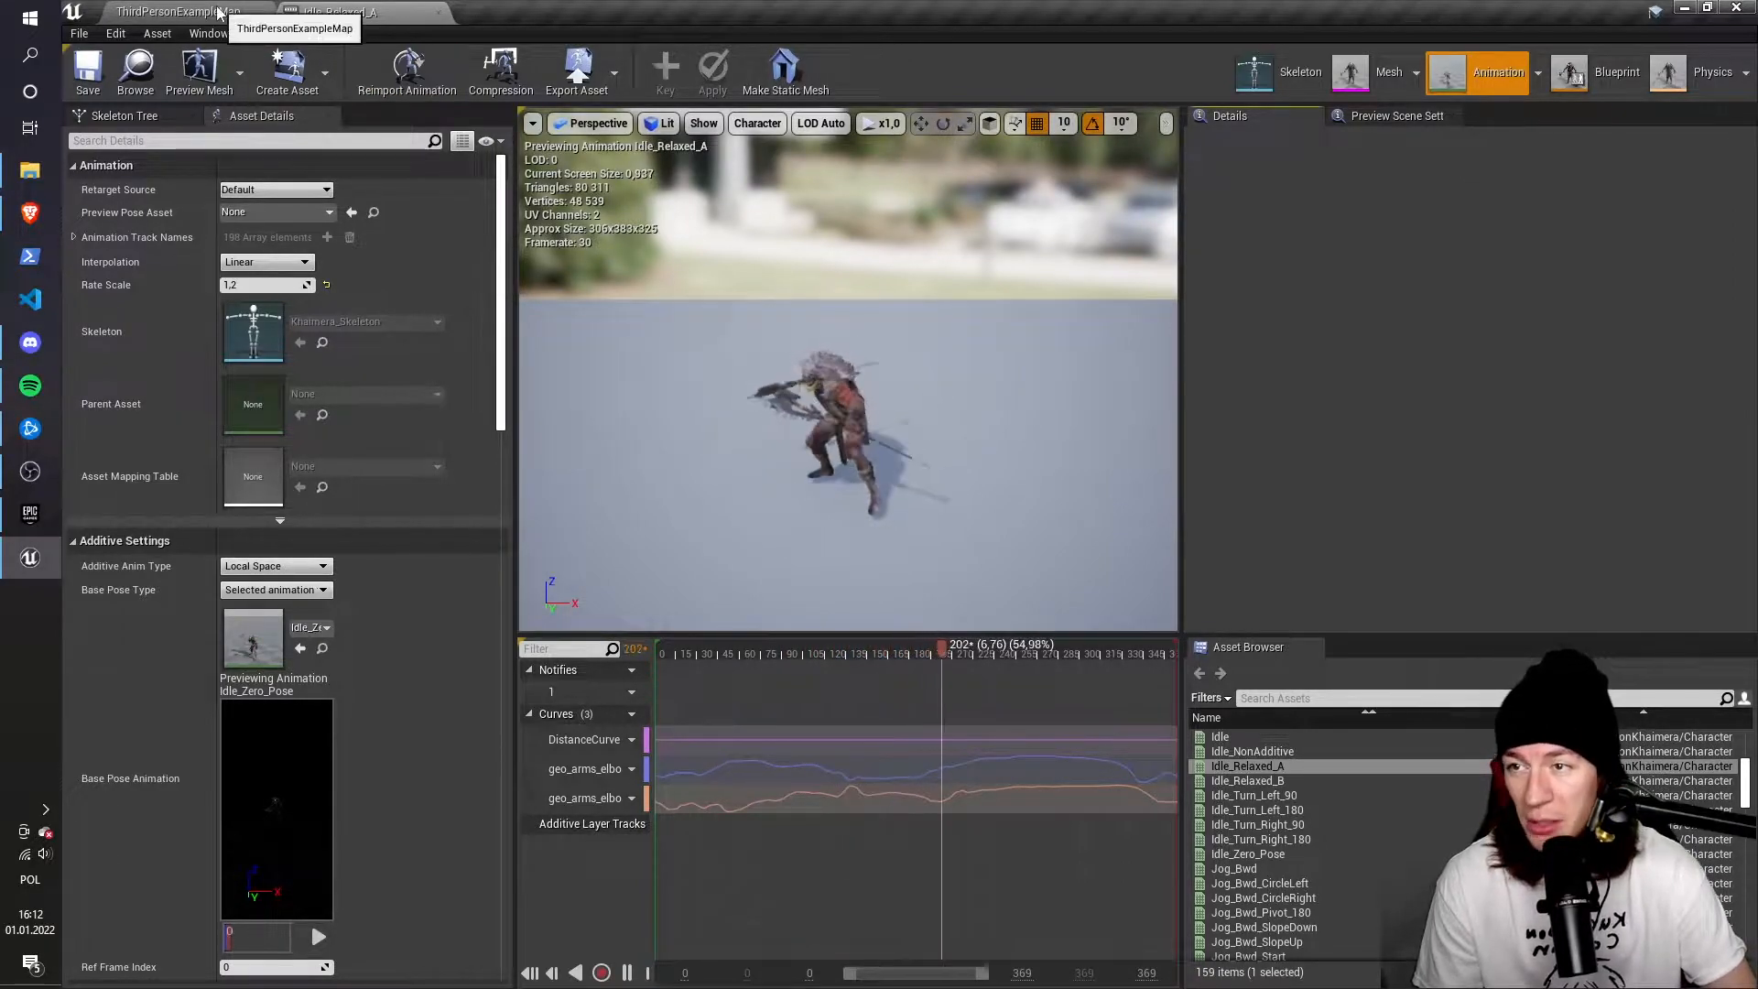
Return to the ThirdPersonExampleMap level editor to browse the mannequin's Mesh folder
click(176, 12)
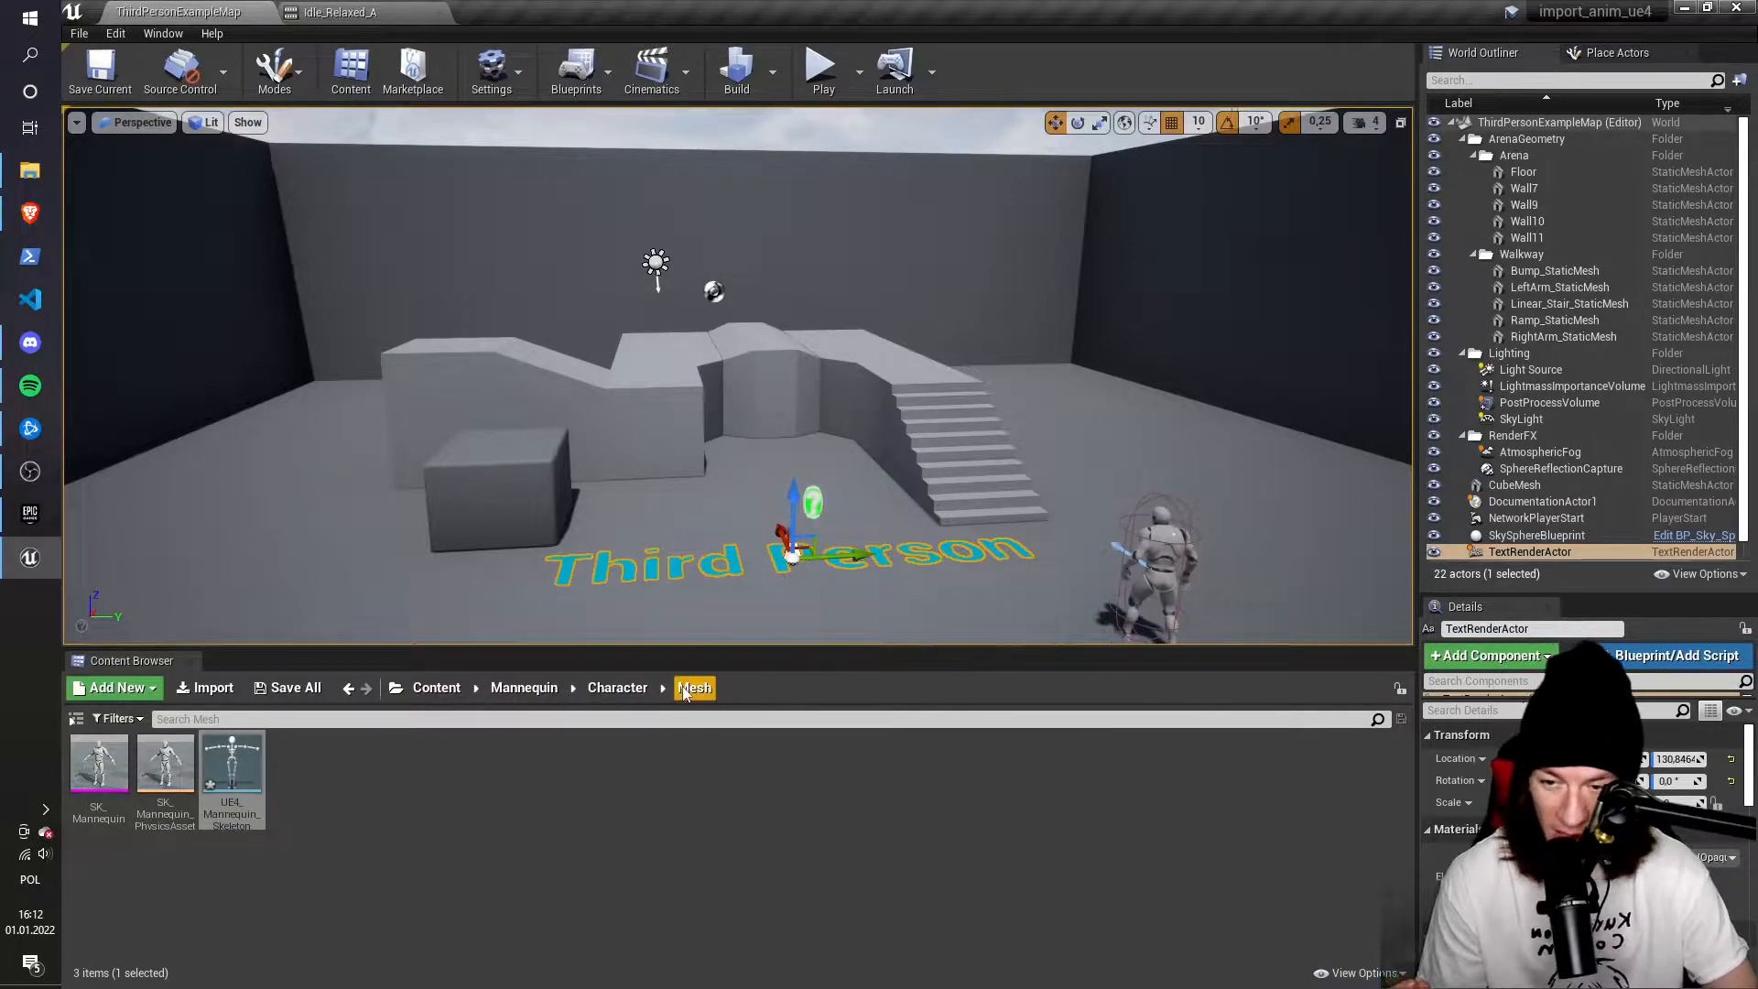
mouse_move(132, 660)
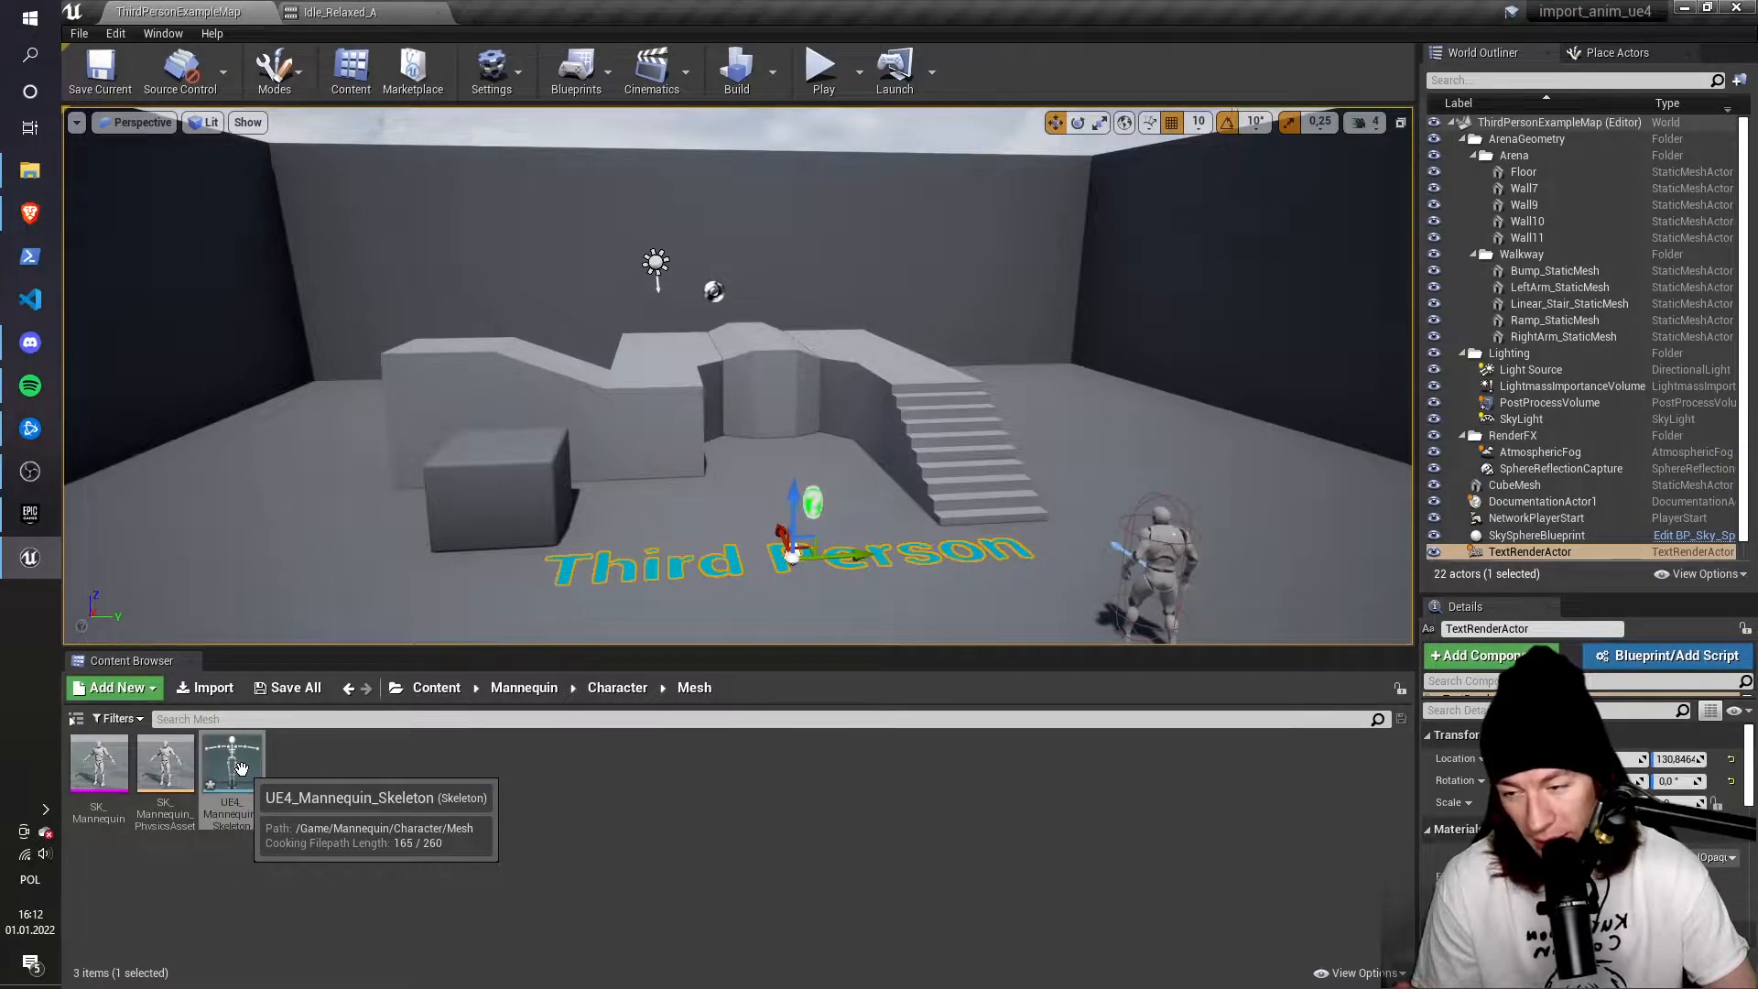
Create a rig from UE4_Mannequin_Skeleton, accepting all listed bones in Merge Bones
right_click(232, 763)
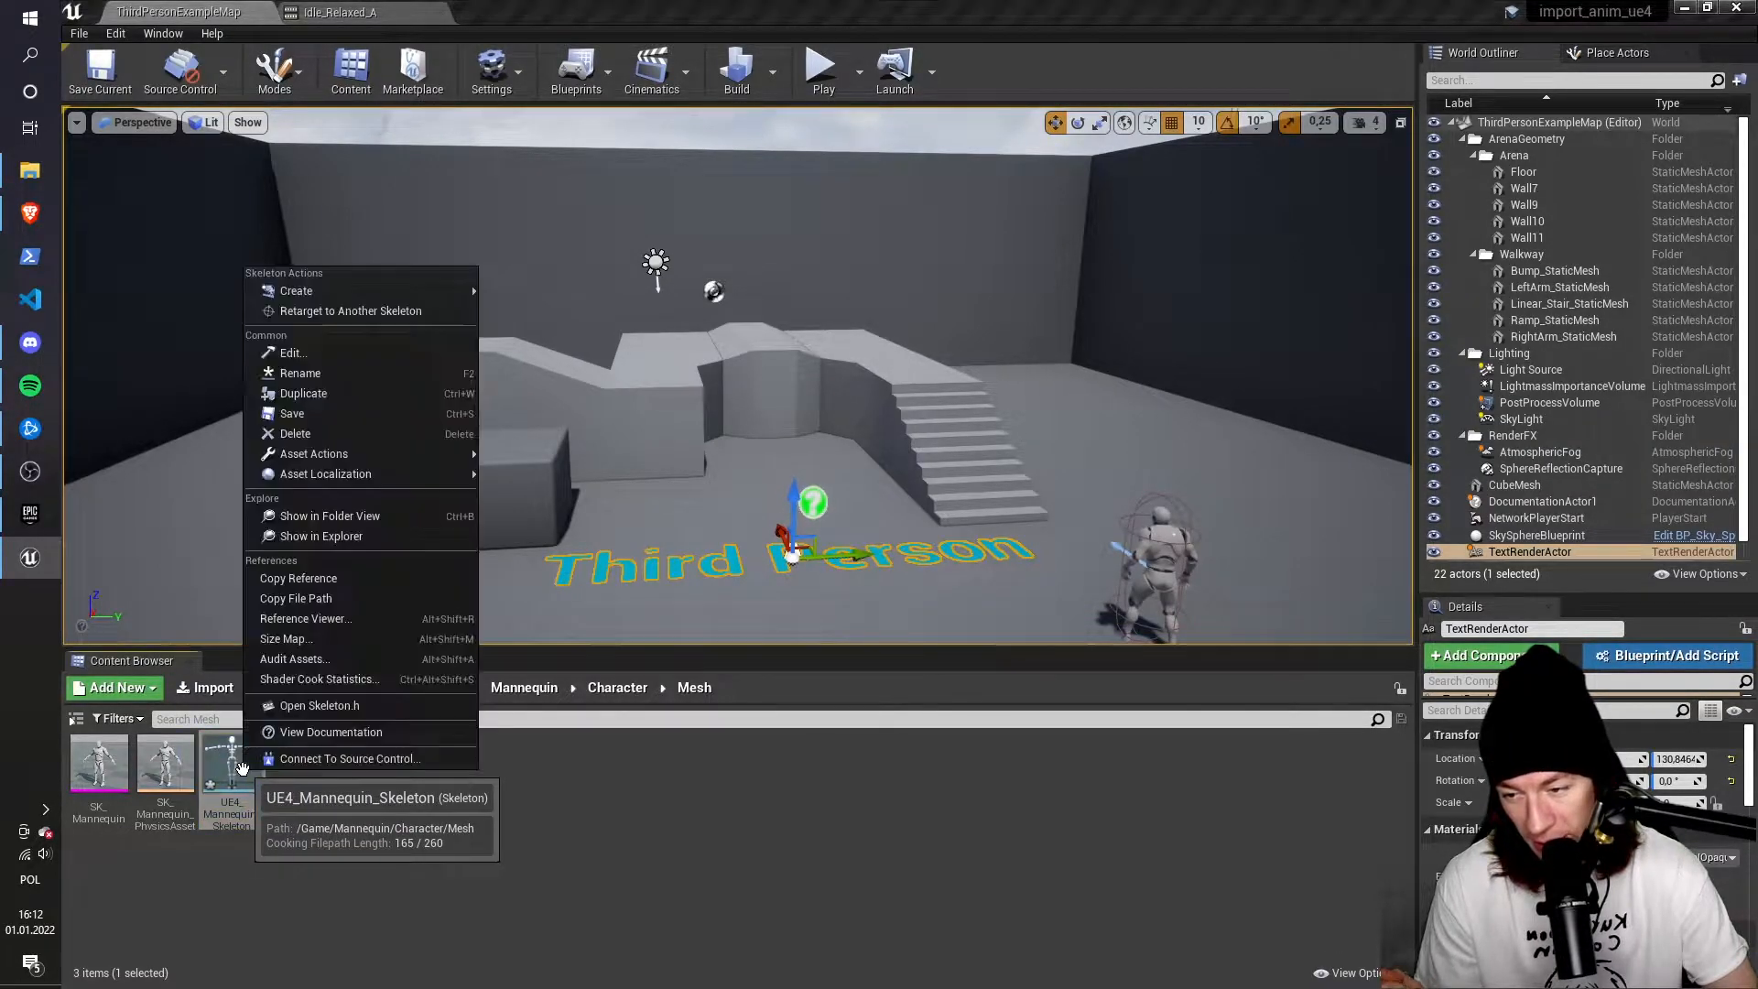
mouse_move(296, 291)
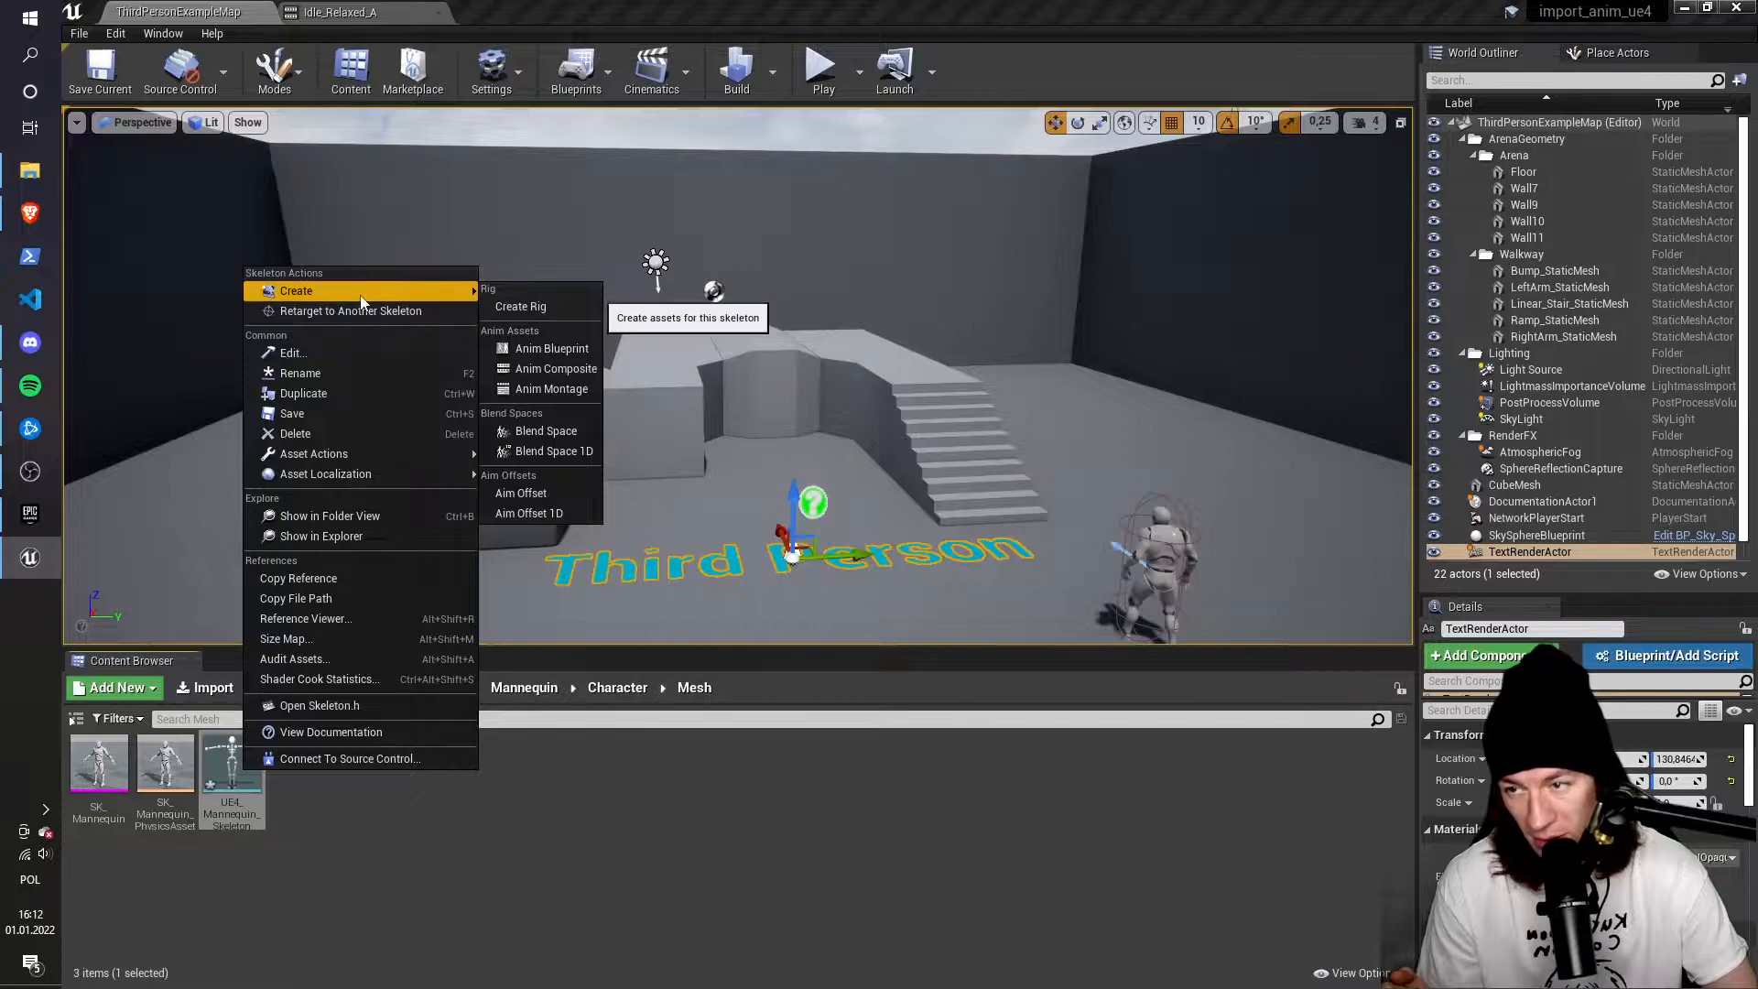
mouse_move(520, 306)
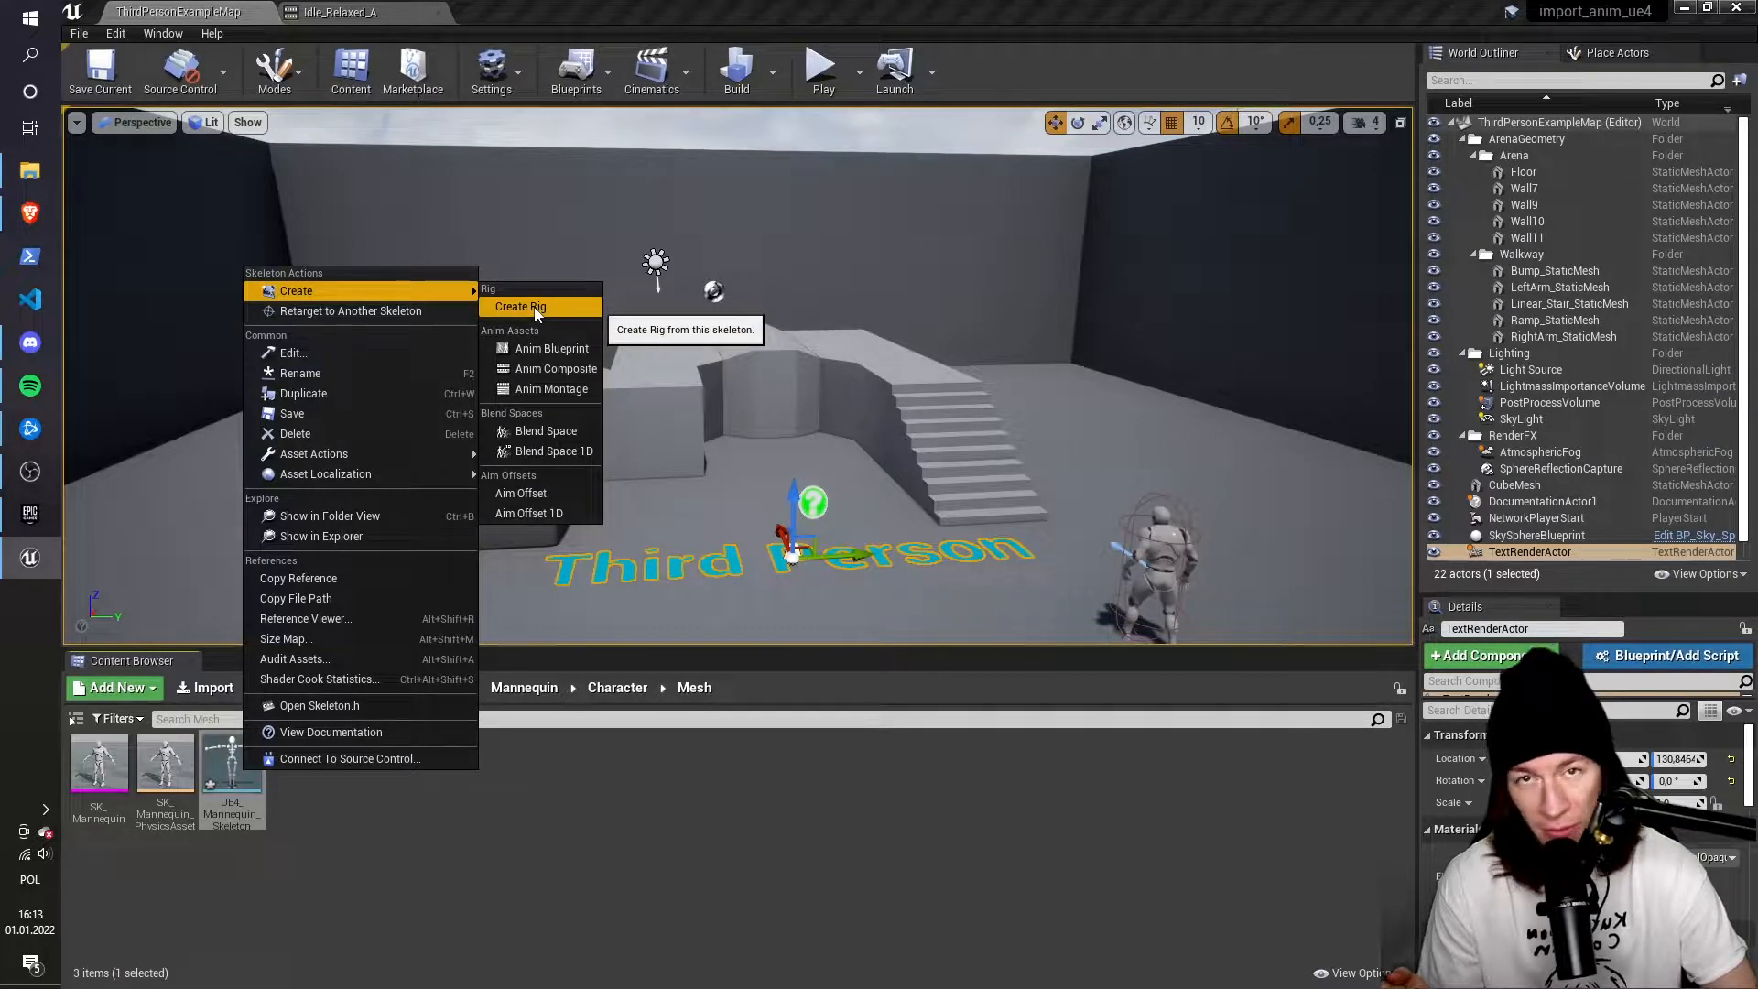
click(519, 306)
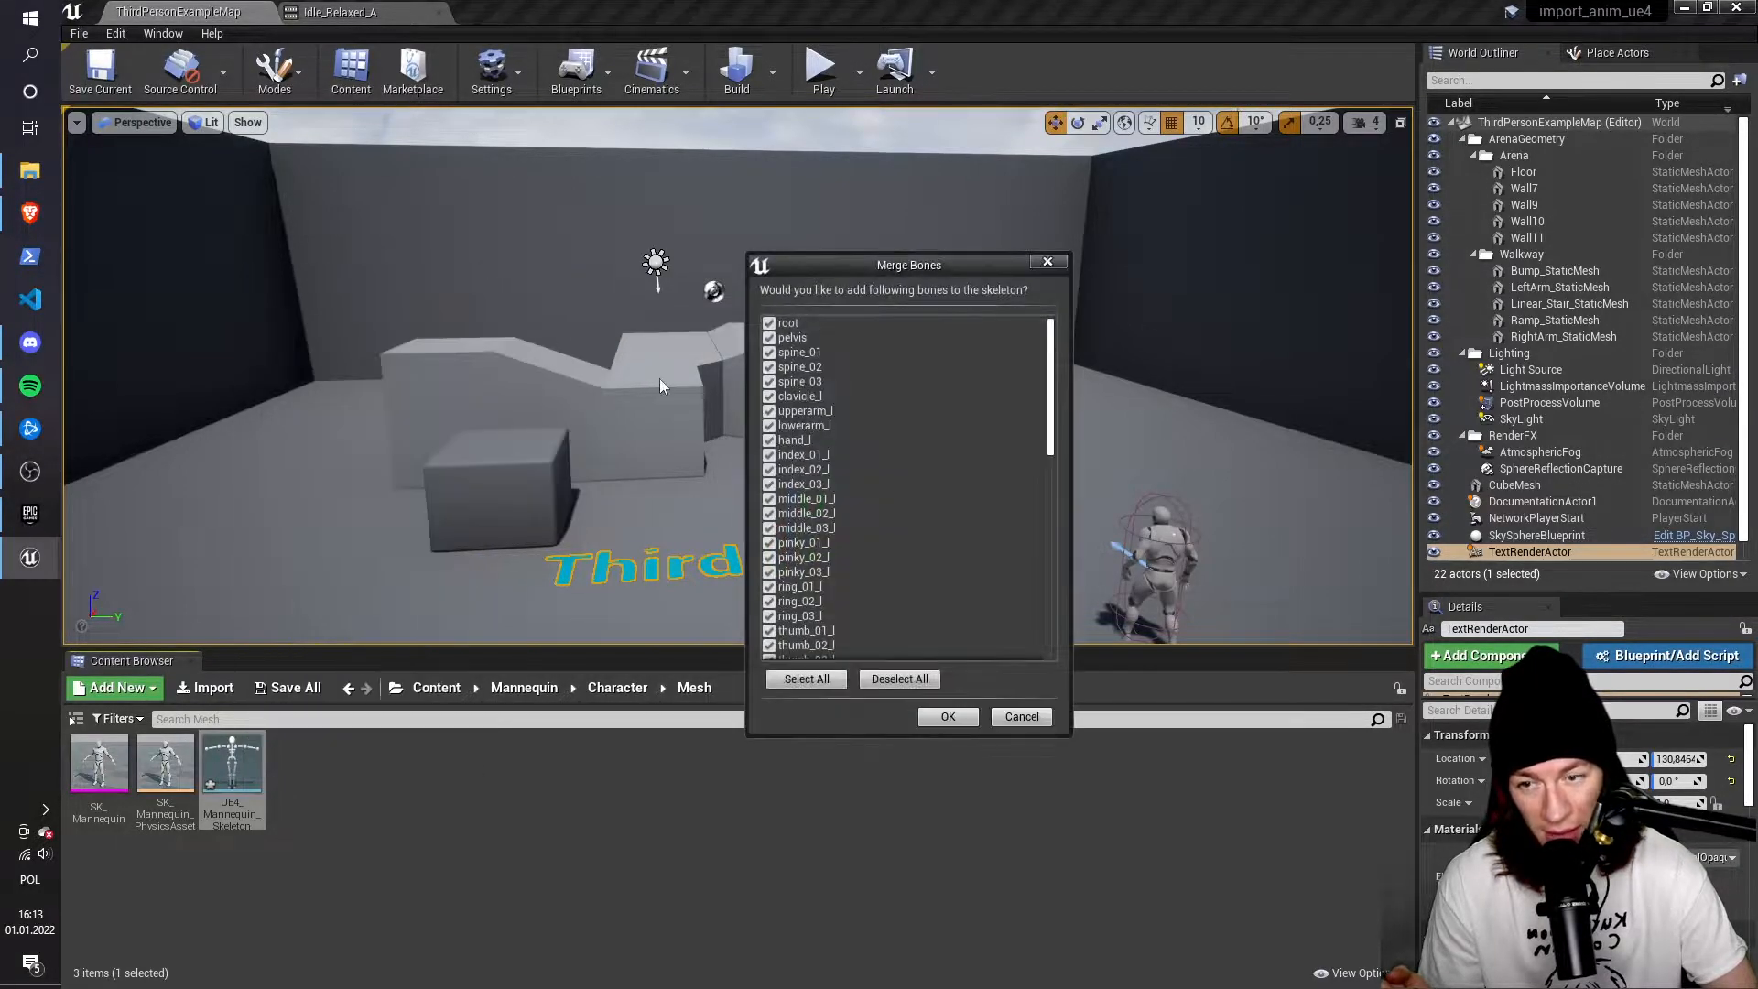
scroll(down, 3)
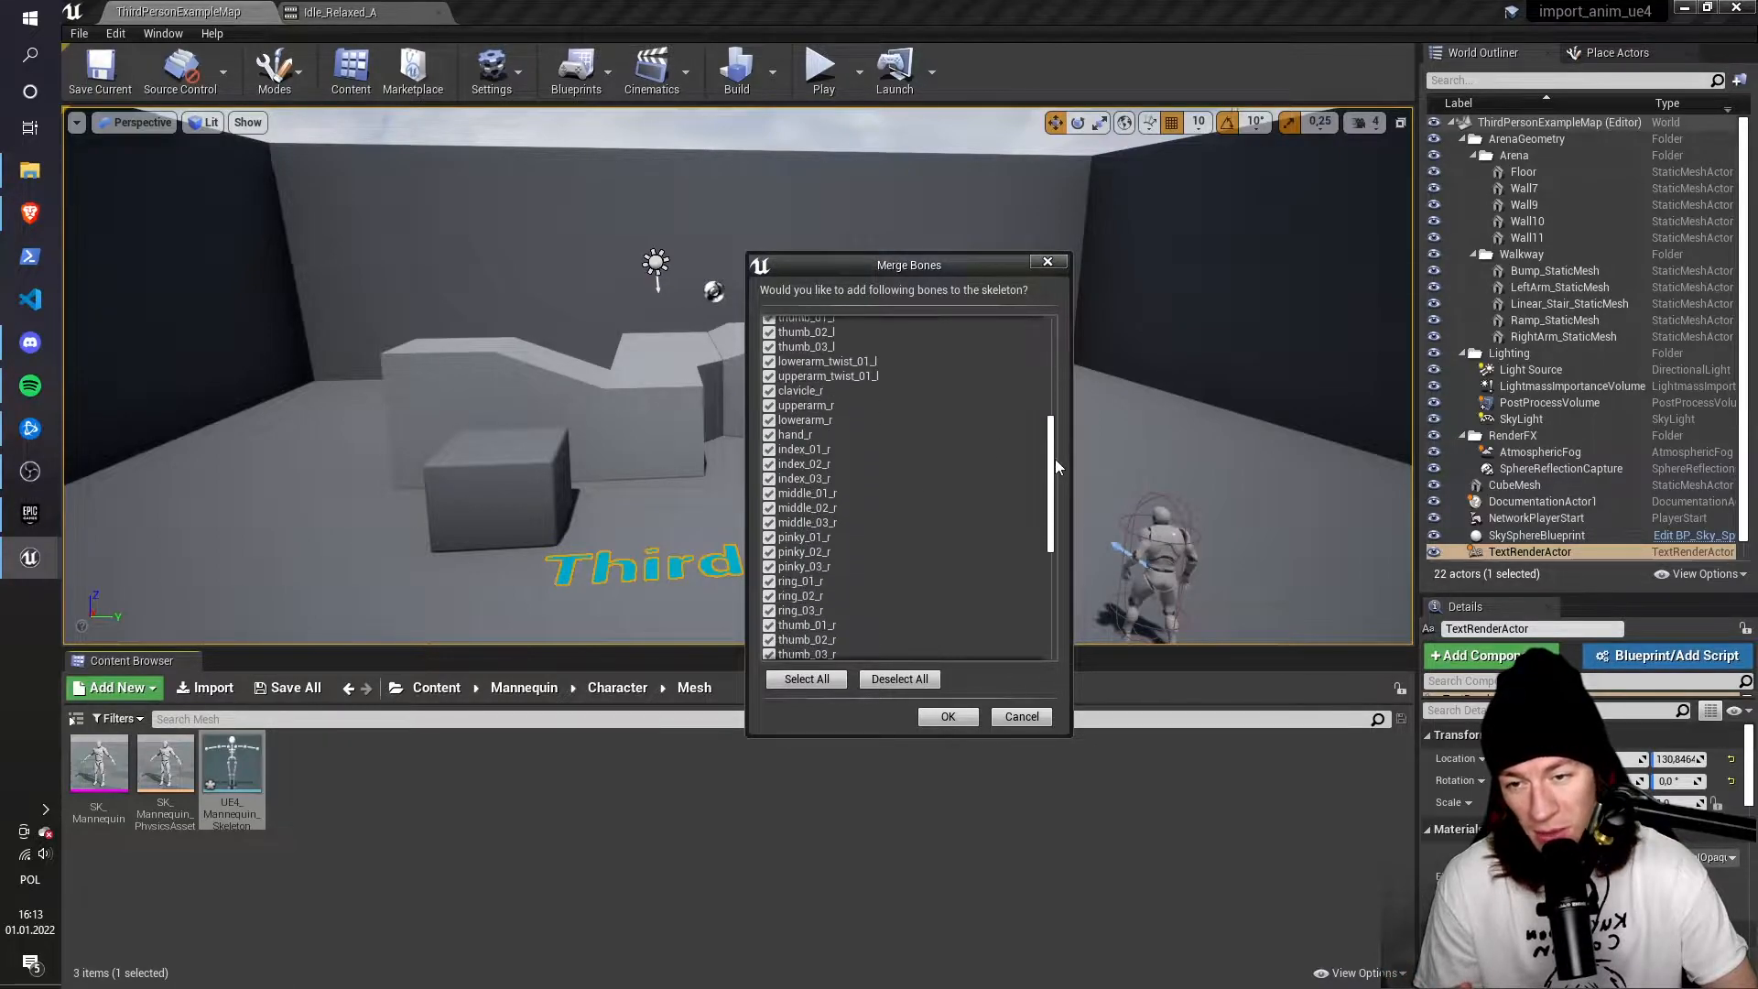
scroll(down, 3)
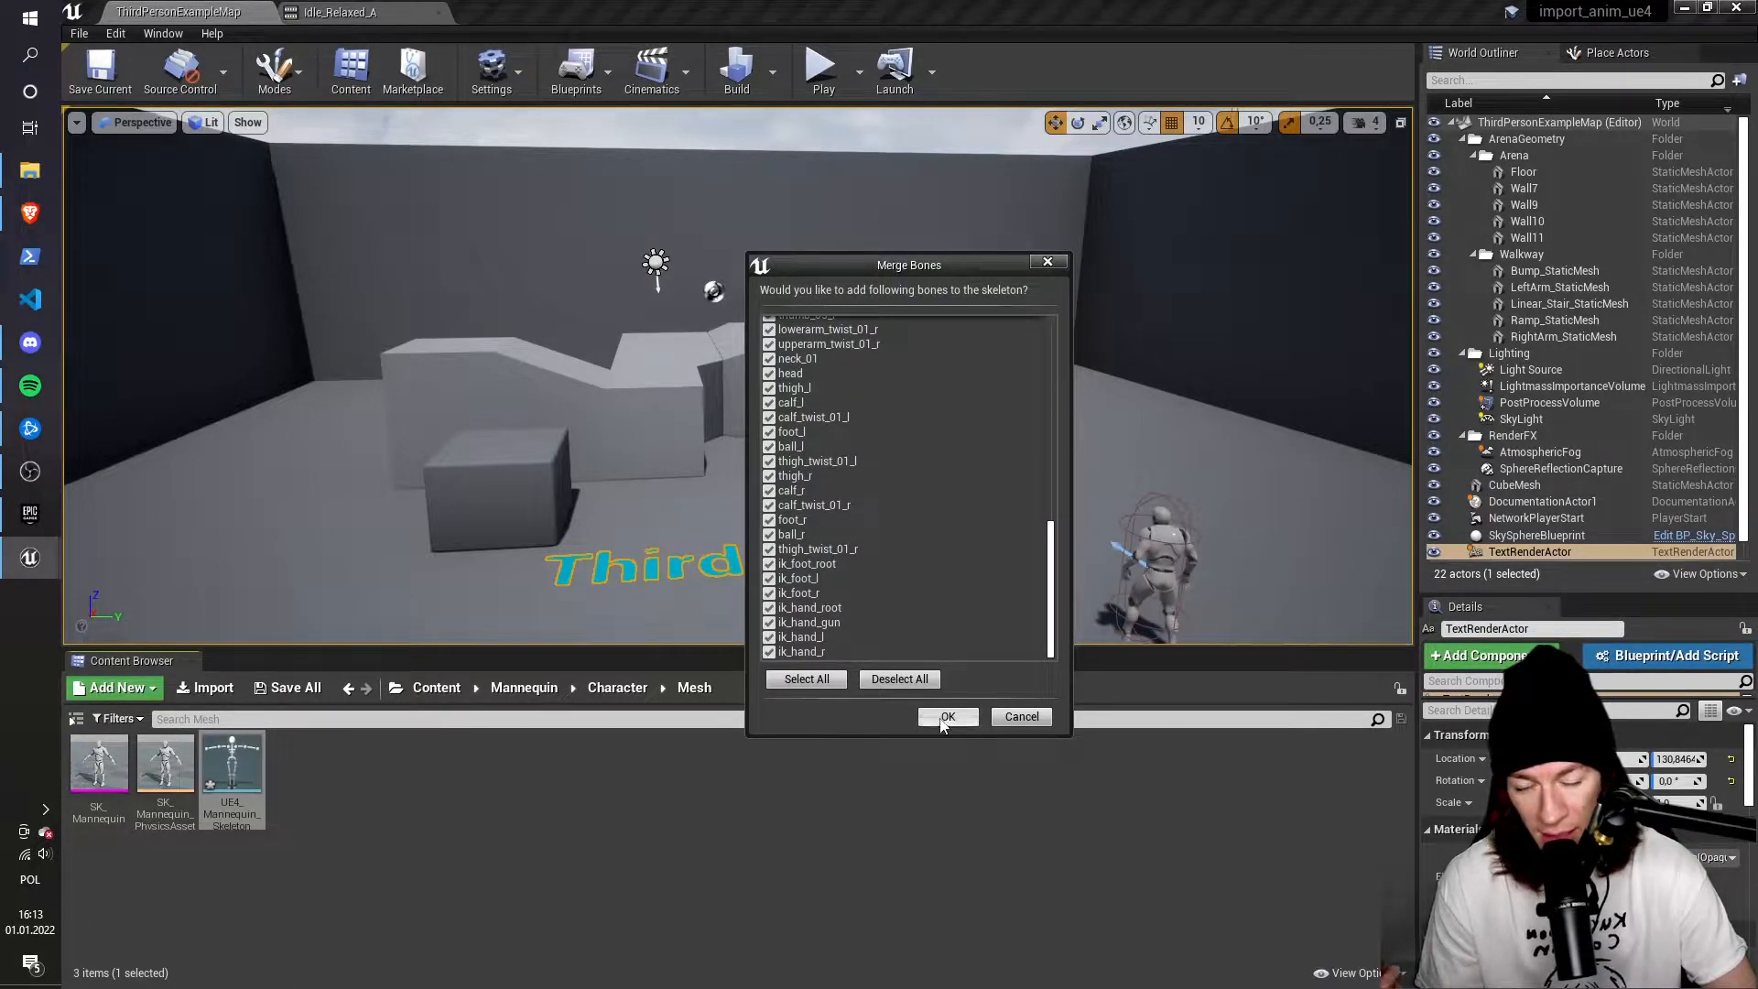
click(948, 716)
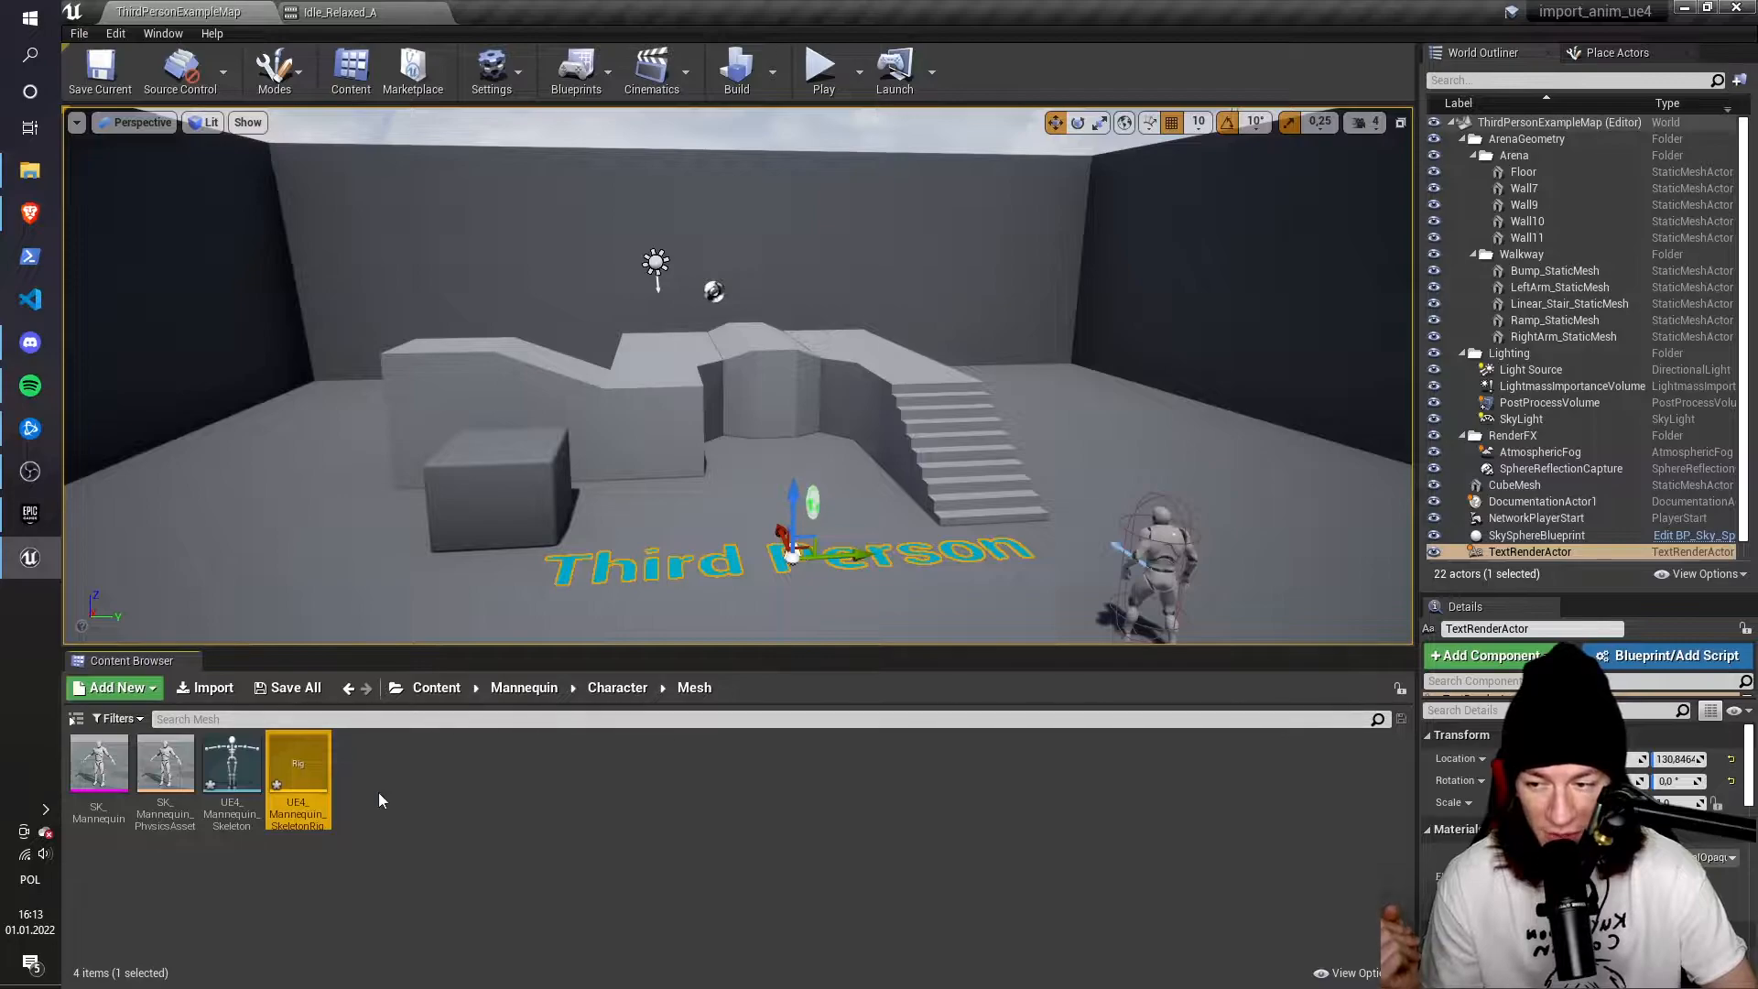
mouse_move(299, 773)
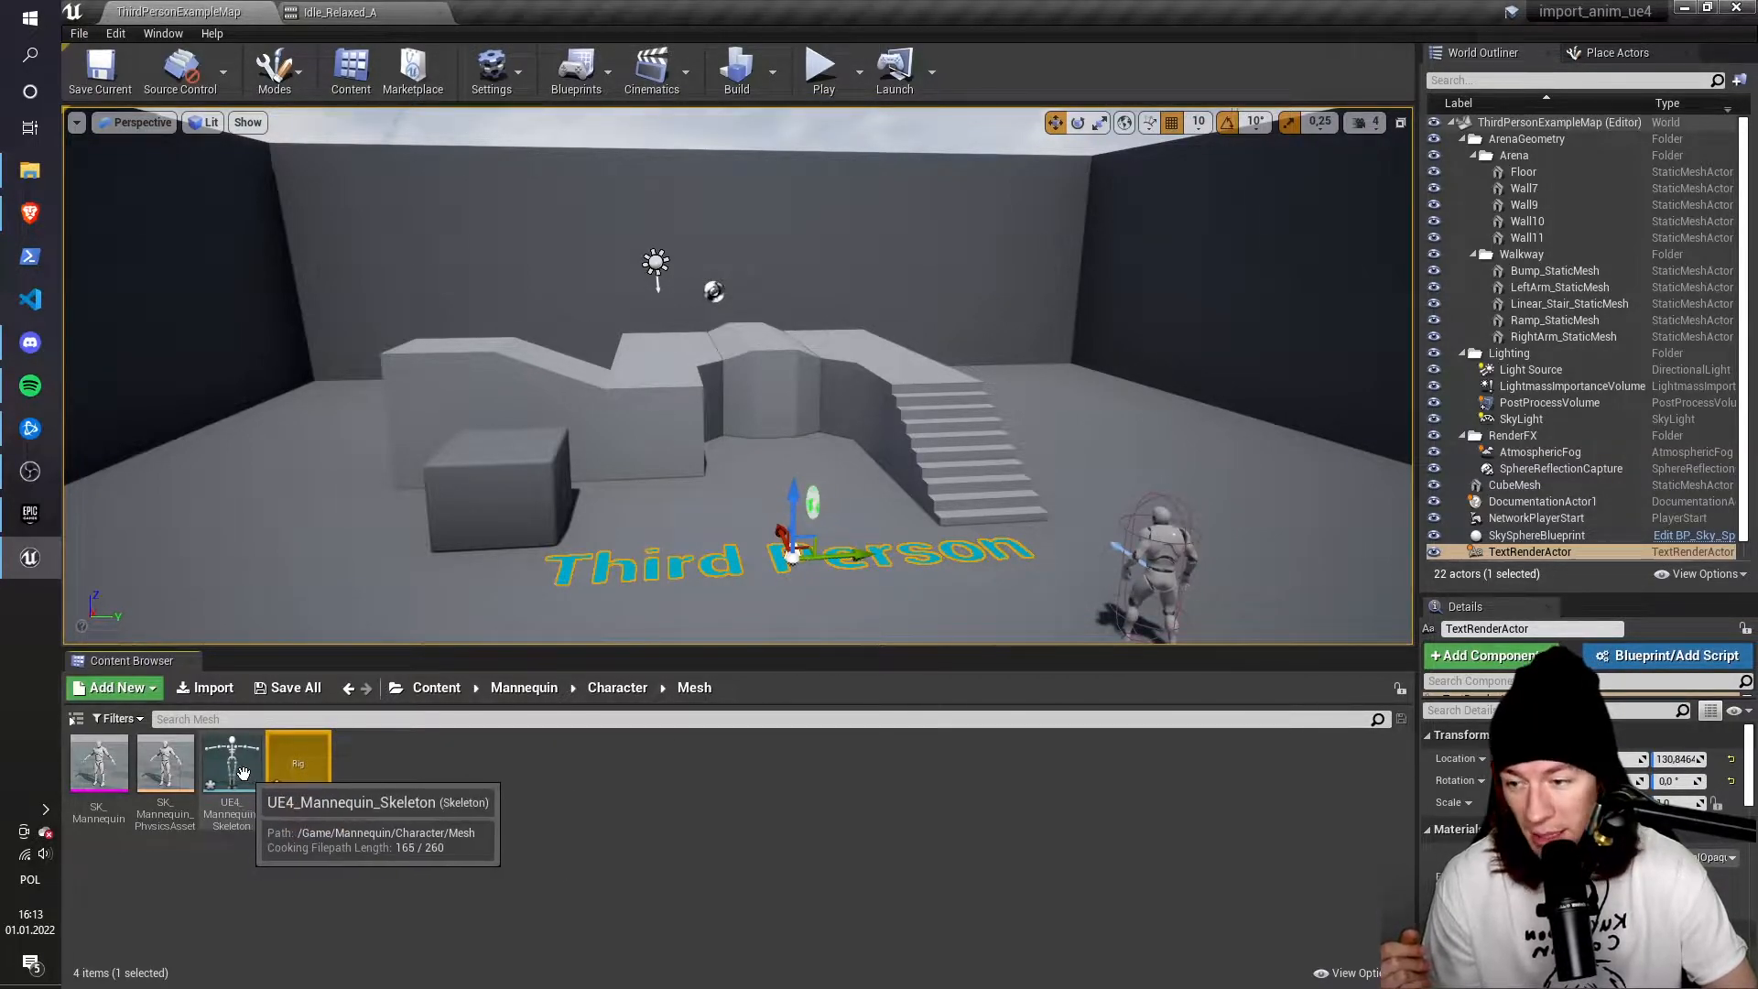
Open UE4_Mannequin_Skeleton and assign UE4_Mannequin_SkeletonRig in the Retarget Manager
double_click(230, 763)
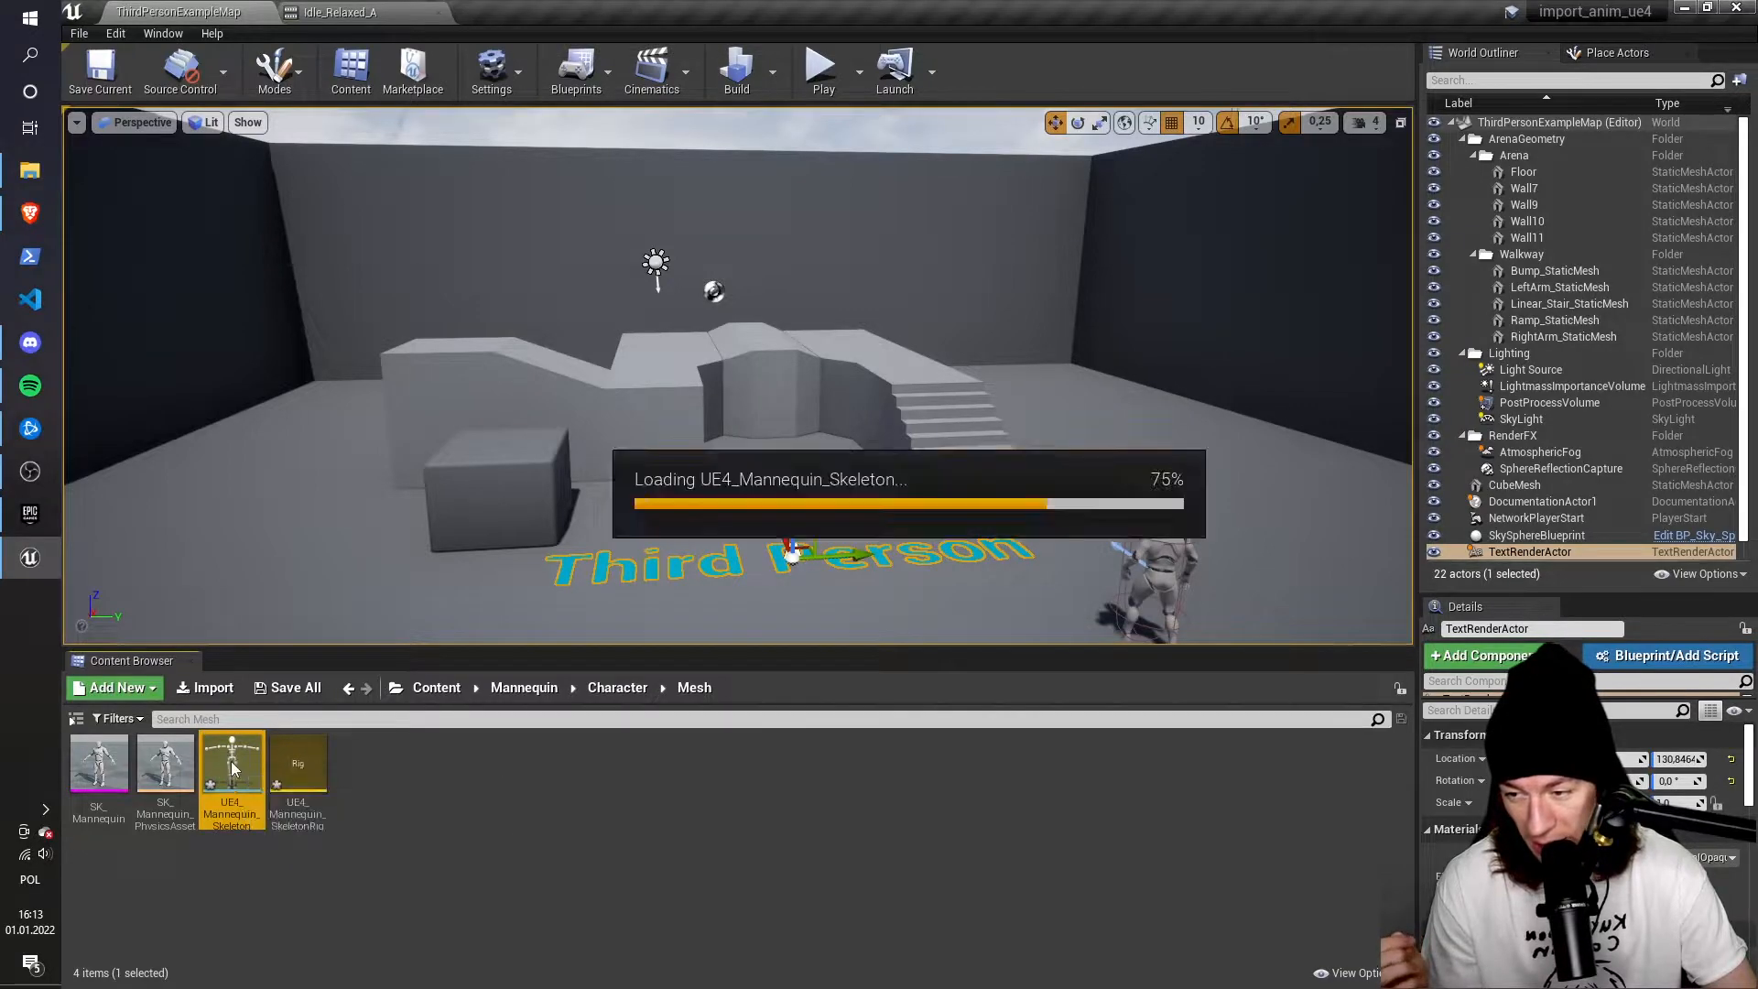
double_click(232, 765)
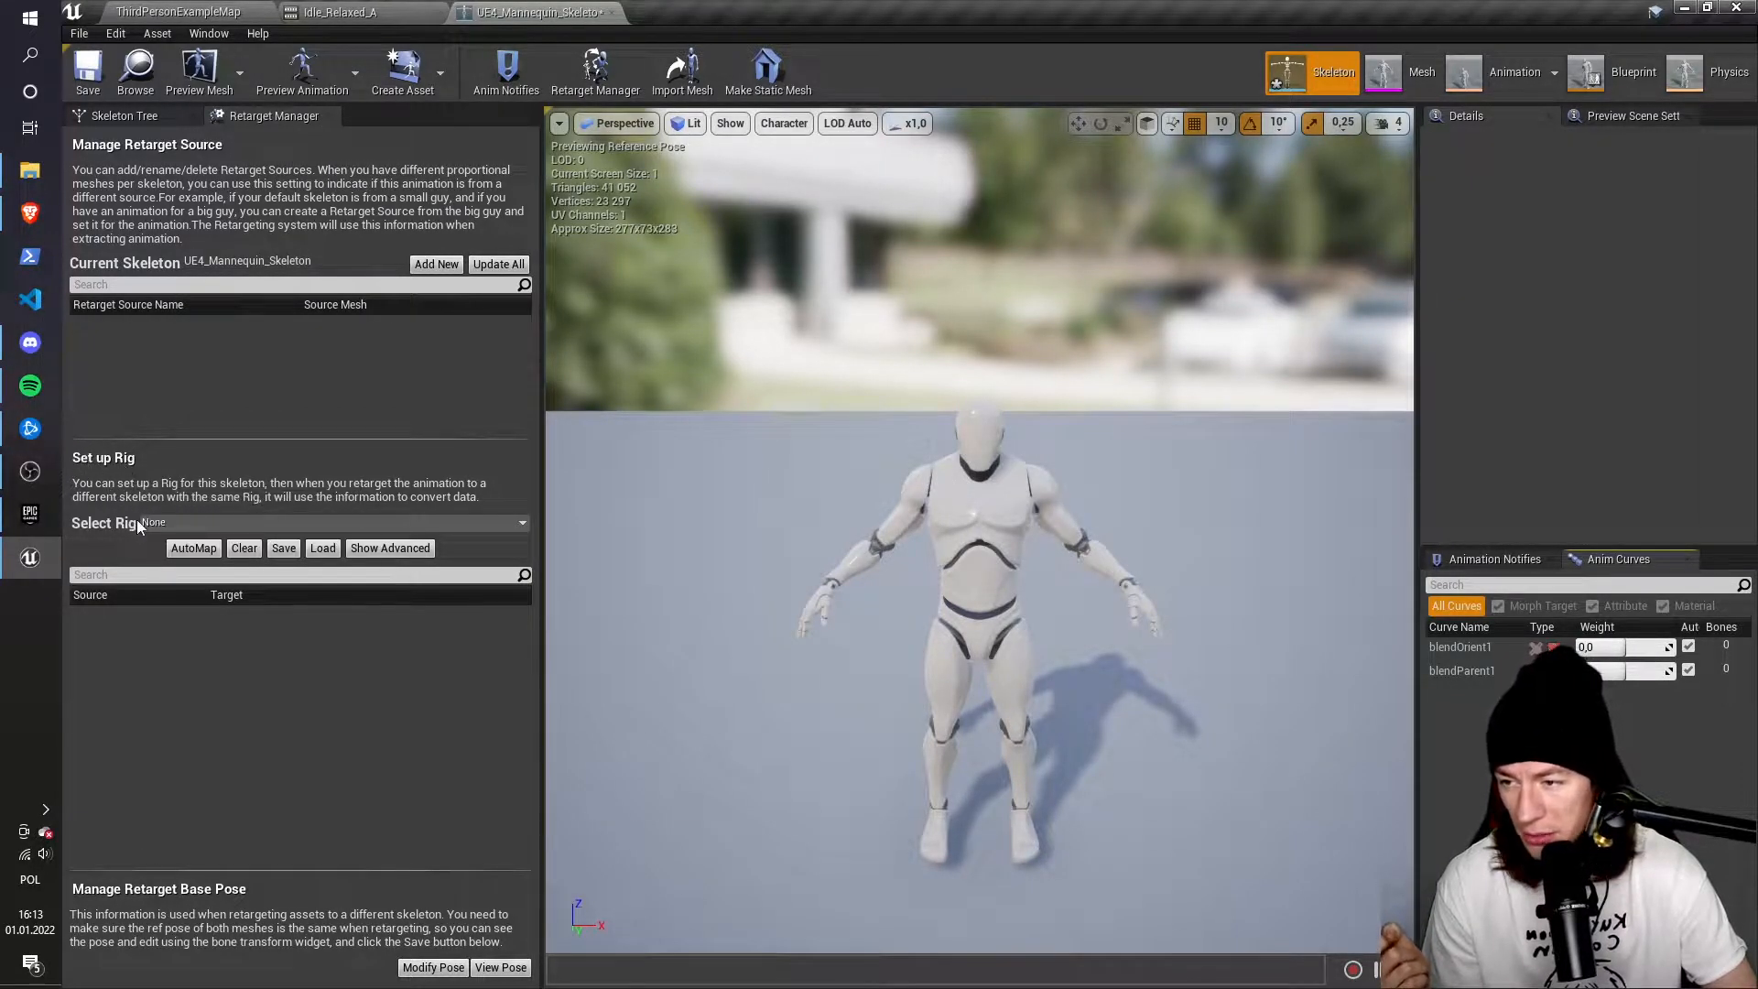
click(337, 523)
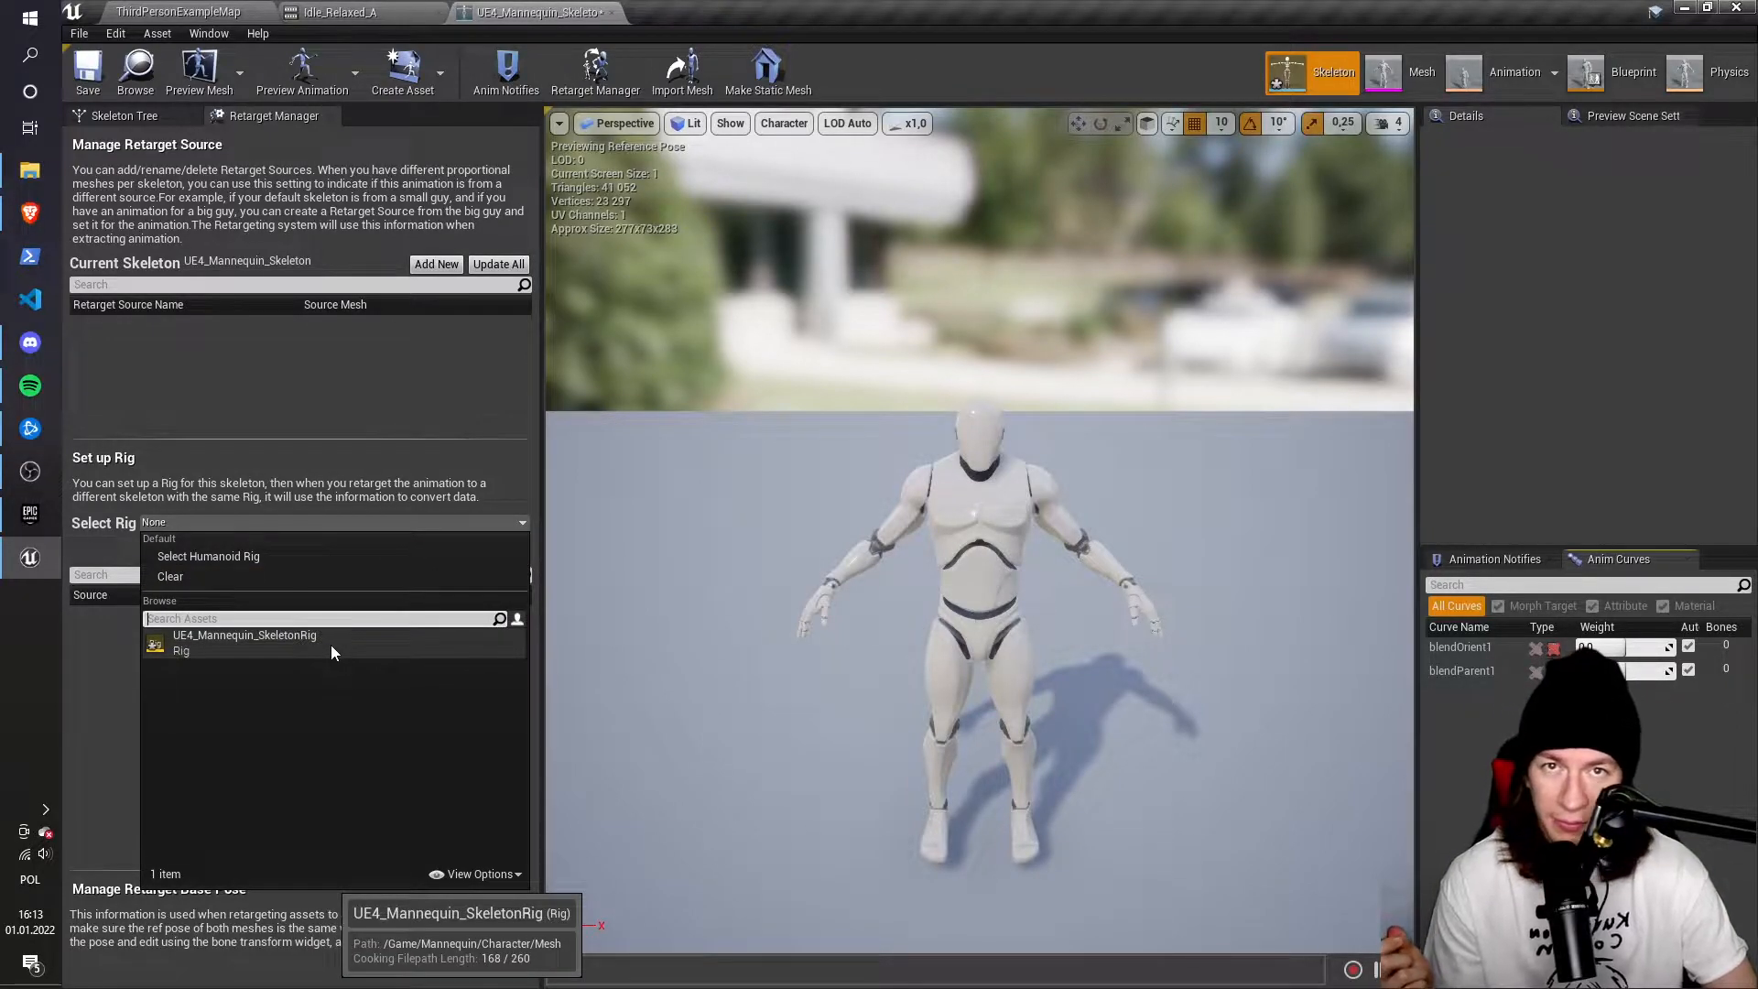
click(244, 643)
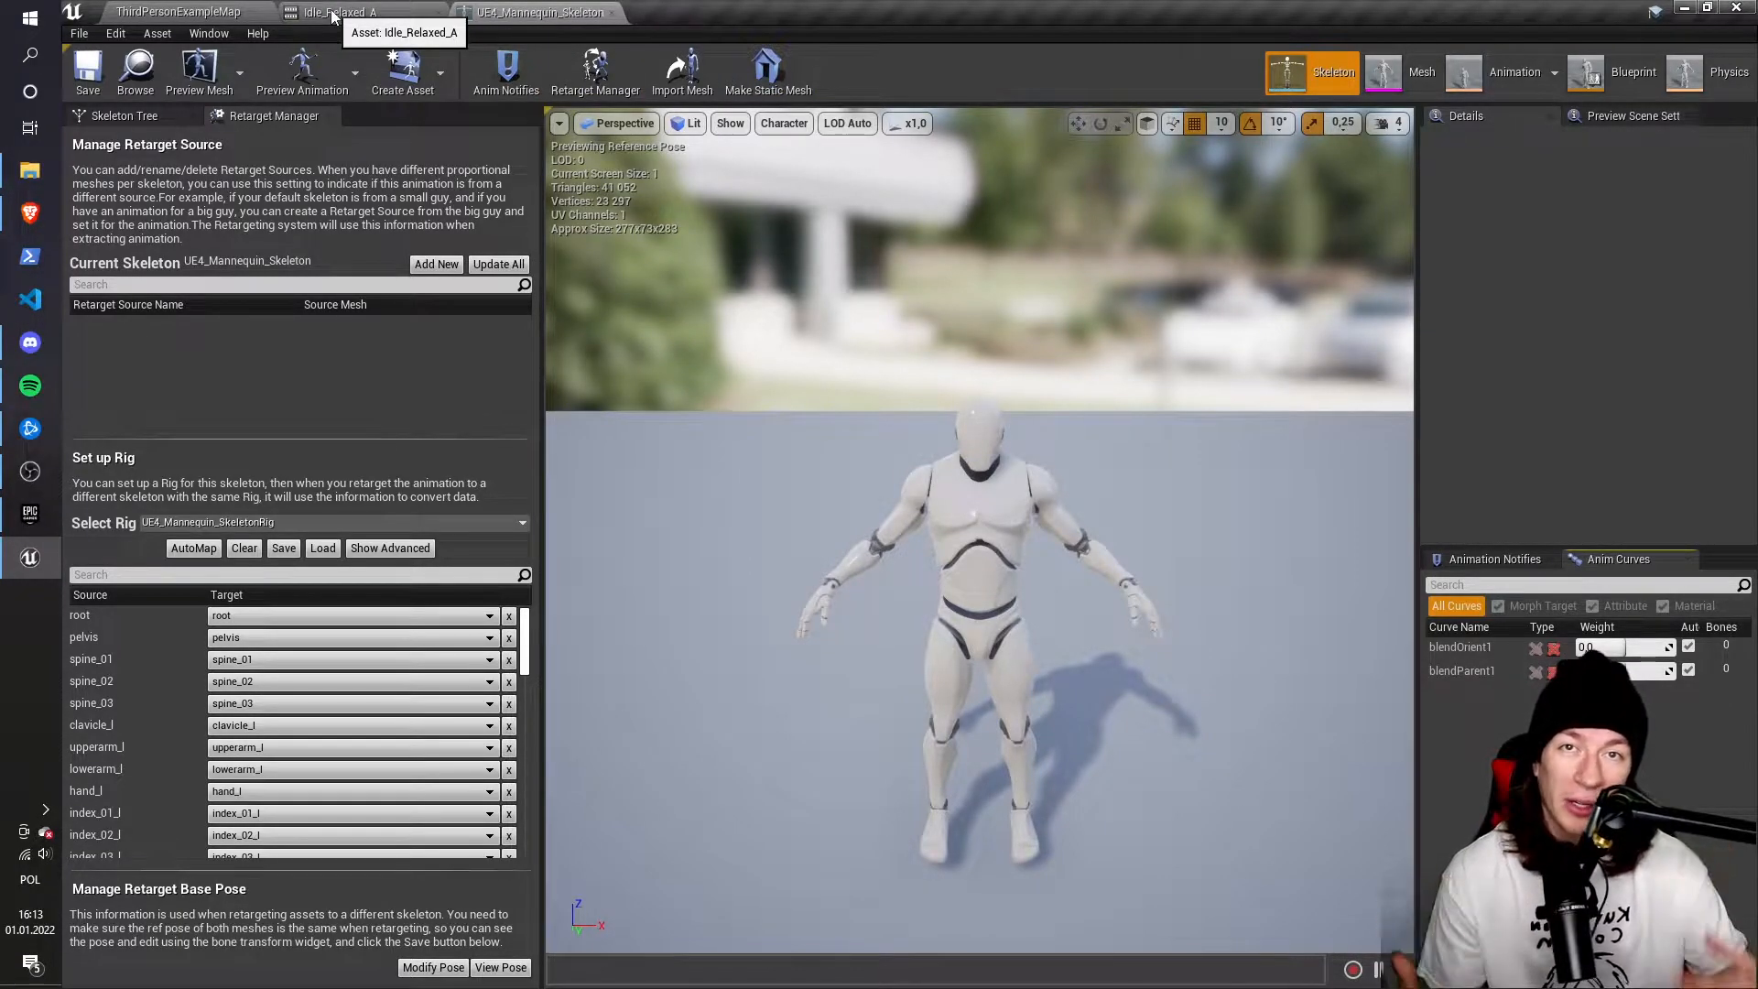
Back in the level editor, browse to ParagonKhaimera's Khaimera Meshes folder
click(176, 11)
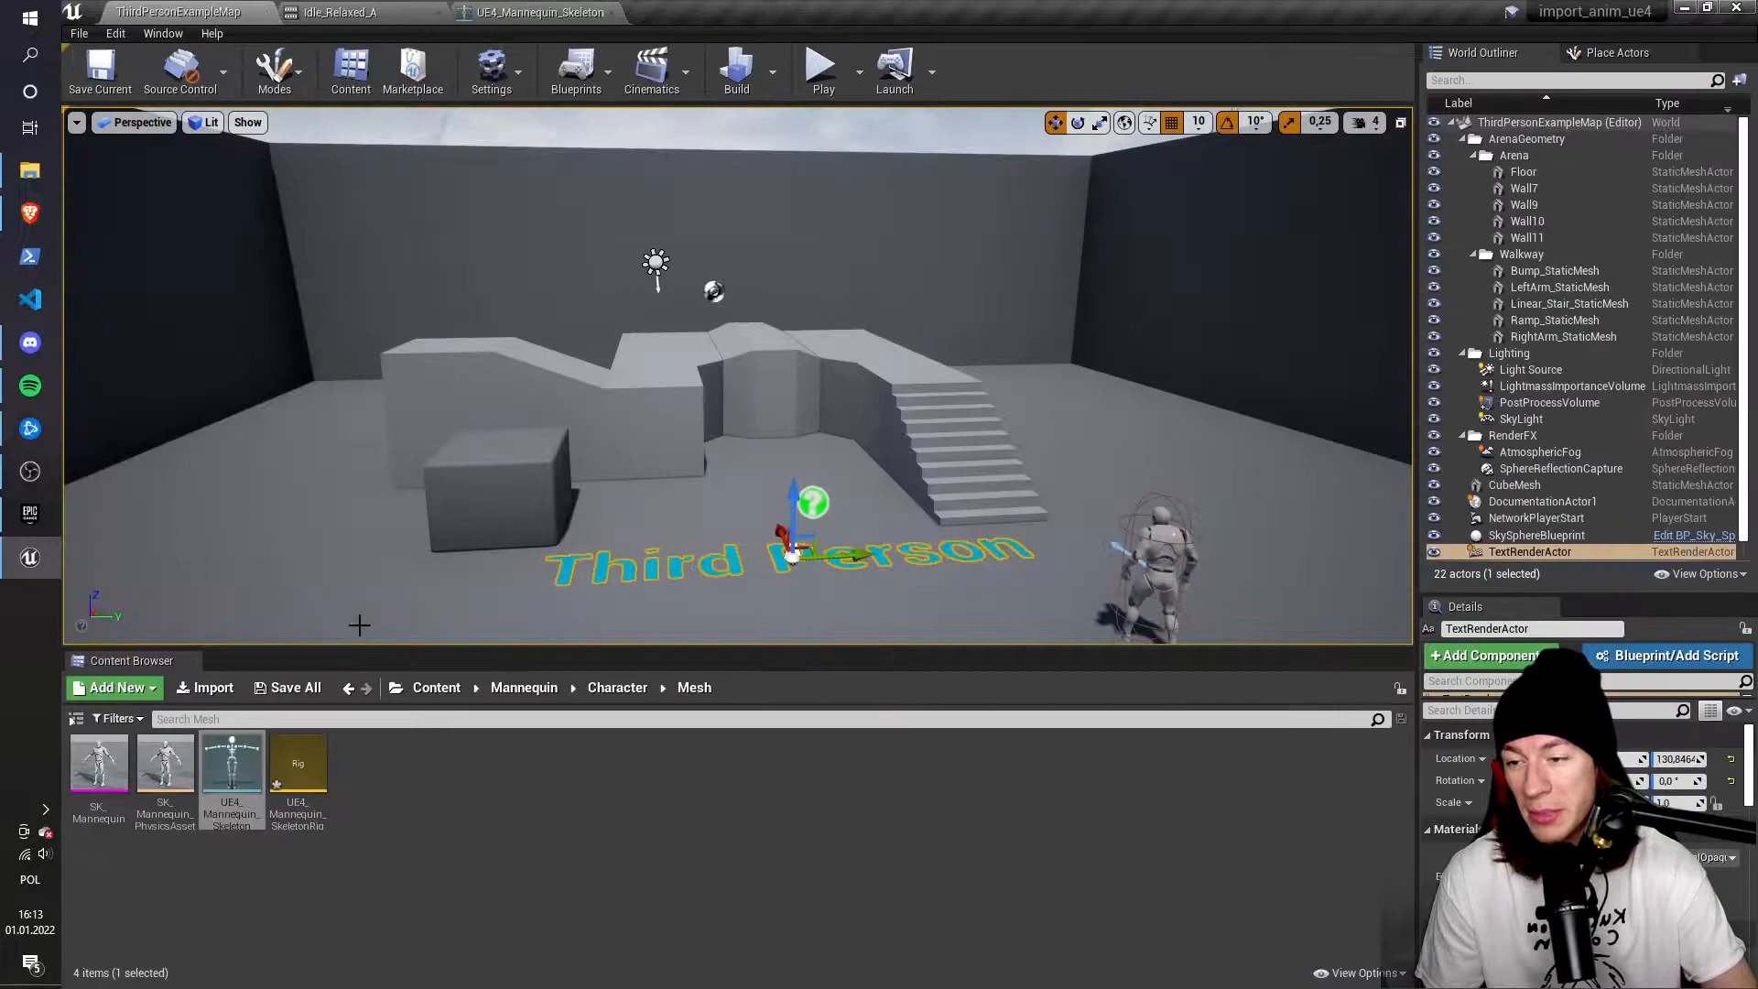
click(436, 688)
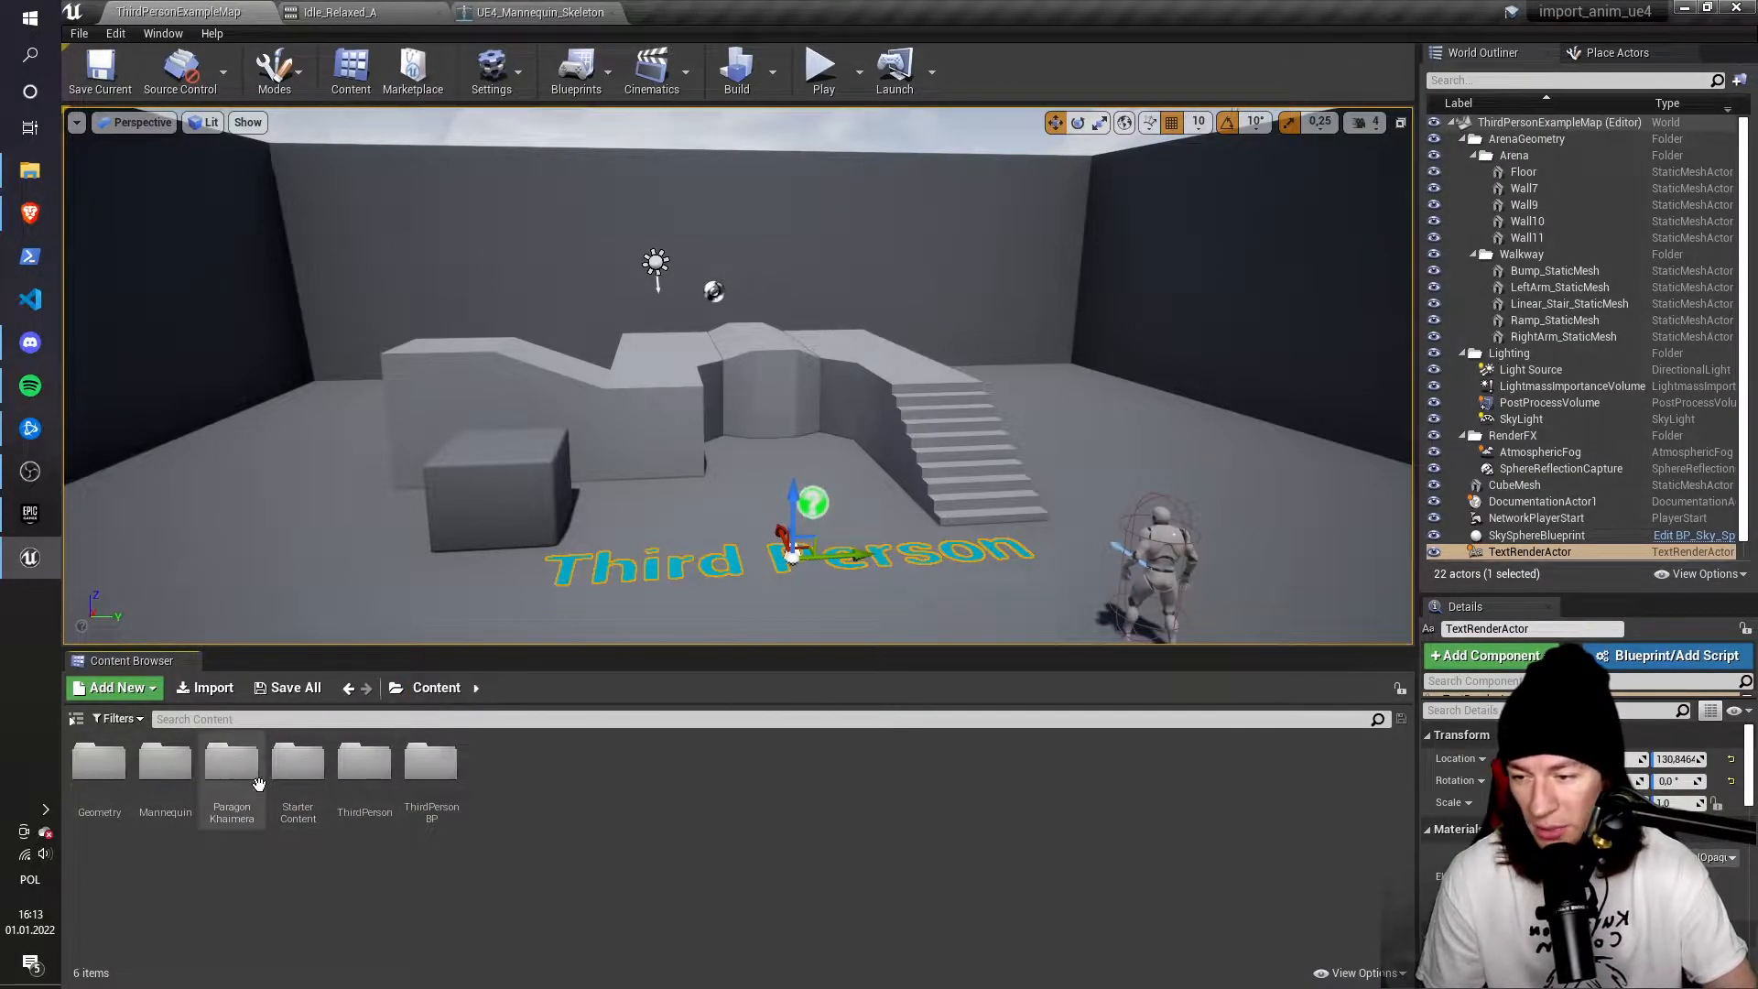
mouse_move(232, 774)
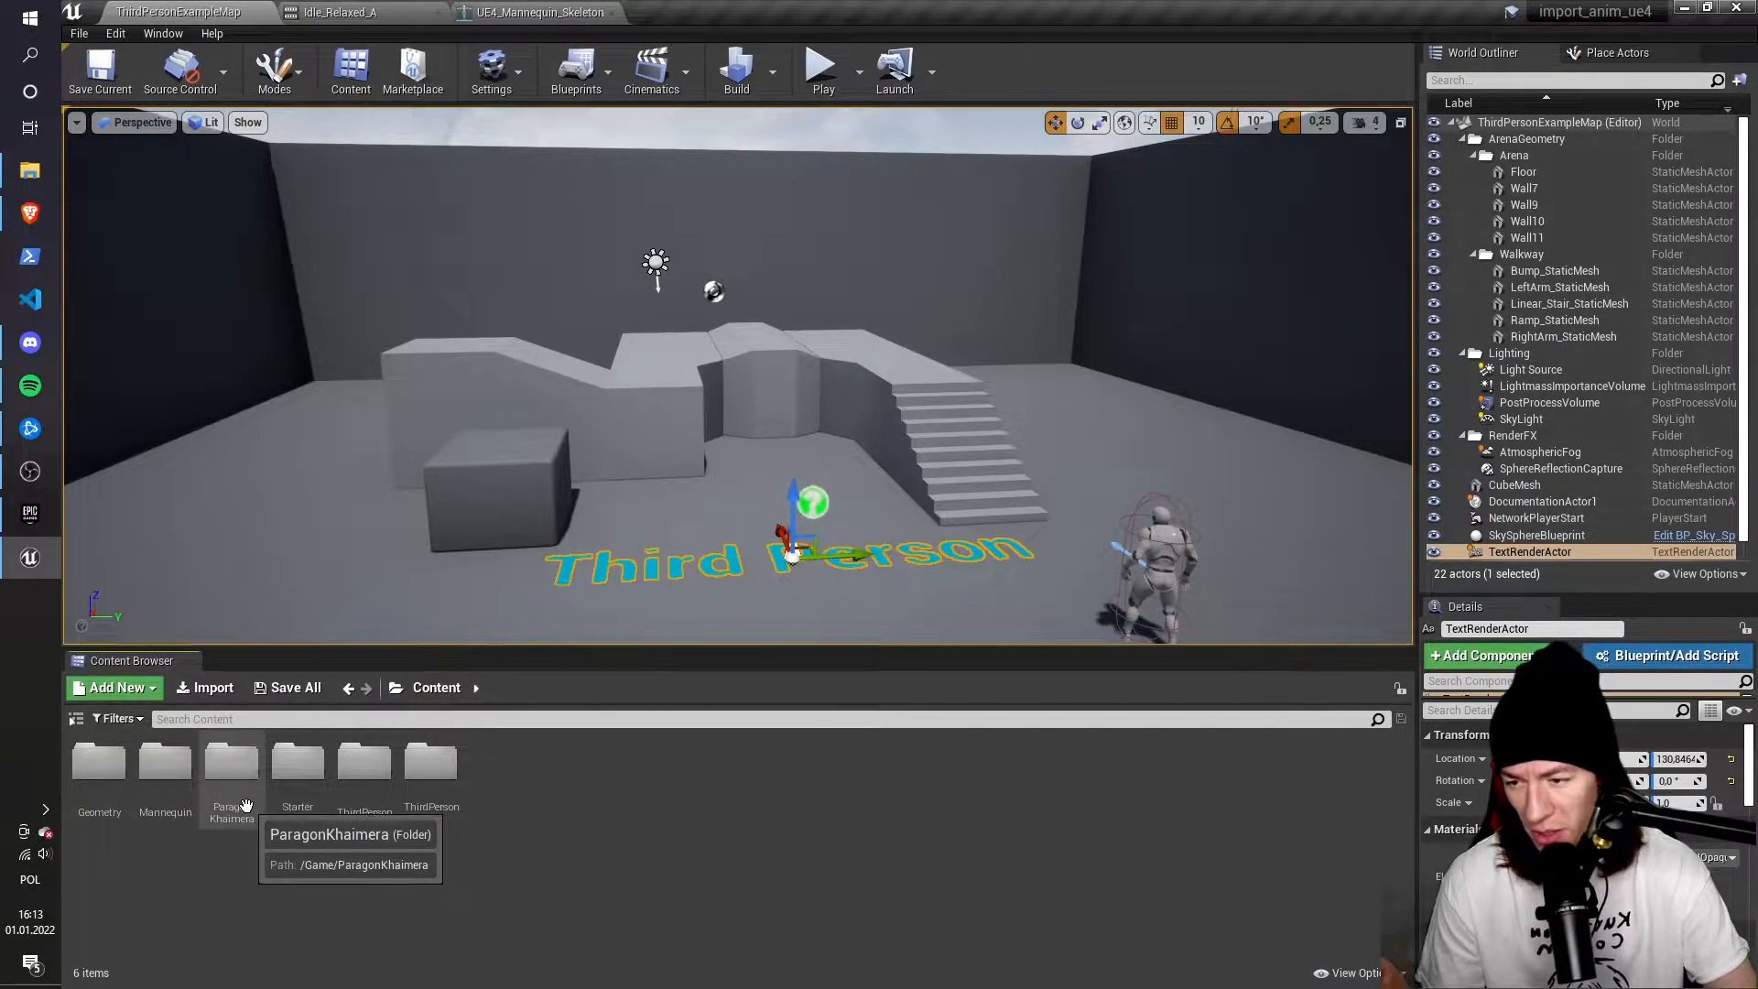
double_click(231, 760)
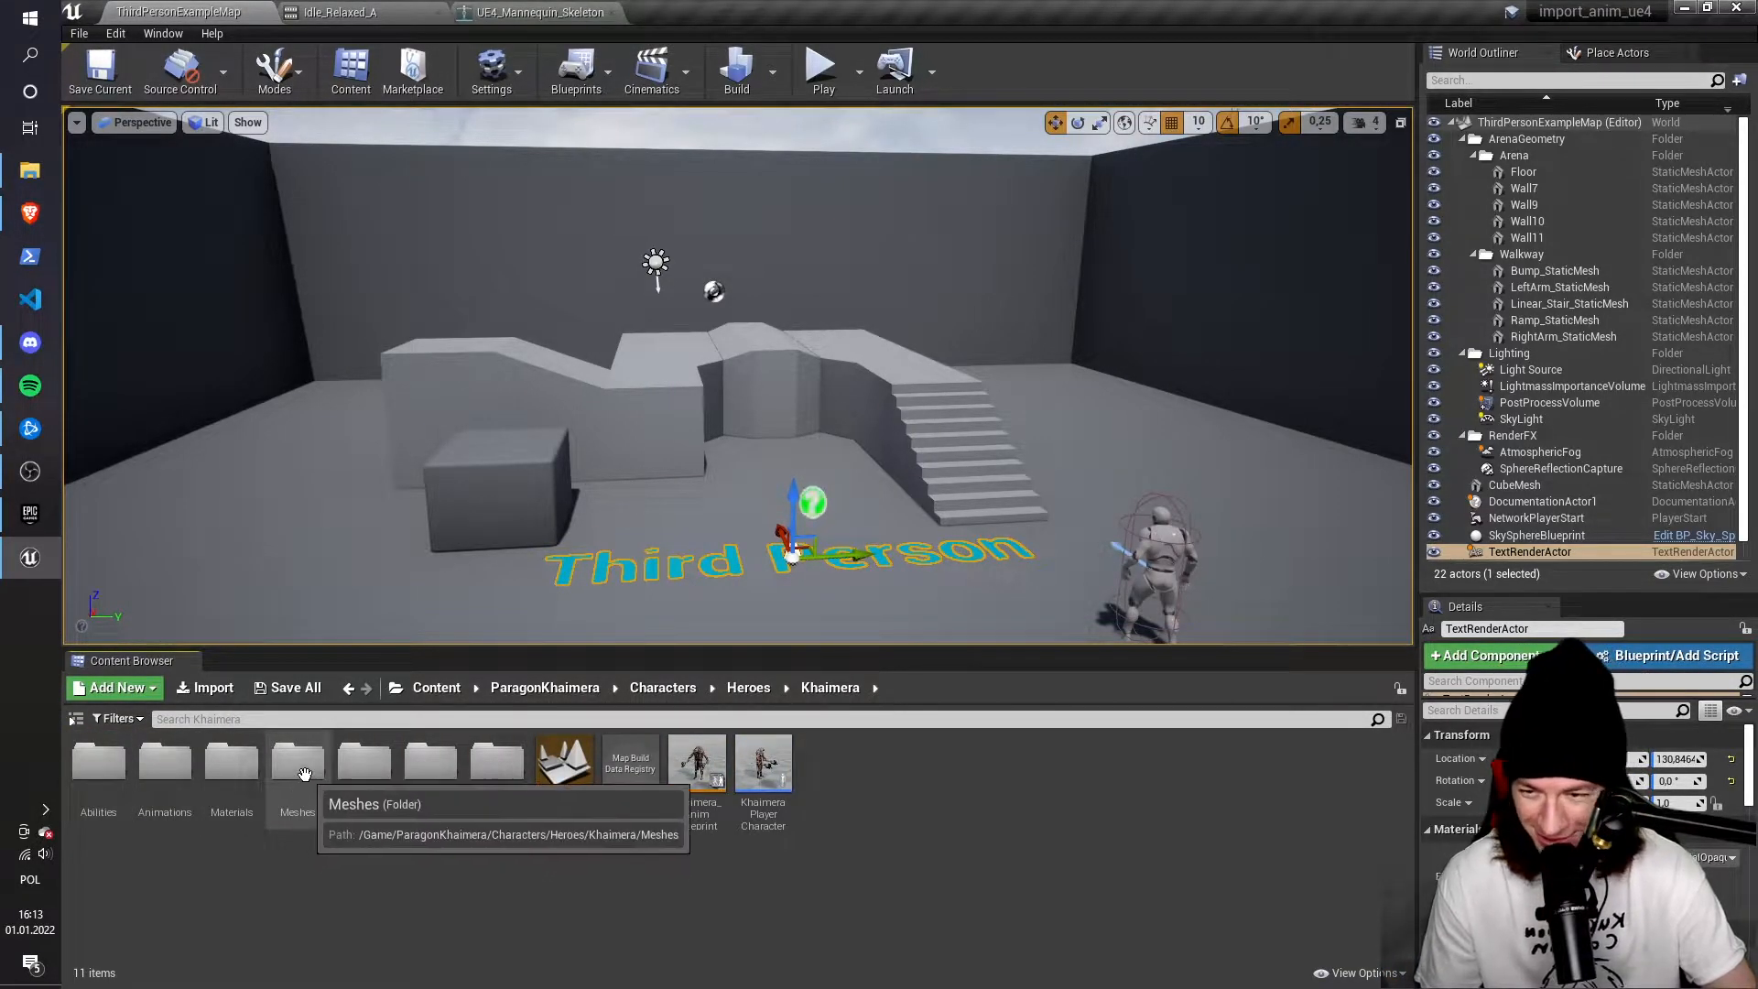
double_click(296, 760)
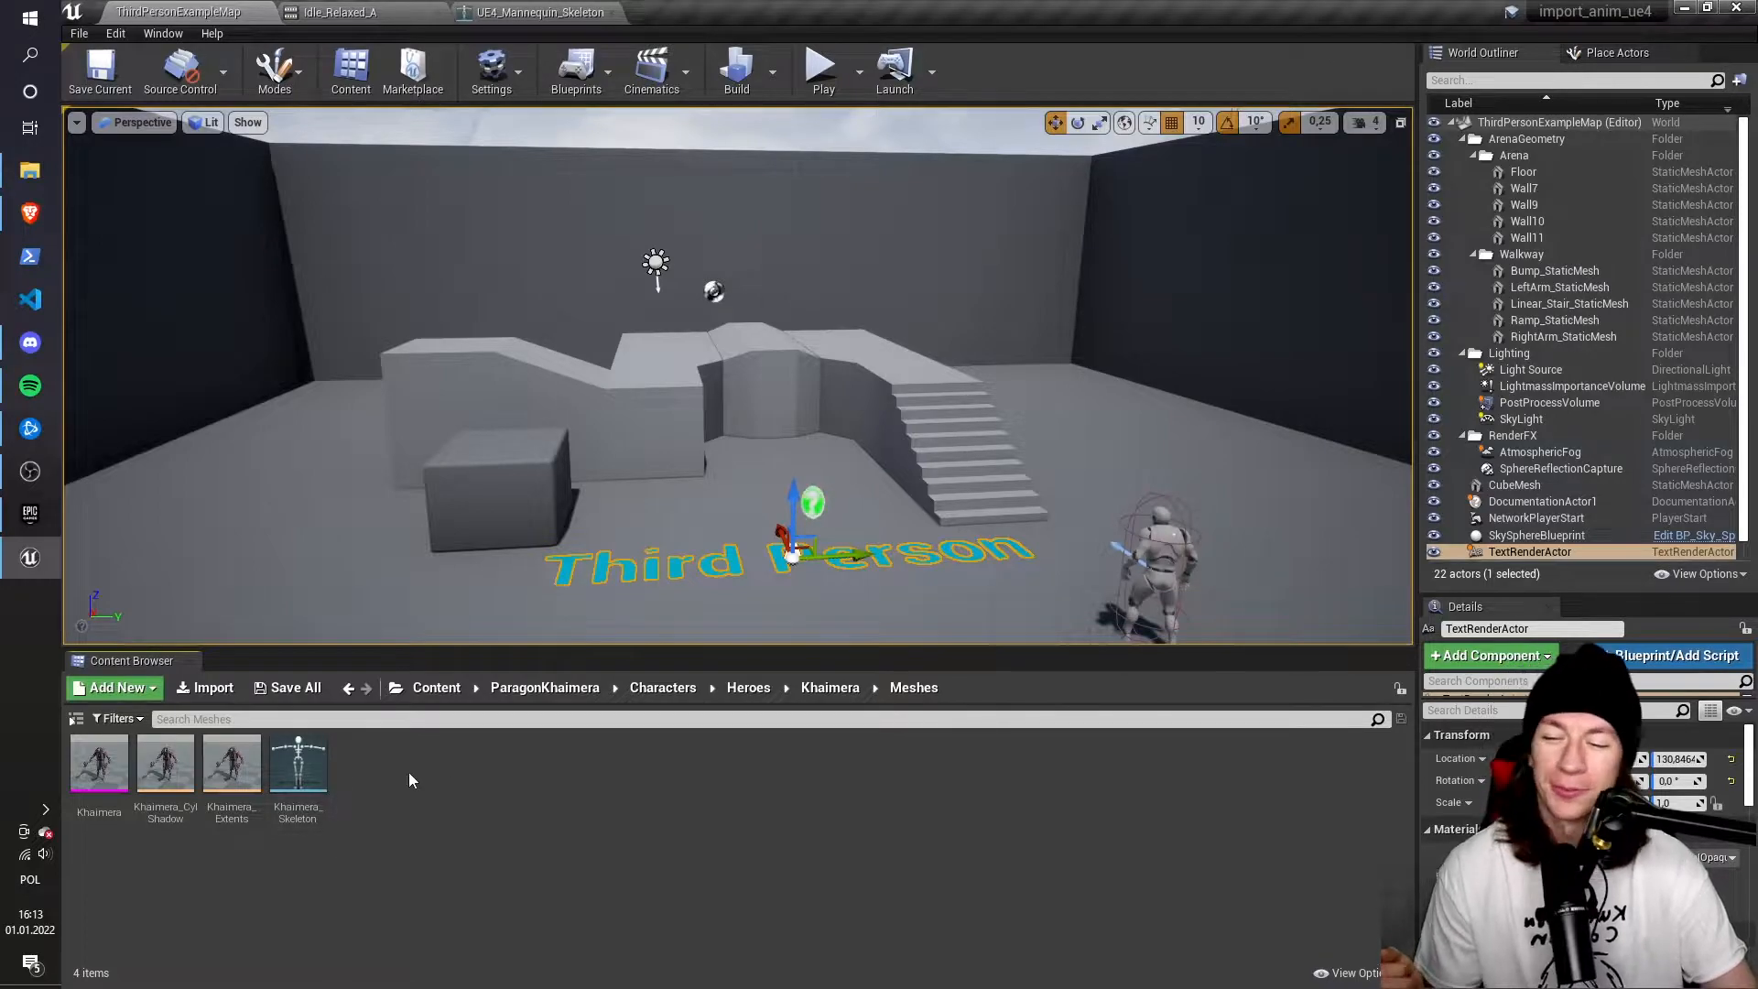
mouse_move(299, 764)
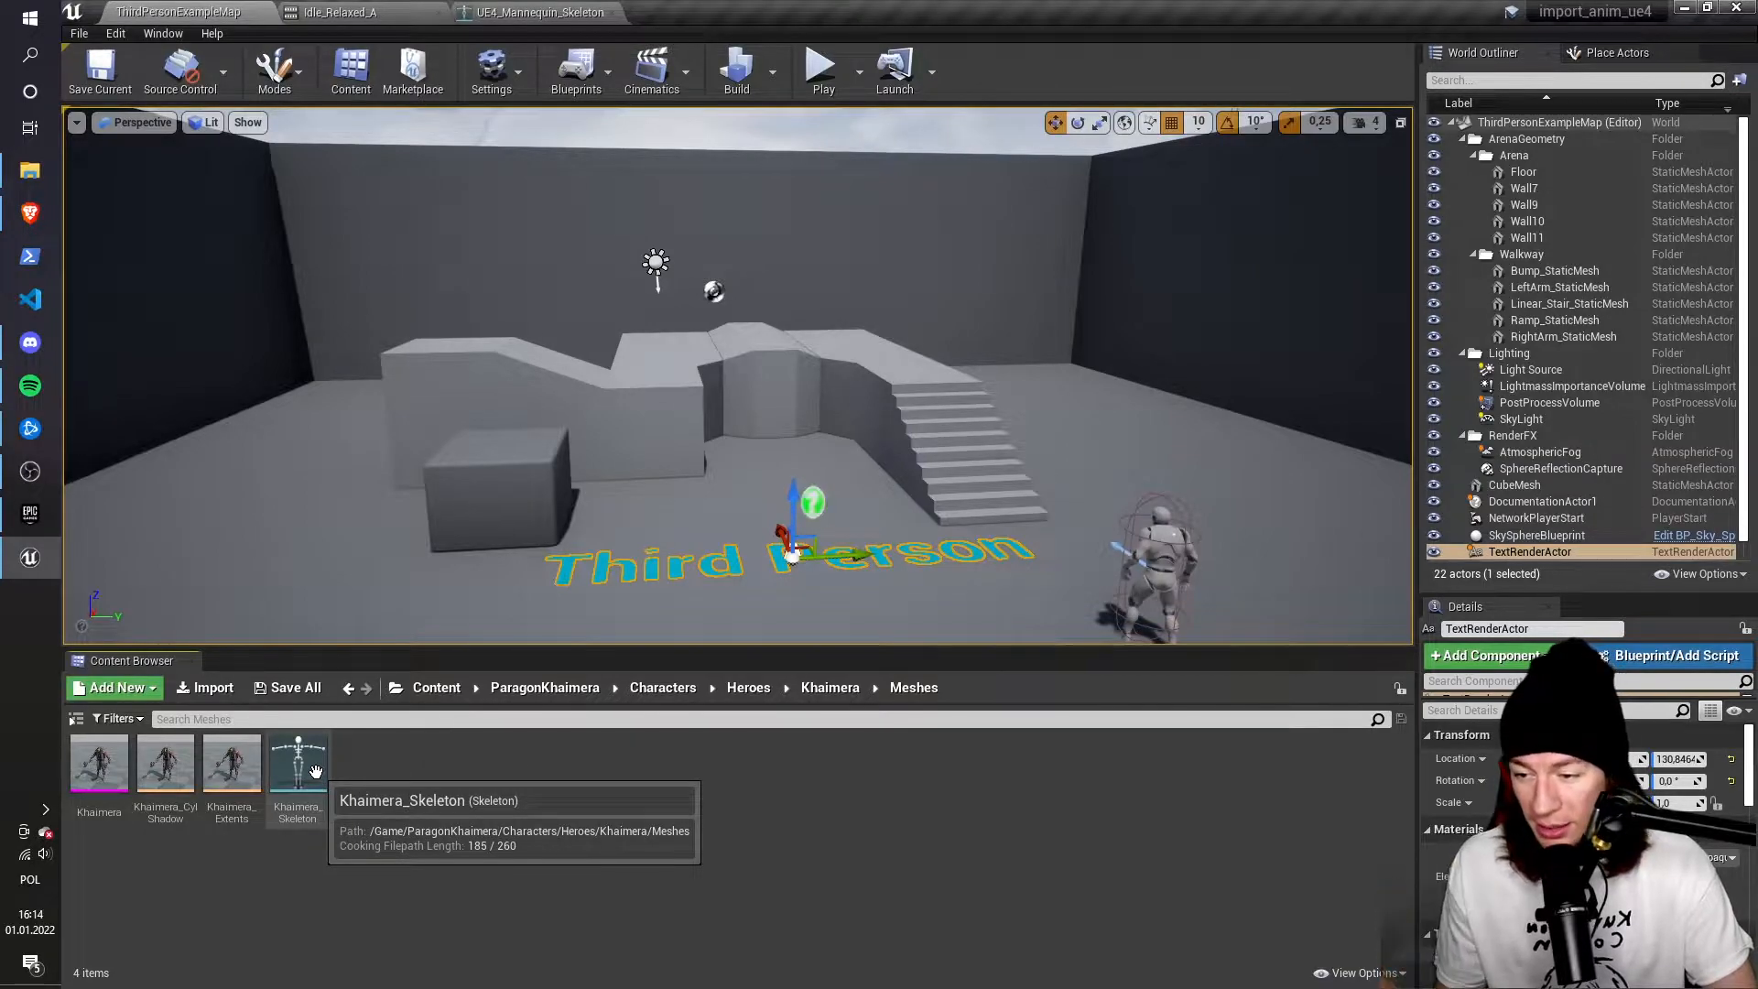
Assign UE4_Mannequin_SkeletonRig to Khaimera_Skeleton and review its bone mapping
double_click(297, 757)
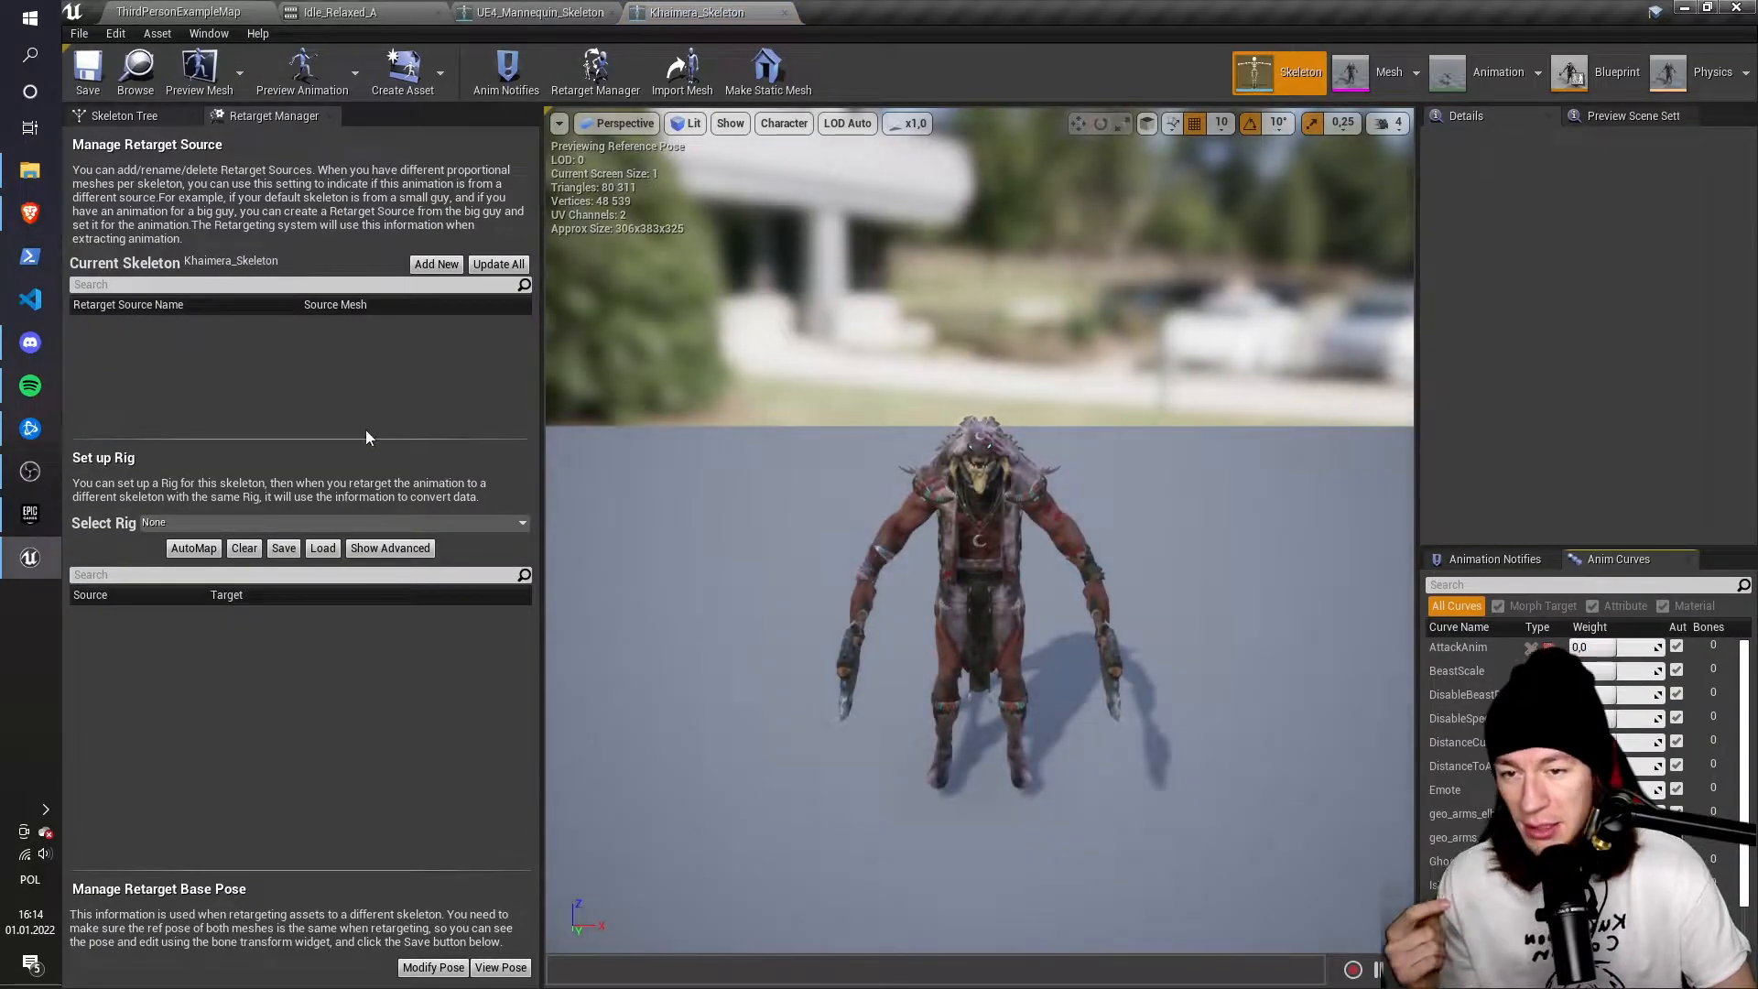
mouse_move(279, 124)
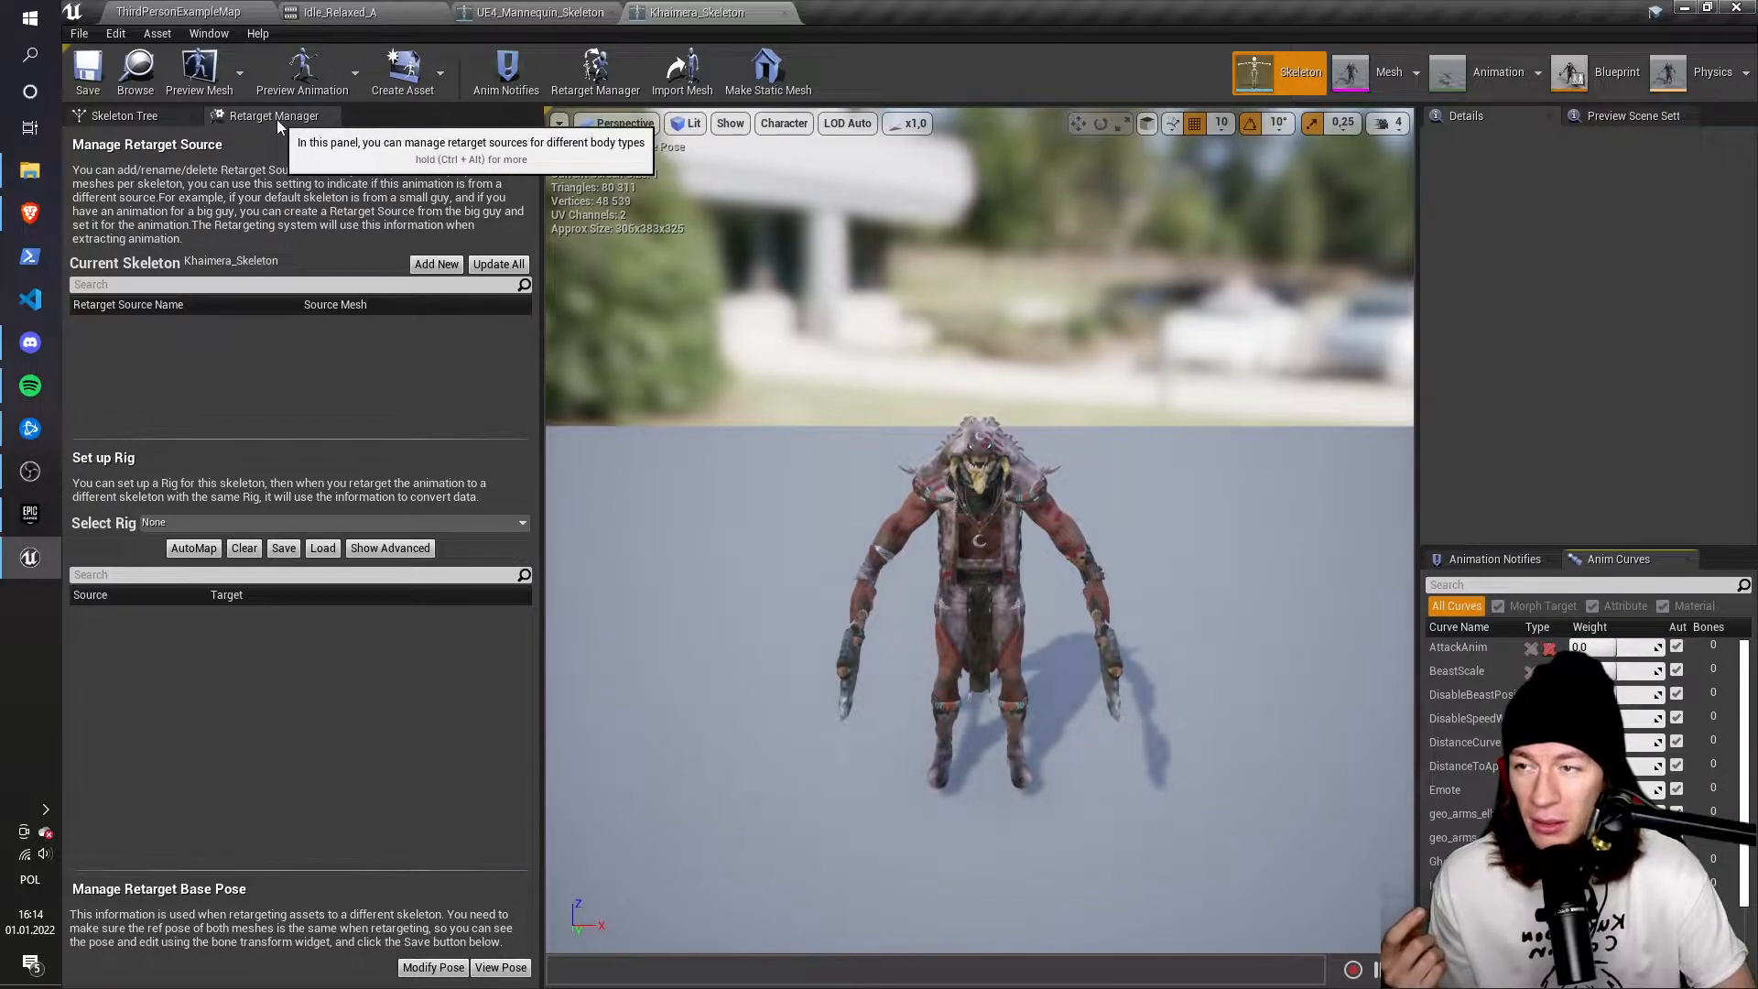
mouse_move(174, 494)
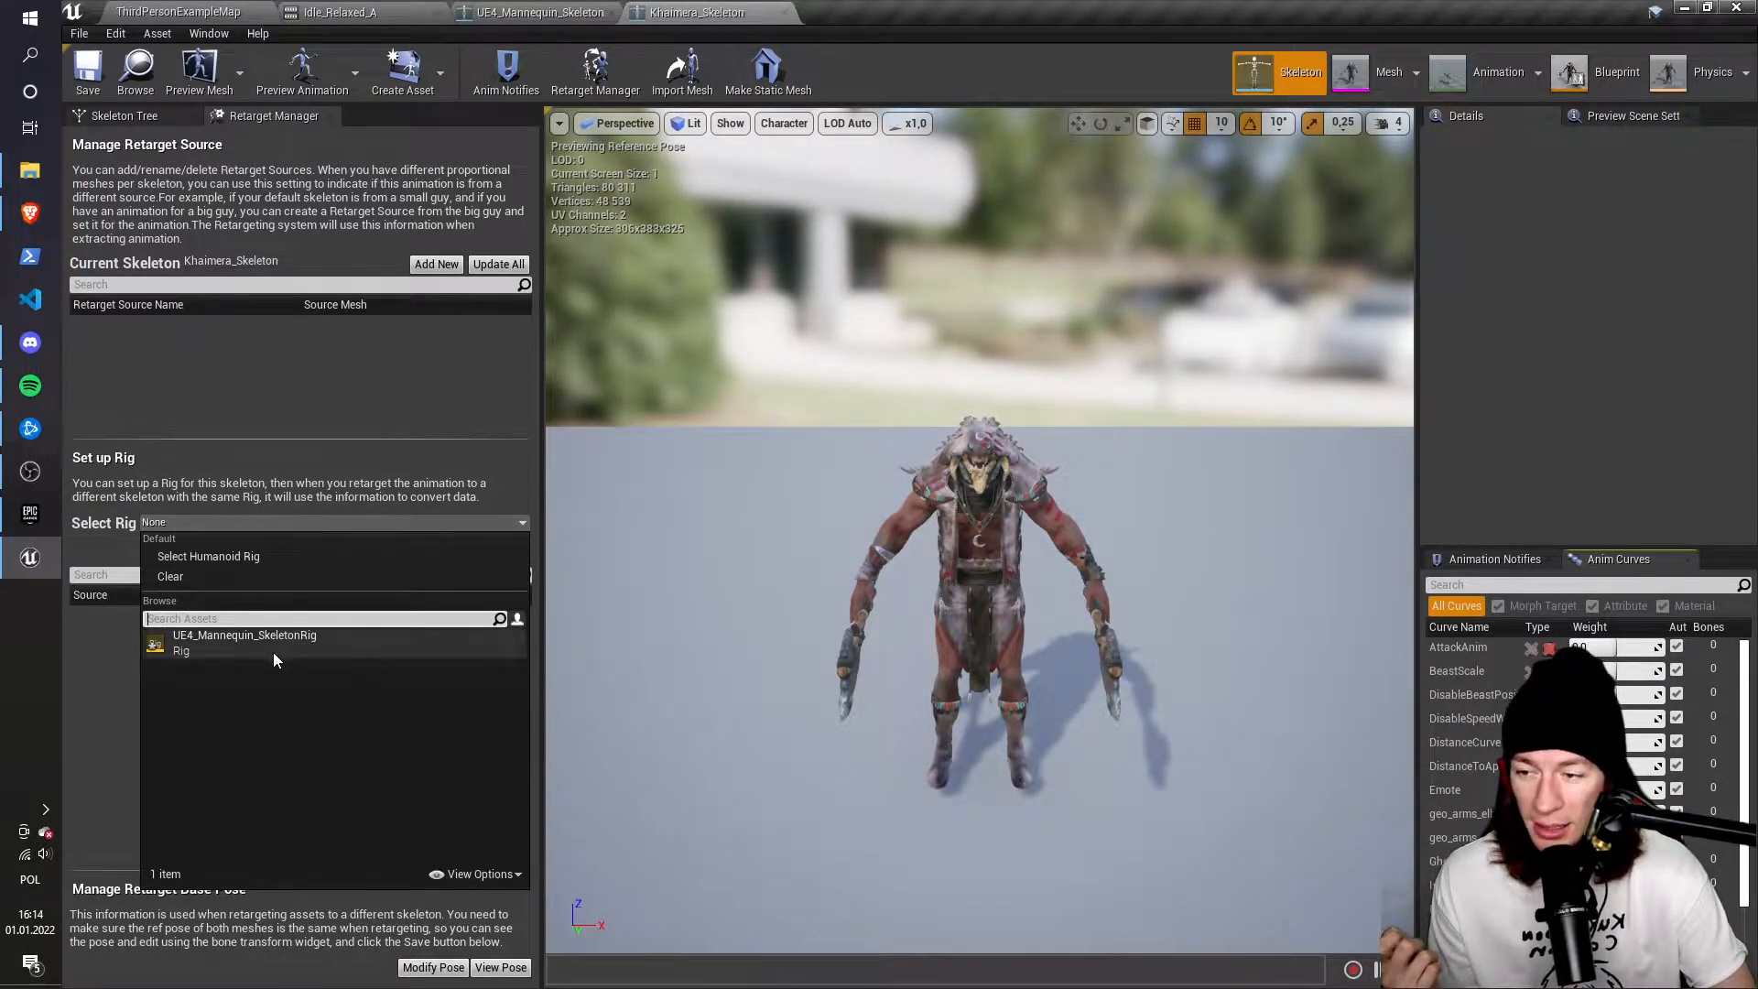
mouse_move(242, 634)
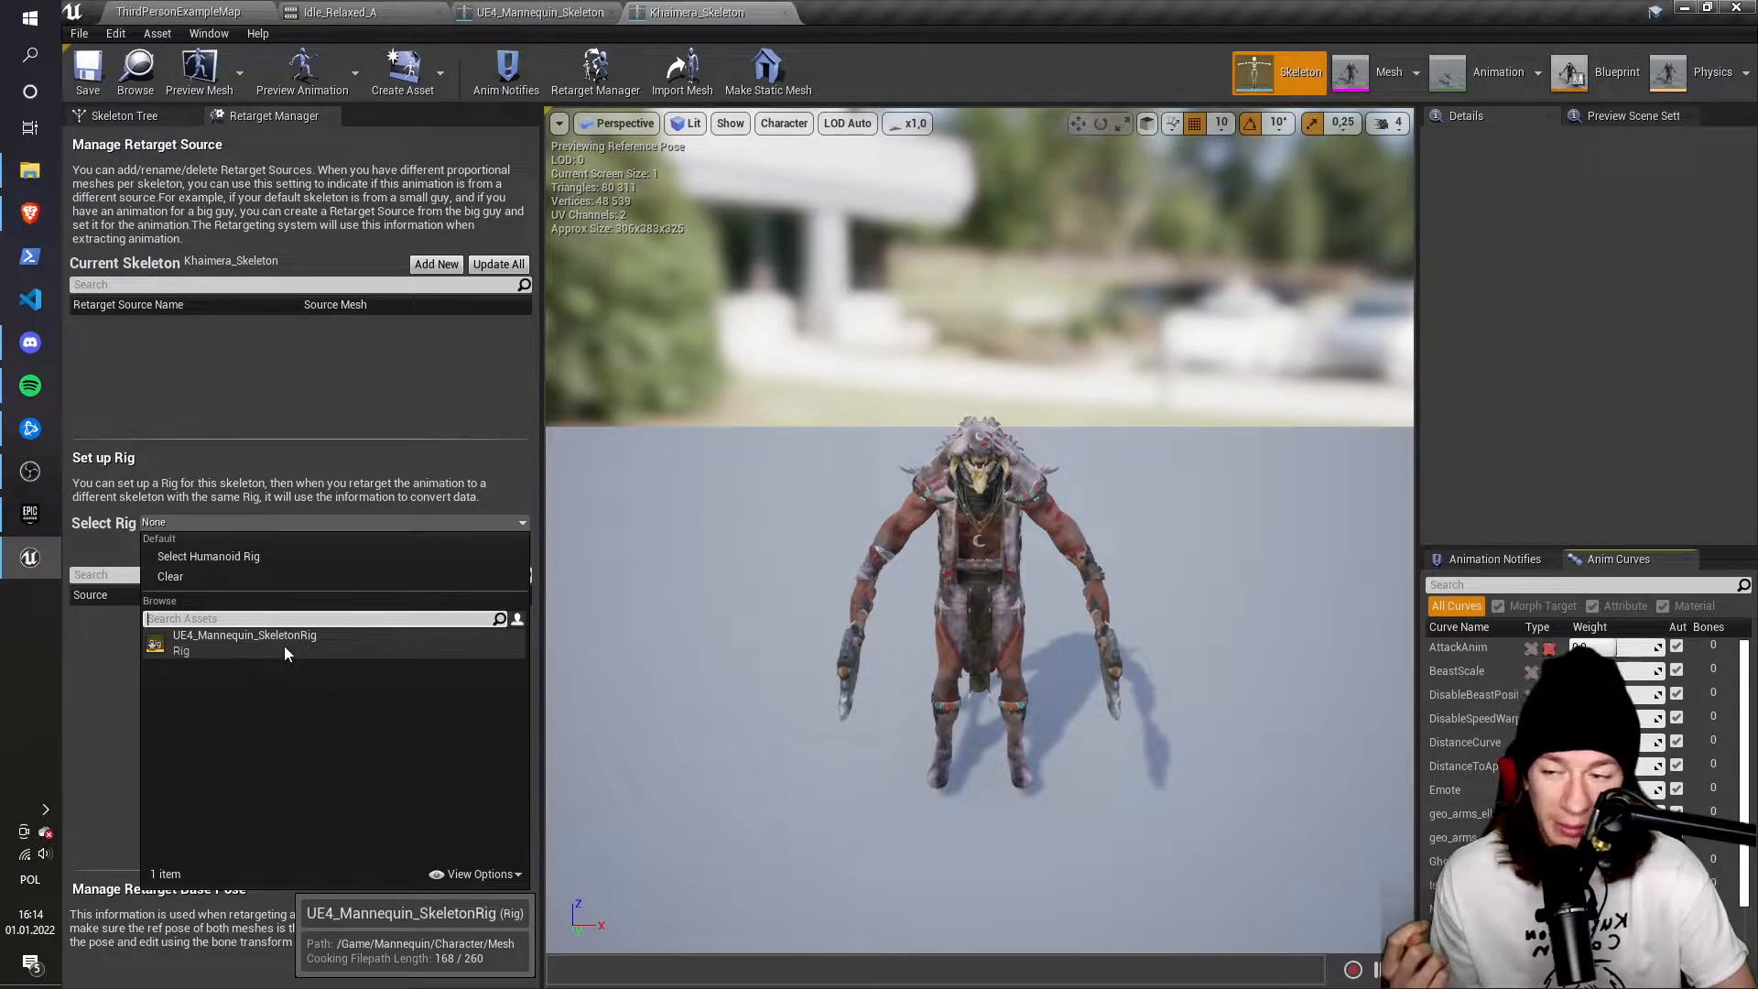
click(243, 641)
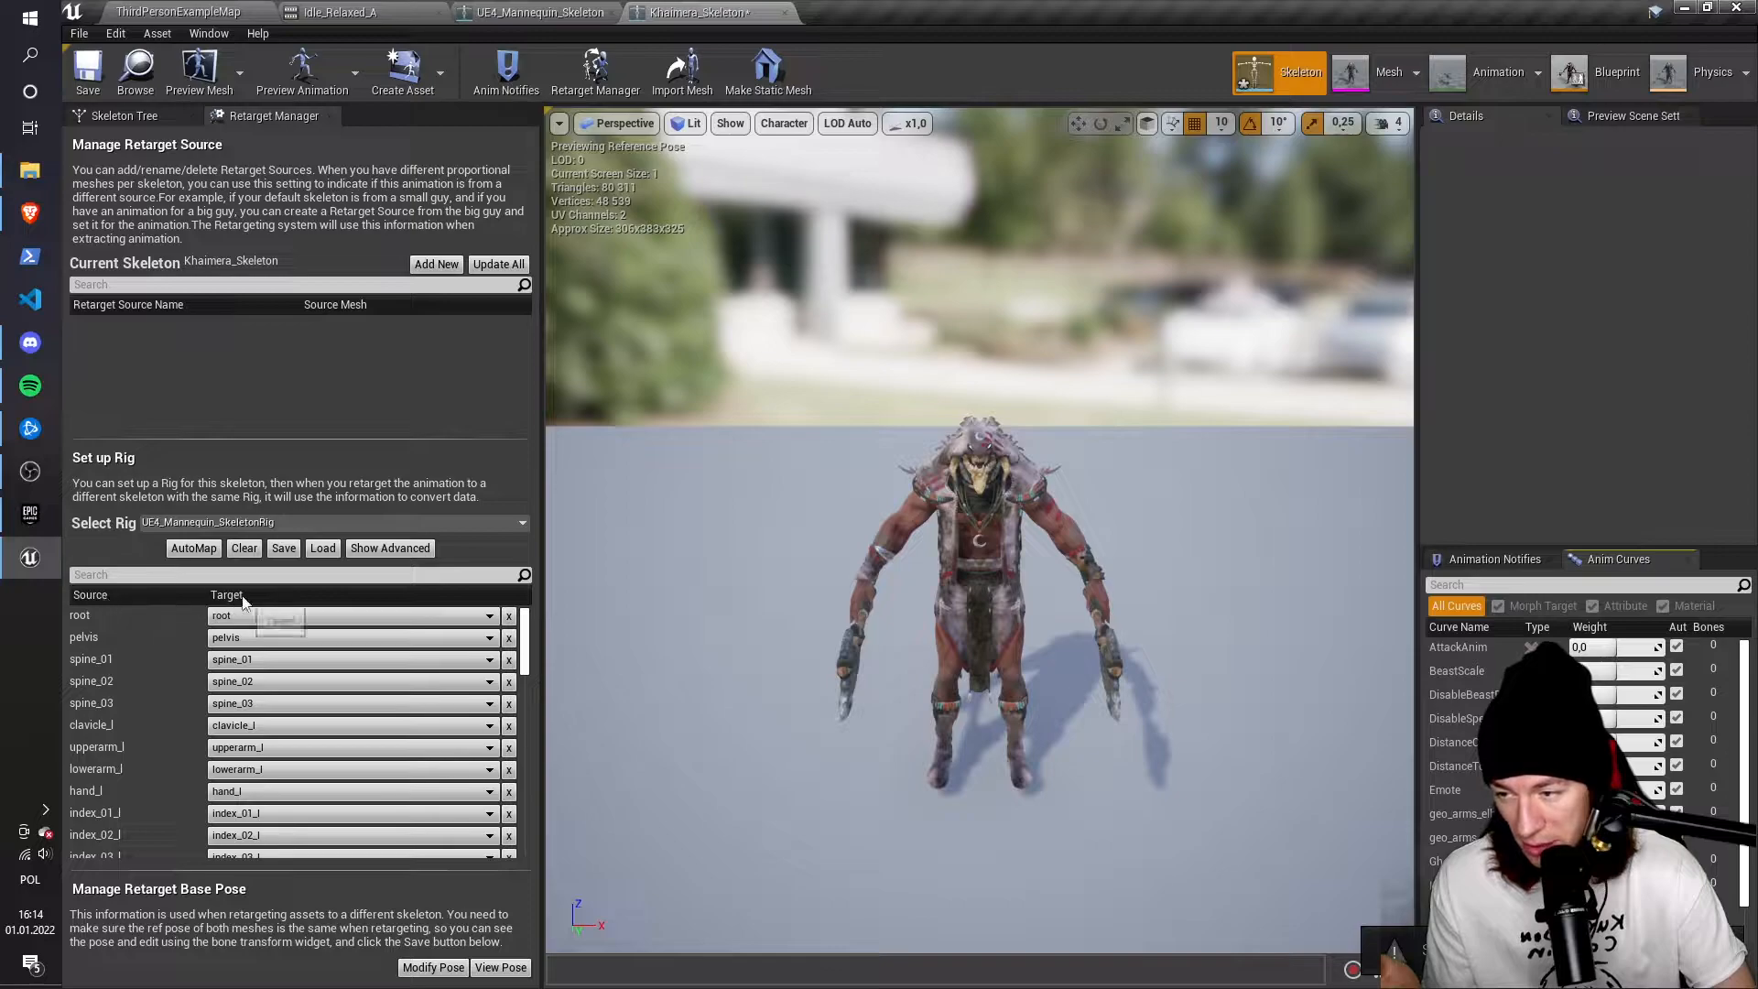
scroll(down, 3)
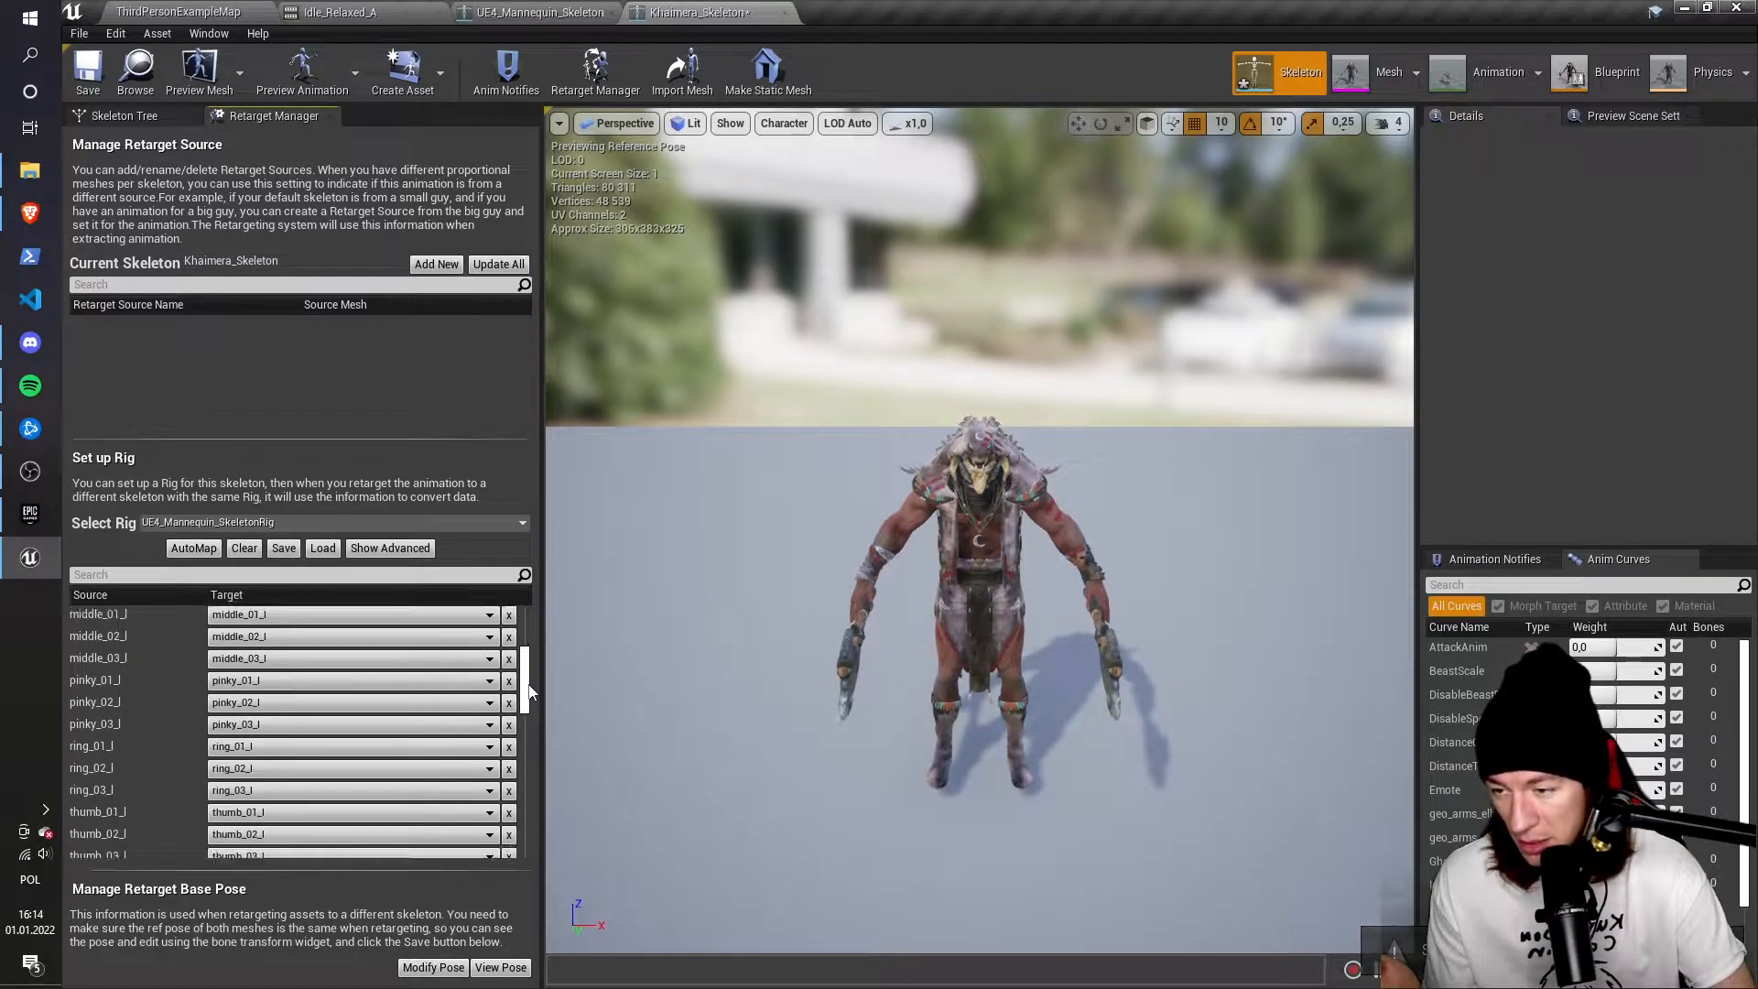
scroll(down, 3)
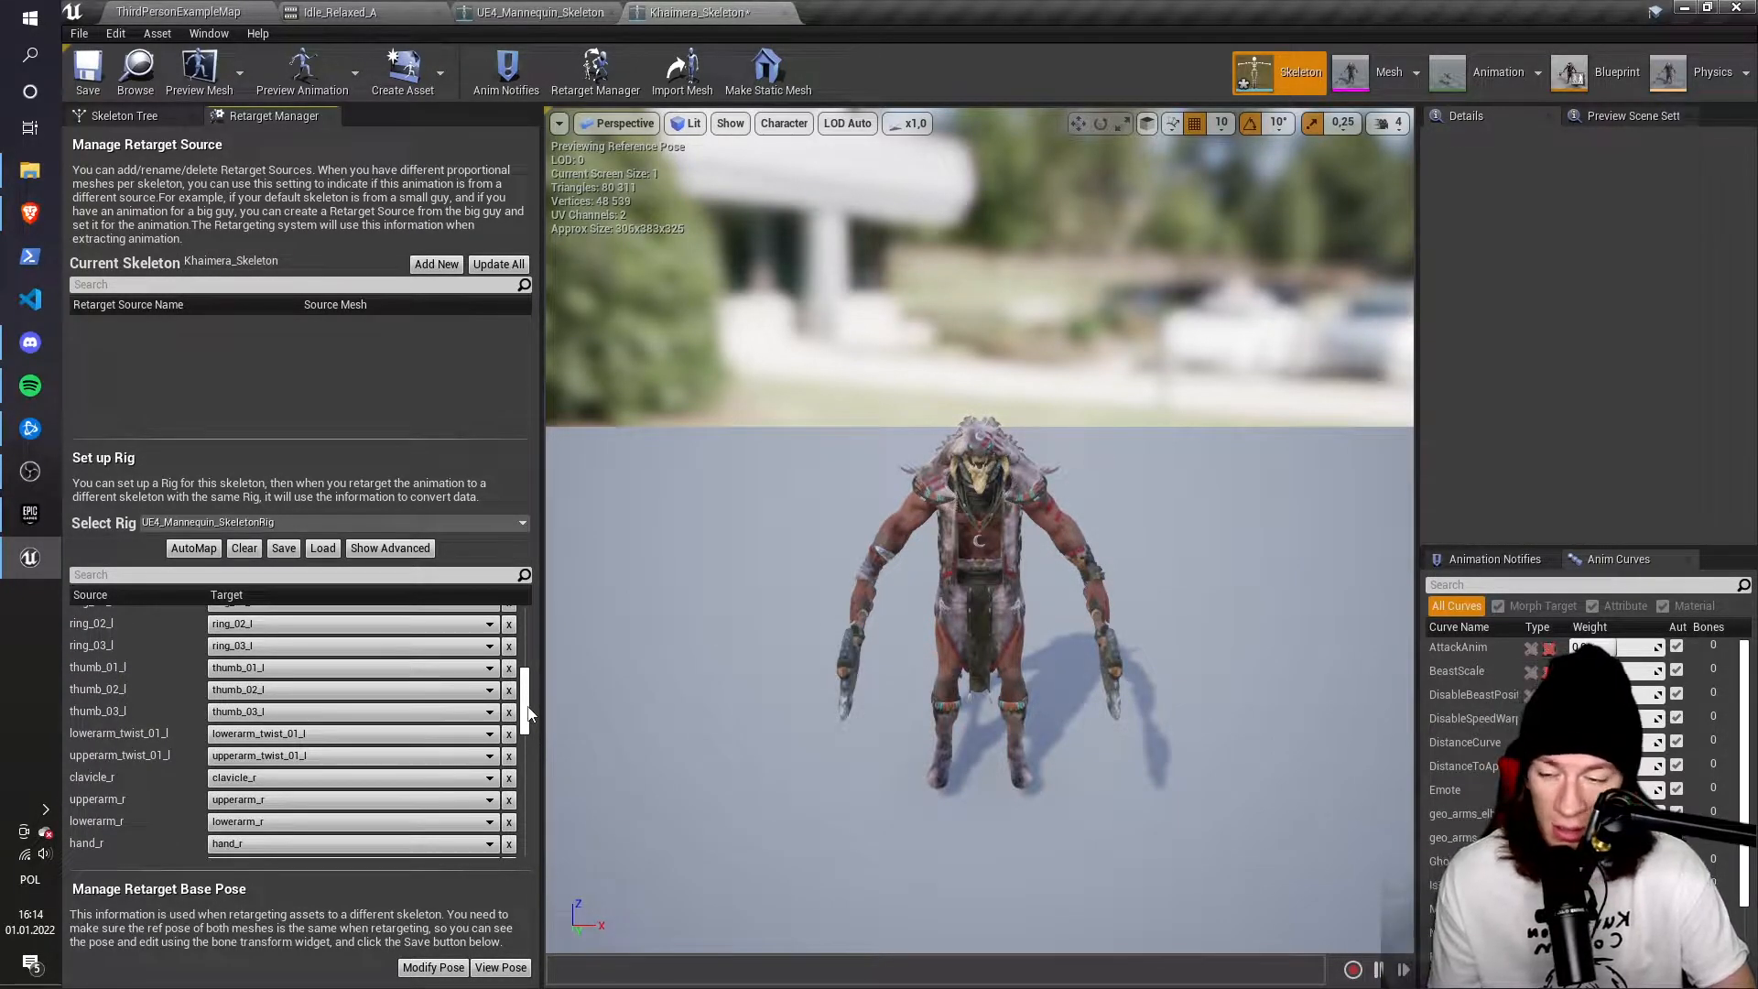
scroll(down, 3)
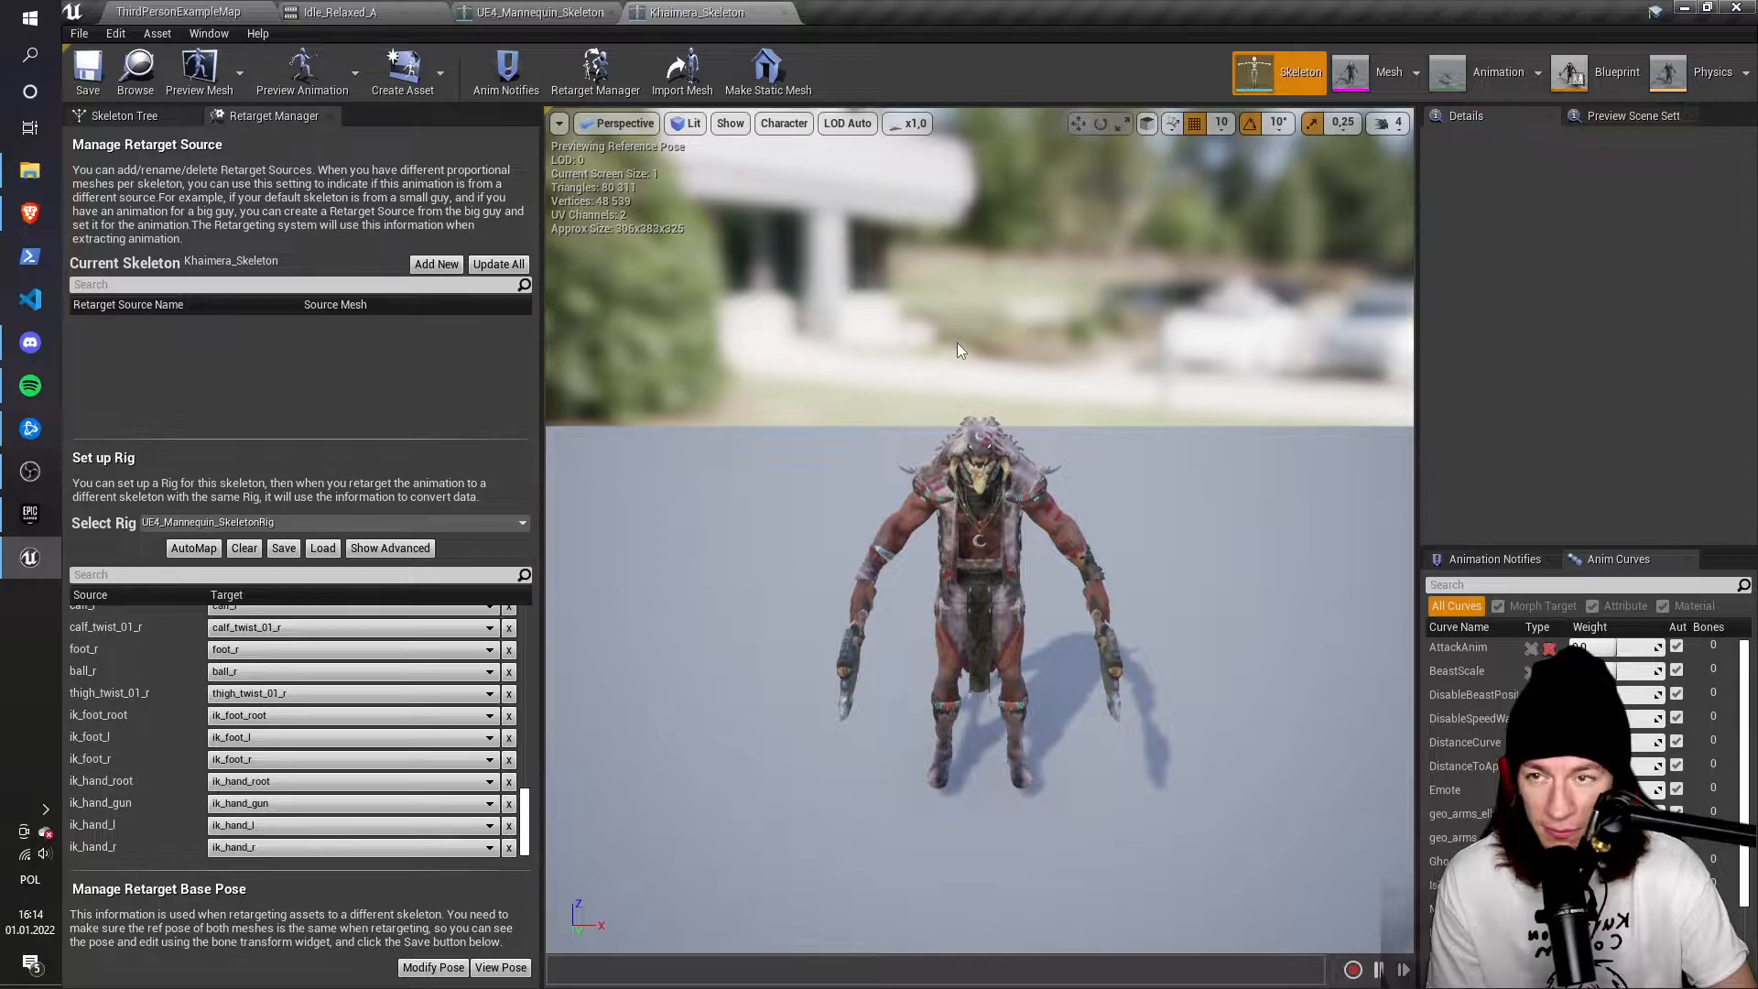
click(180, 12)
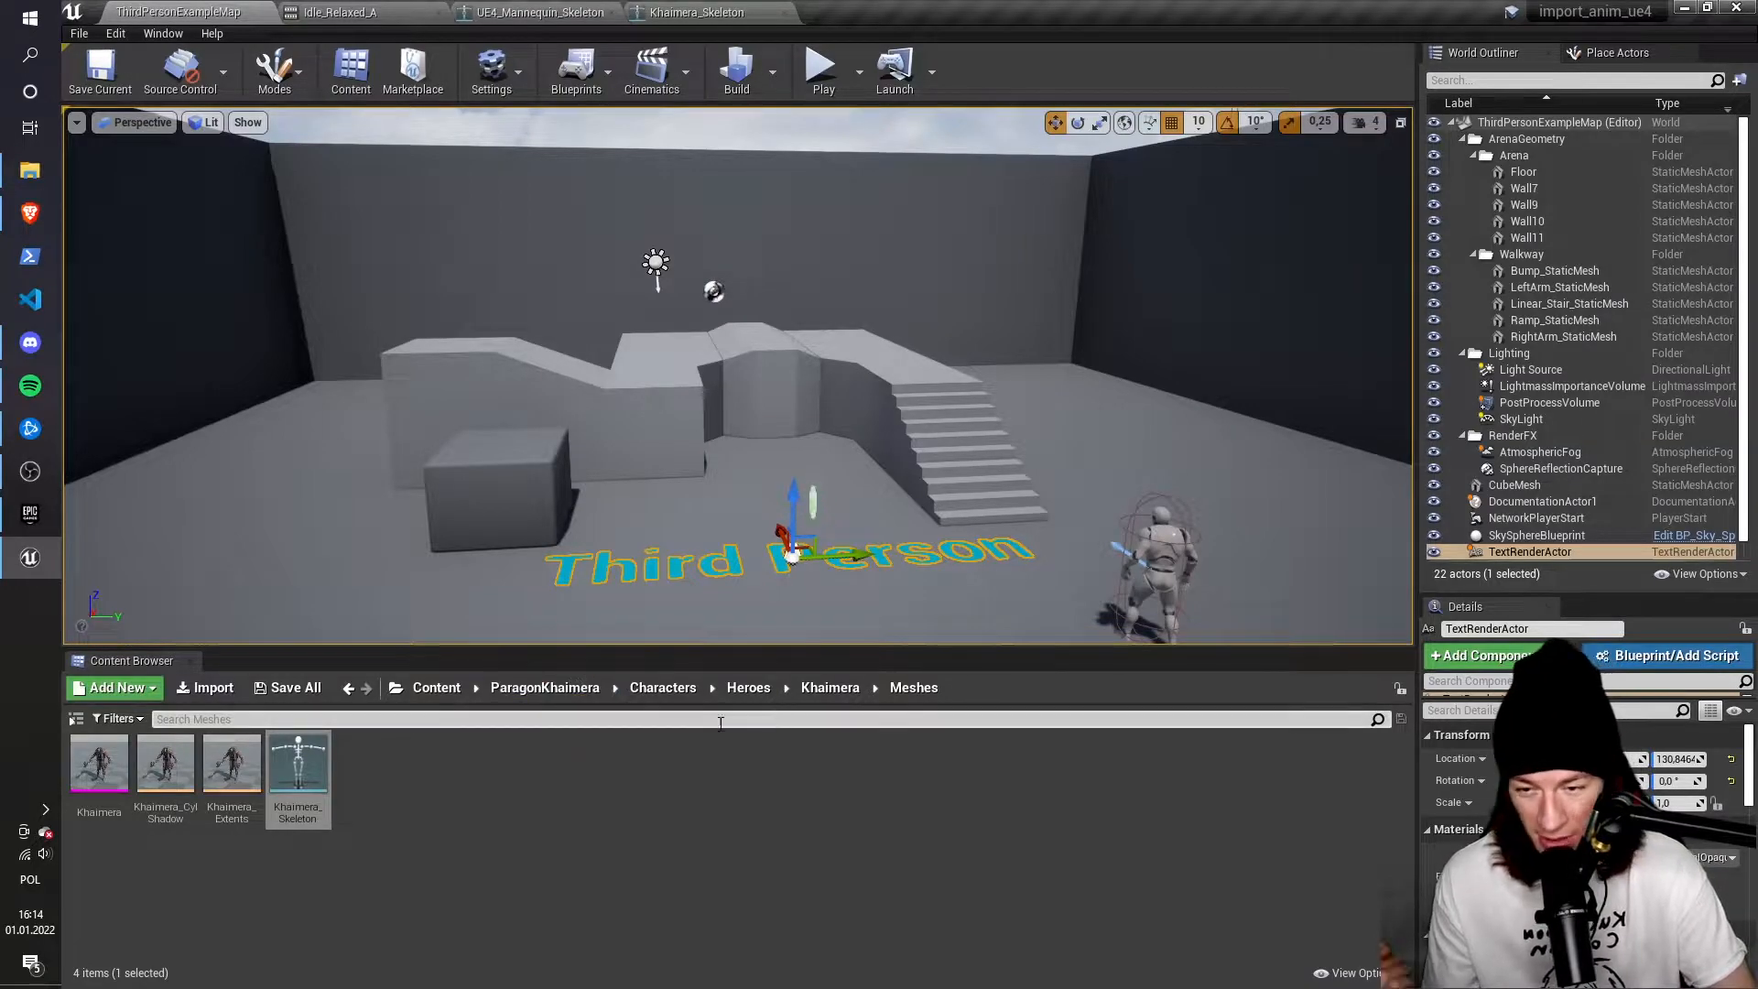
Go up to the Khaimera folder, open Animations, and select Idle_Relaxed_A
click(829, 688)
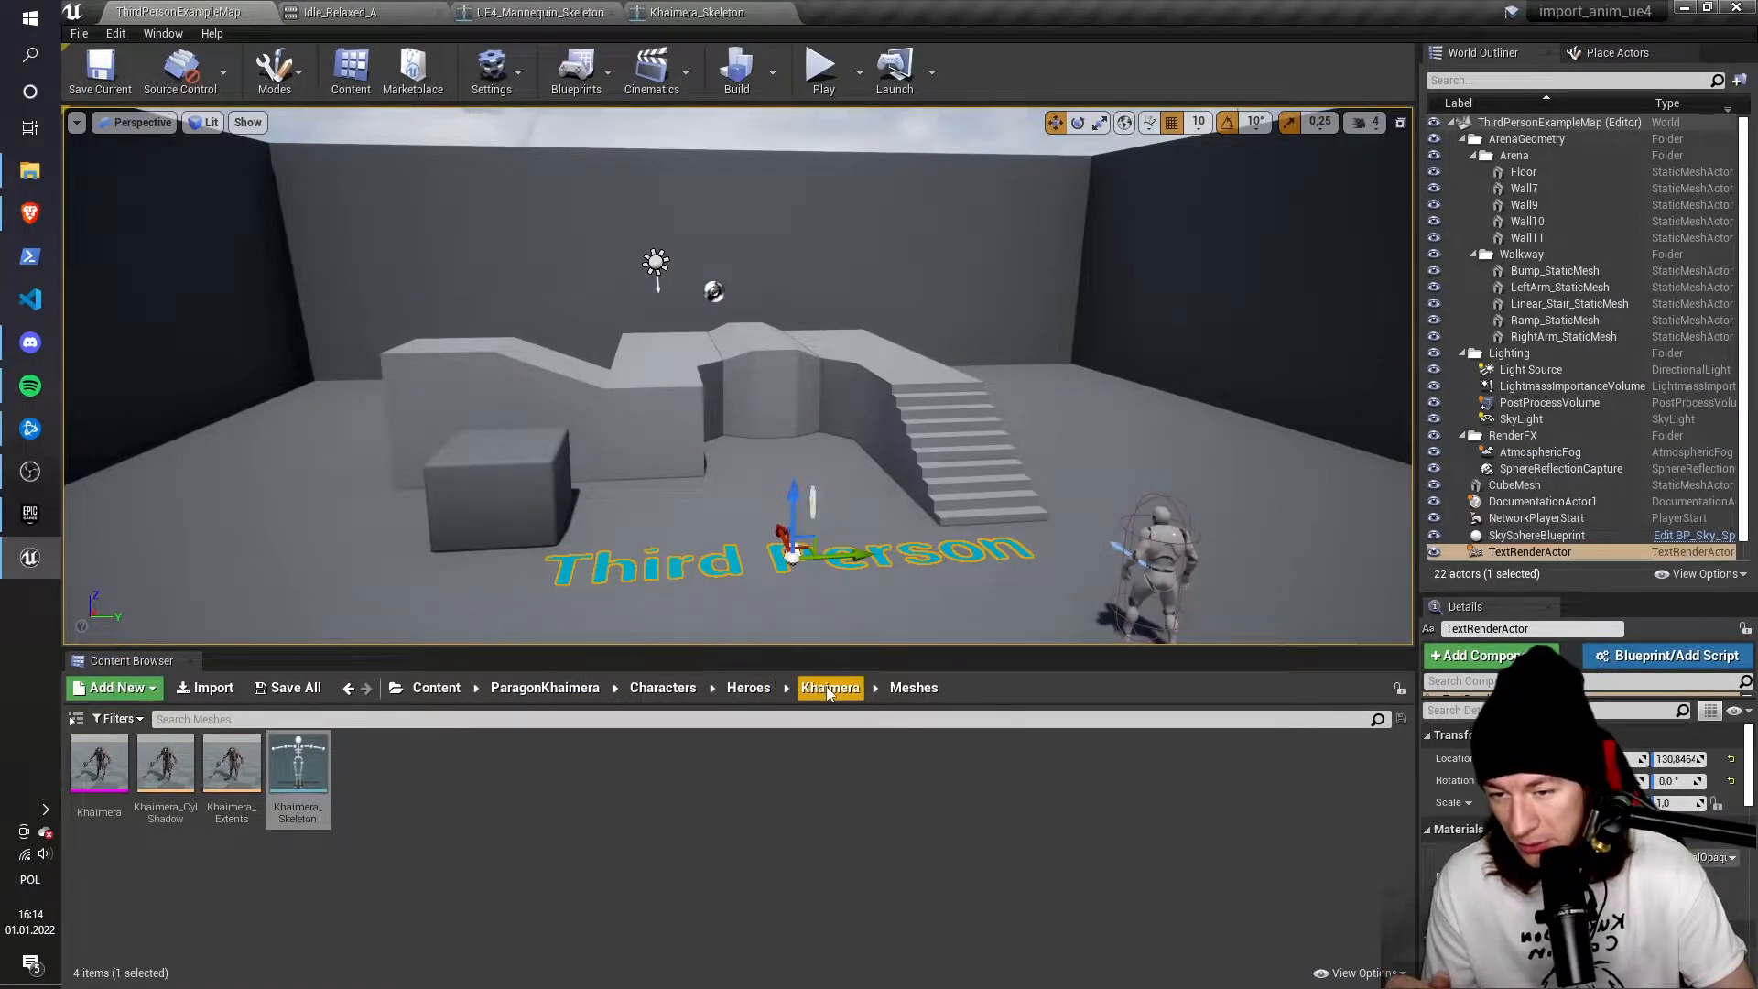
click(830, 688)
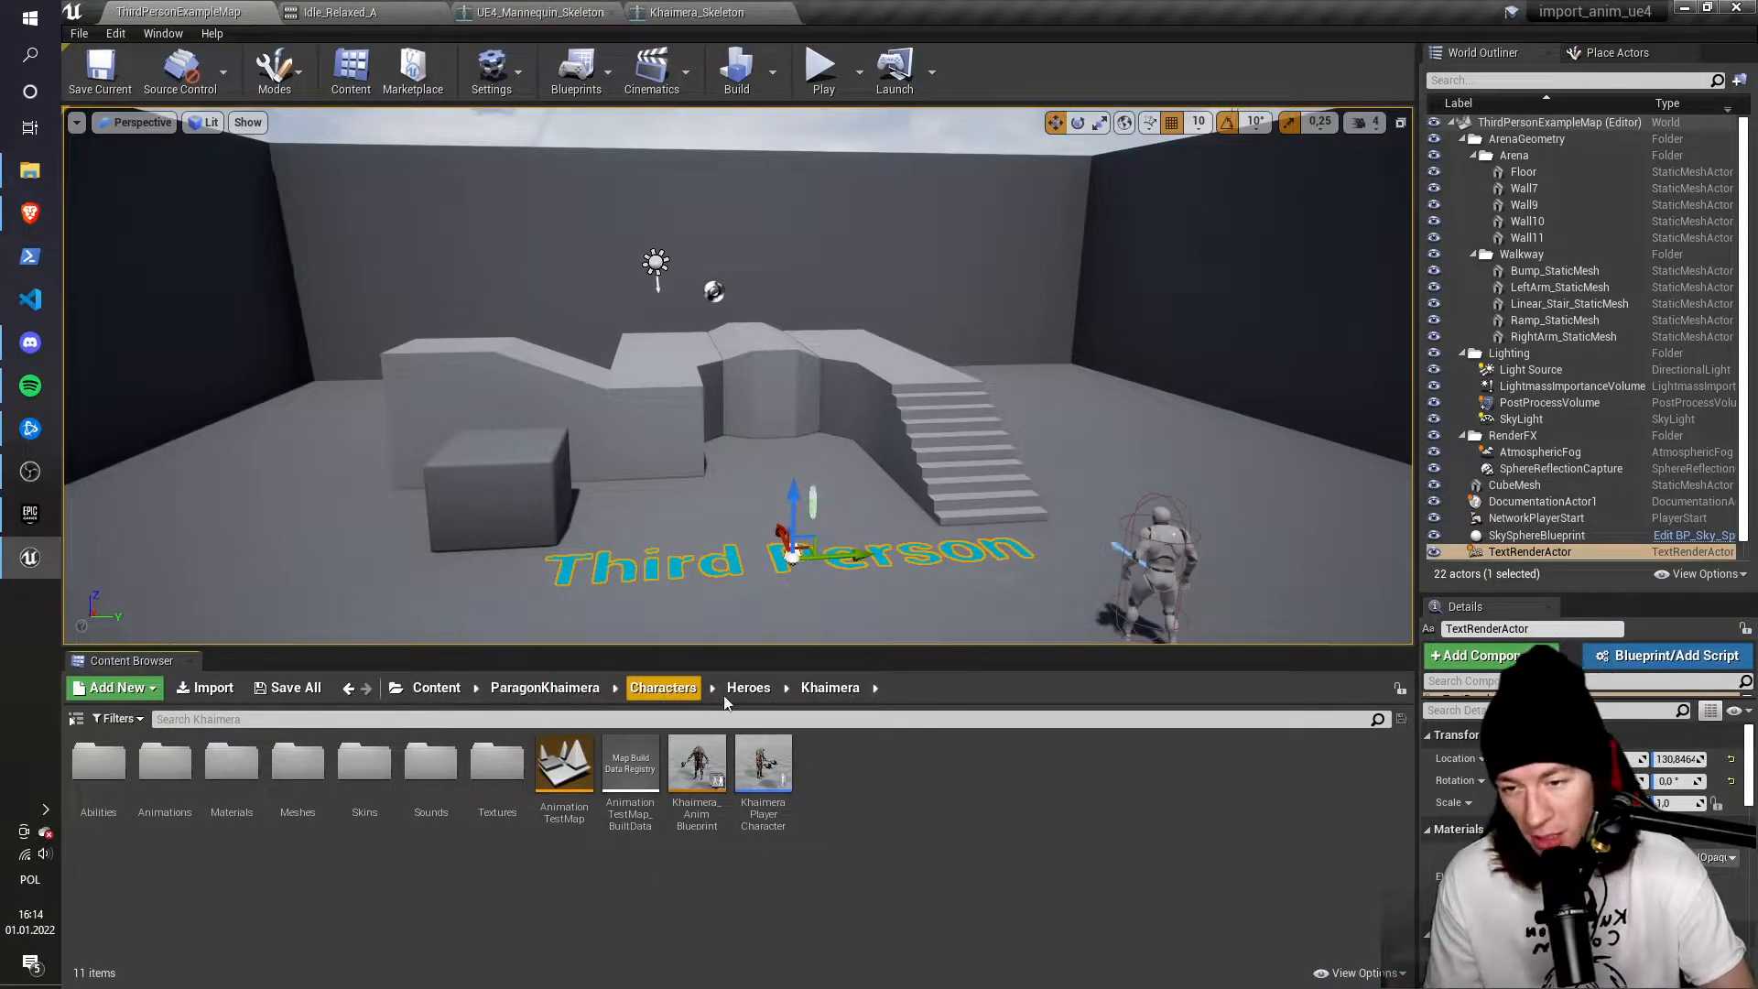
mouse_move(164, 763)
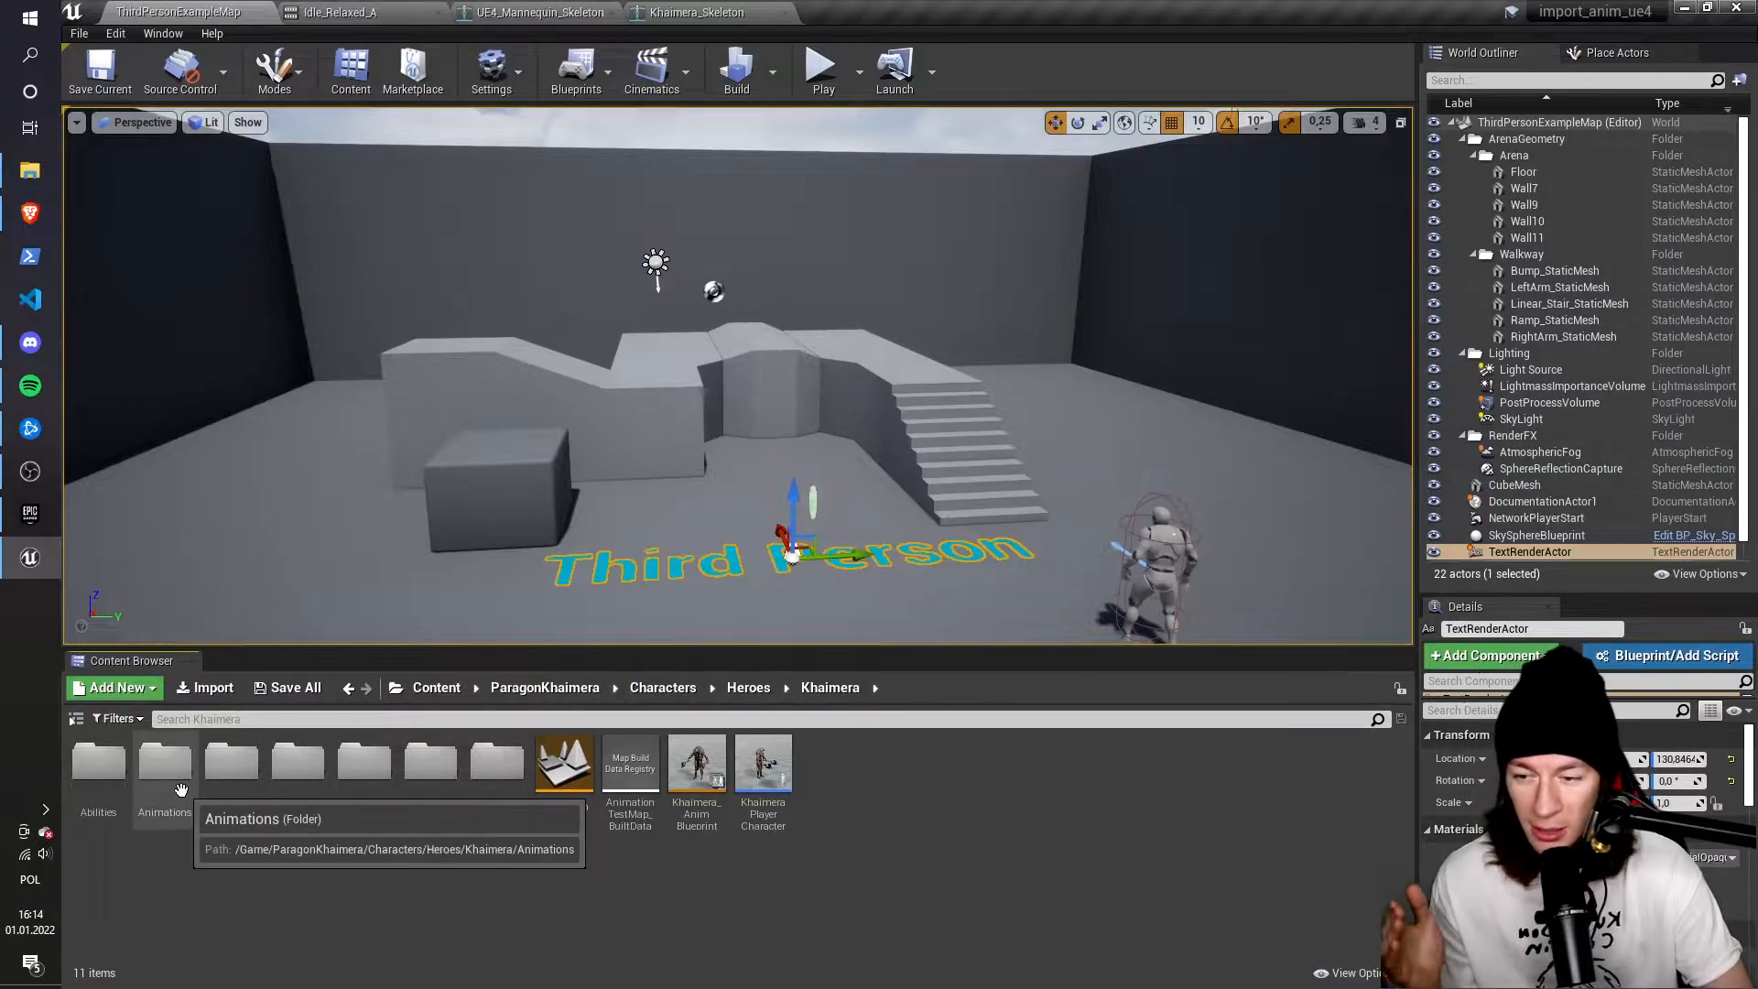
double_click(164, 763)
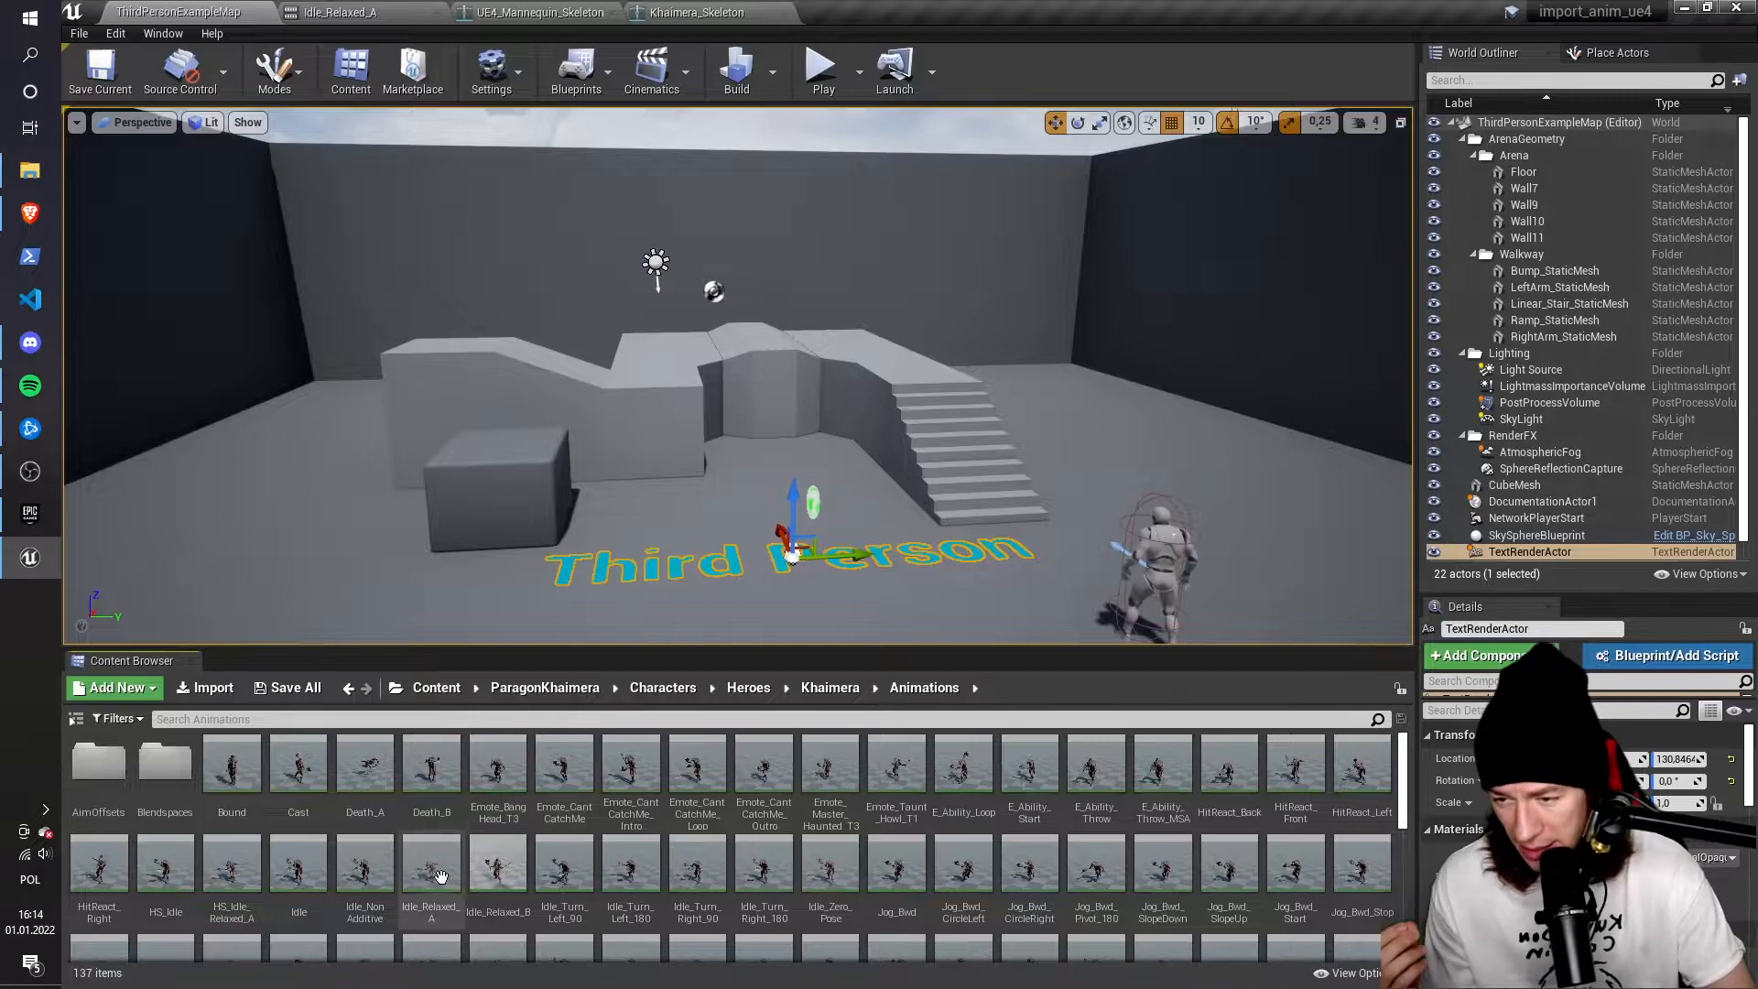
click(430, 863)
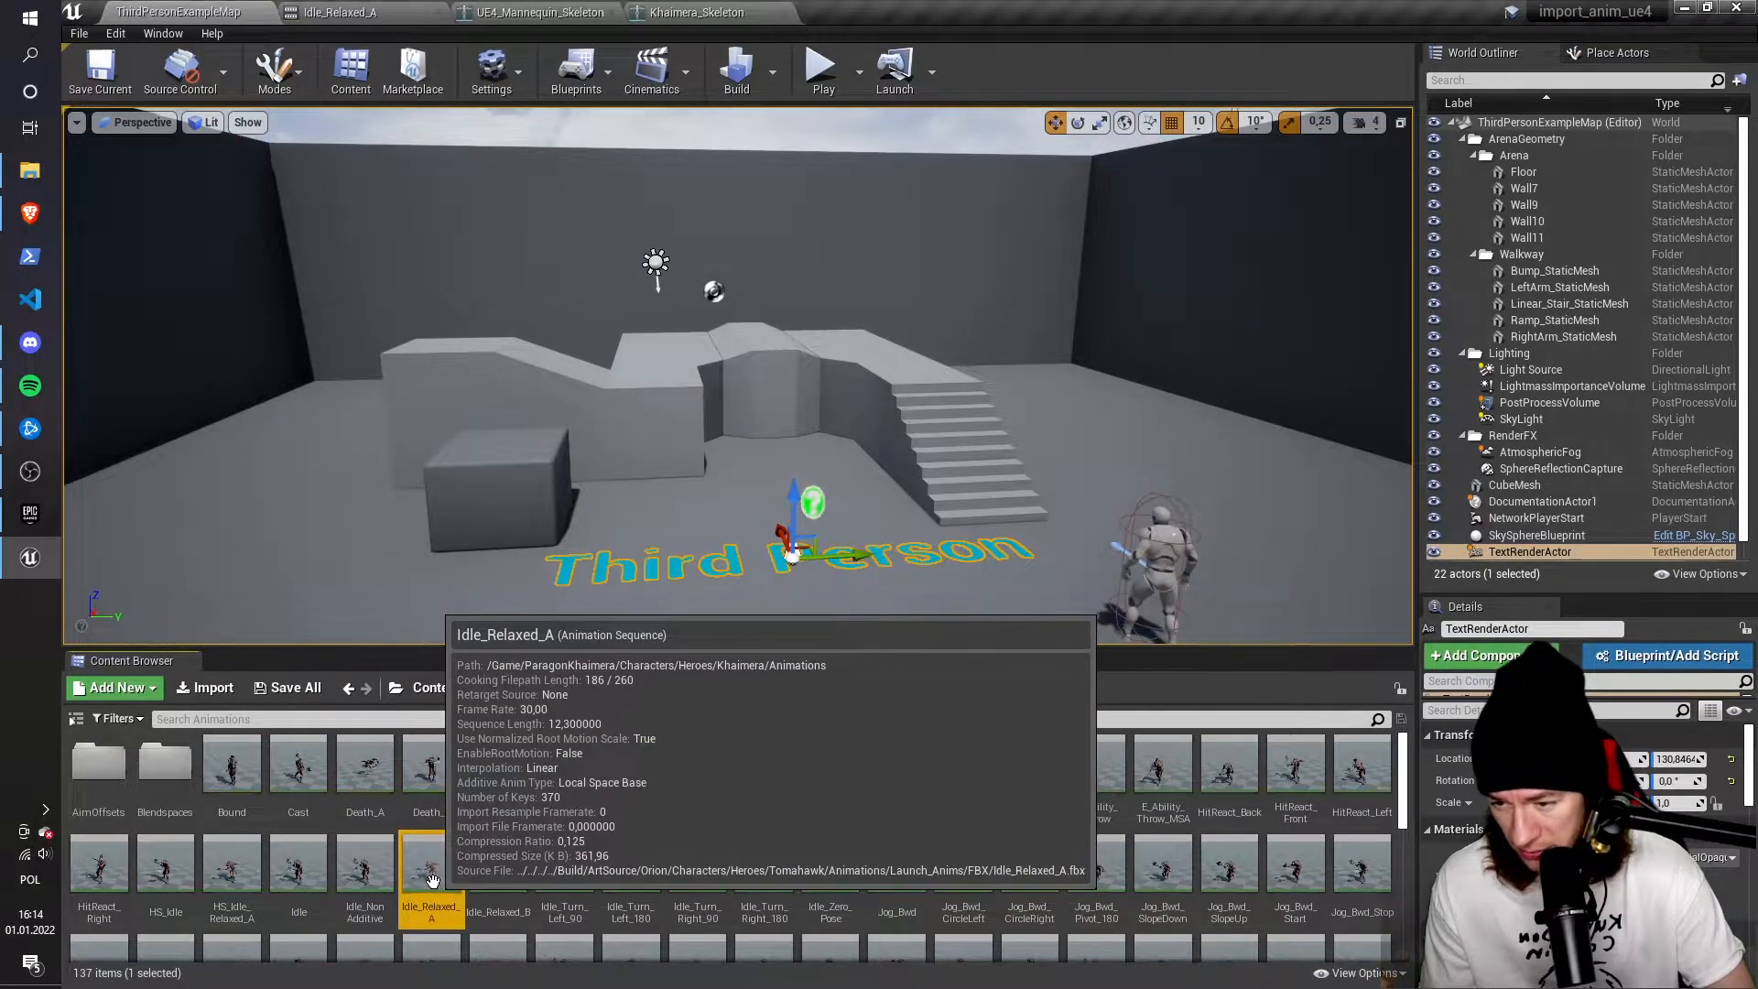
Duplicate Idle_Relaxed_A and retarget the copy onto UE4_Mannequin_Skeleton
right_click(430, 869)
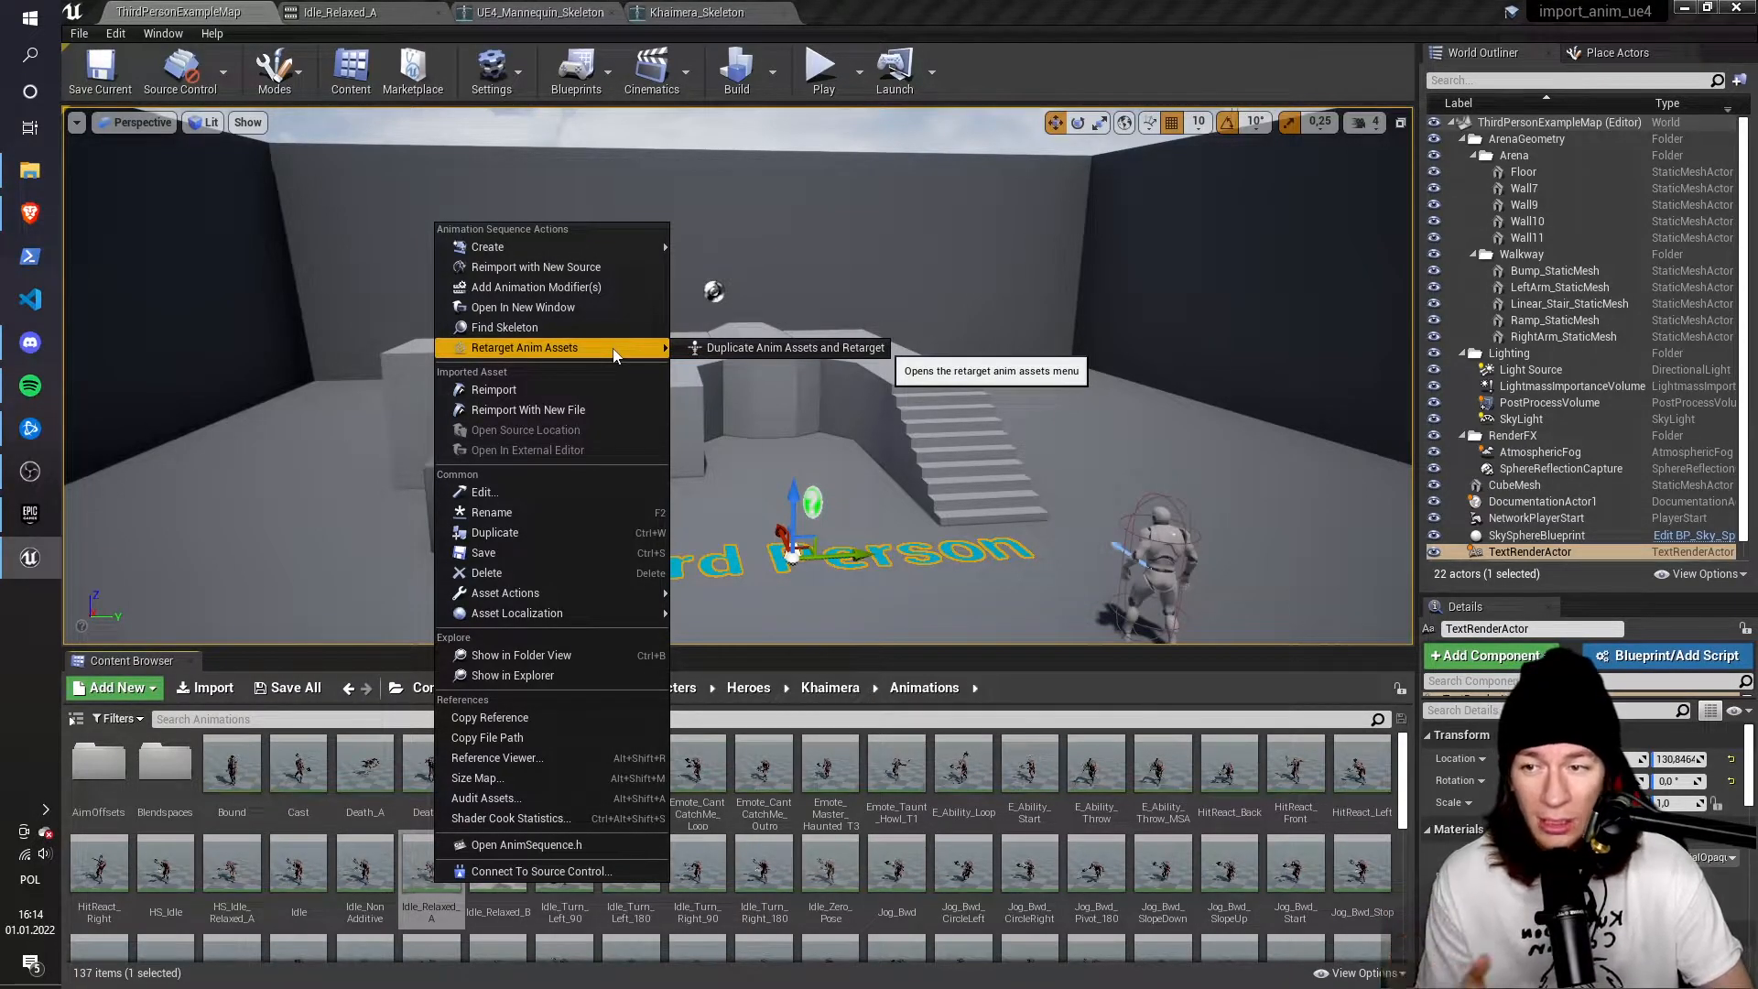
mouse_move(793, 348)
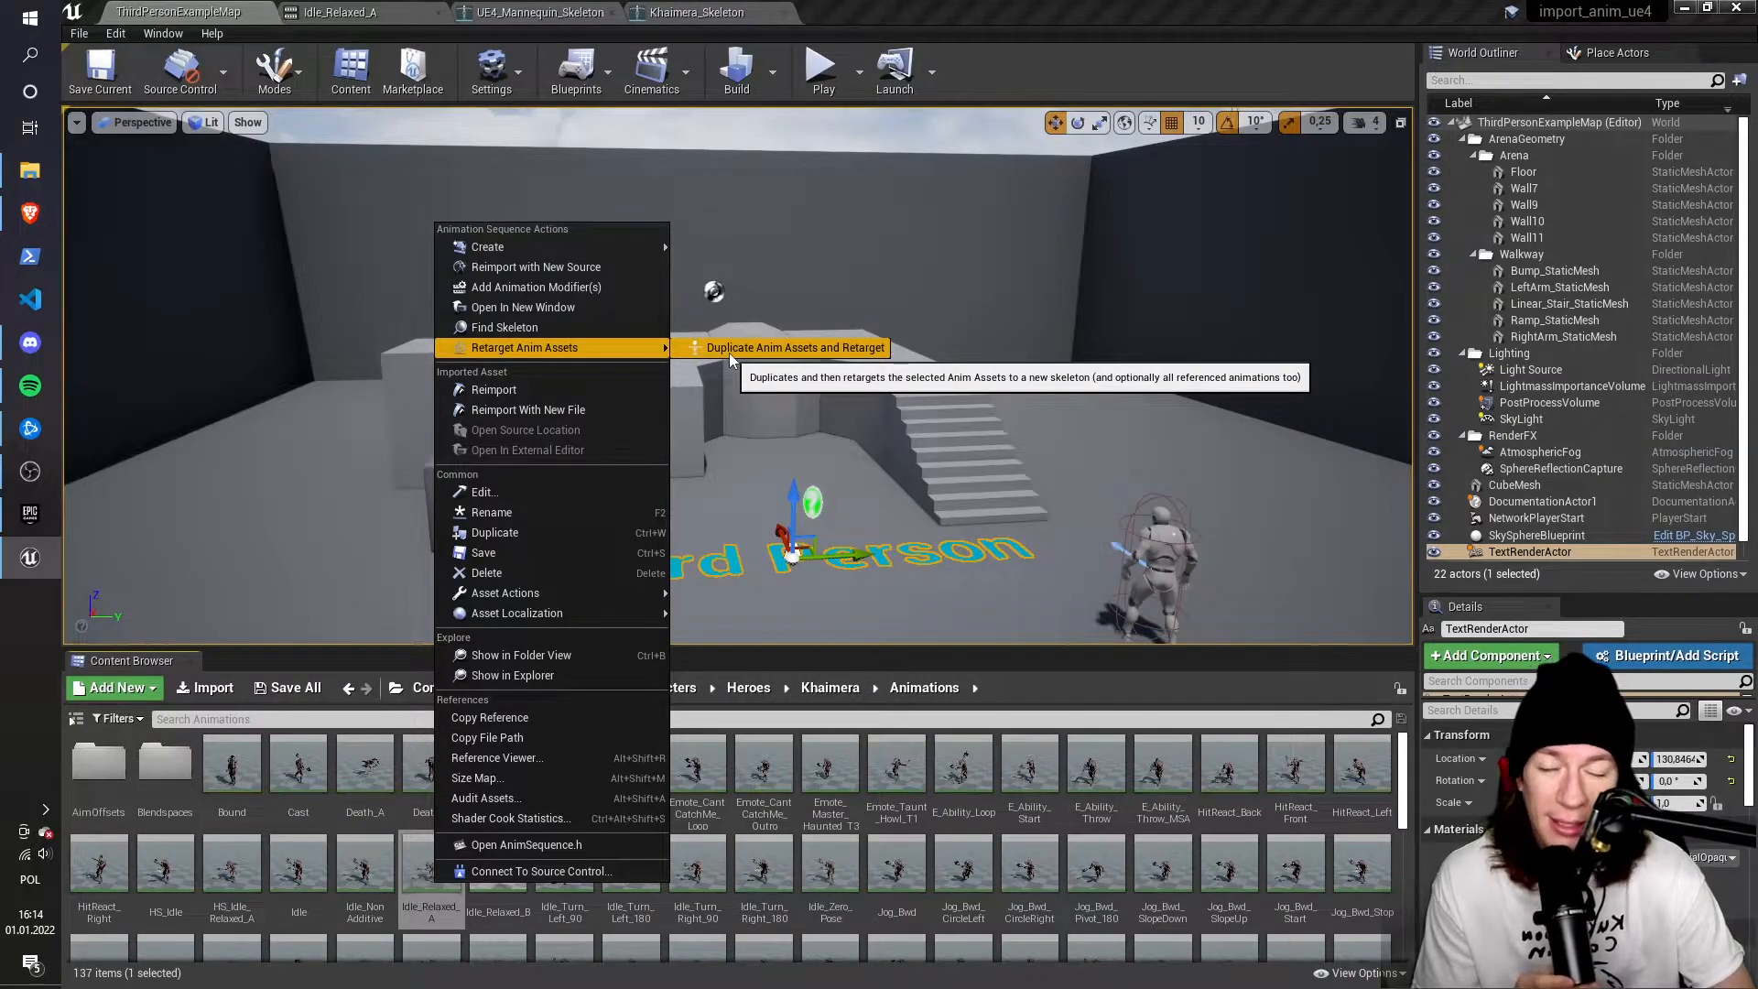
click(794, 346)
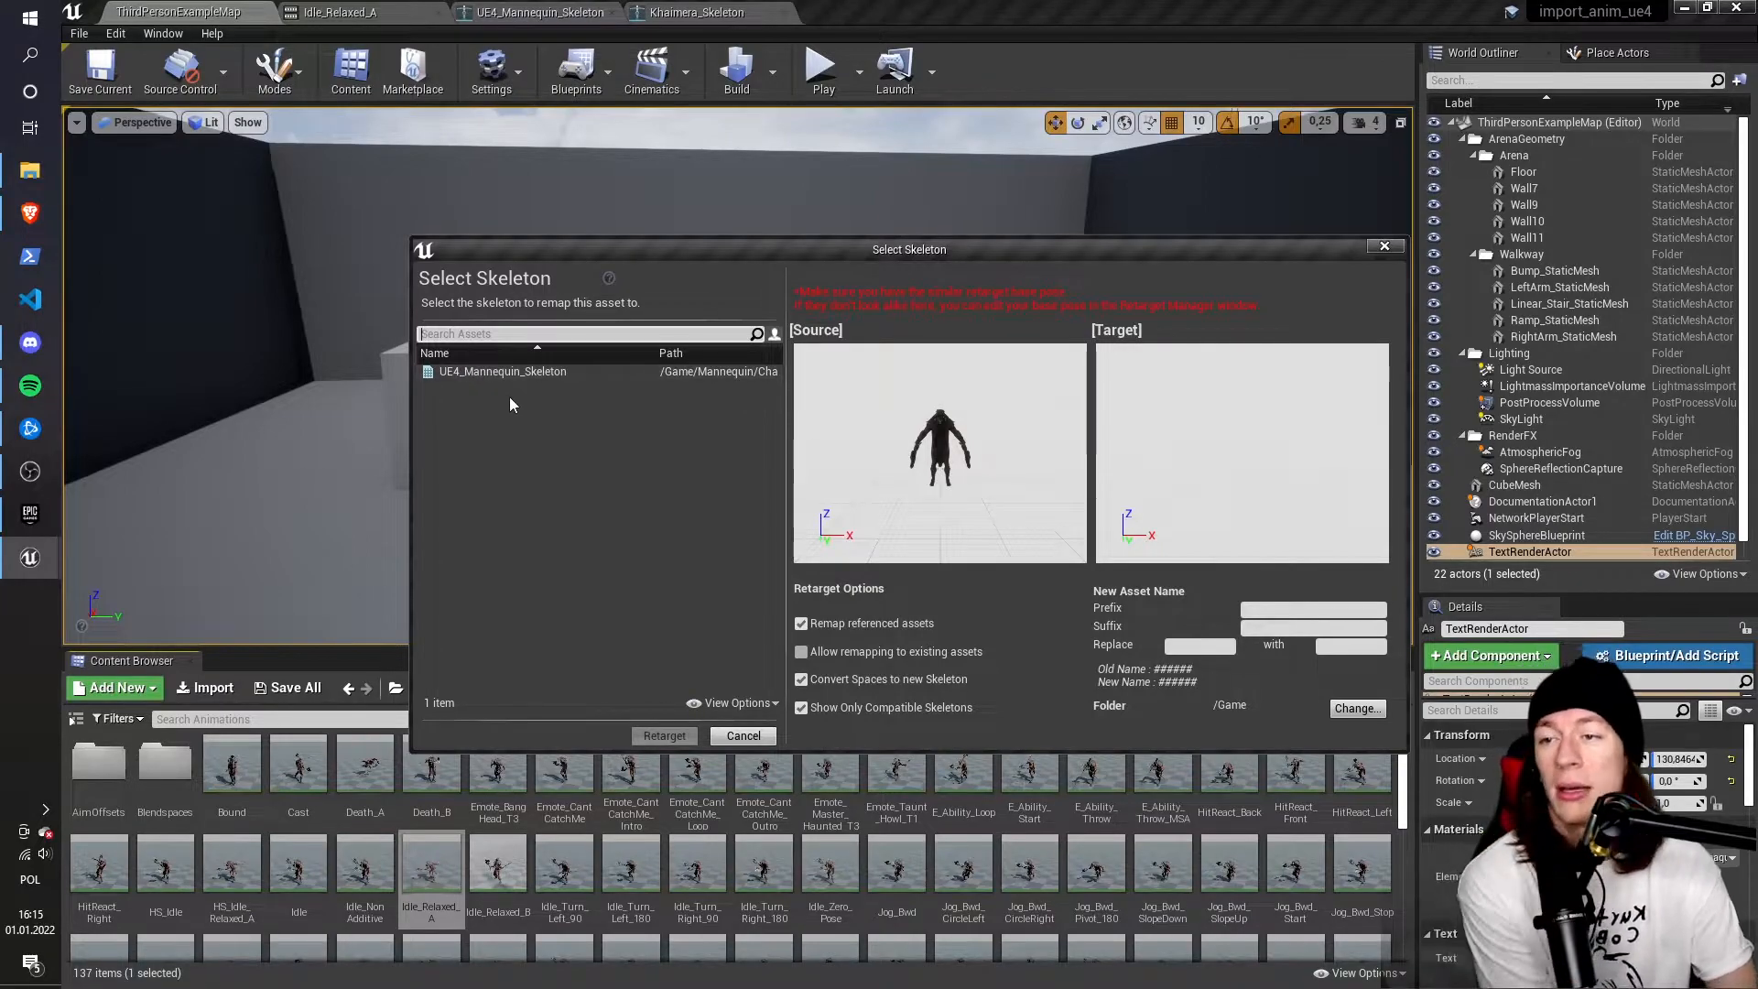
click(503, 371)
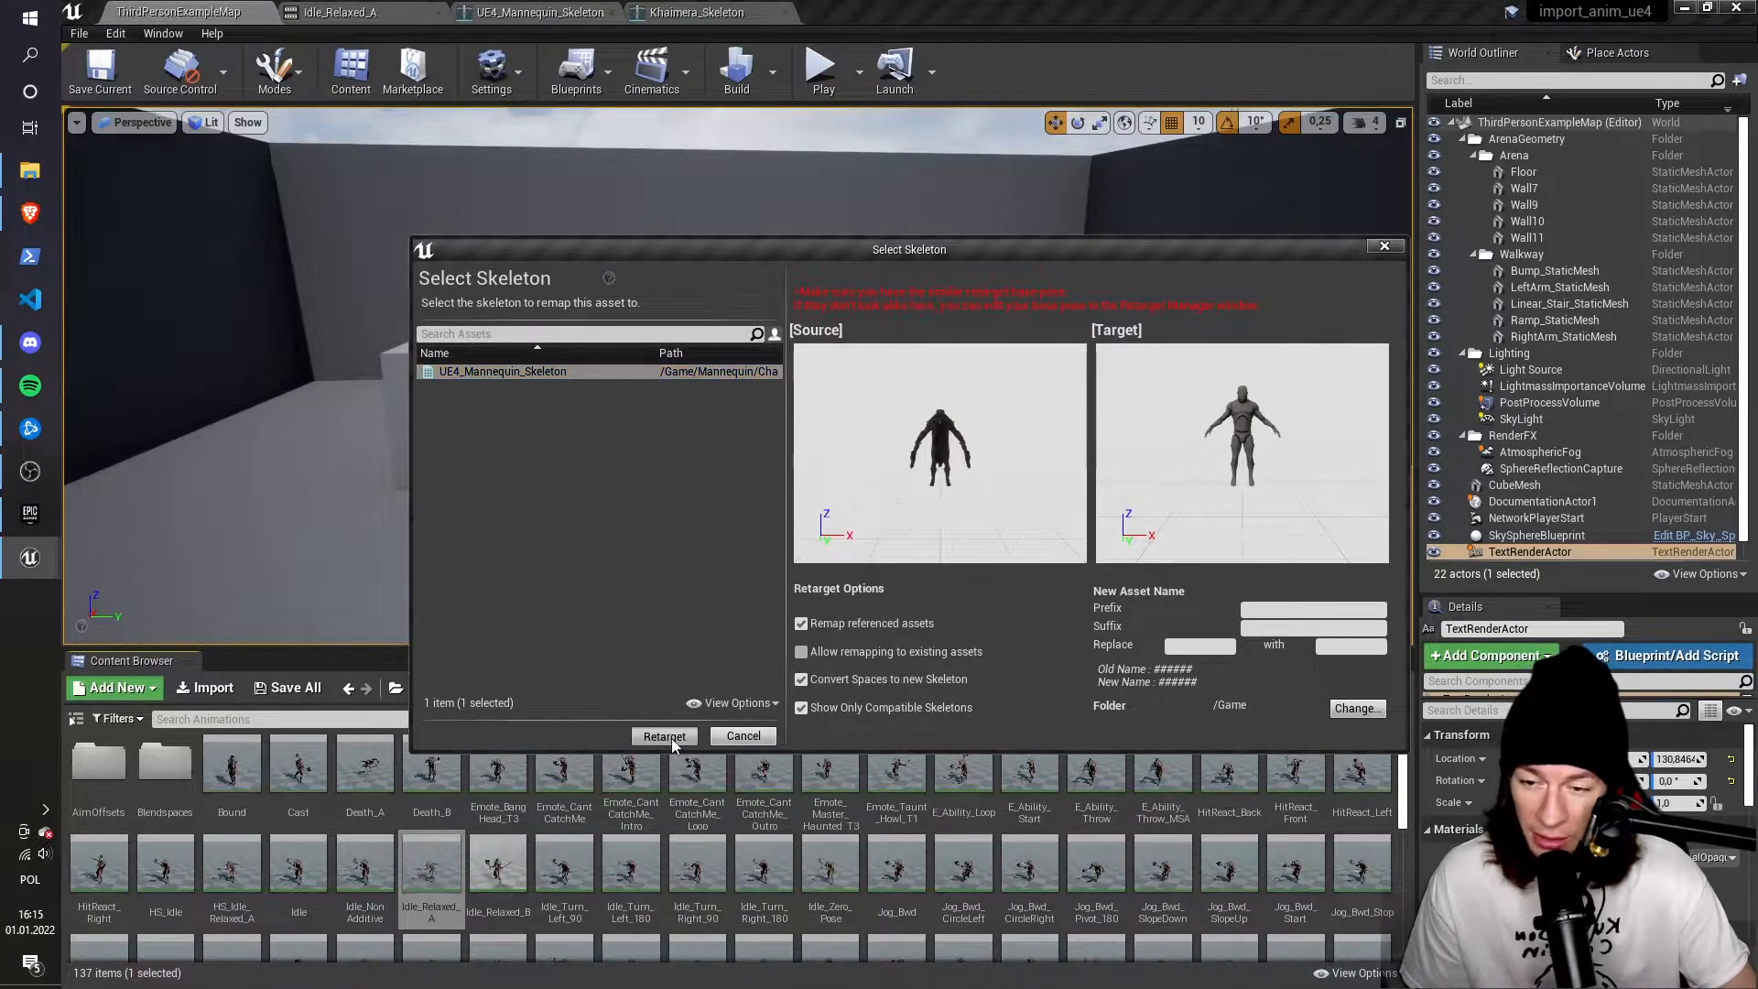
click(663, 735)
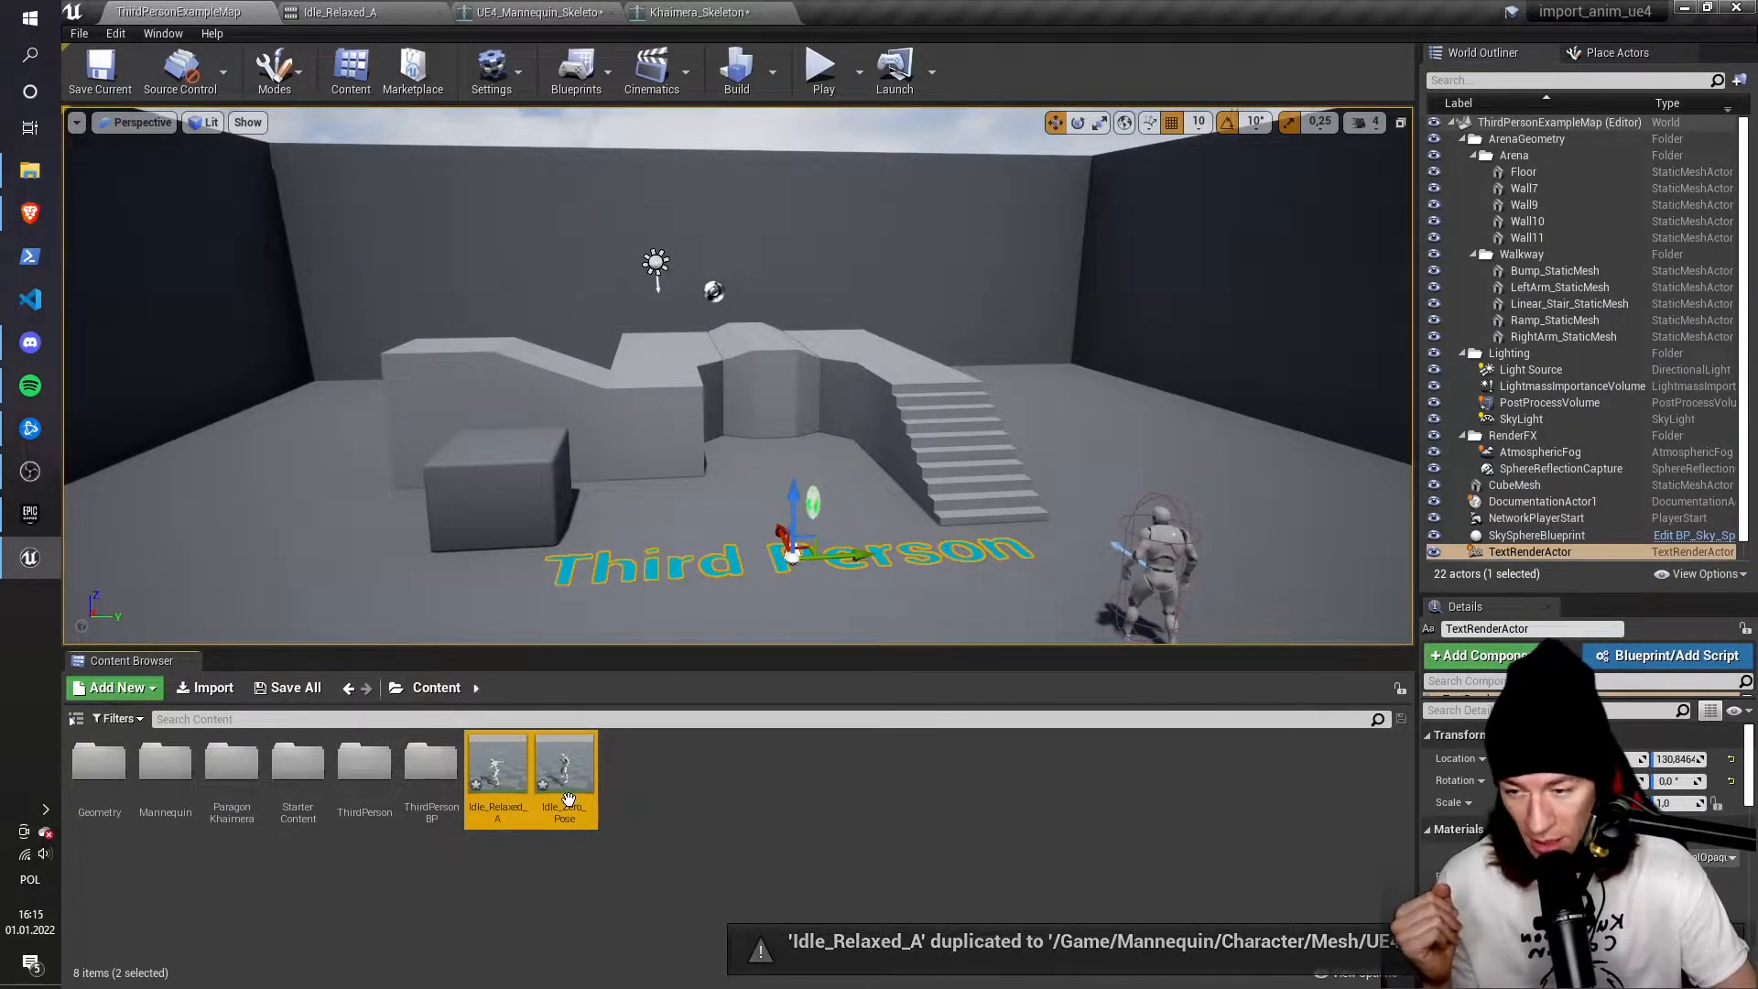
mouse_move(497, 769)
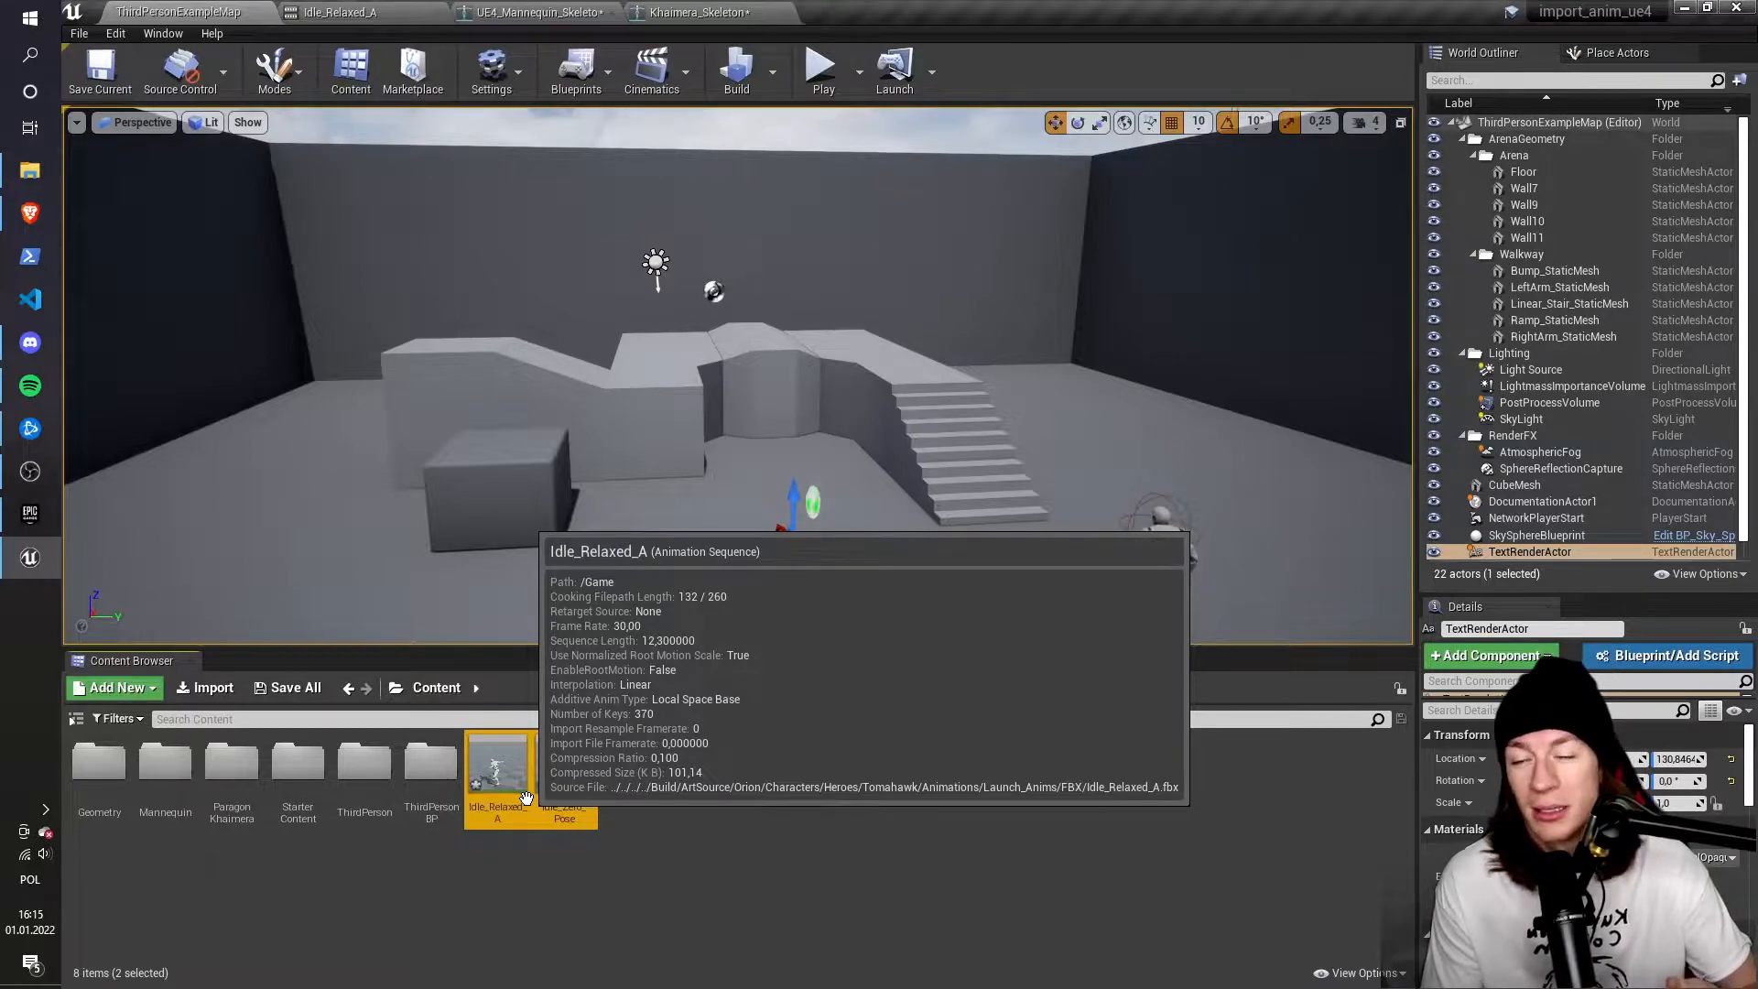
mouse_move(560, 856)
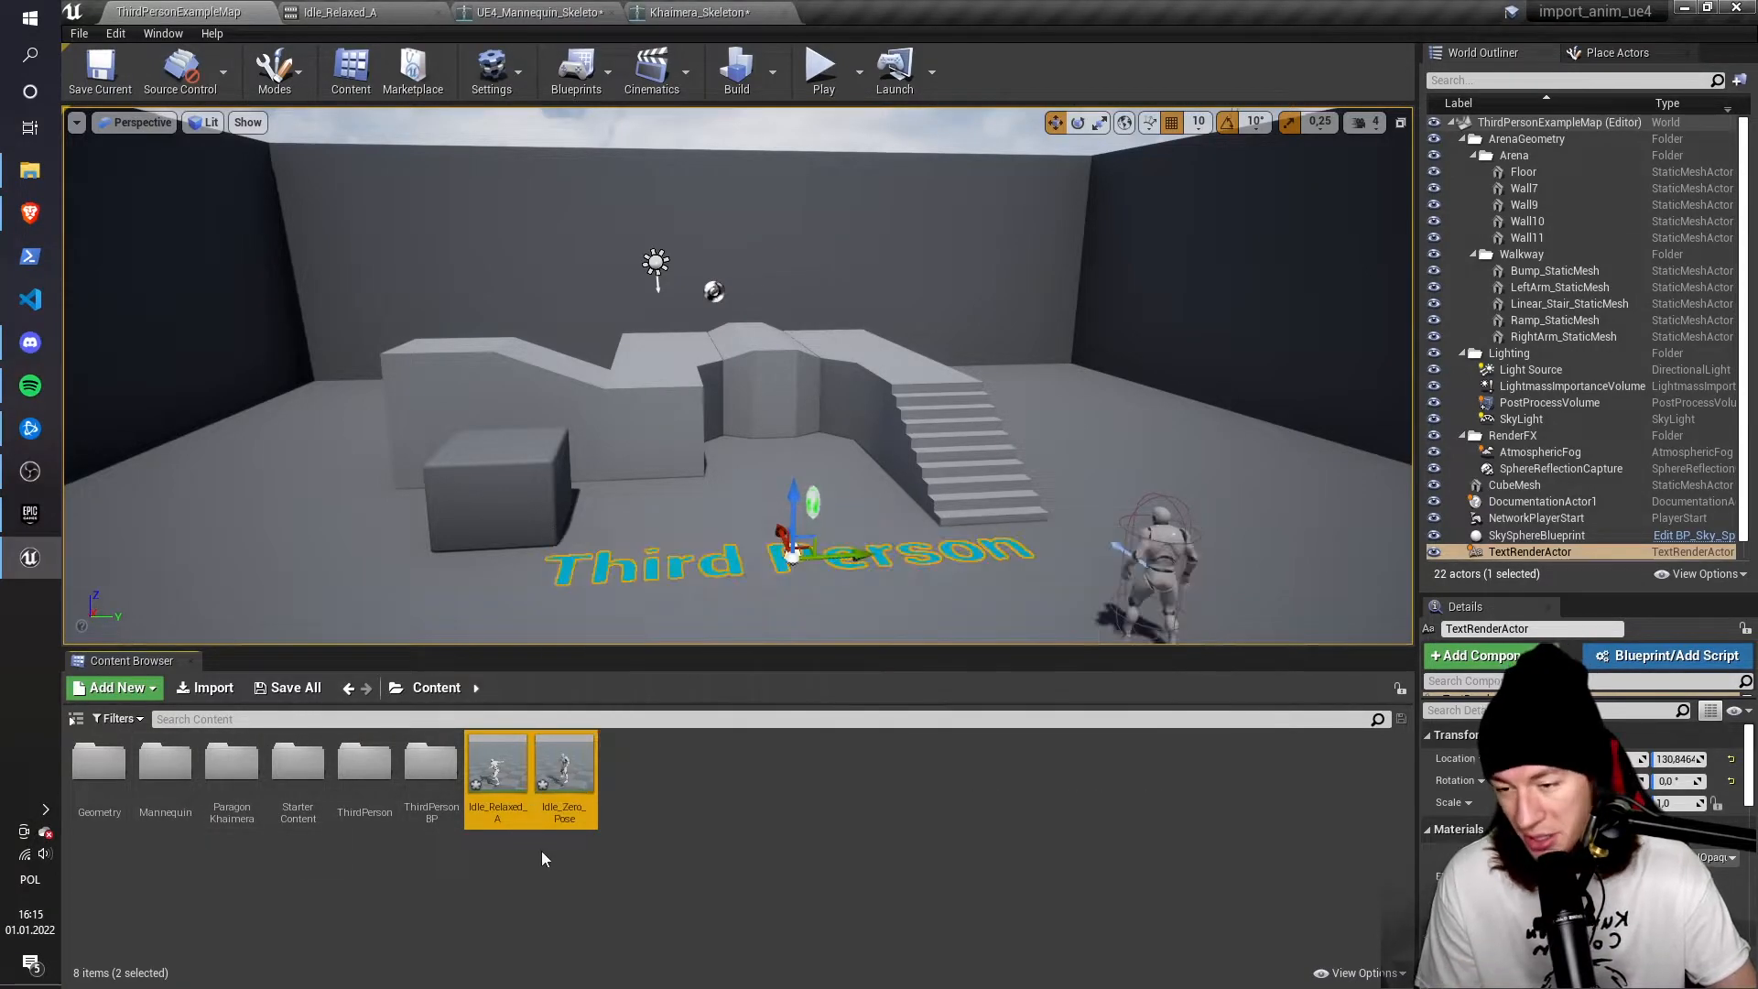
Move Idle_Relaxed_A and Idle_Zero_Pose into Mannequin > Animations, then open Idle_Relaxed_A
drag(496, 768, 470, 847)
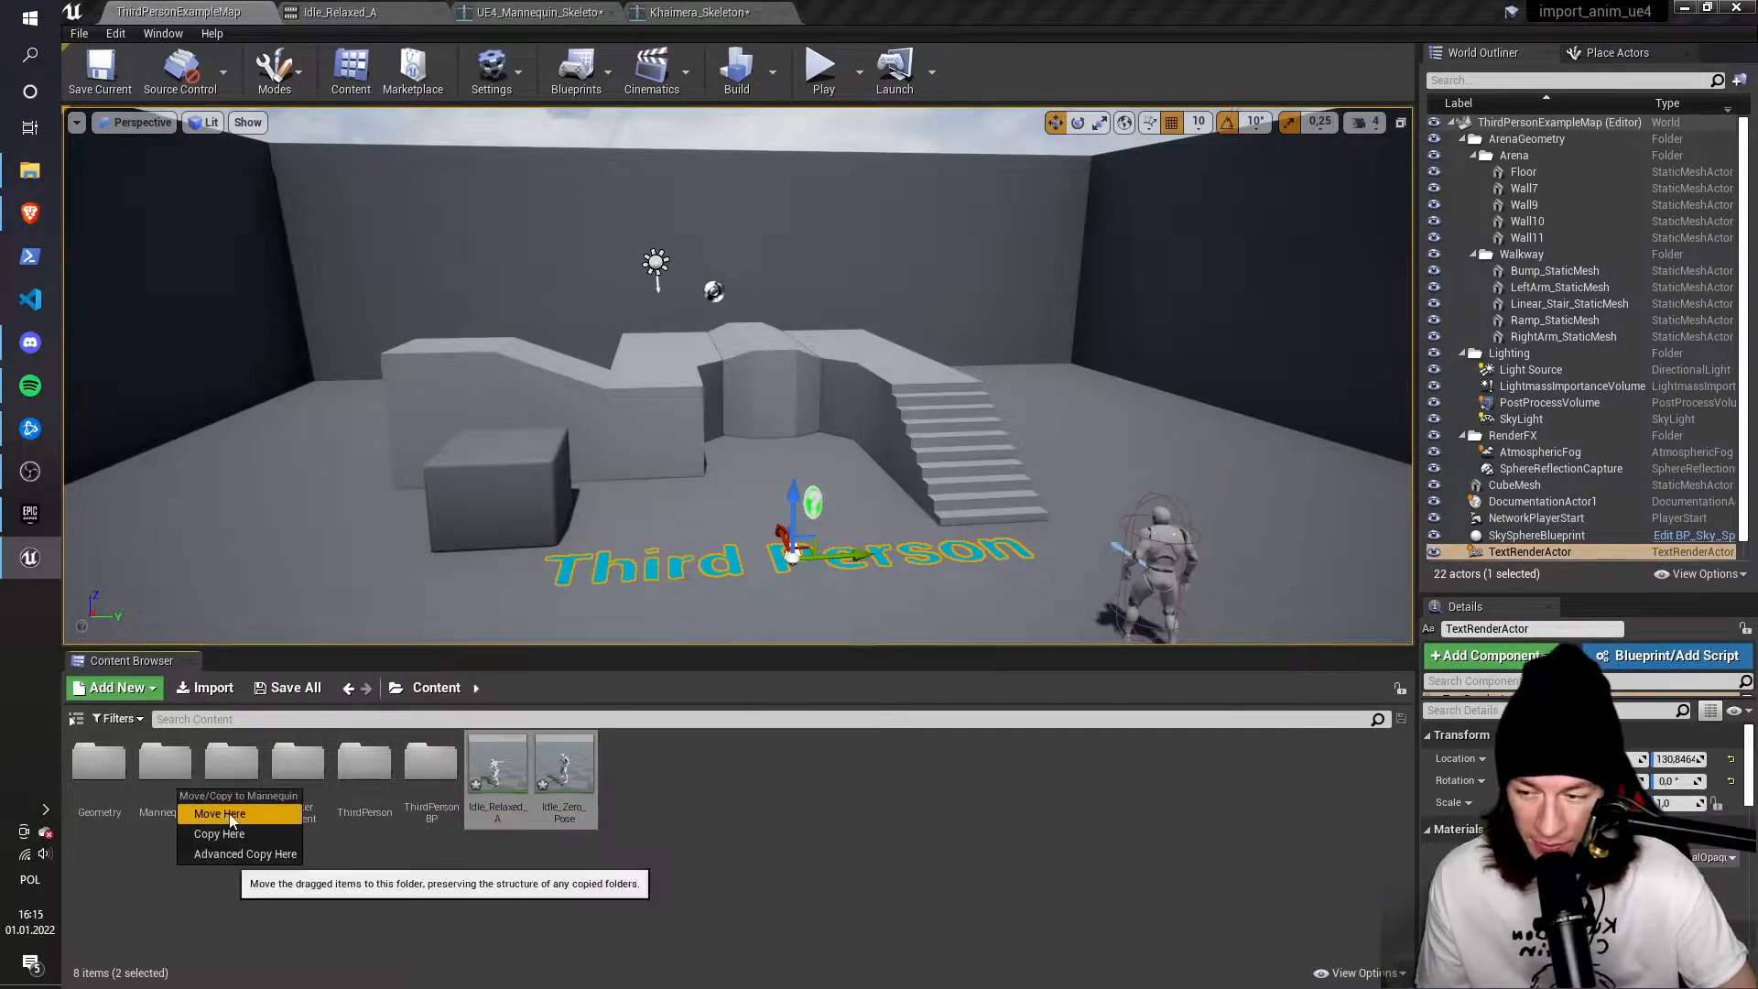
click(220, 813)
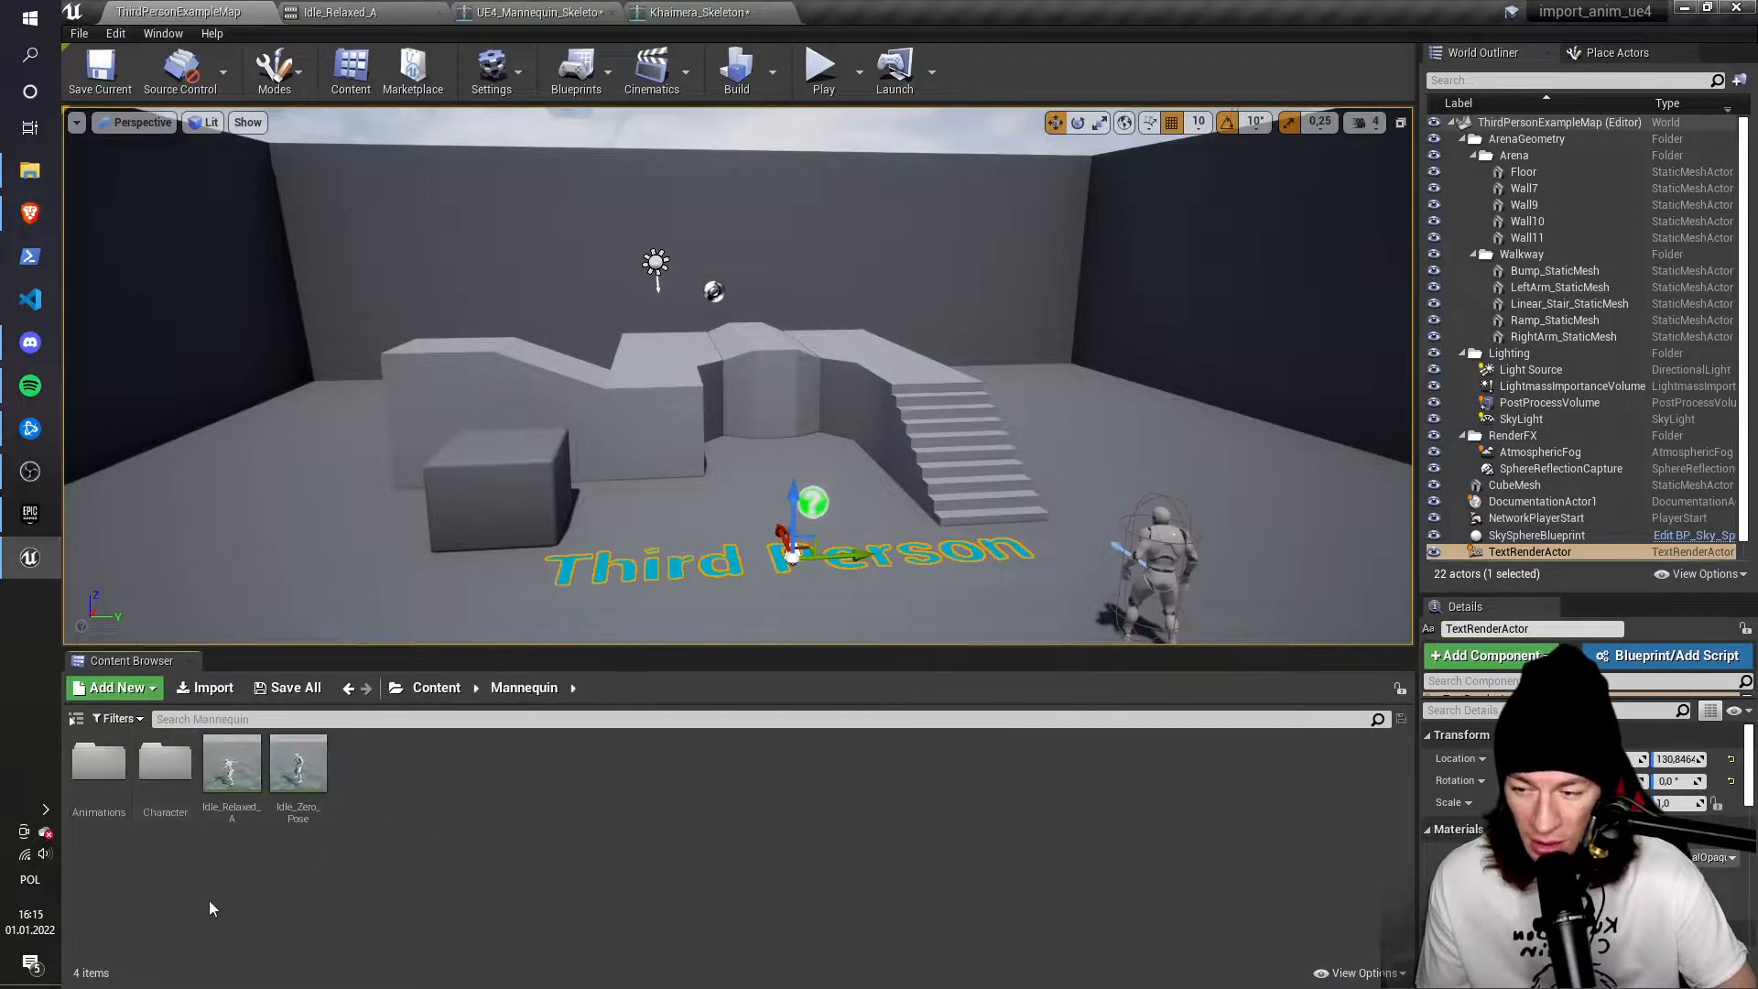
click(297, 763)
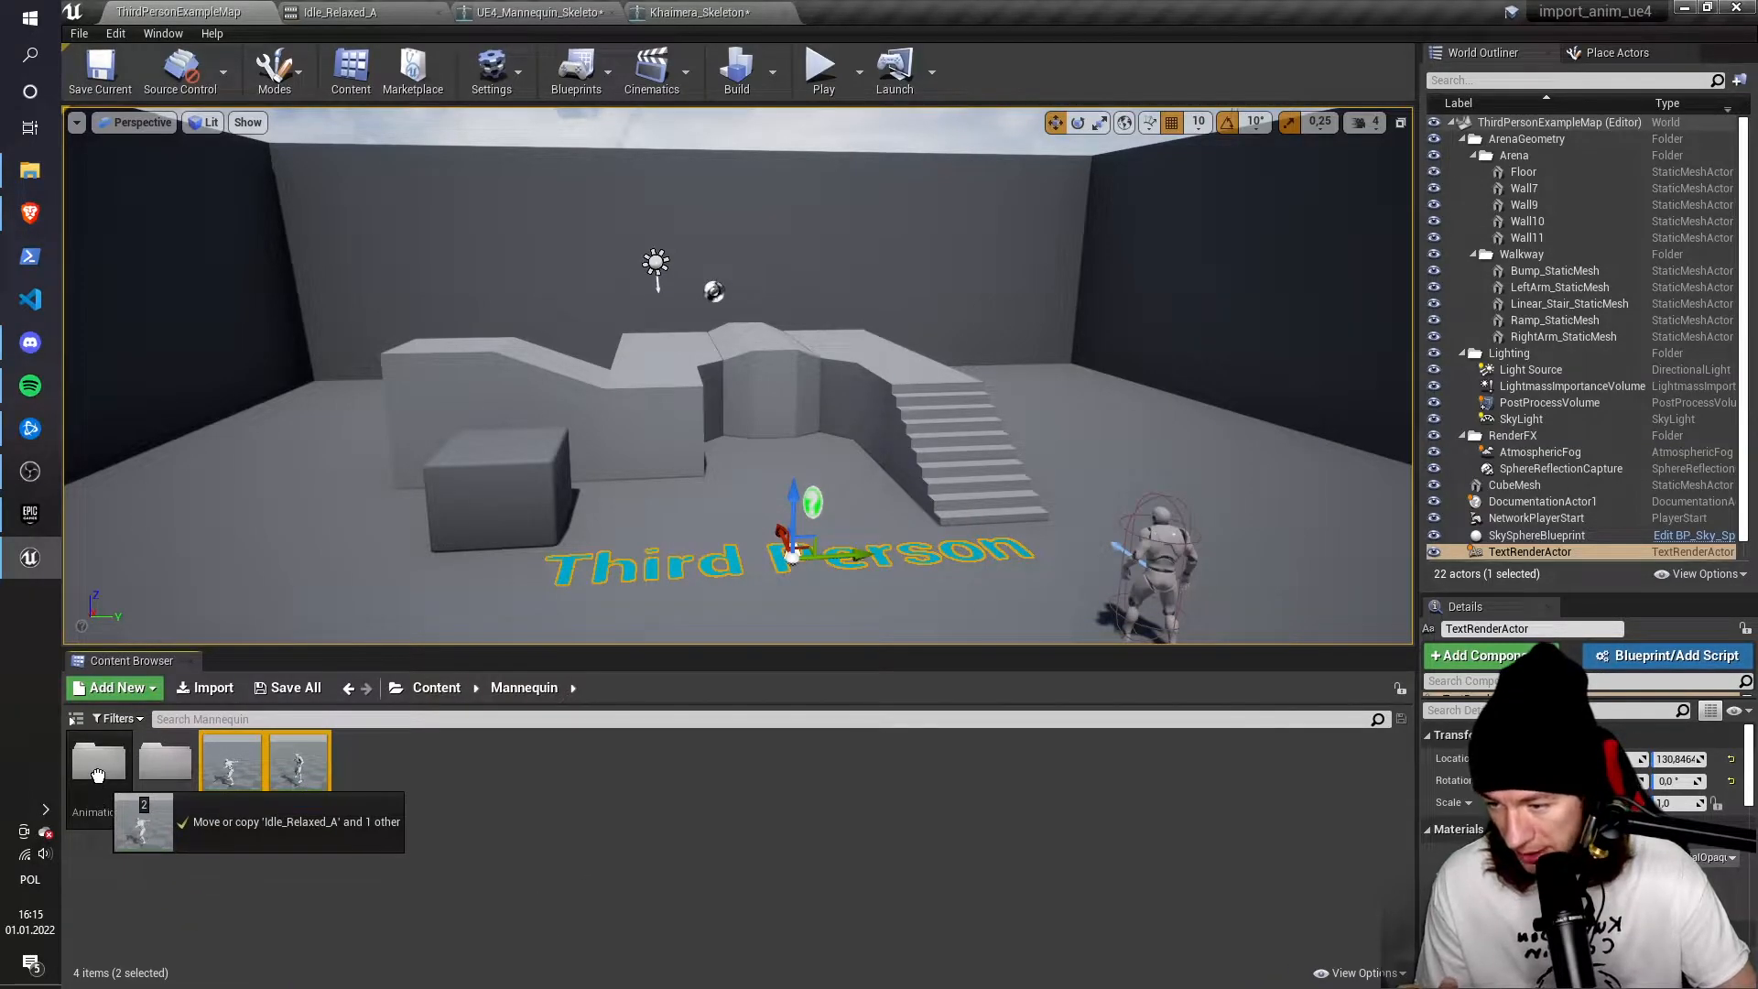
click(99, 774)
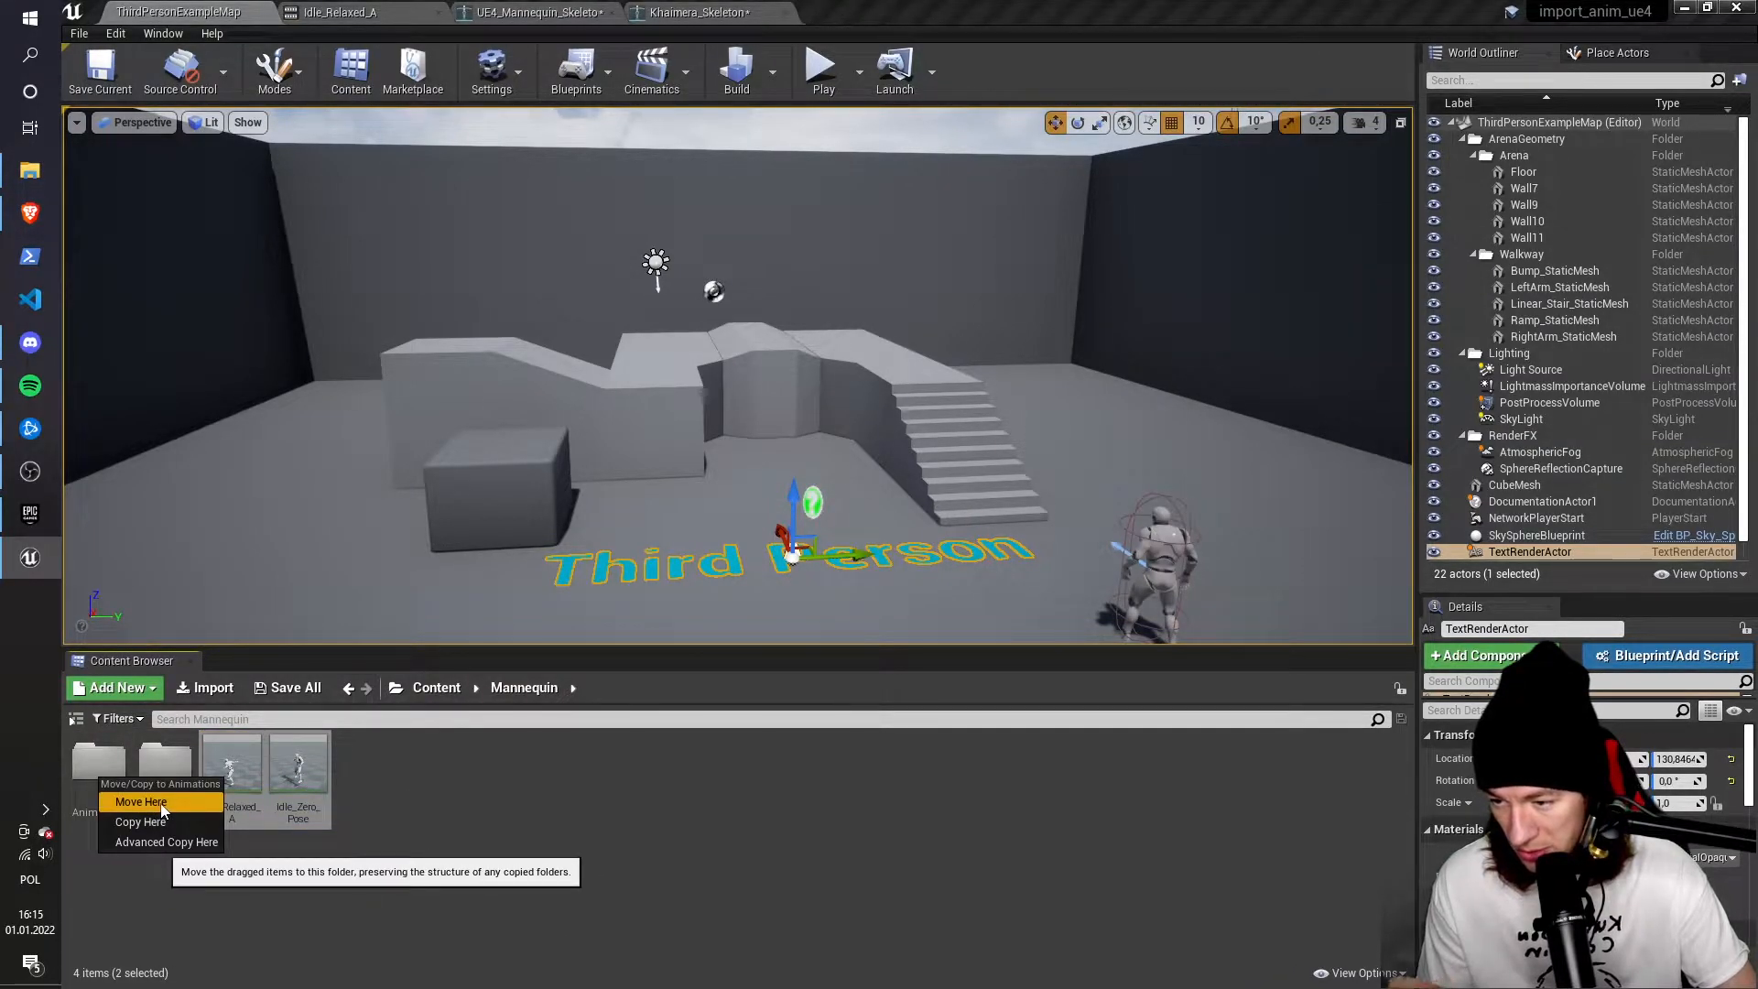
click(141, 802)
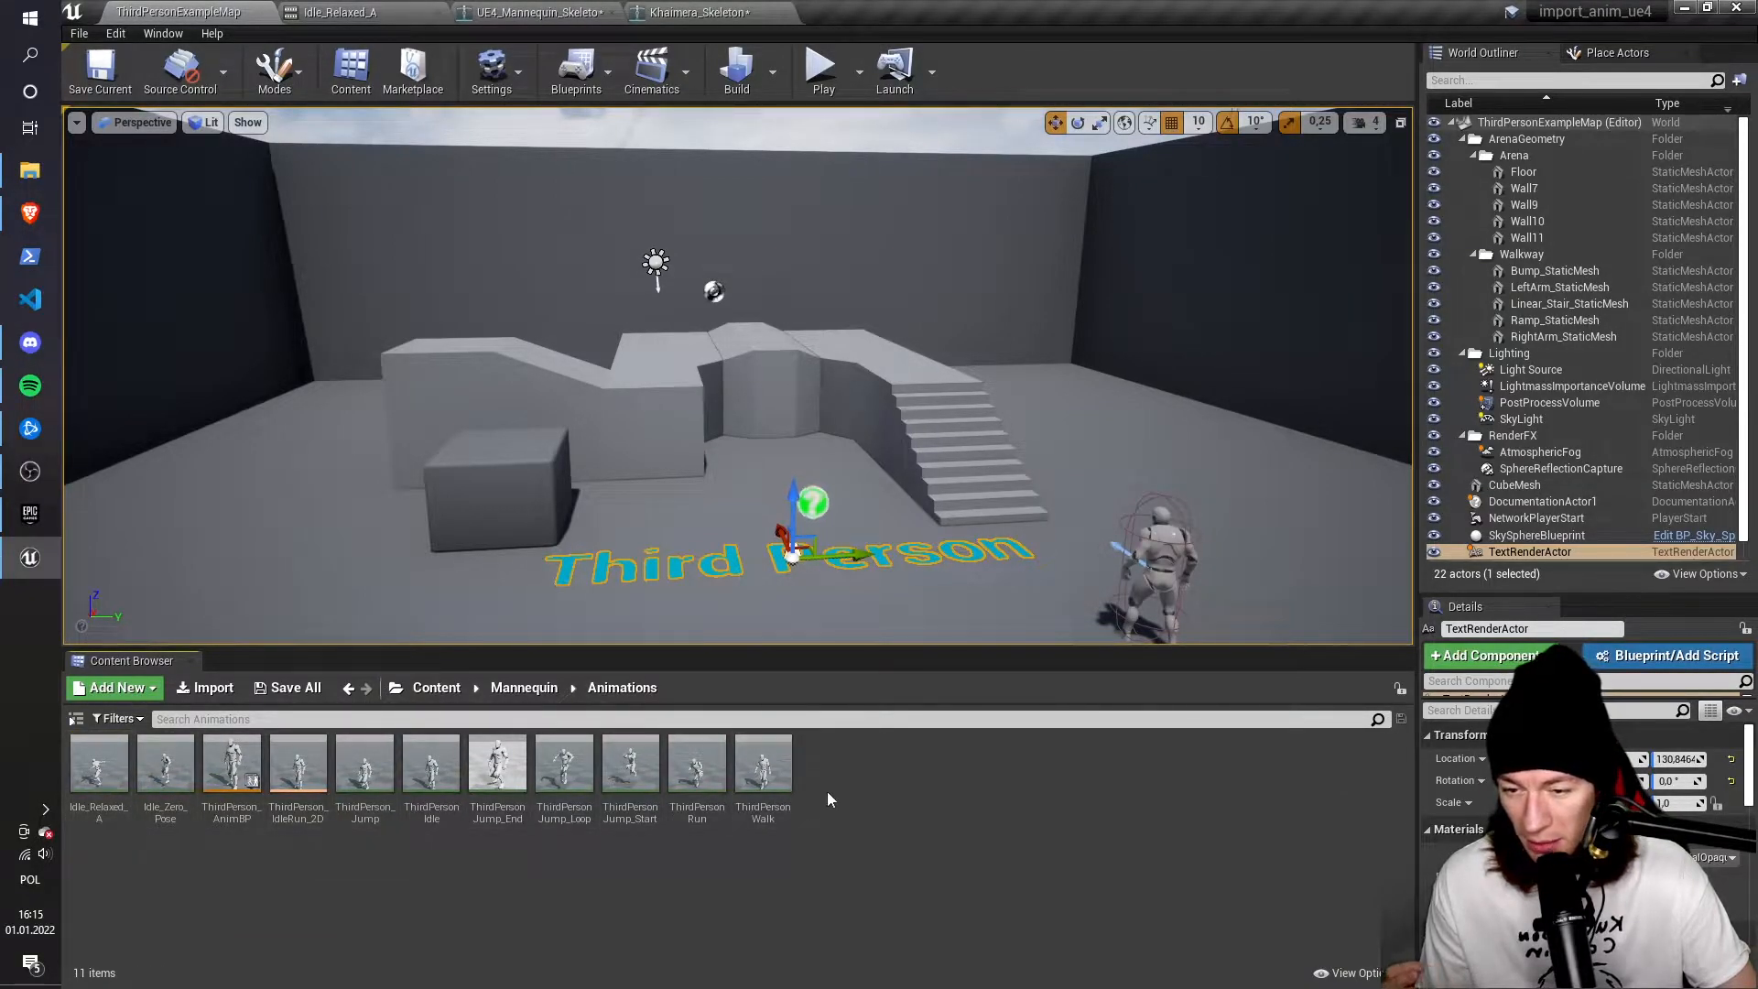
mouse_move(99, 763)
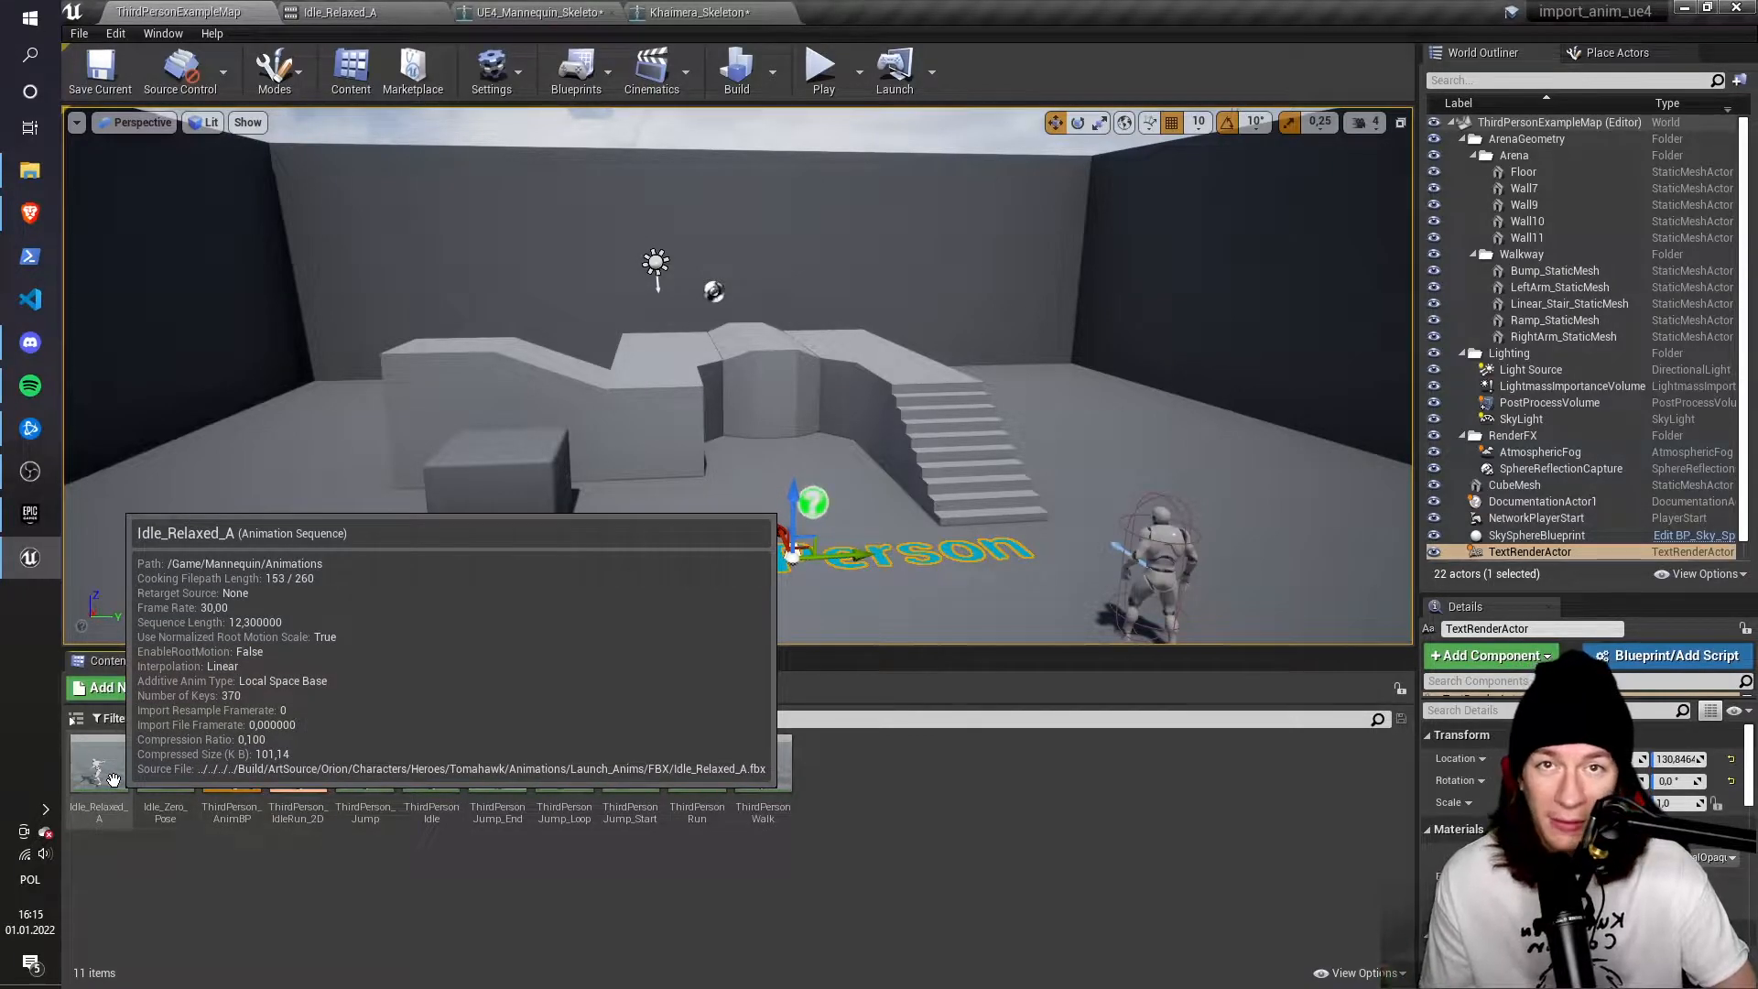
click(99, 764)
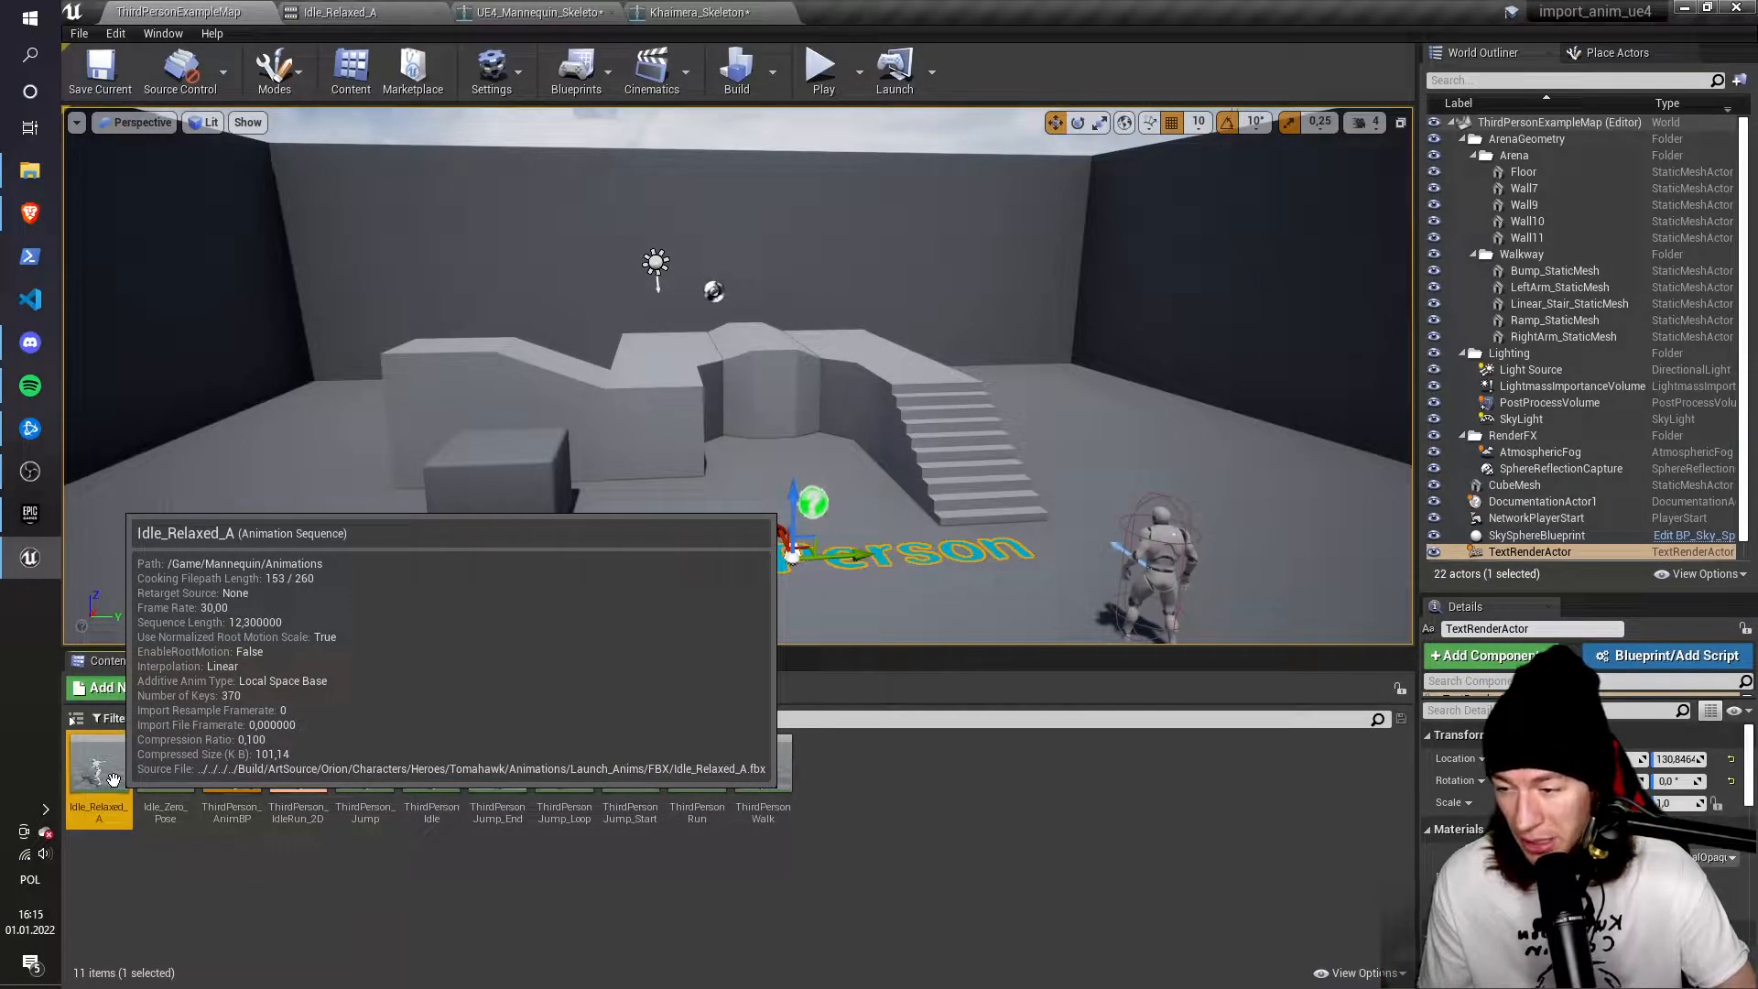
double_click(99, 763)
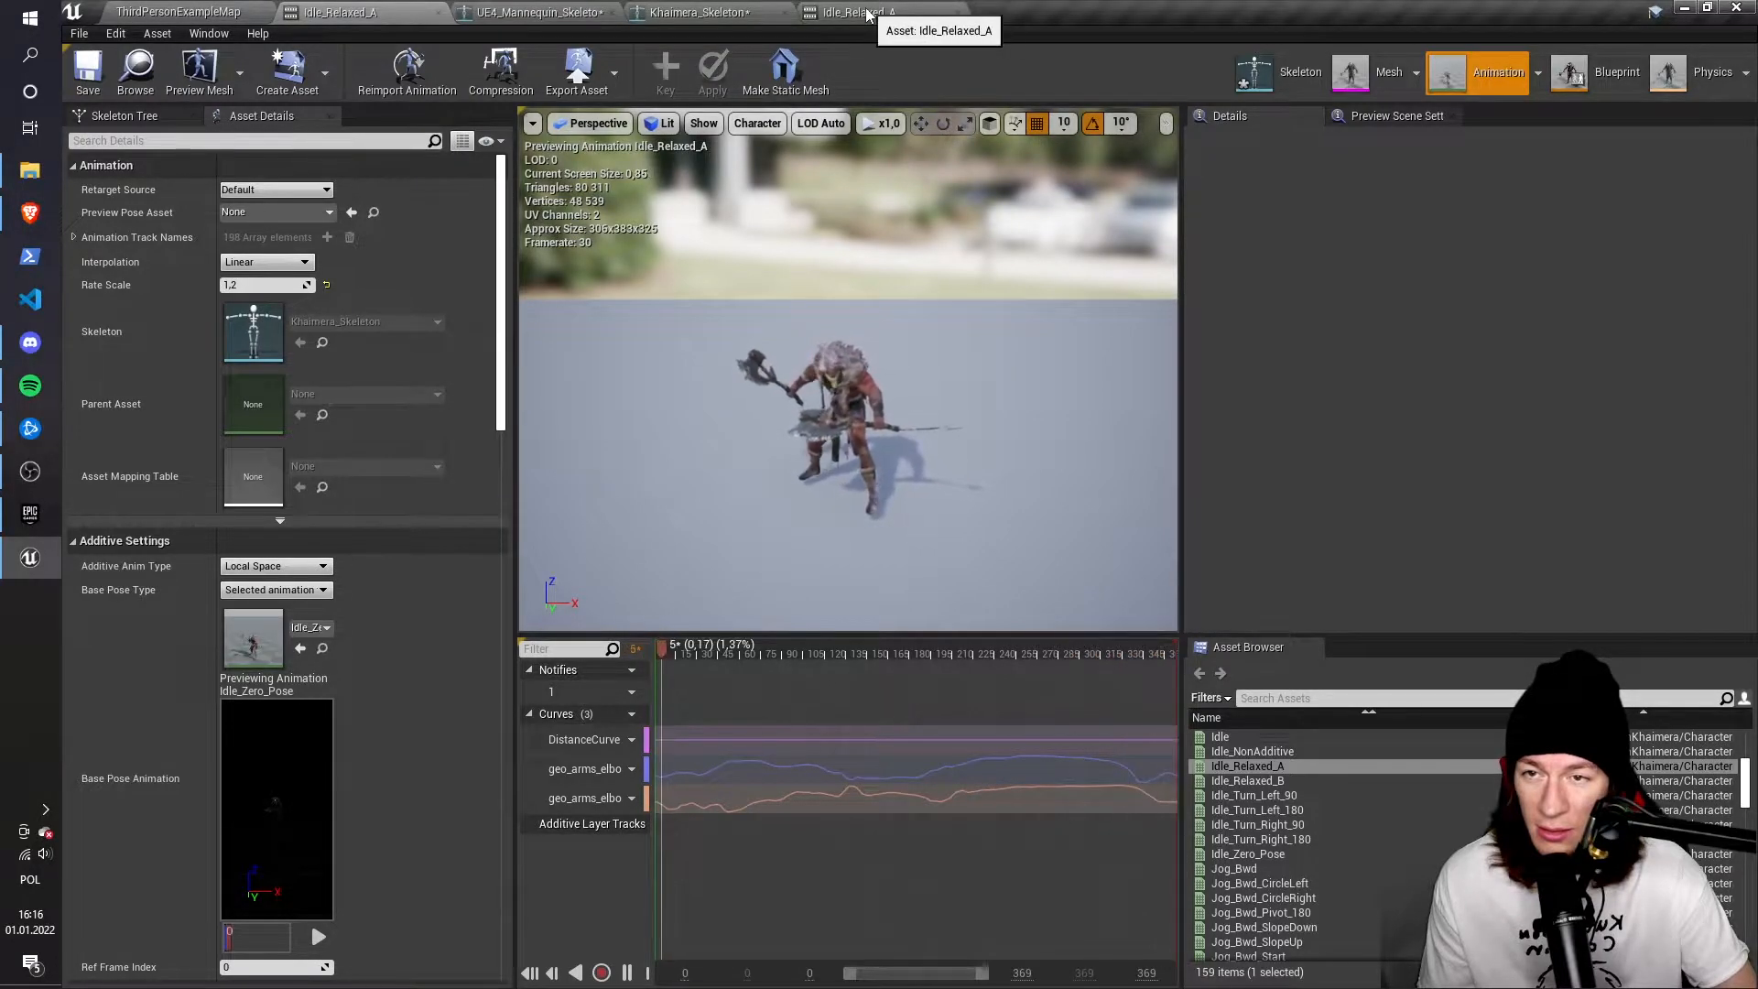
Play-test the Third Person level from the level editor, then stop it
click(165, 11)
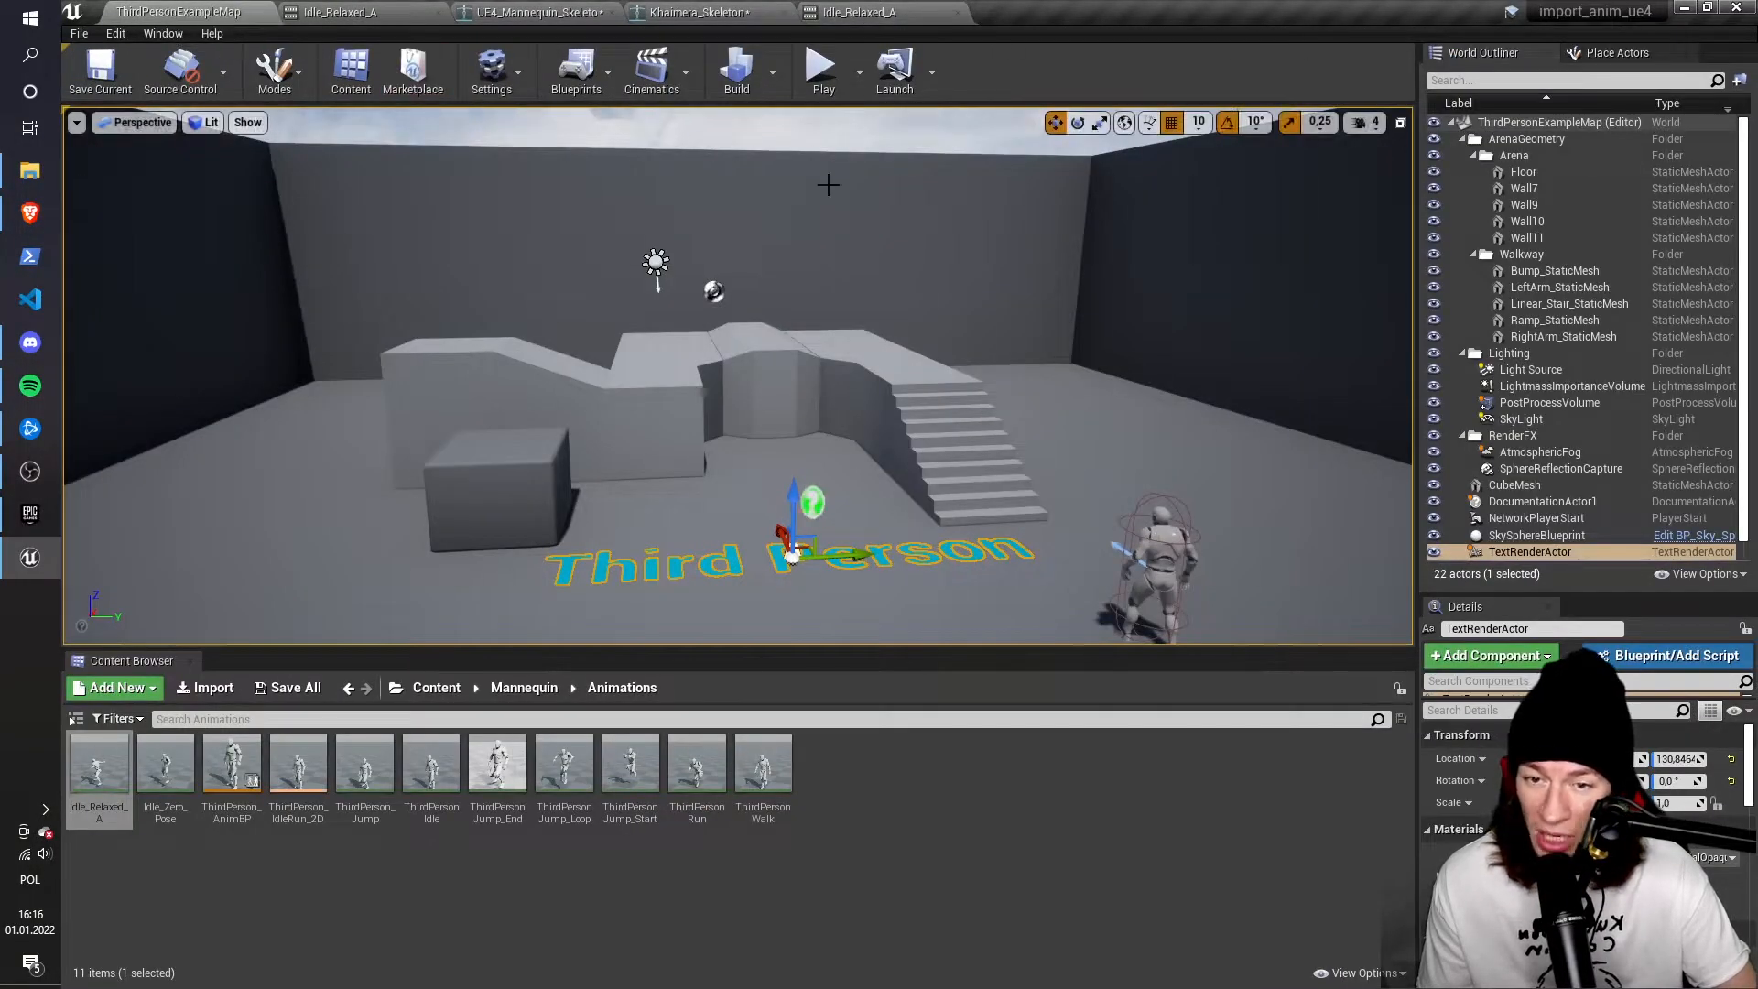
mouse_move(823, 67)
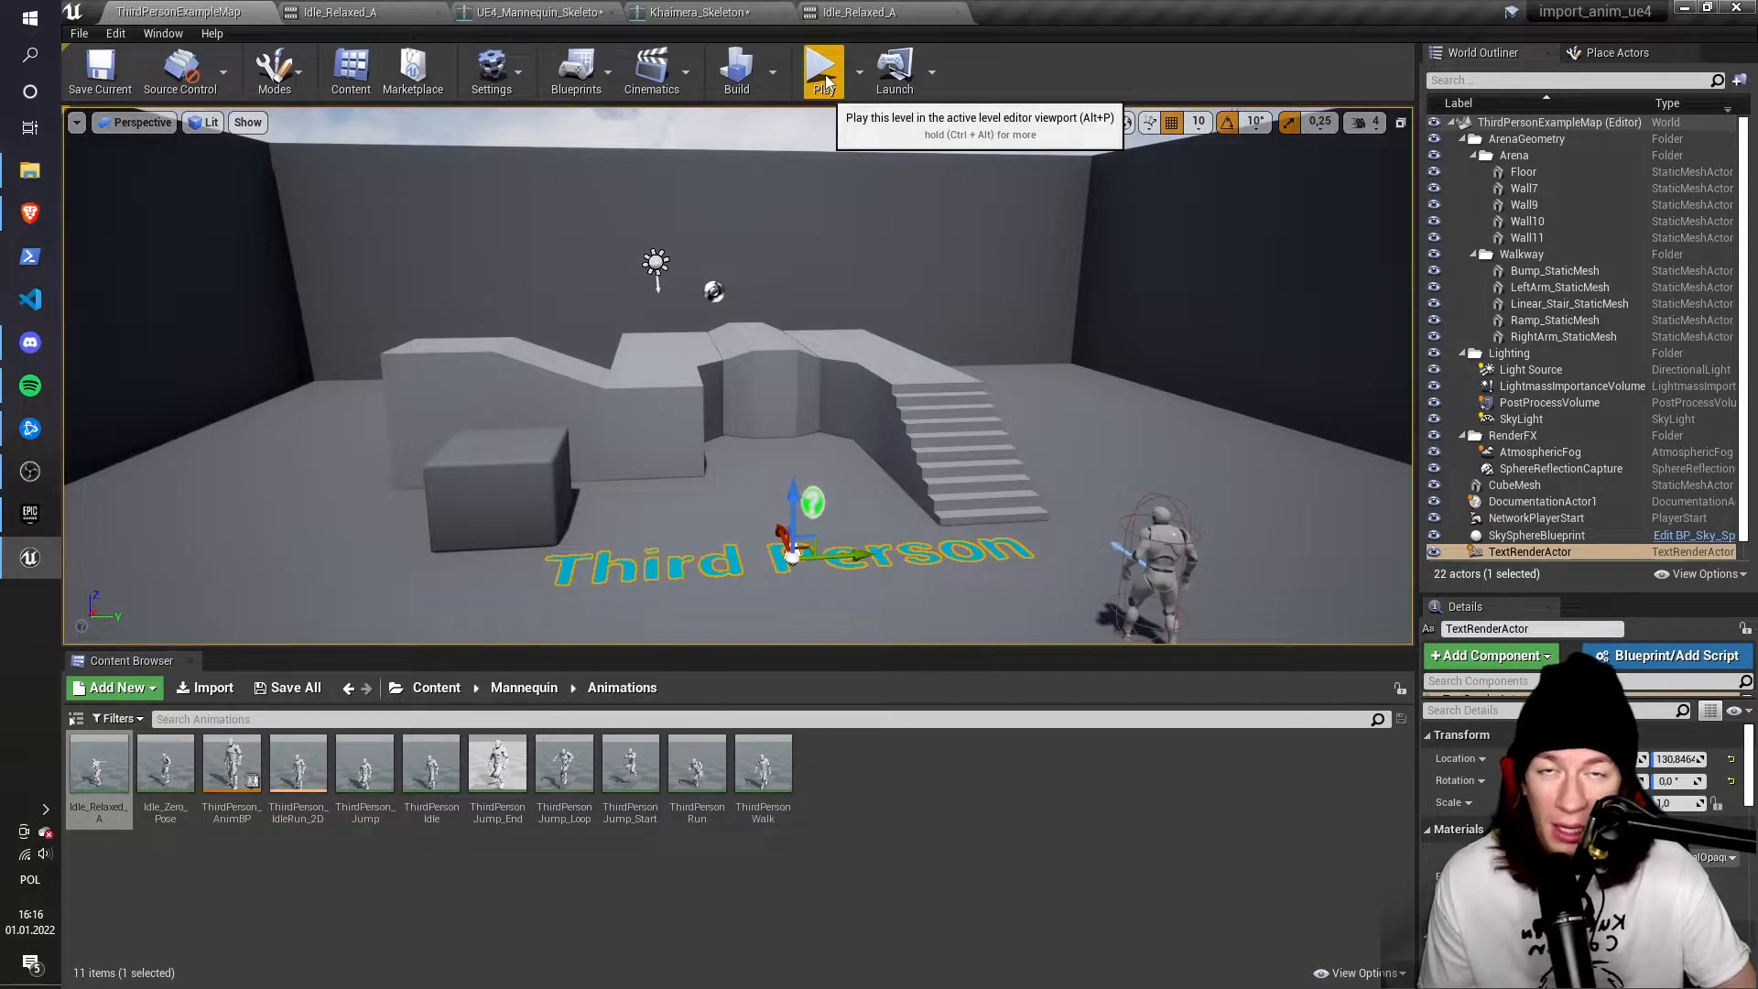
click(823, 69)
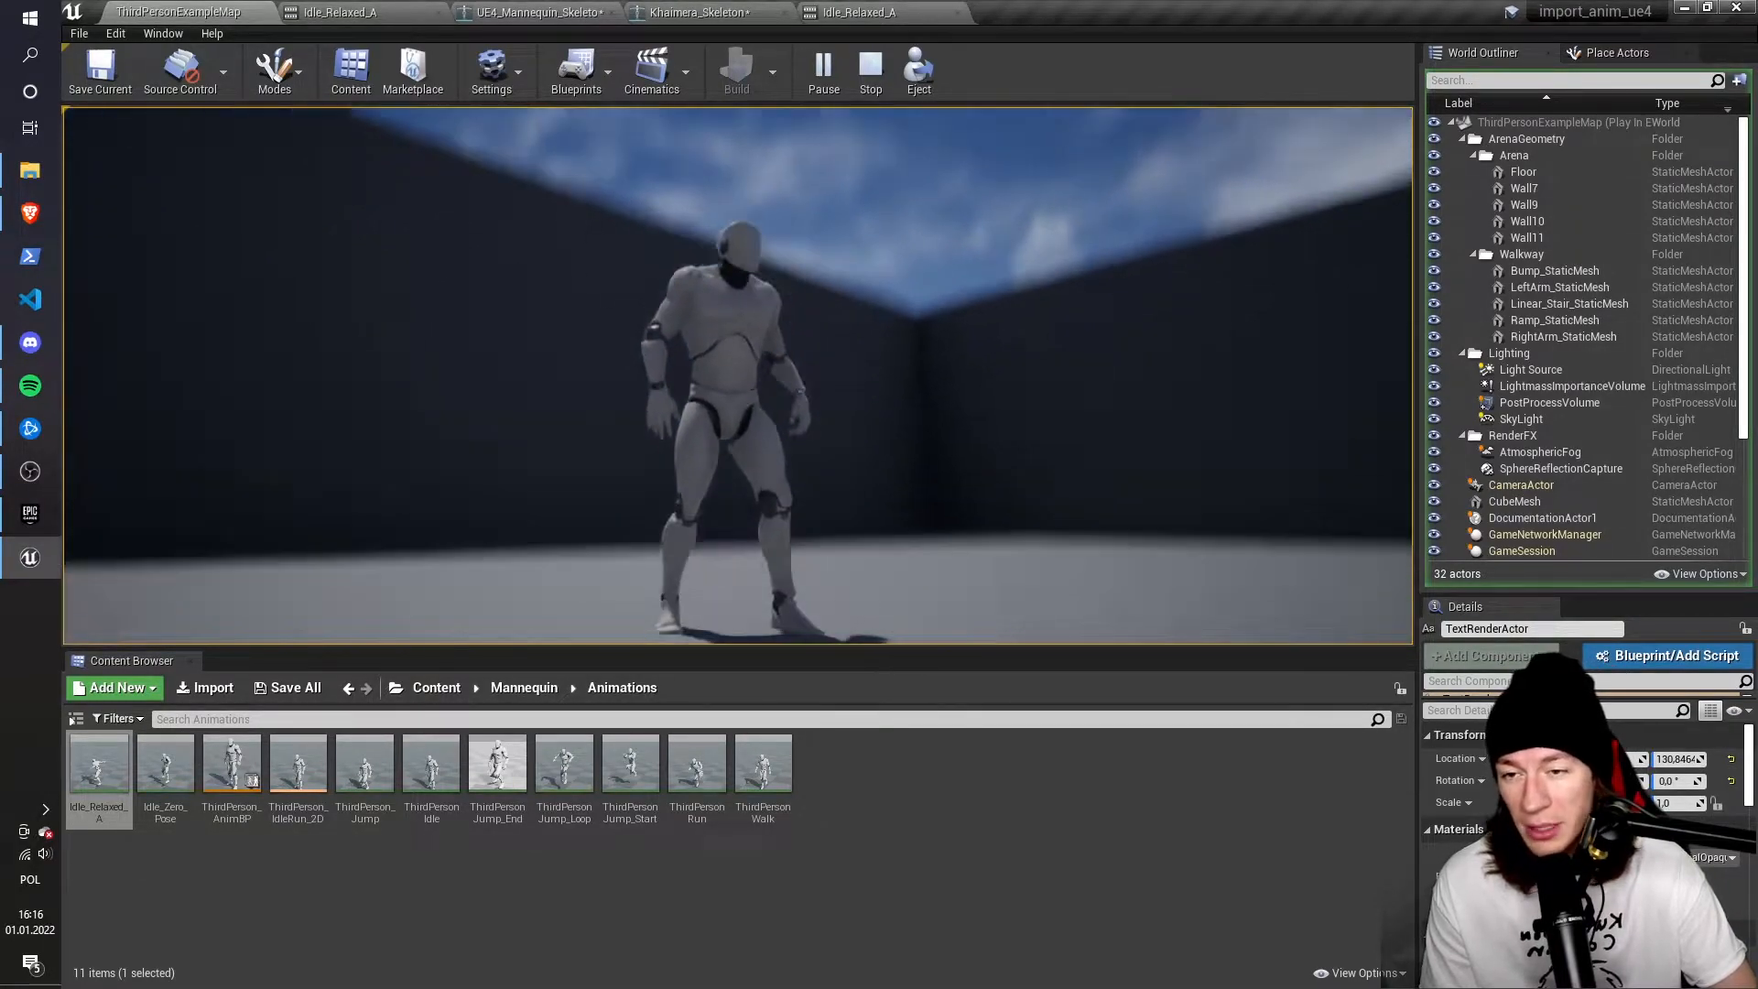
click(870, 67)
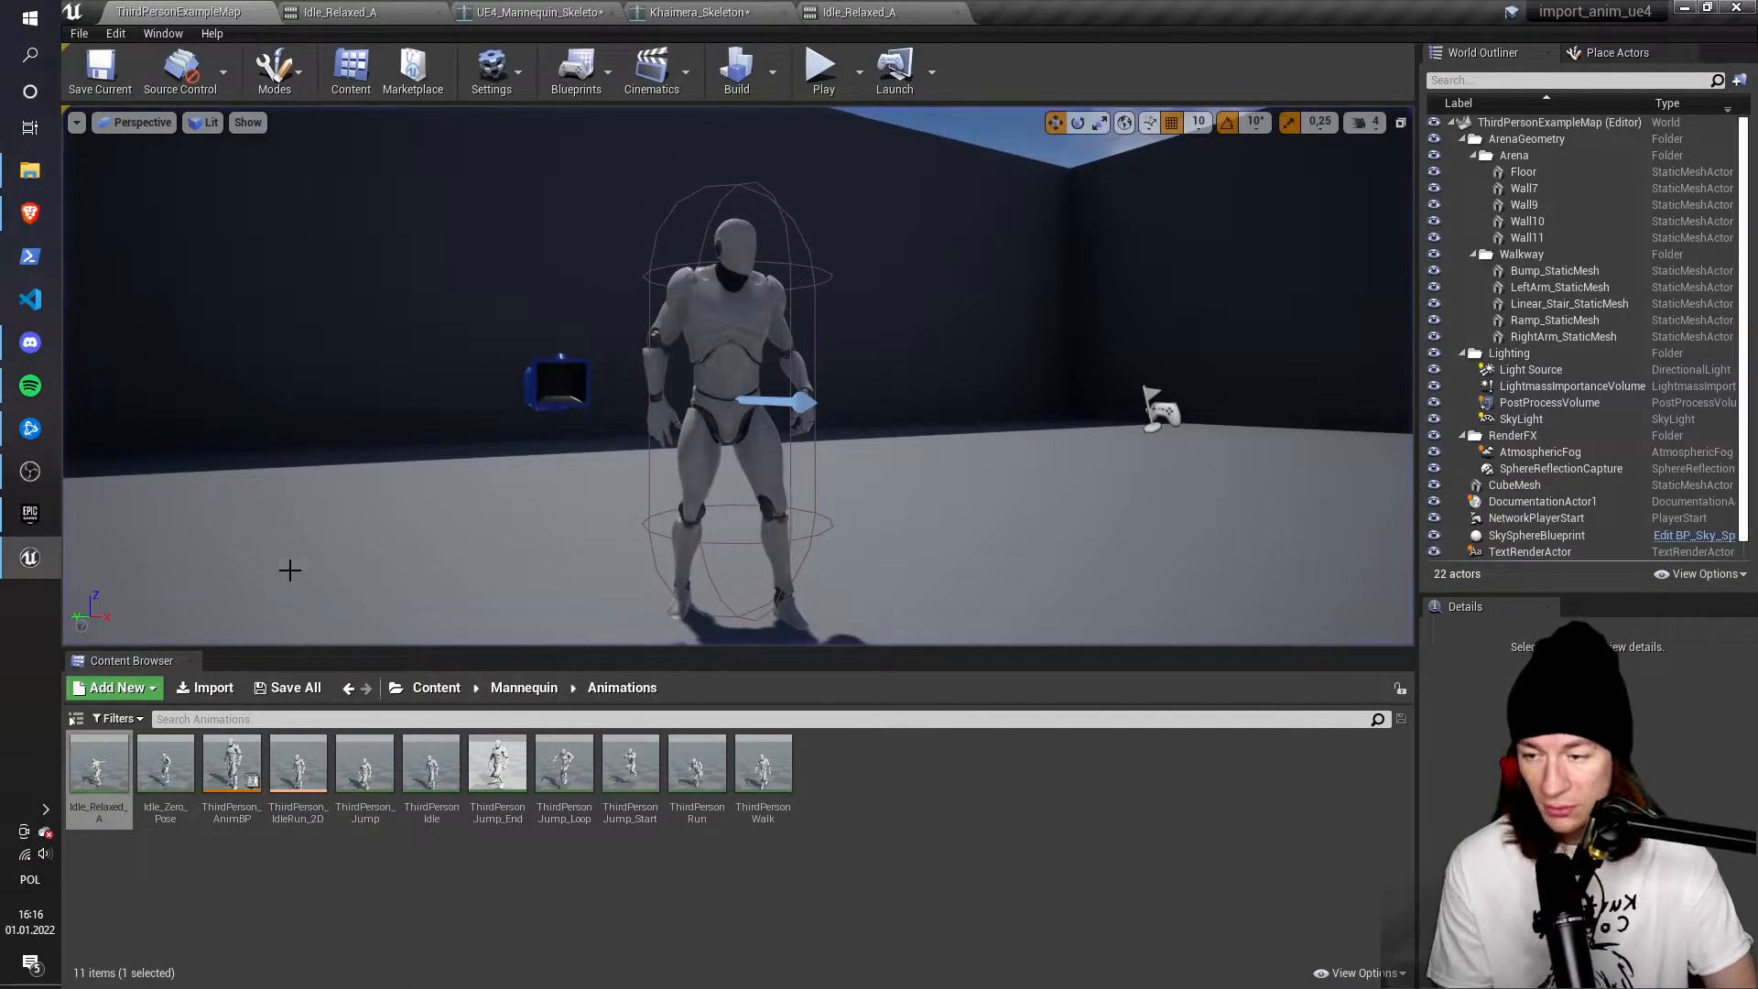
mouse_move(365, 769)
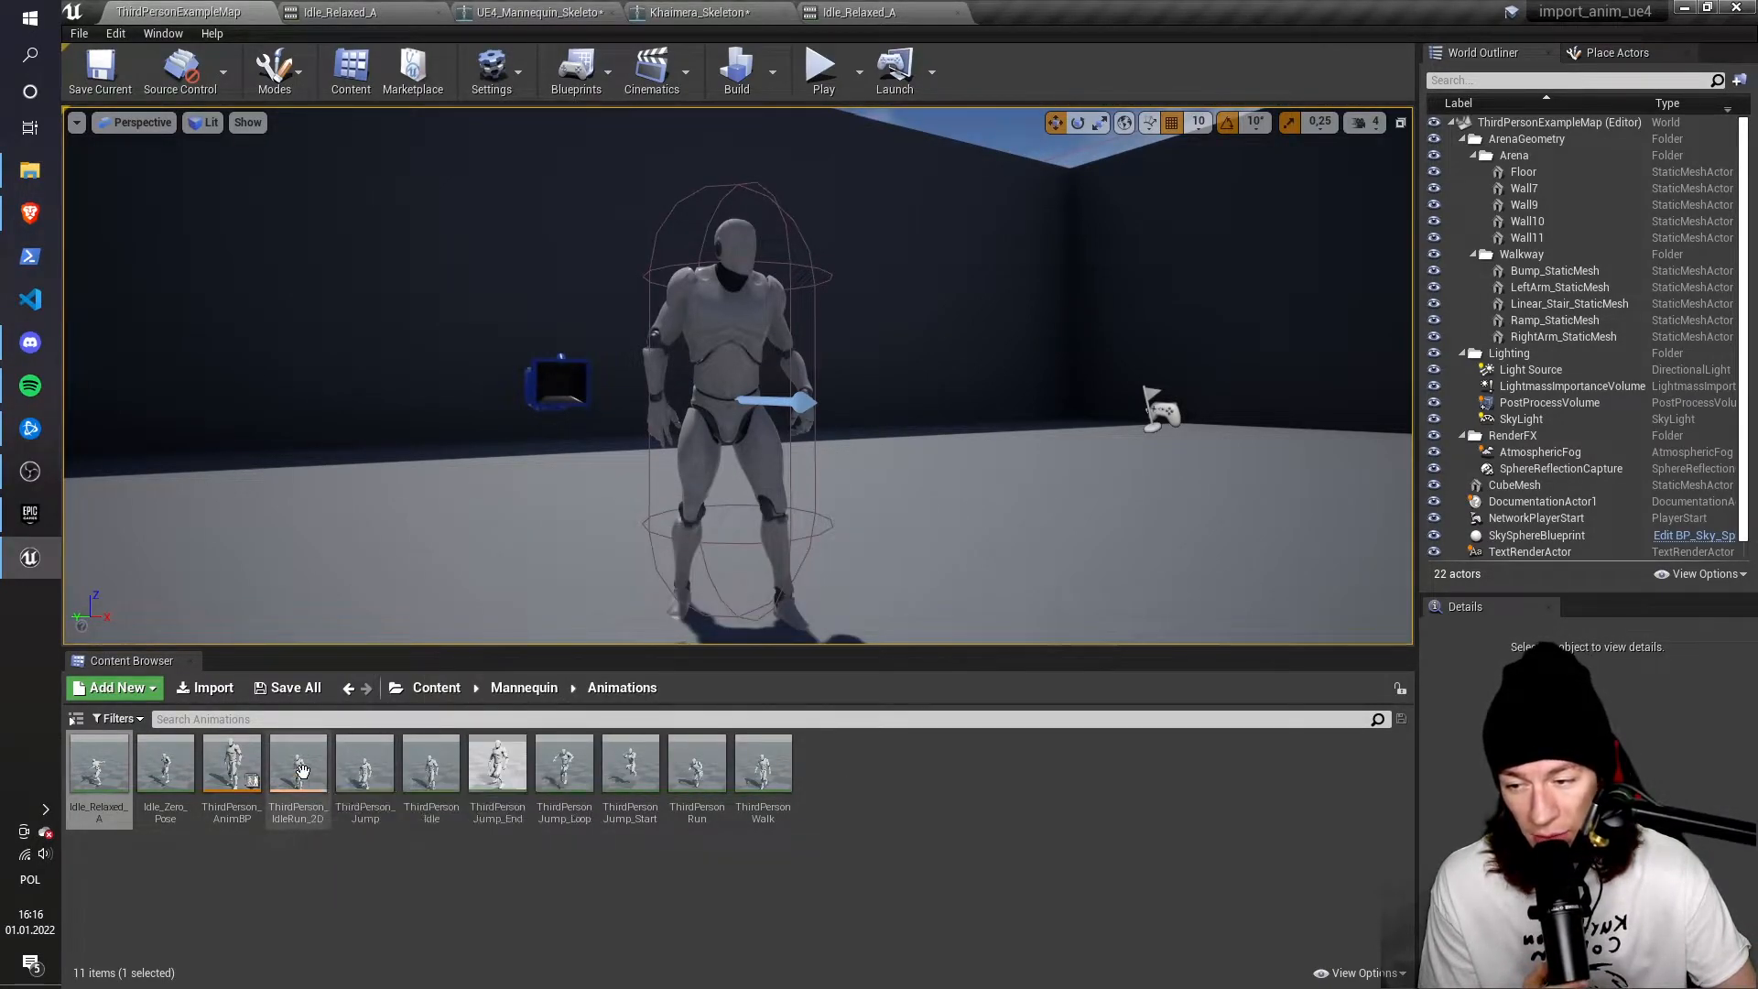
Open ThirdPerson_IdleRun_2D and scrub the blend preview along Speed, returning to 0
double_click(296, 758)
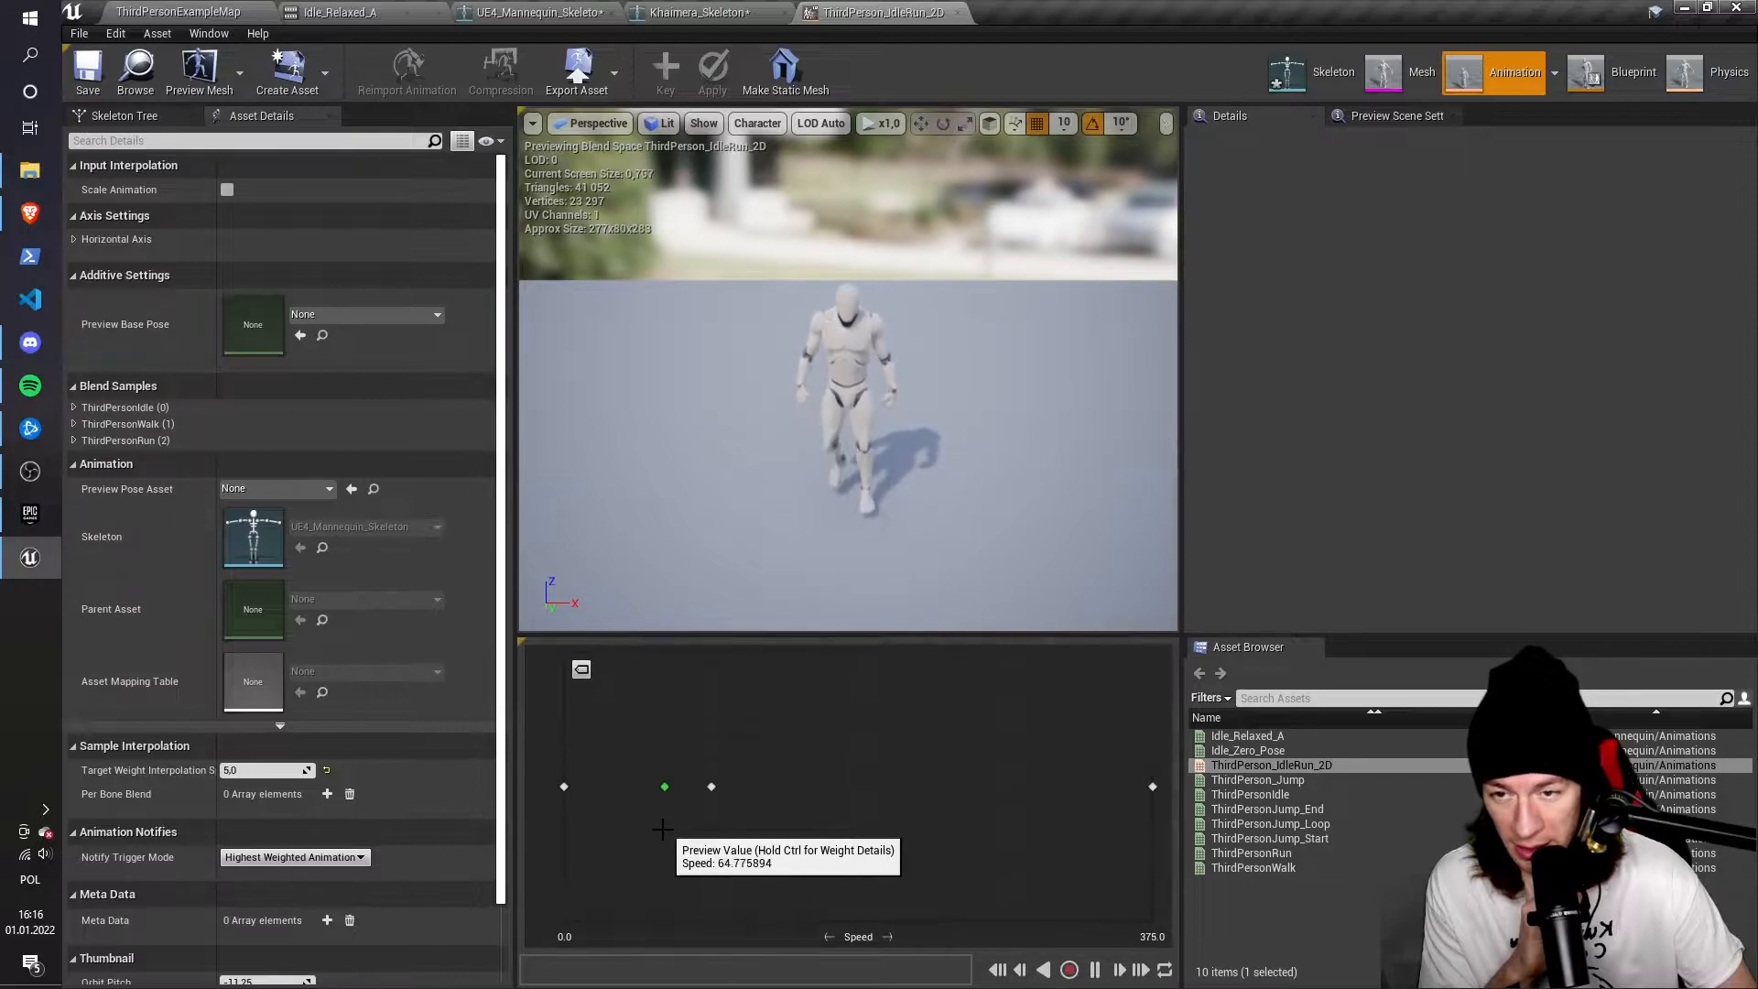
drag(664, 785, 564, 786)
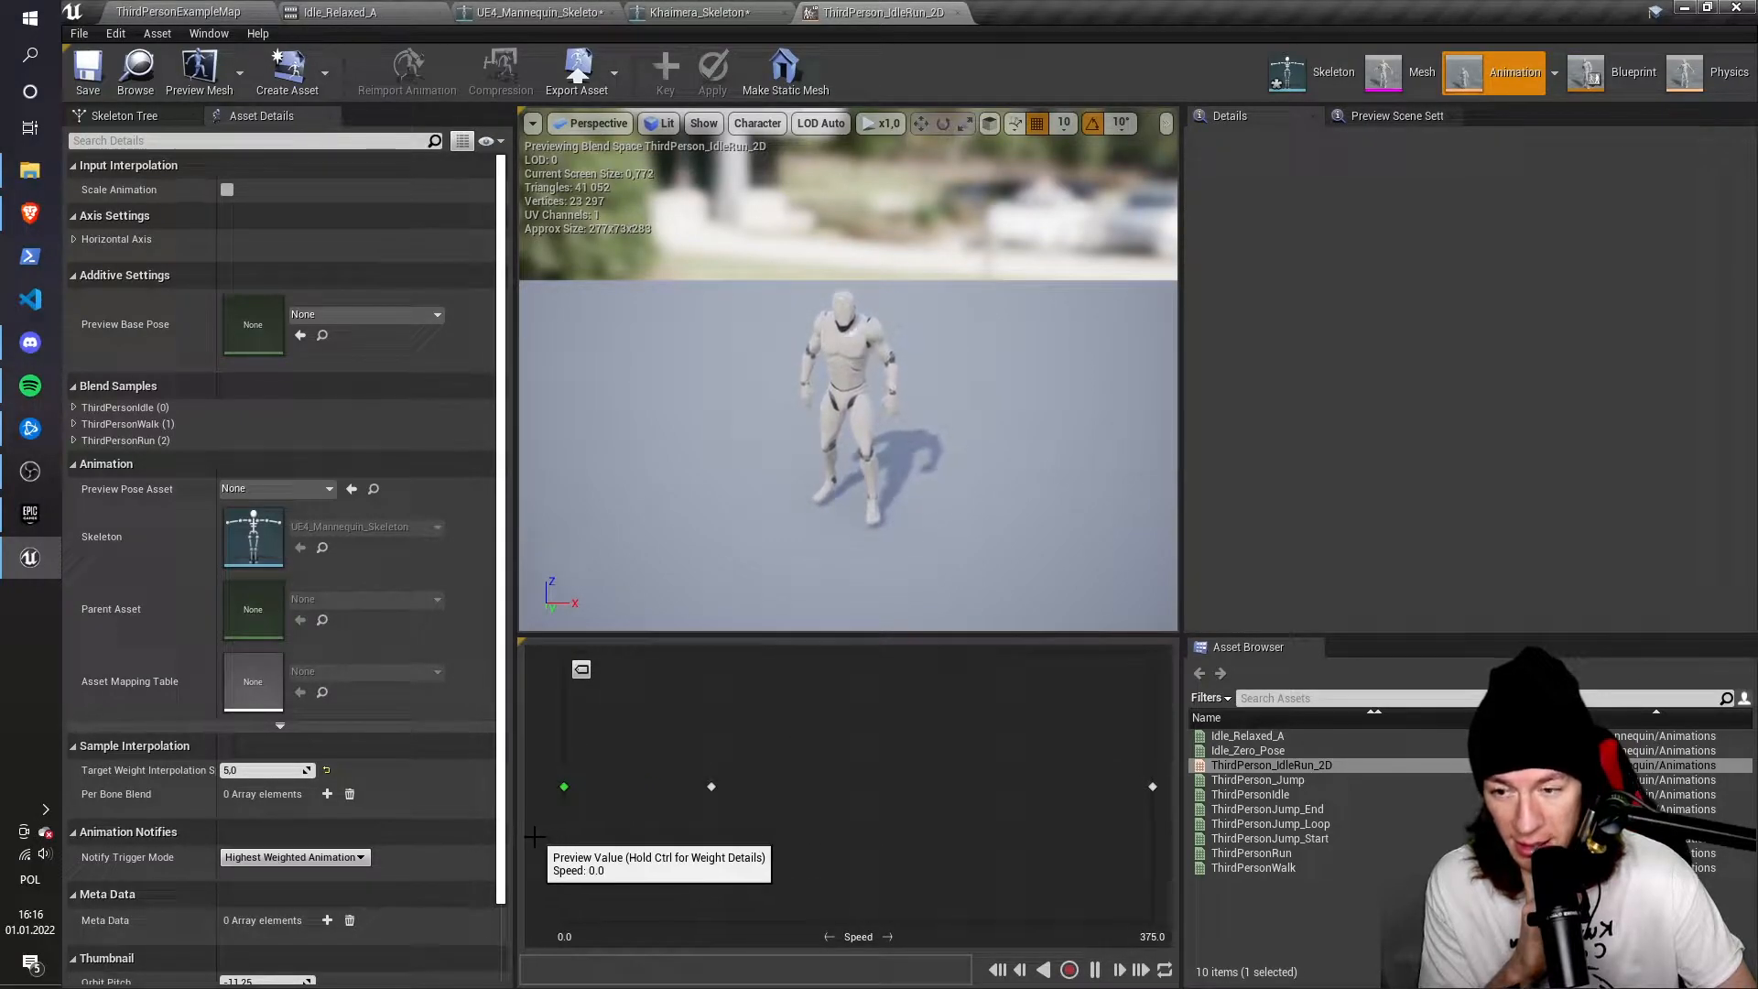
drag(564, 786, 629, 786)
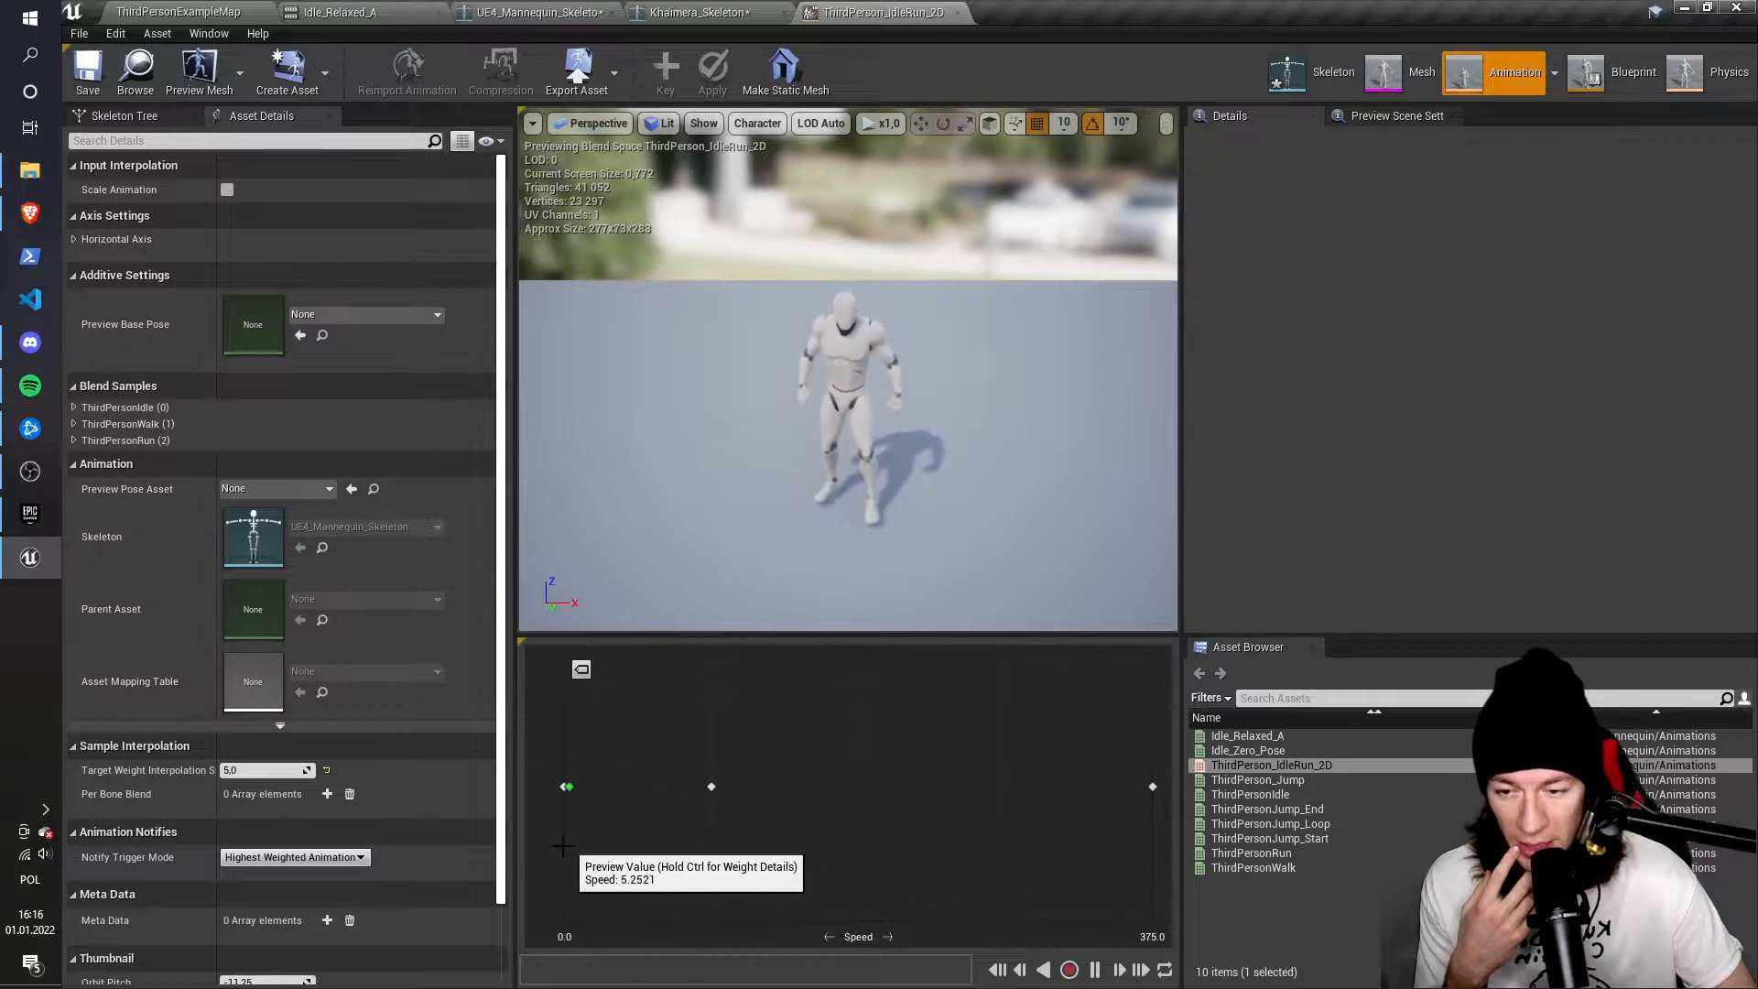
drag(566, 785, 564, 785)
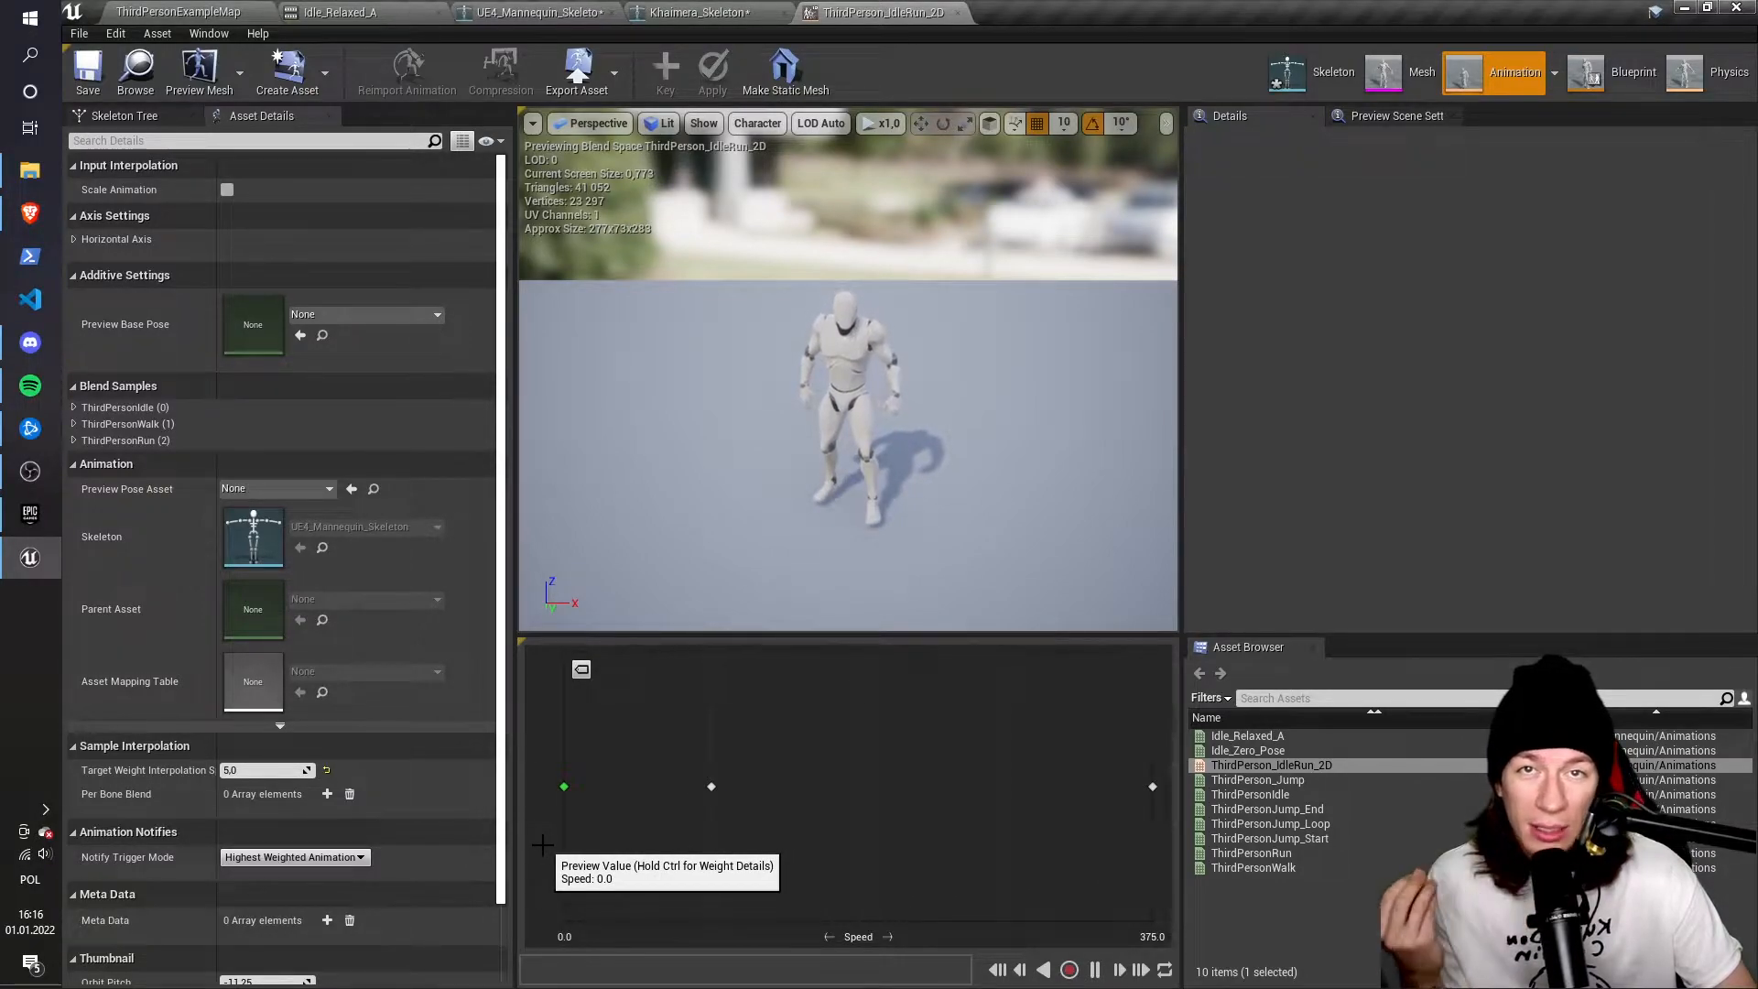
drag(564, 785, 819, 786)
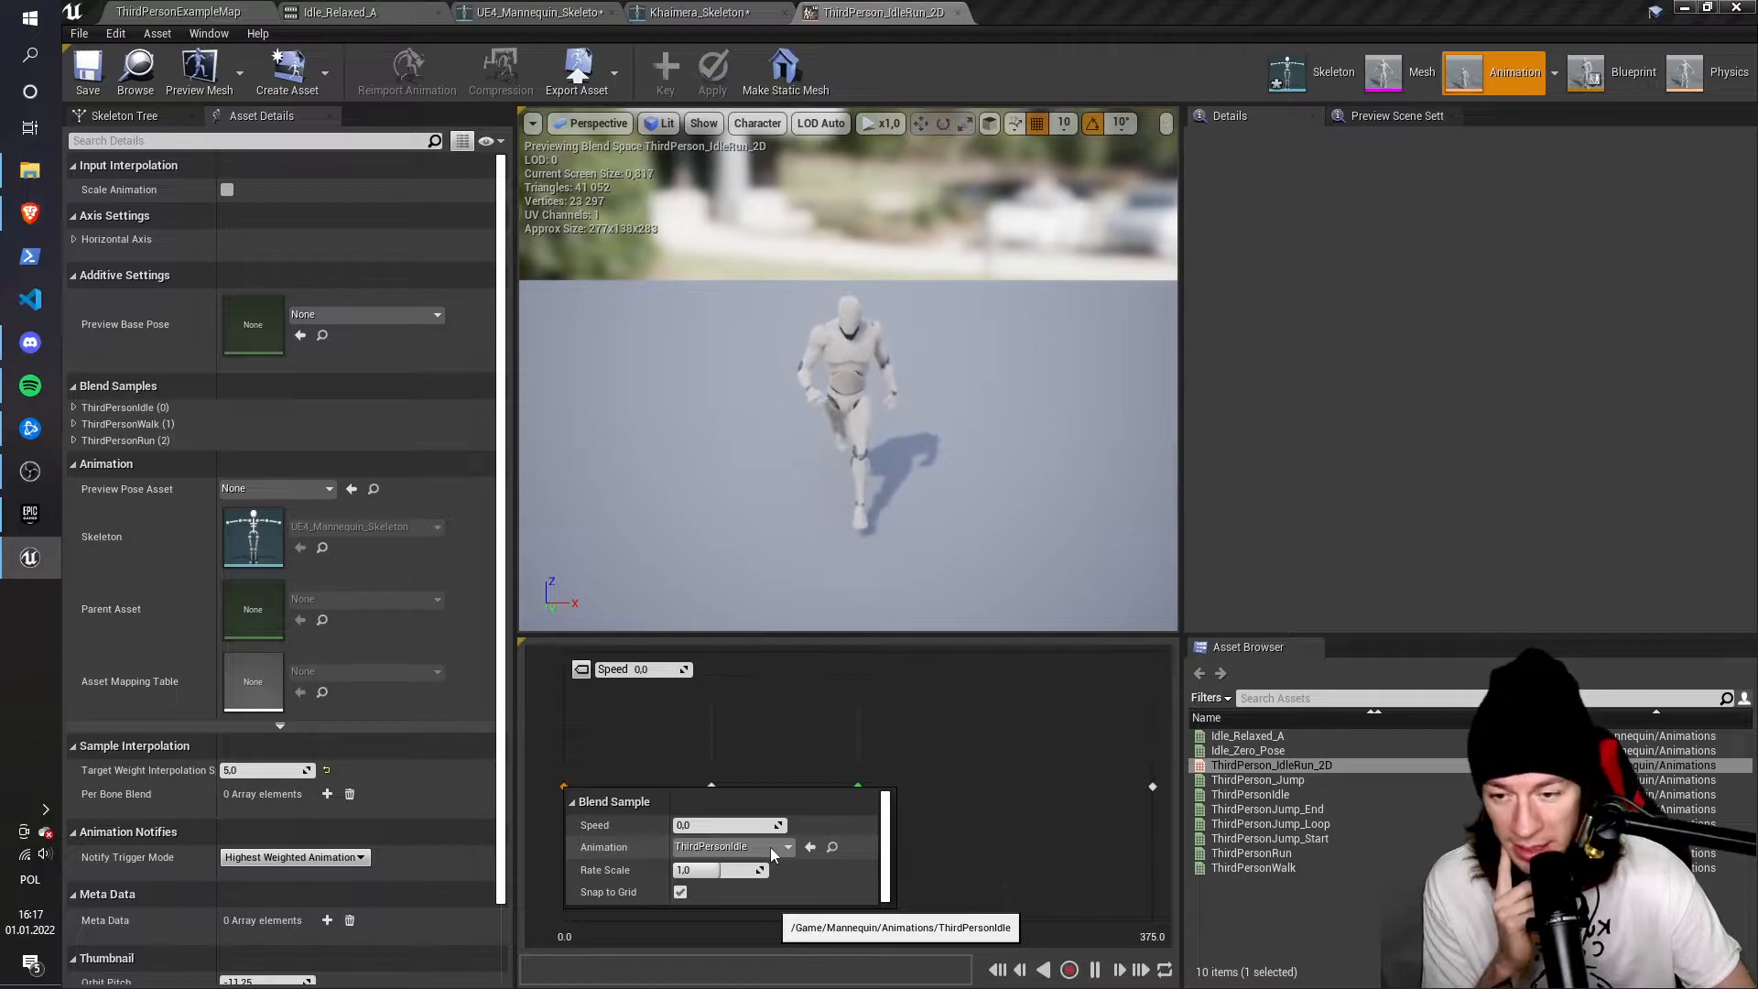
Swap the speed-0 blend sample's animation from ThirdPersonIdle to Idle_Zero_Pose
click(785, 845)
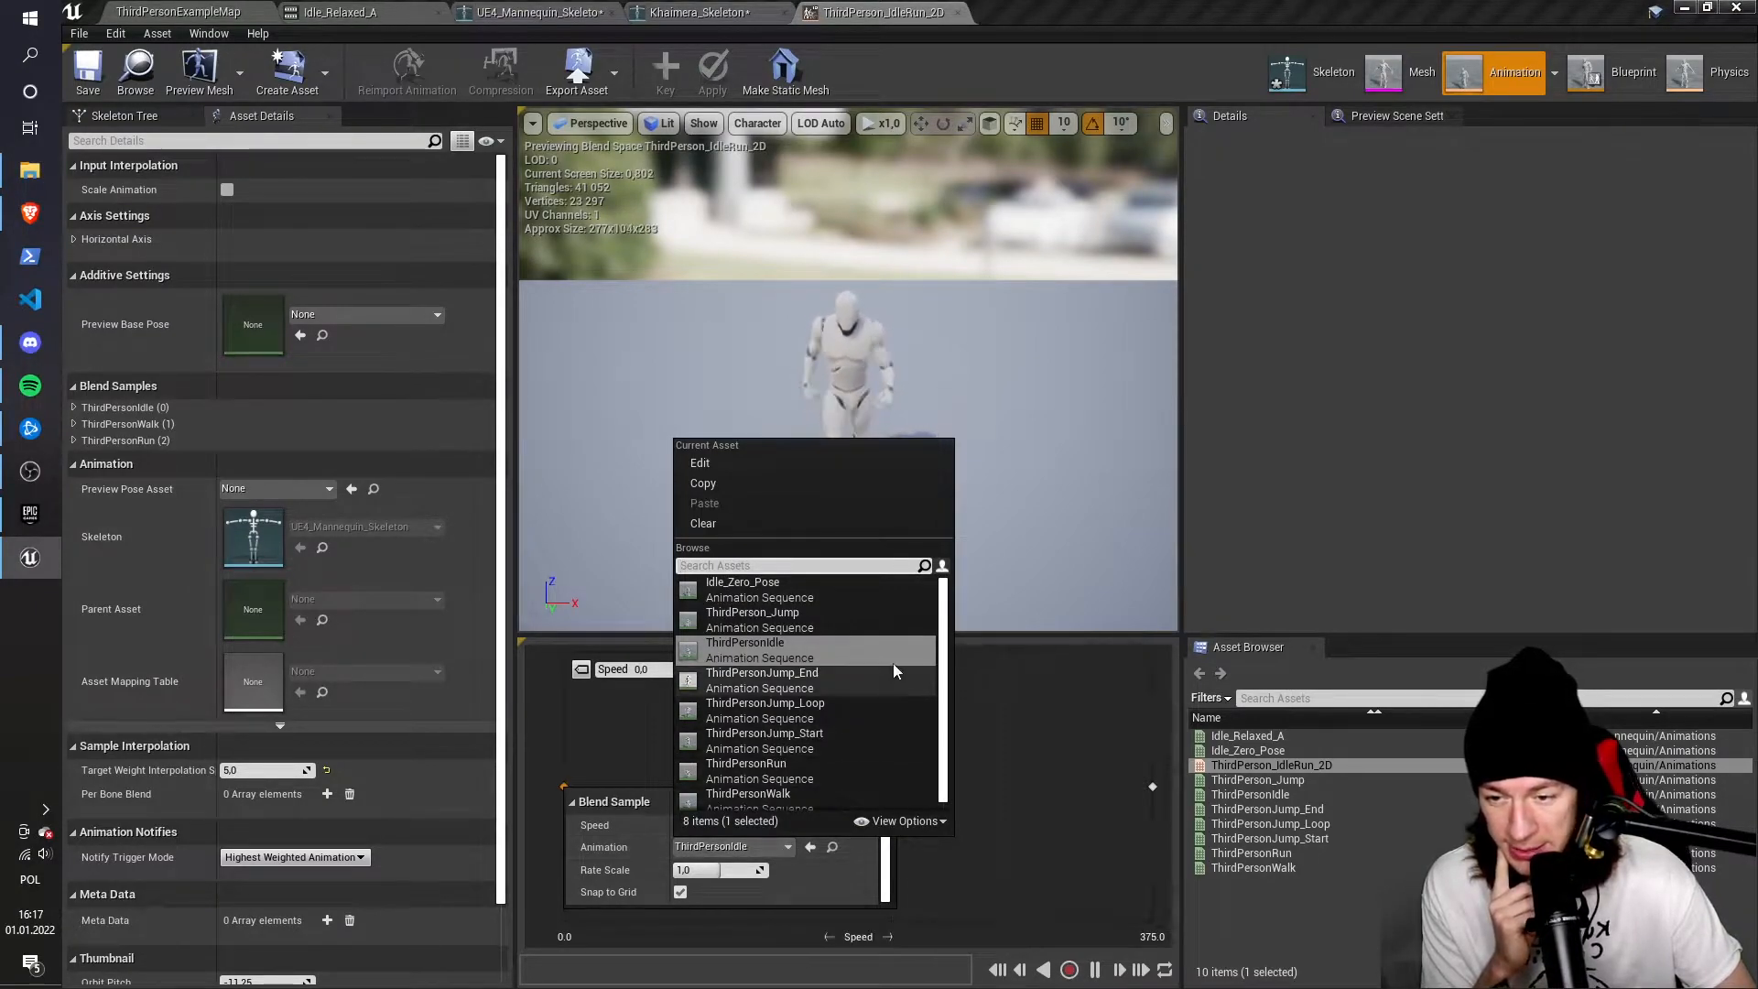
mouse_move(743, 583)
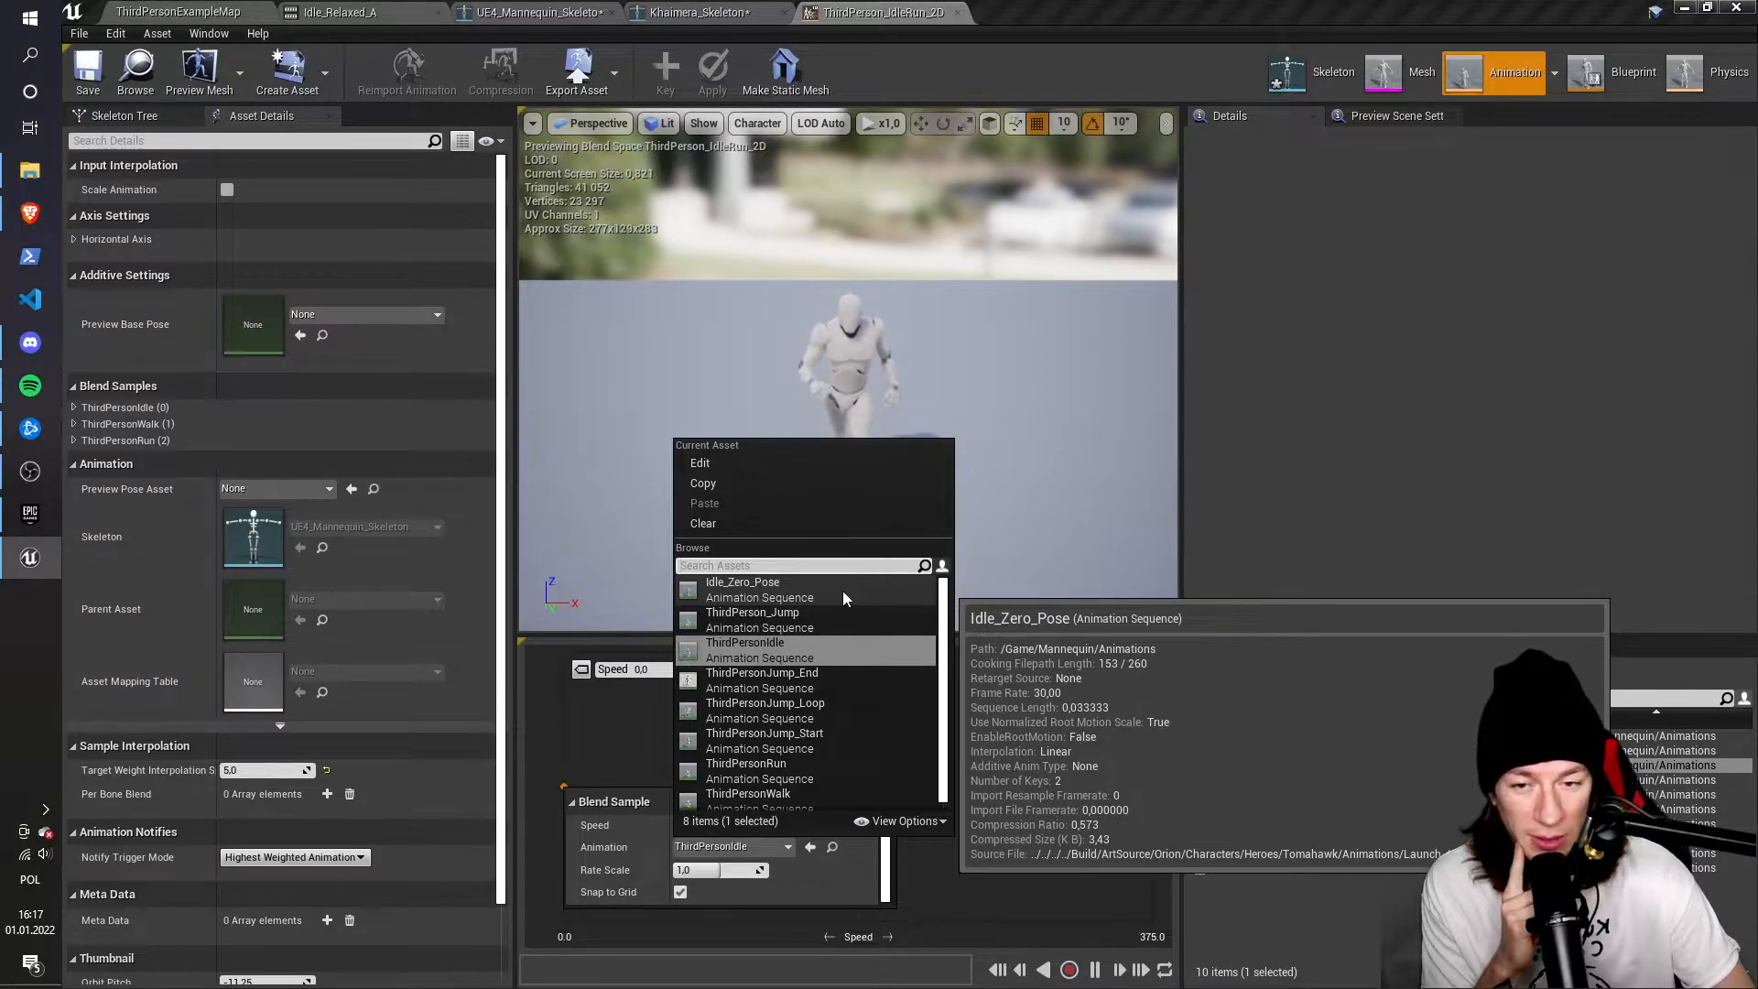
click(743, 582)
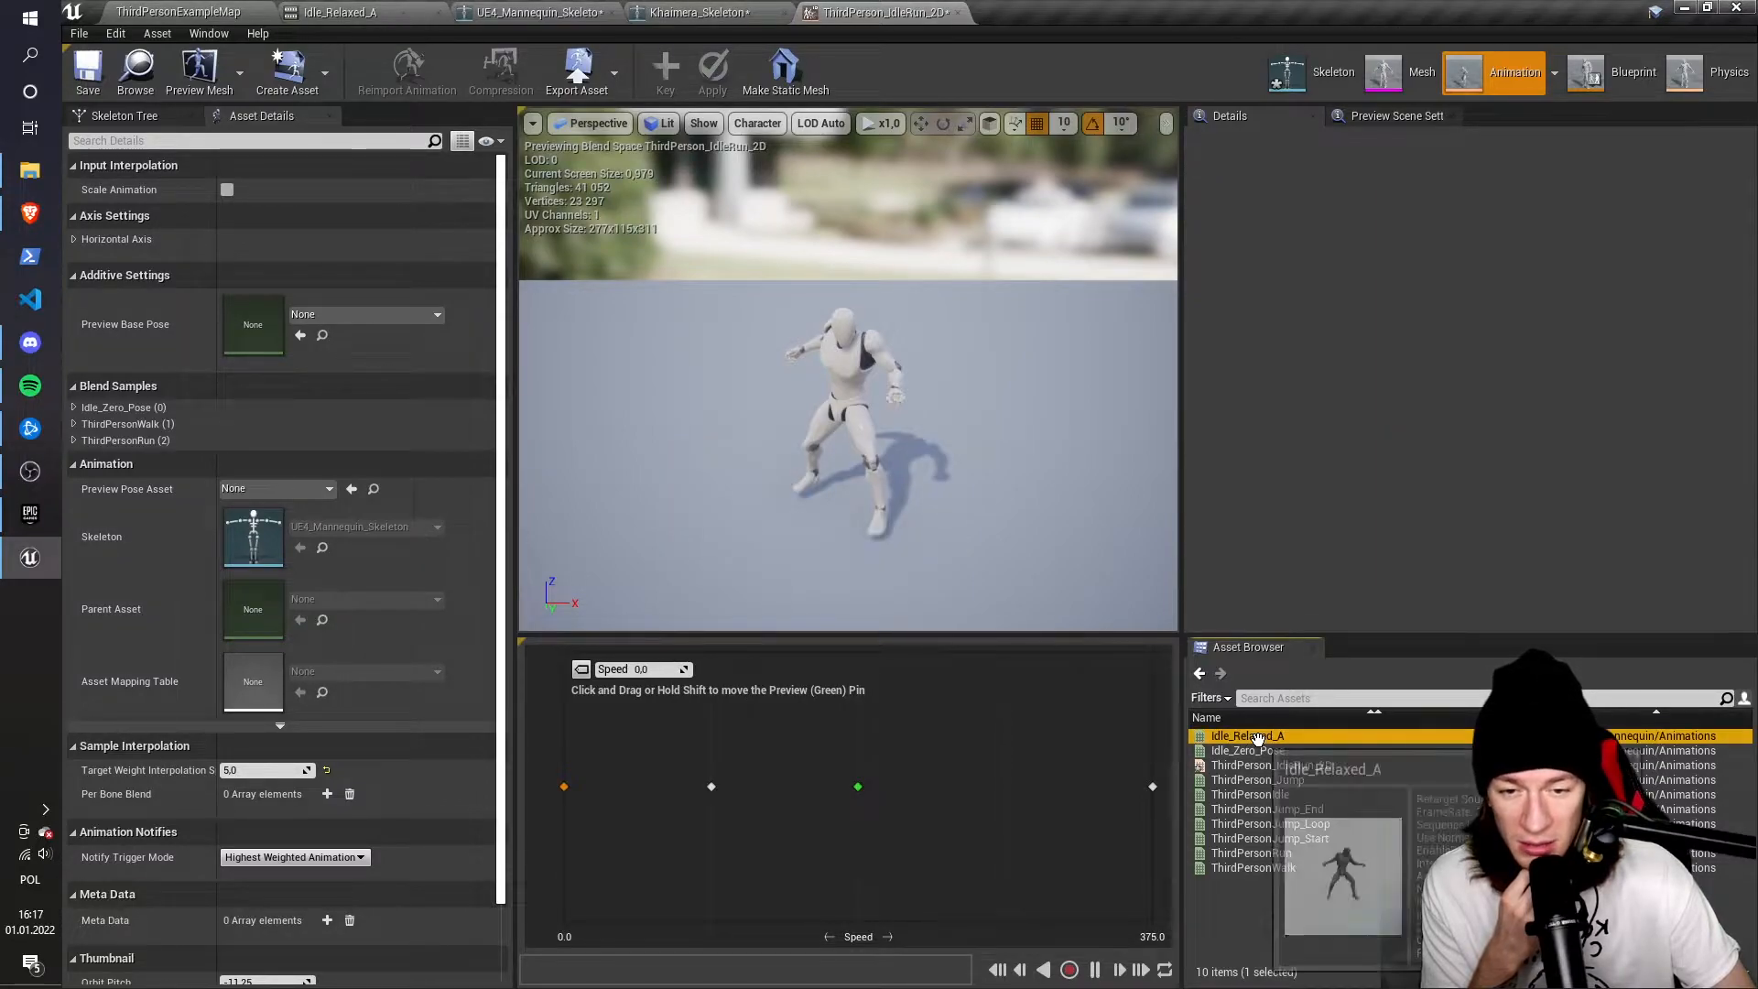
Set Idle_Relaxed_A's Additive Anim Type to No additive, then return to the level editor
double_click(1246, 735)
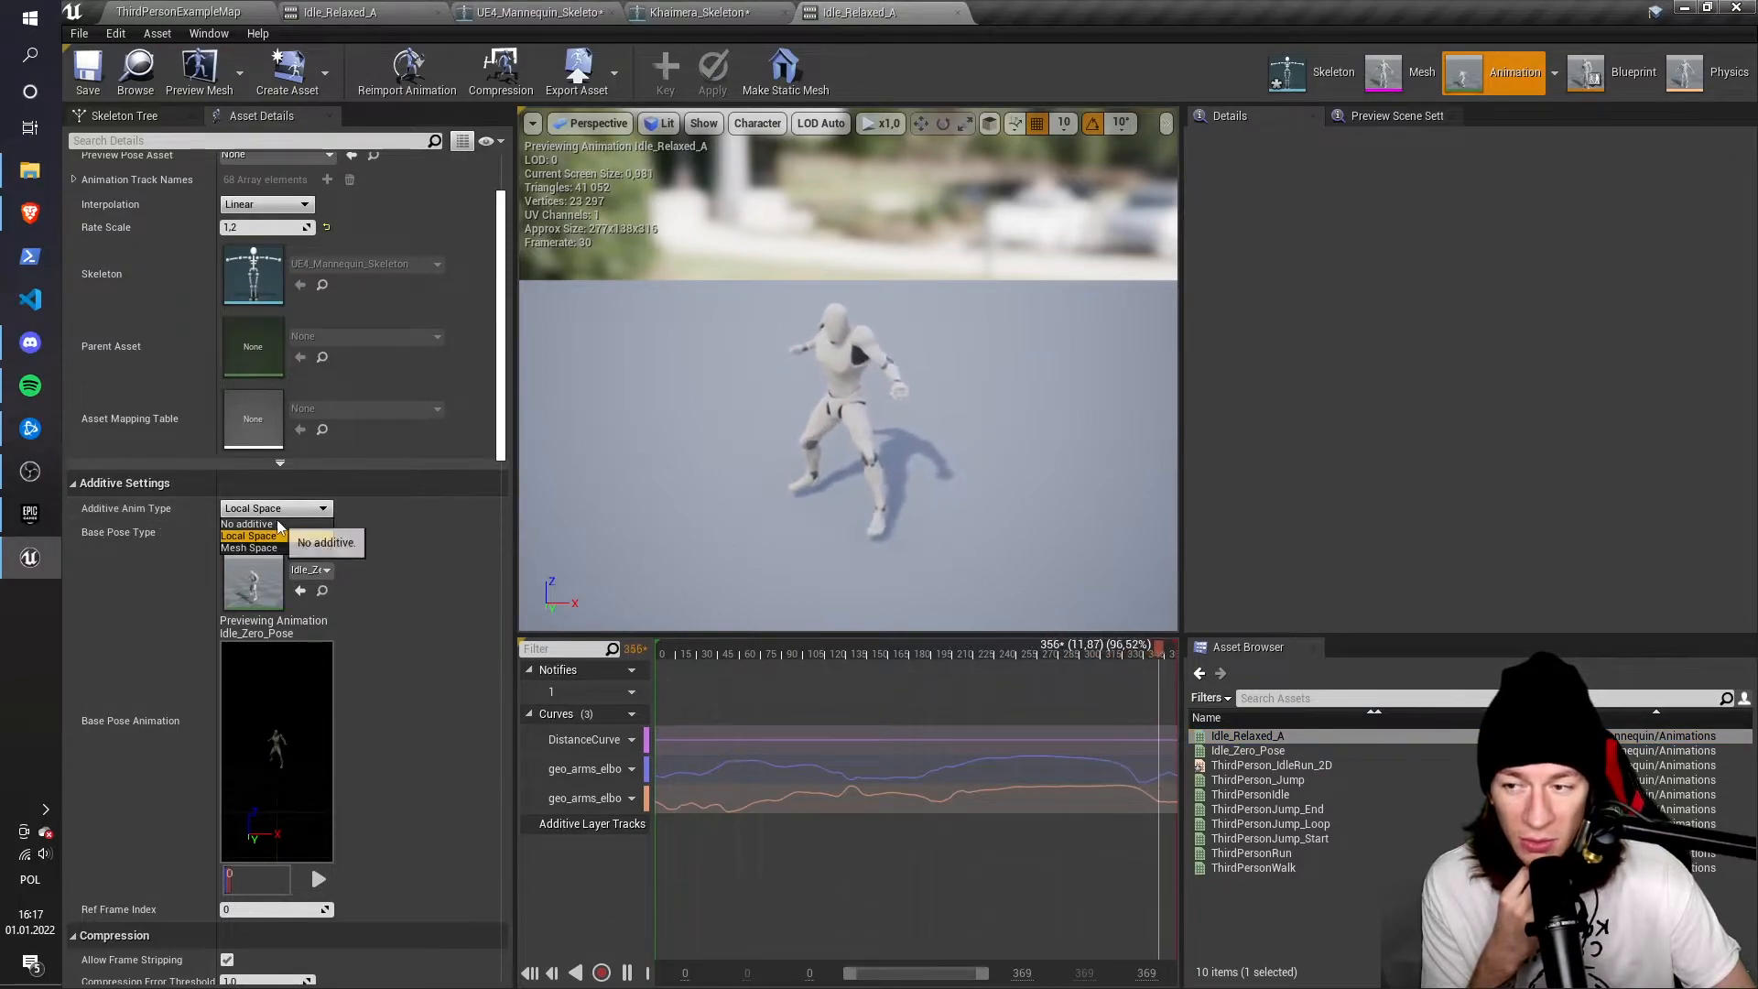
click(244, 524)
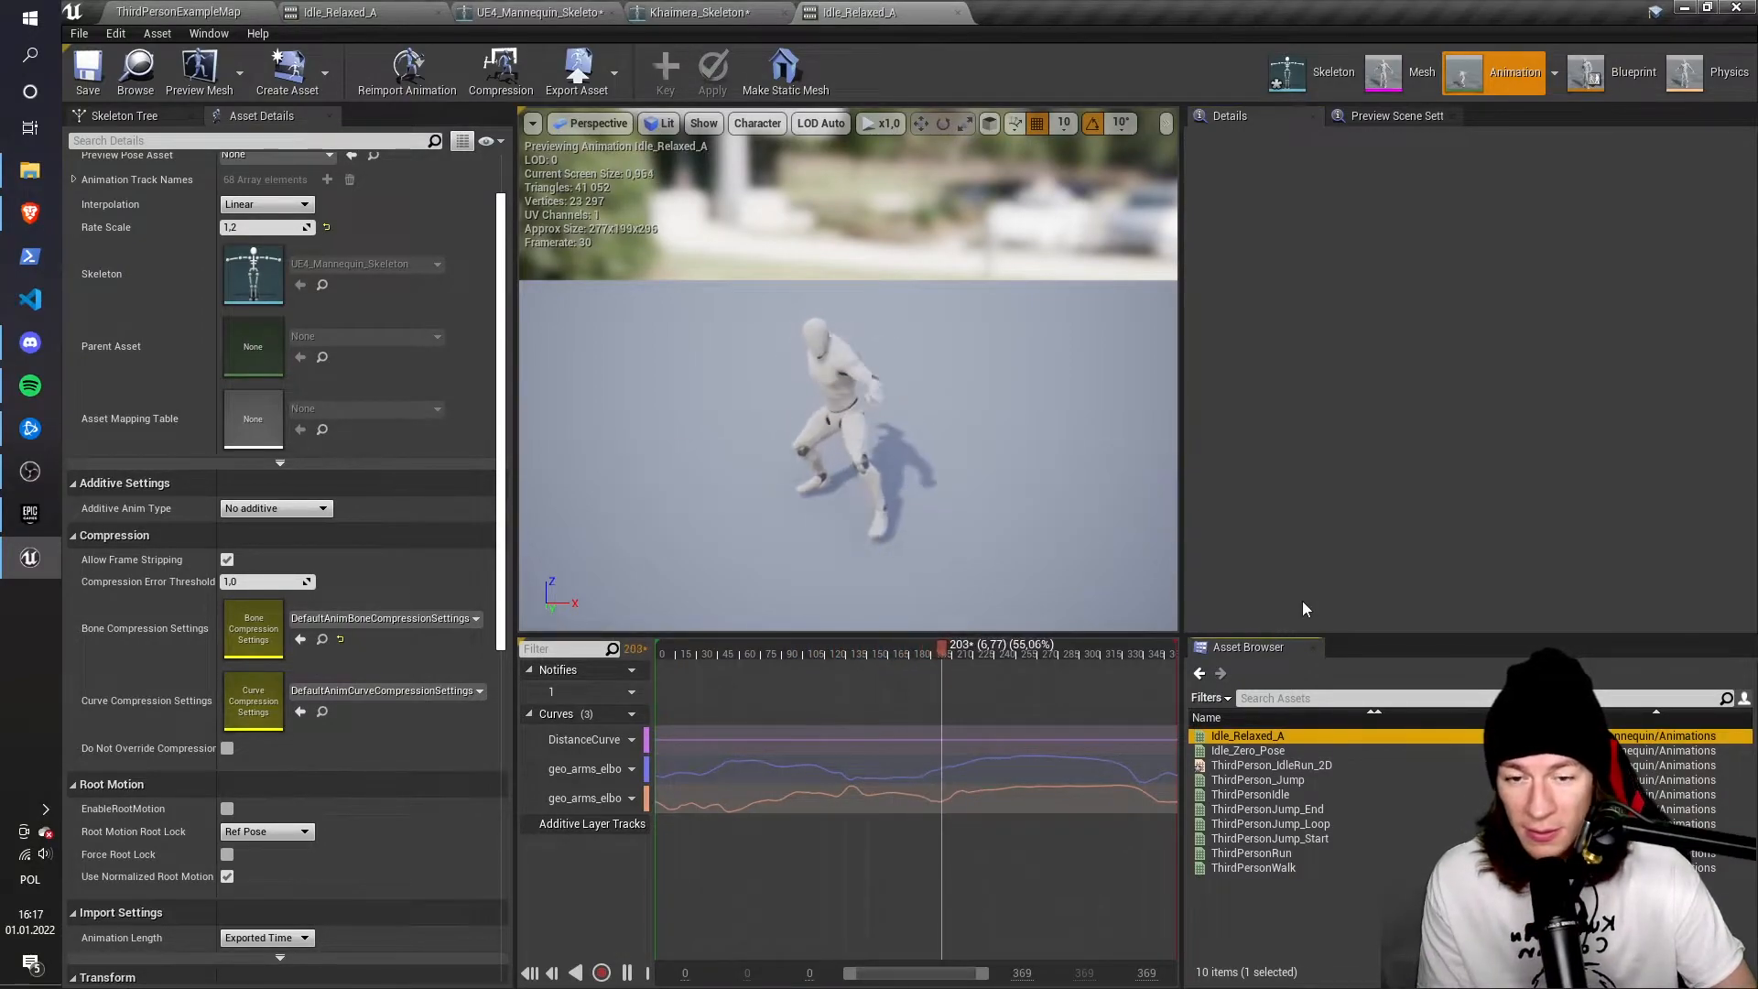
double_click(1272, 765)
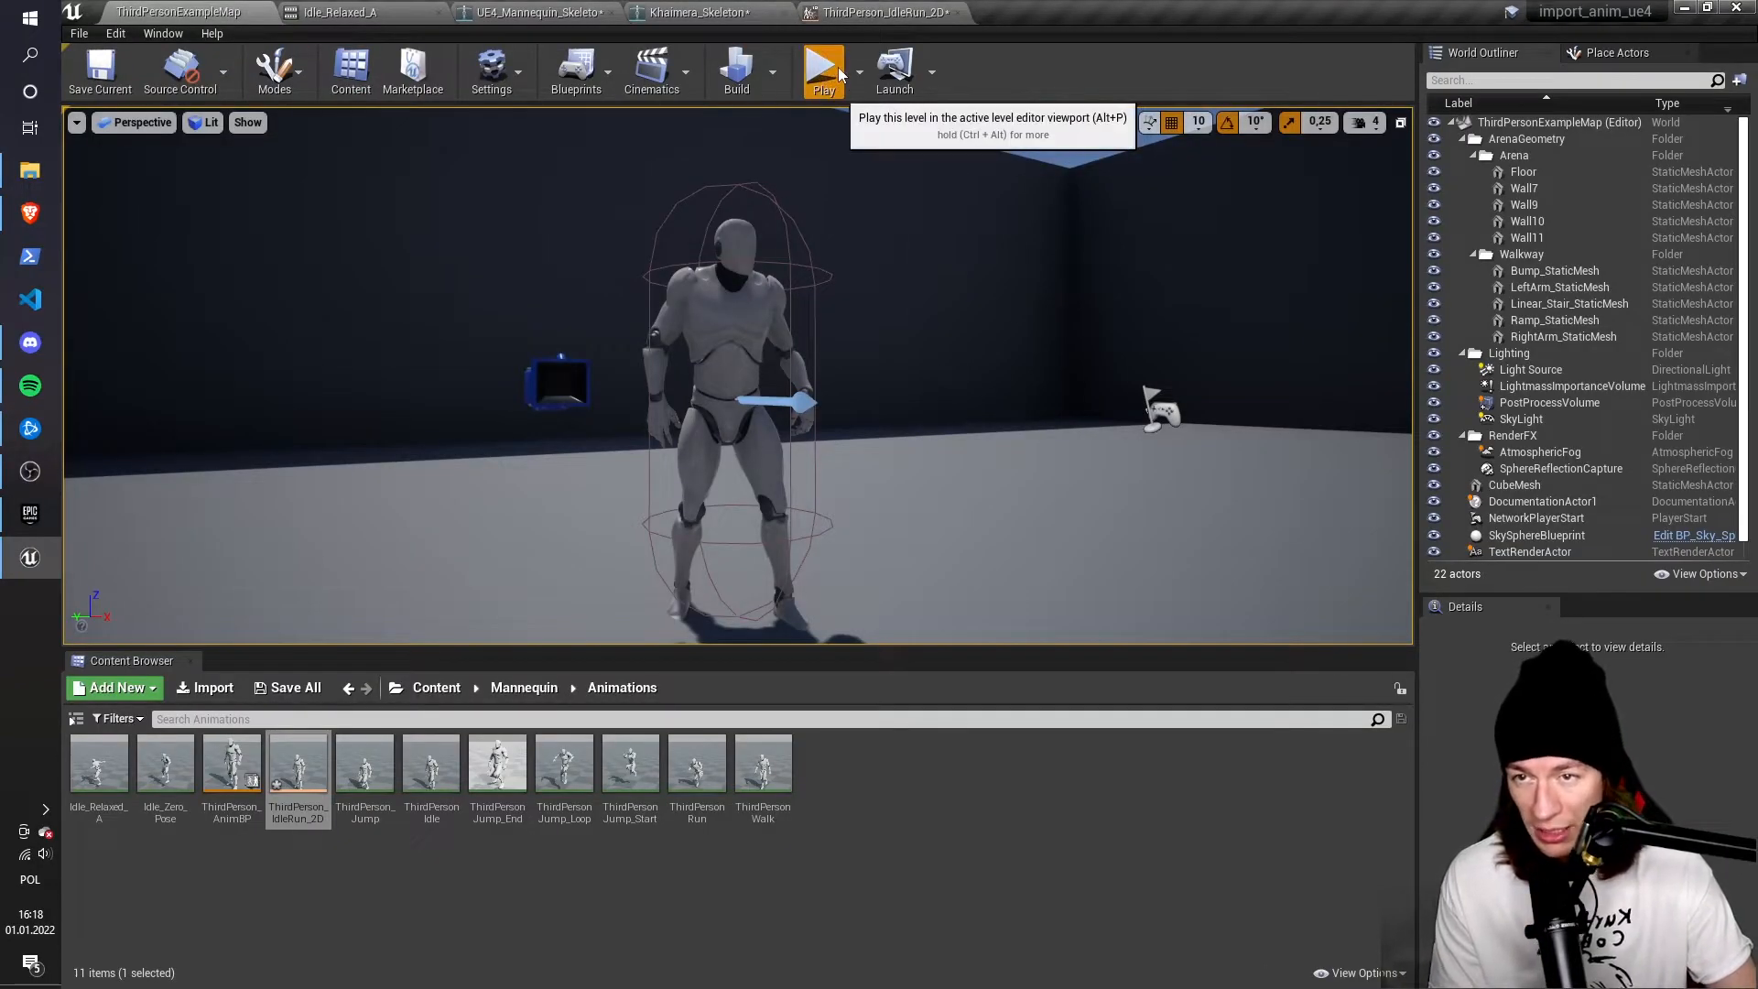
click(824, 67)
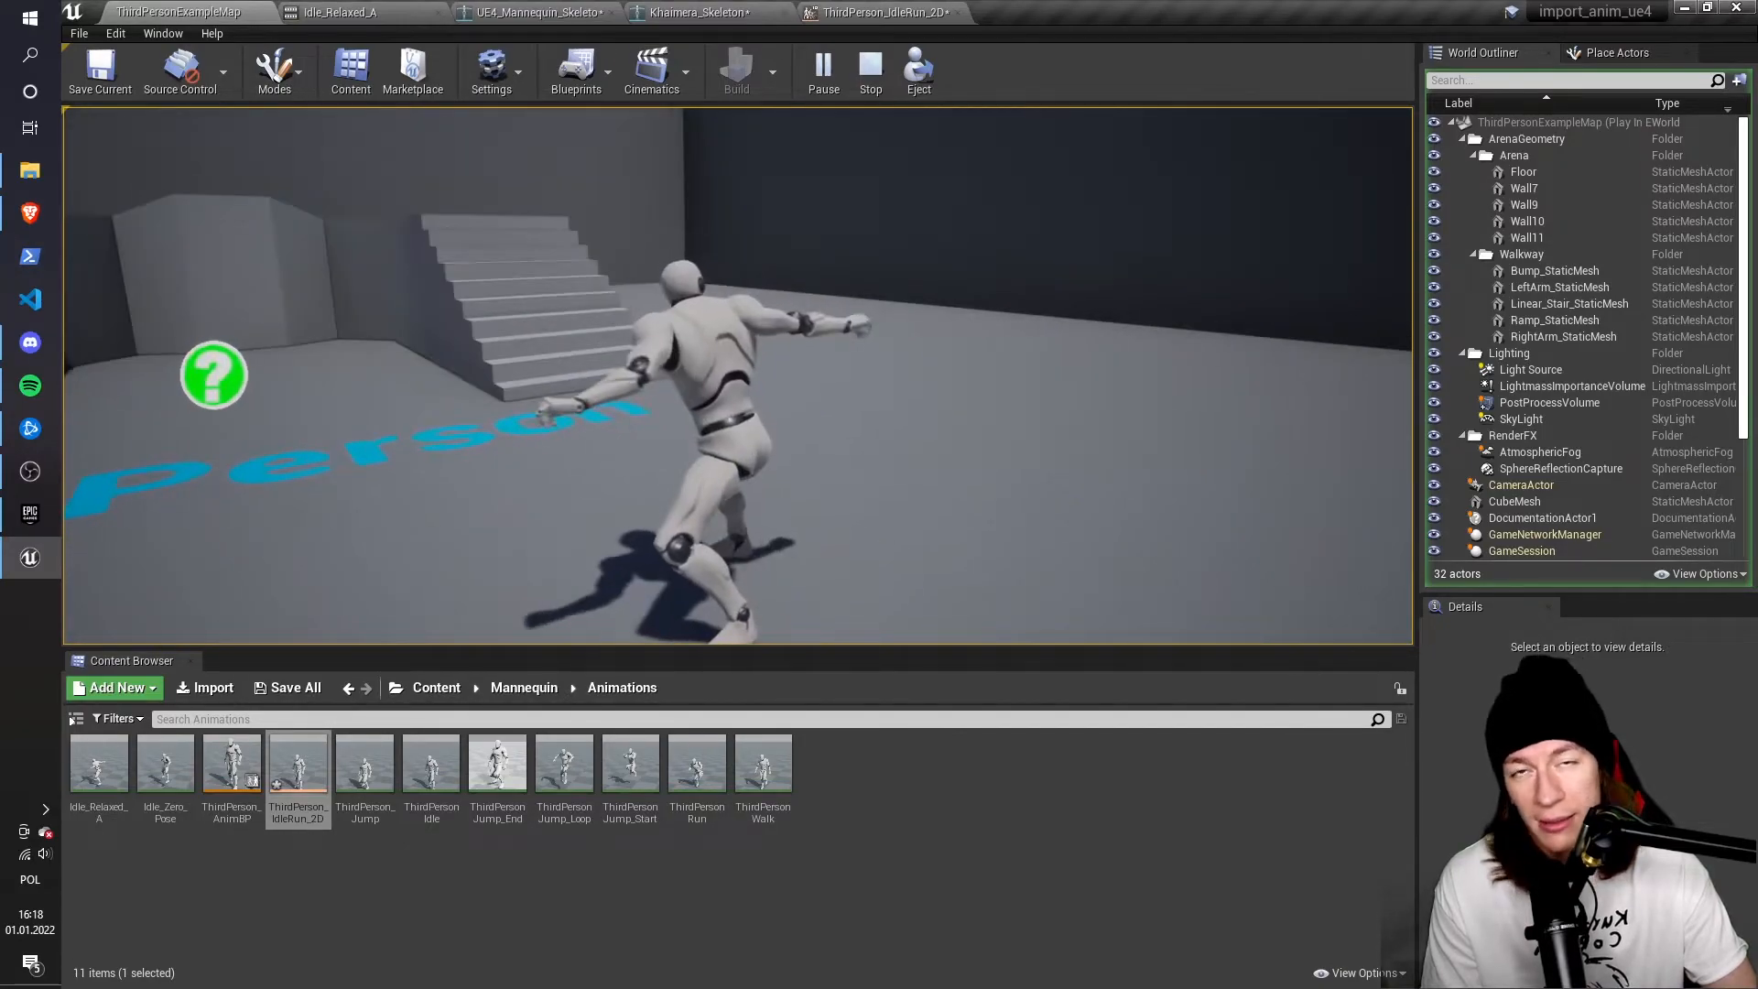
click(869, 65)
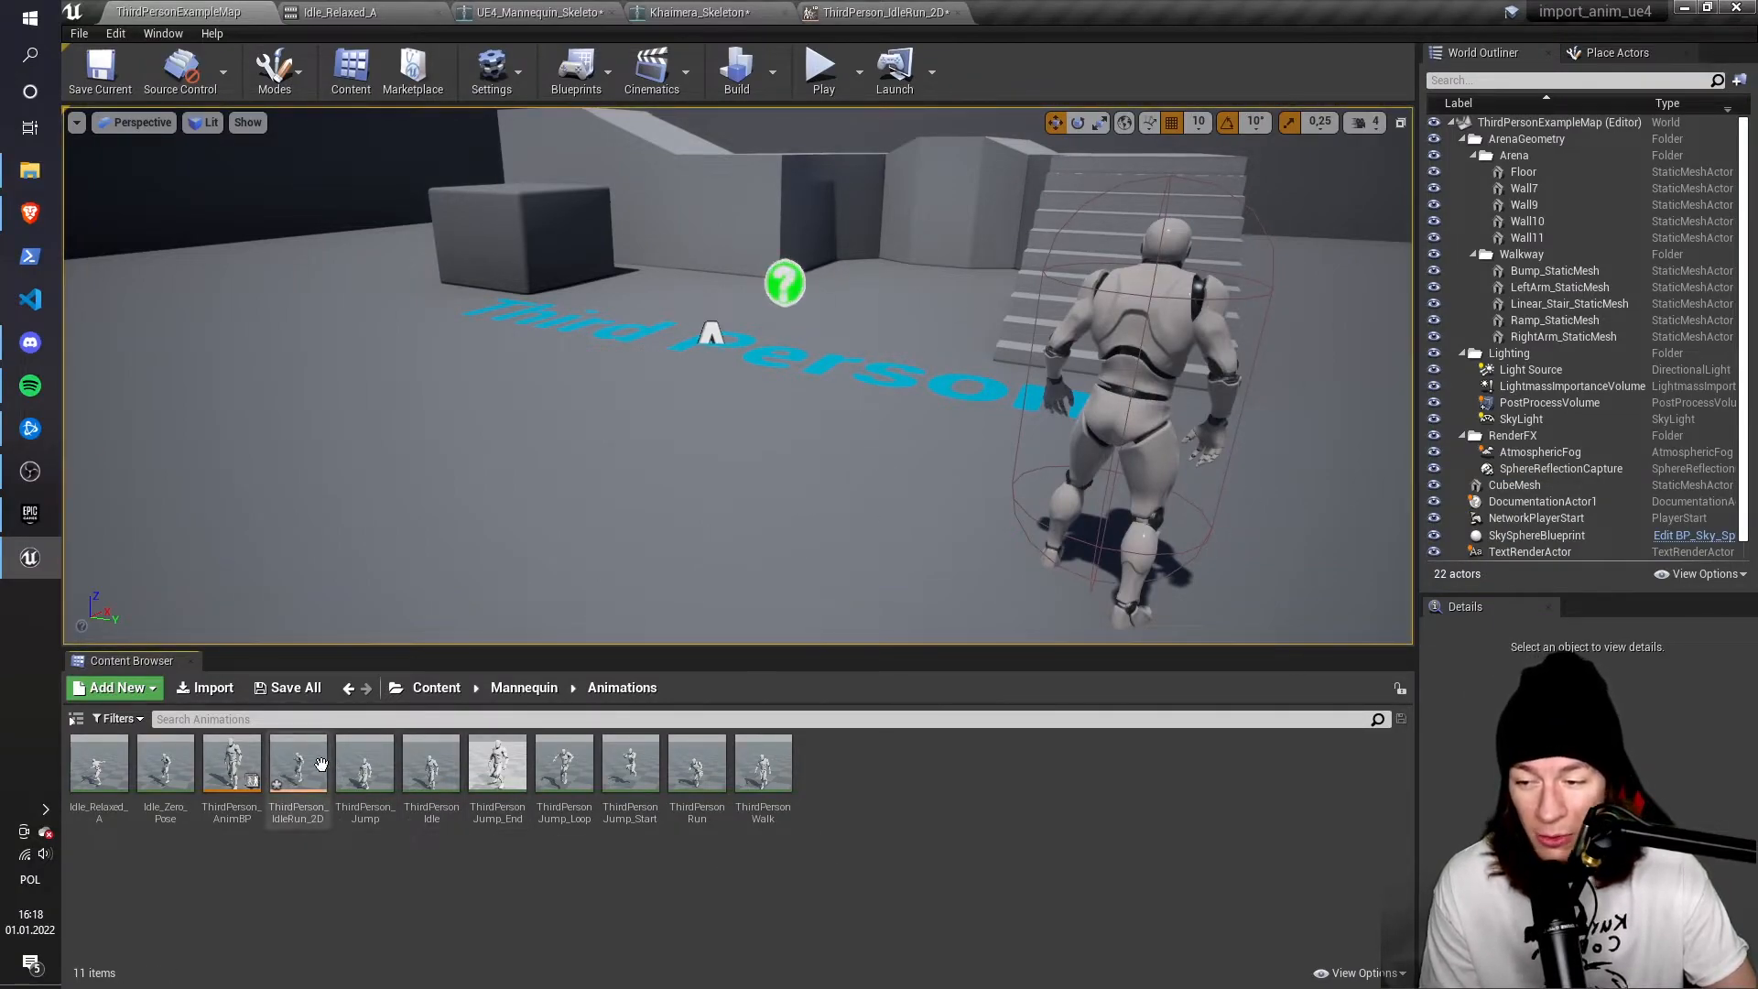
click(297, 766)
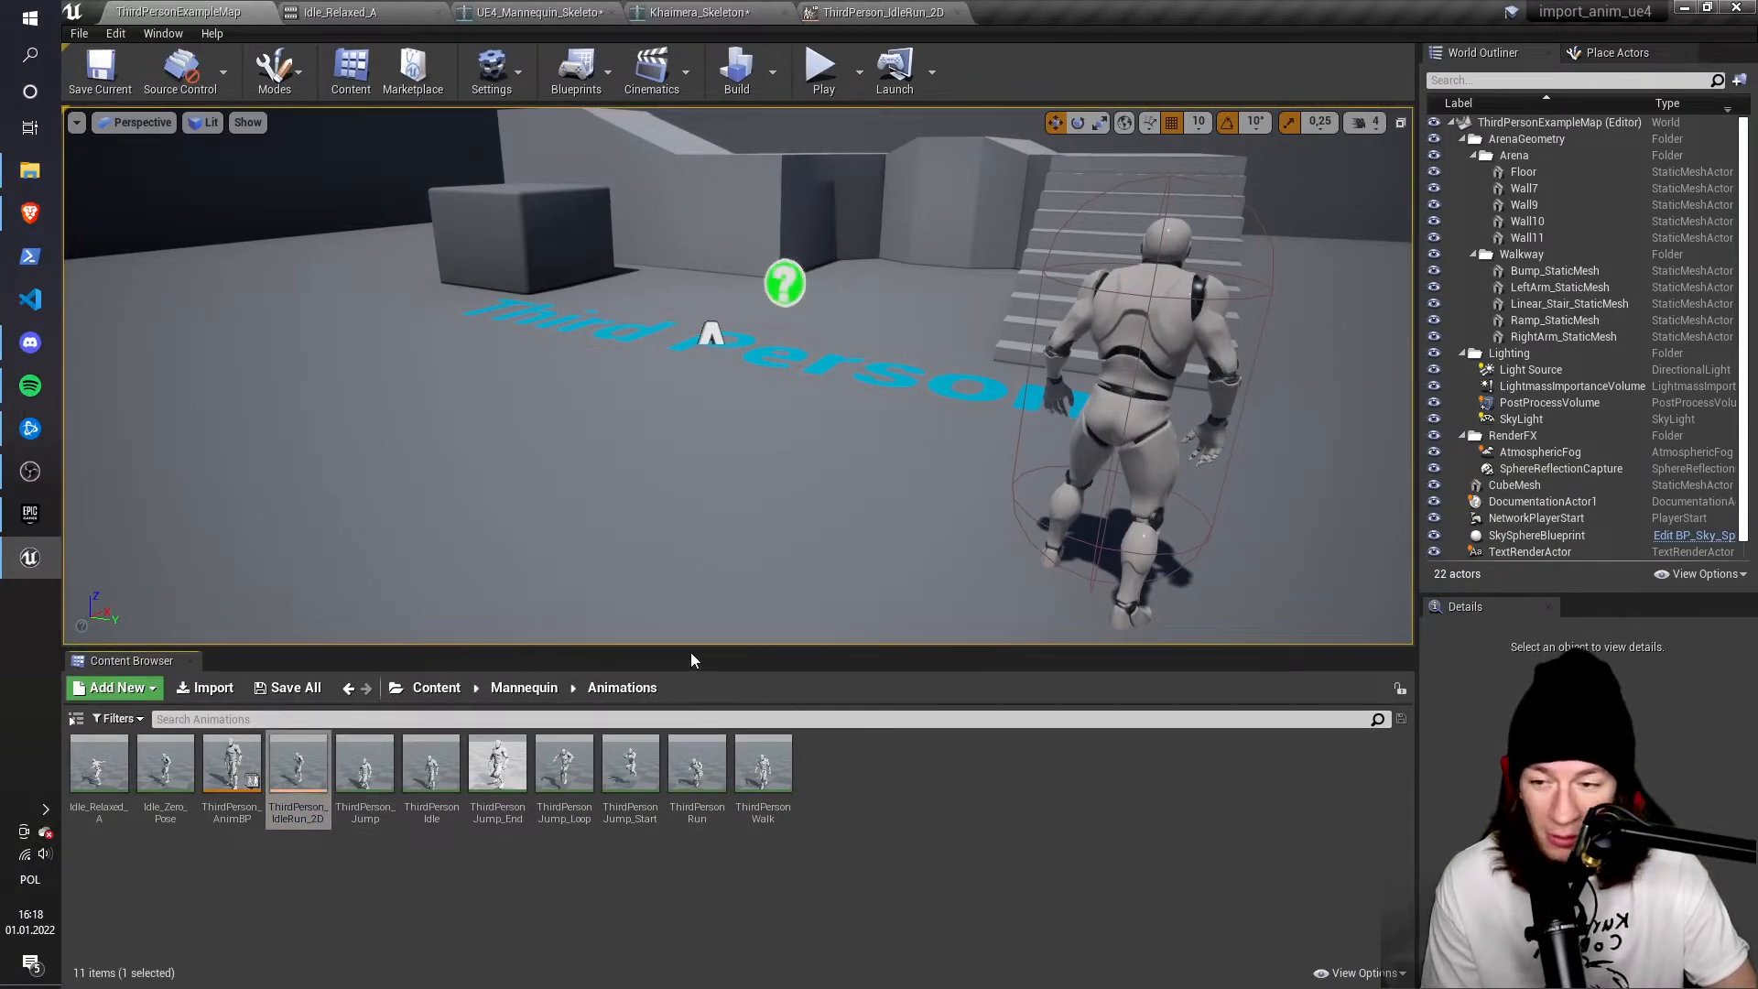
click(436, 688)
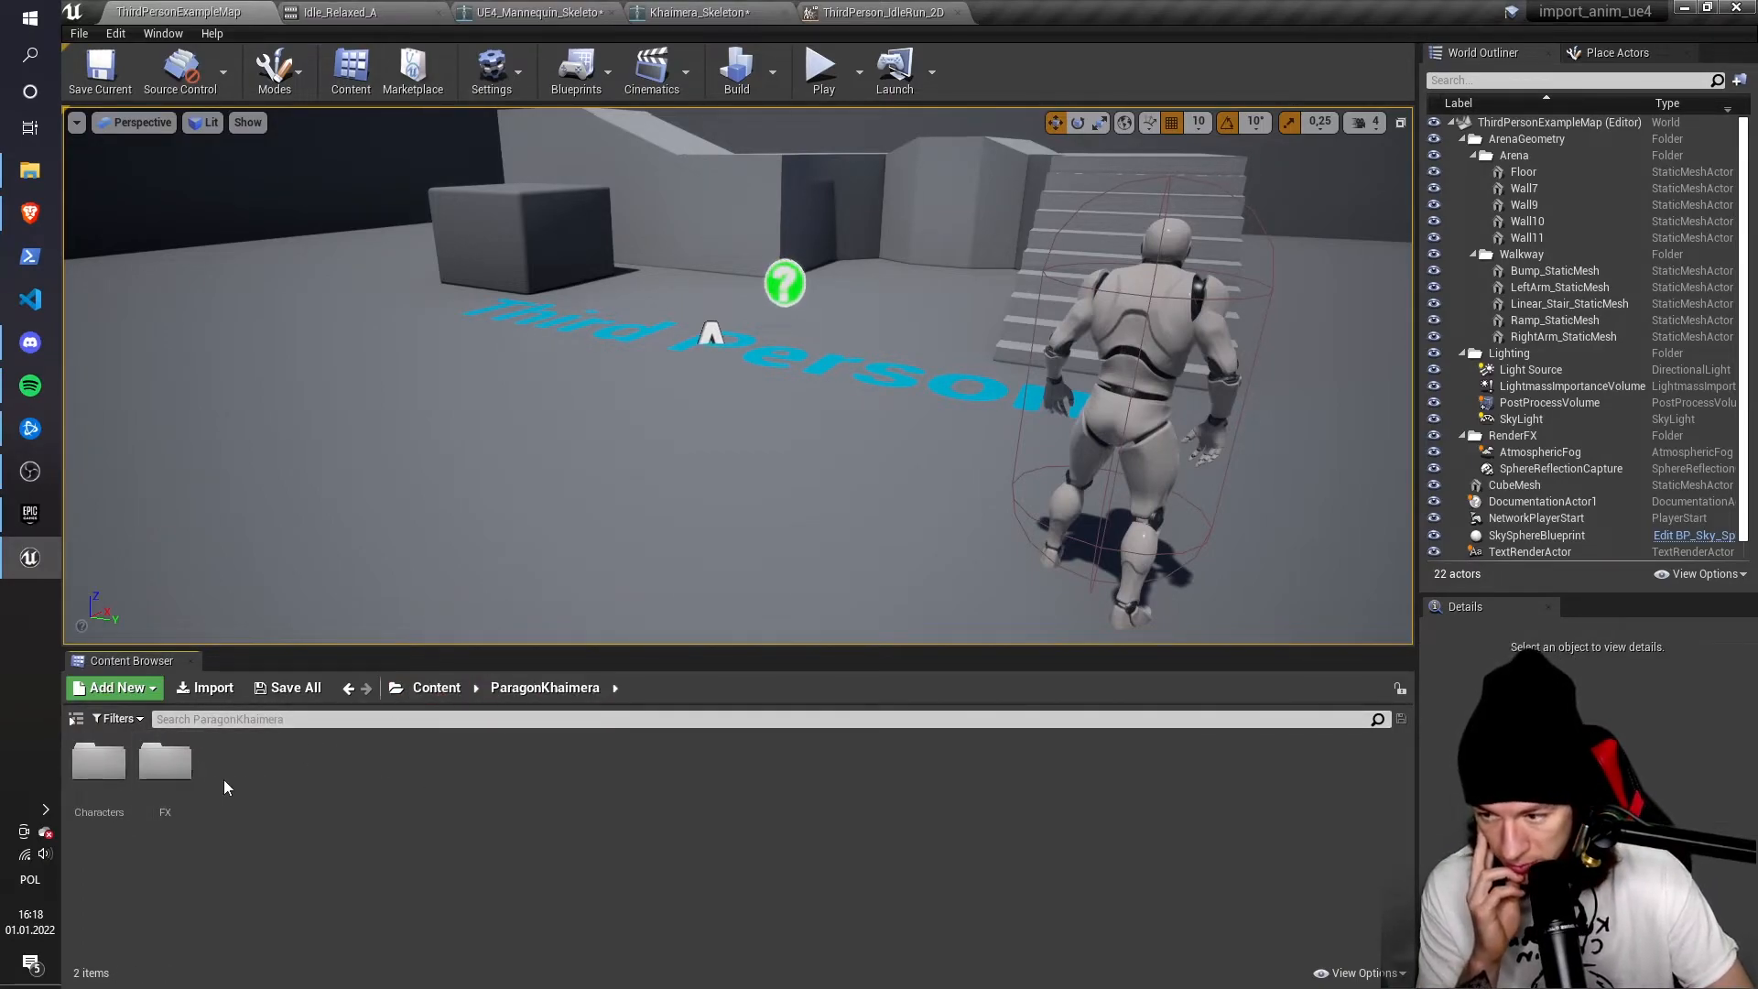
mouse_move(219, 704)
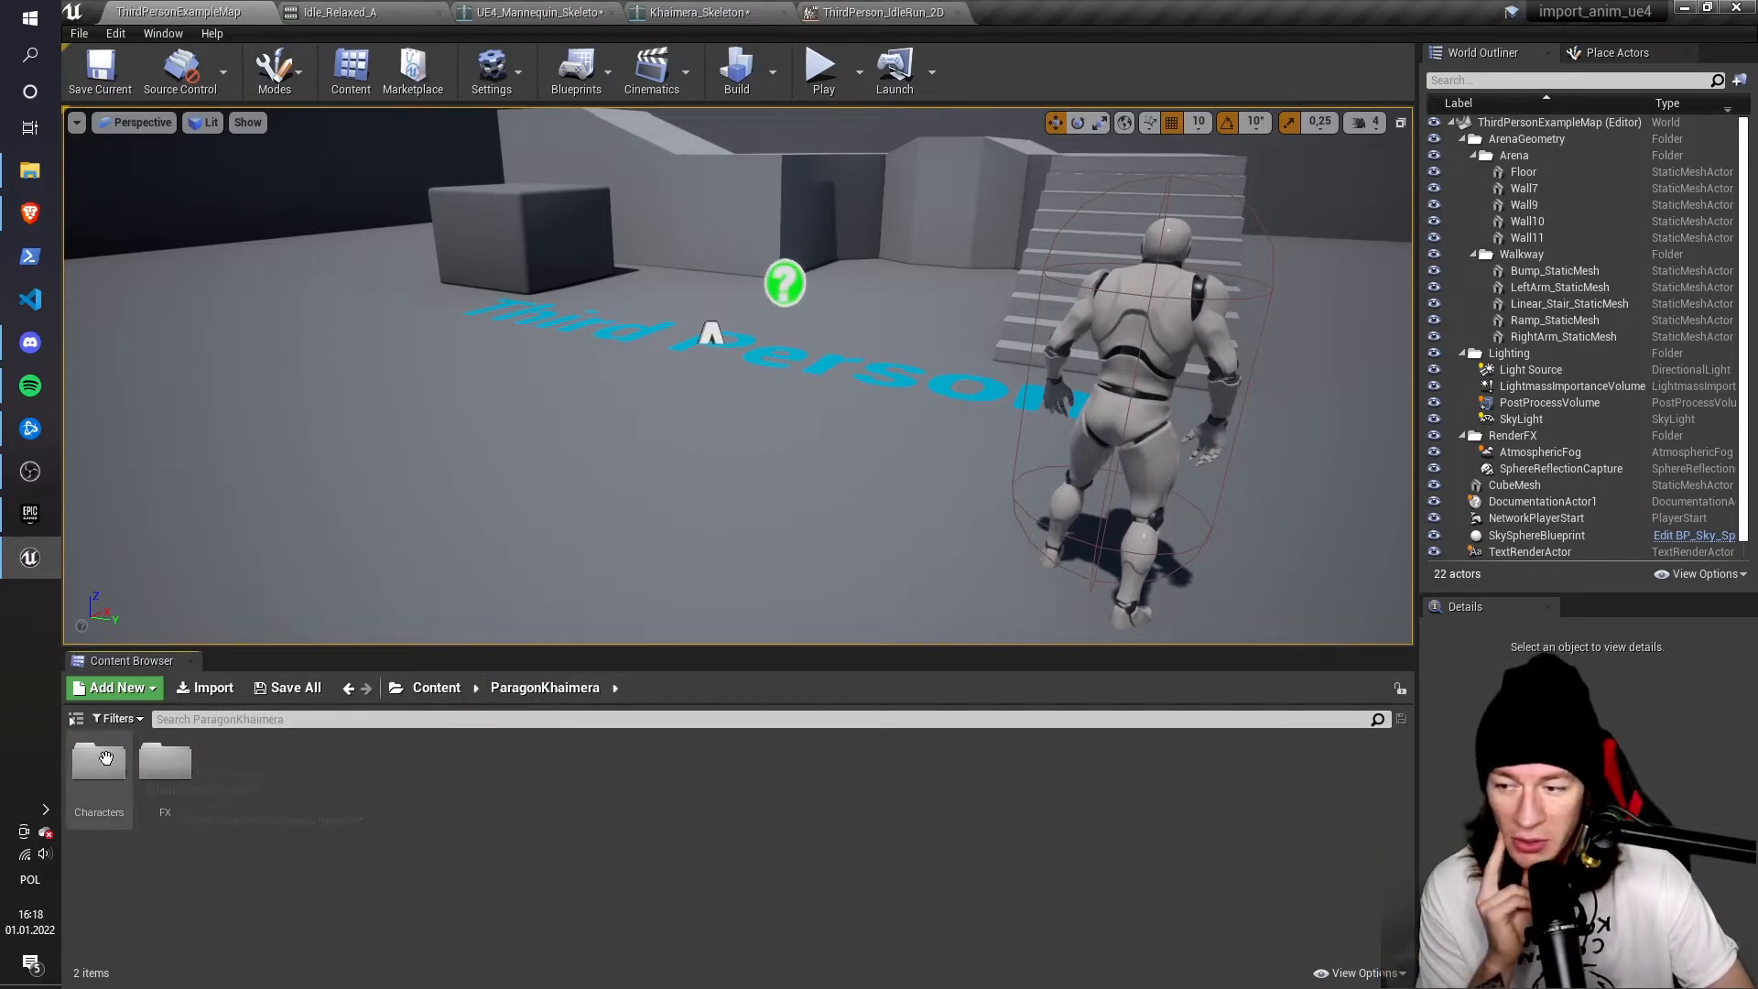
Filter Khaimera's Animations folder with 'travel', preview TravelMode_Fwd, and return to the map
click(164, 762)
text(t)
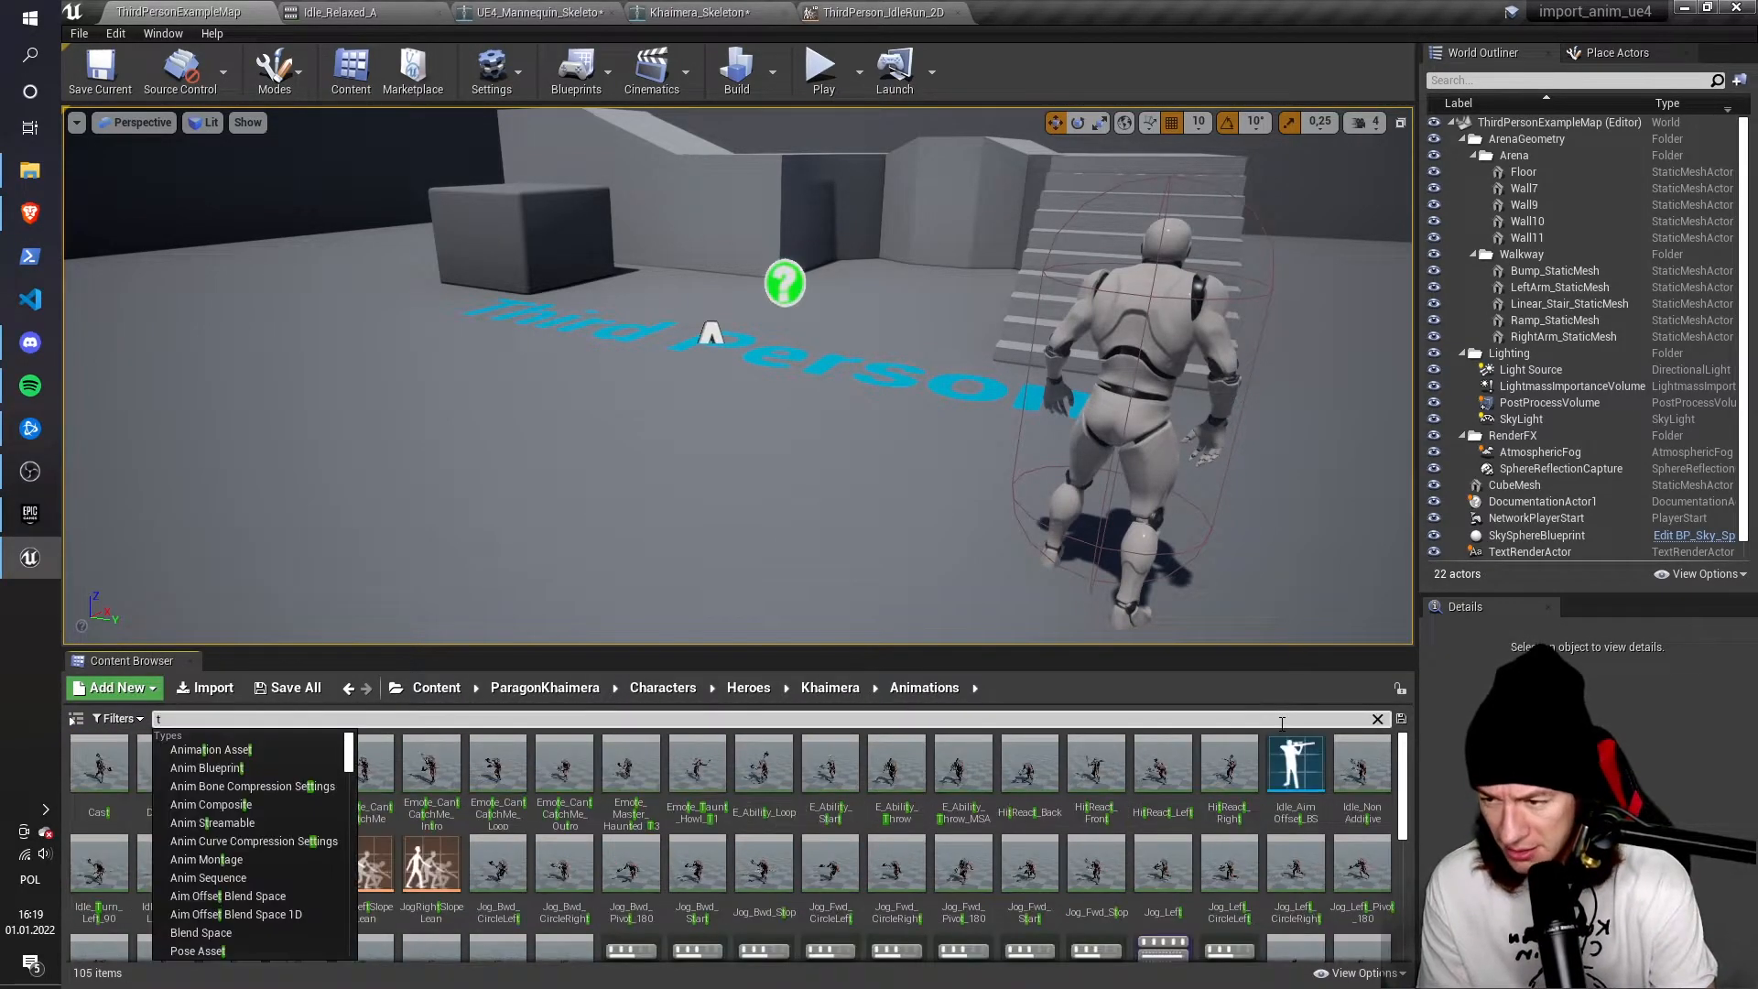
text(ravel)
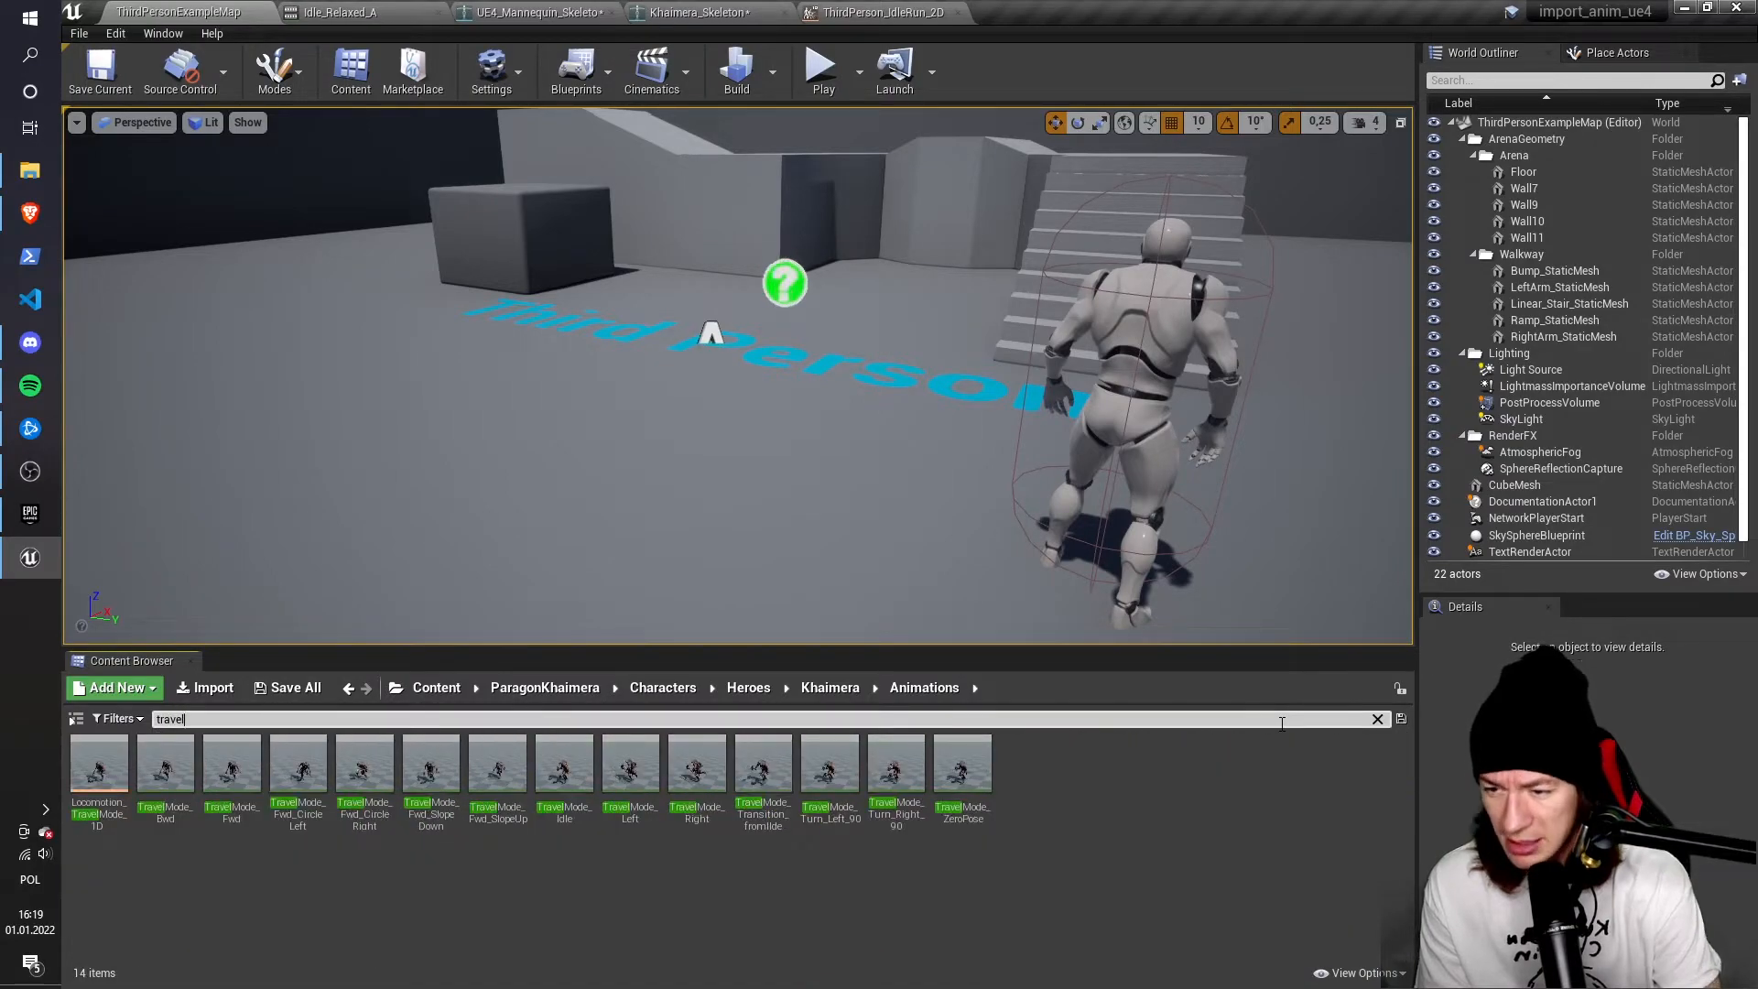
mouse_move(571, 922)
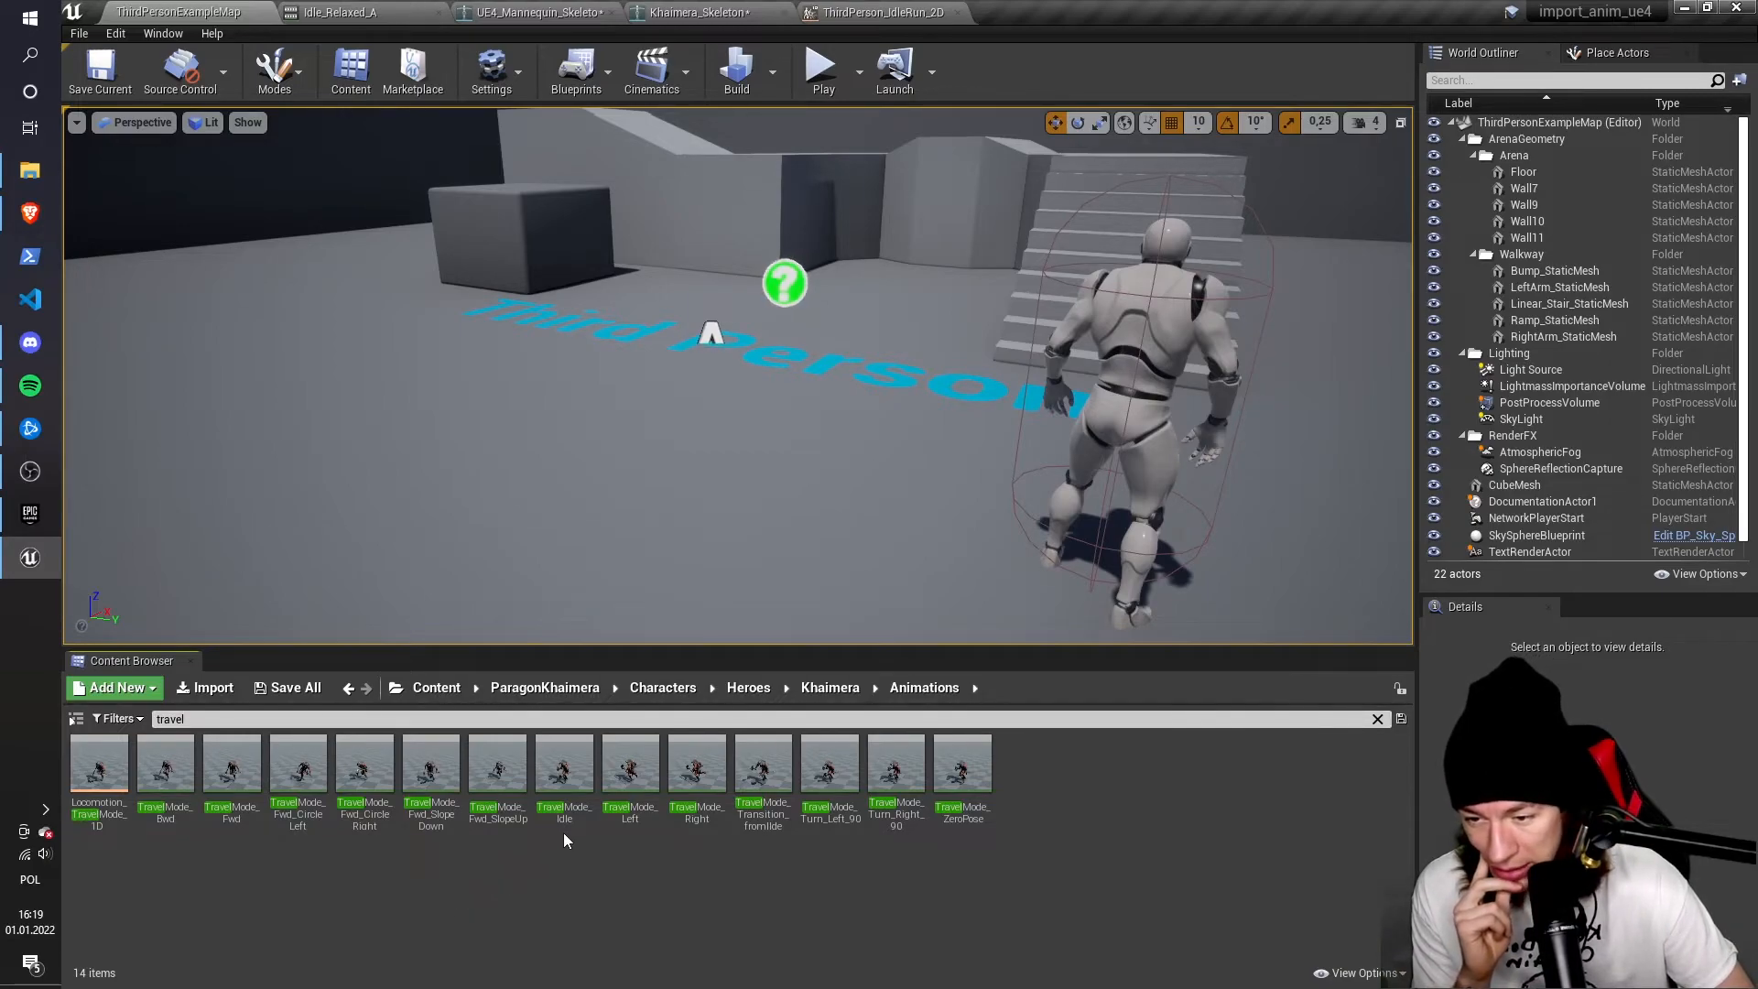
mouse_move(430, 779)
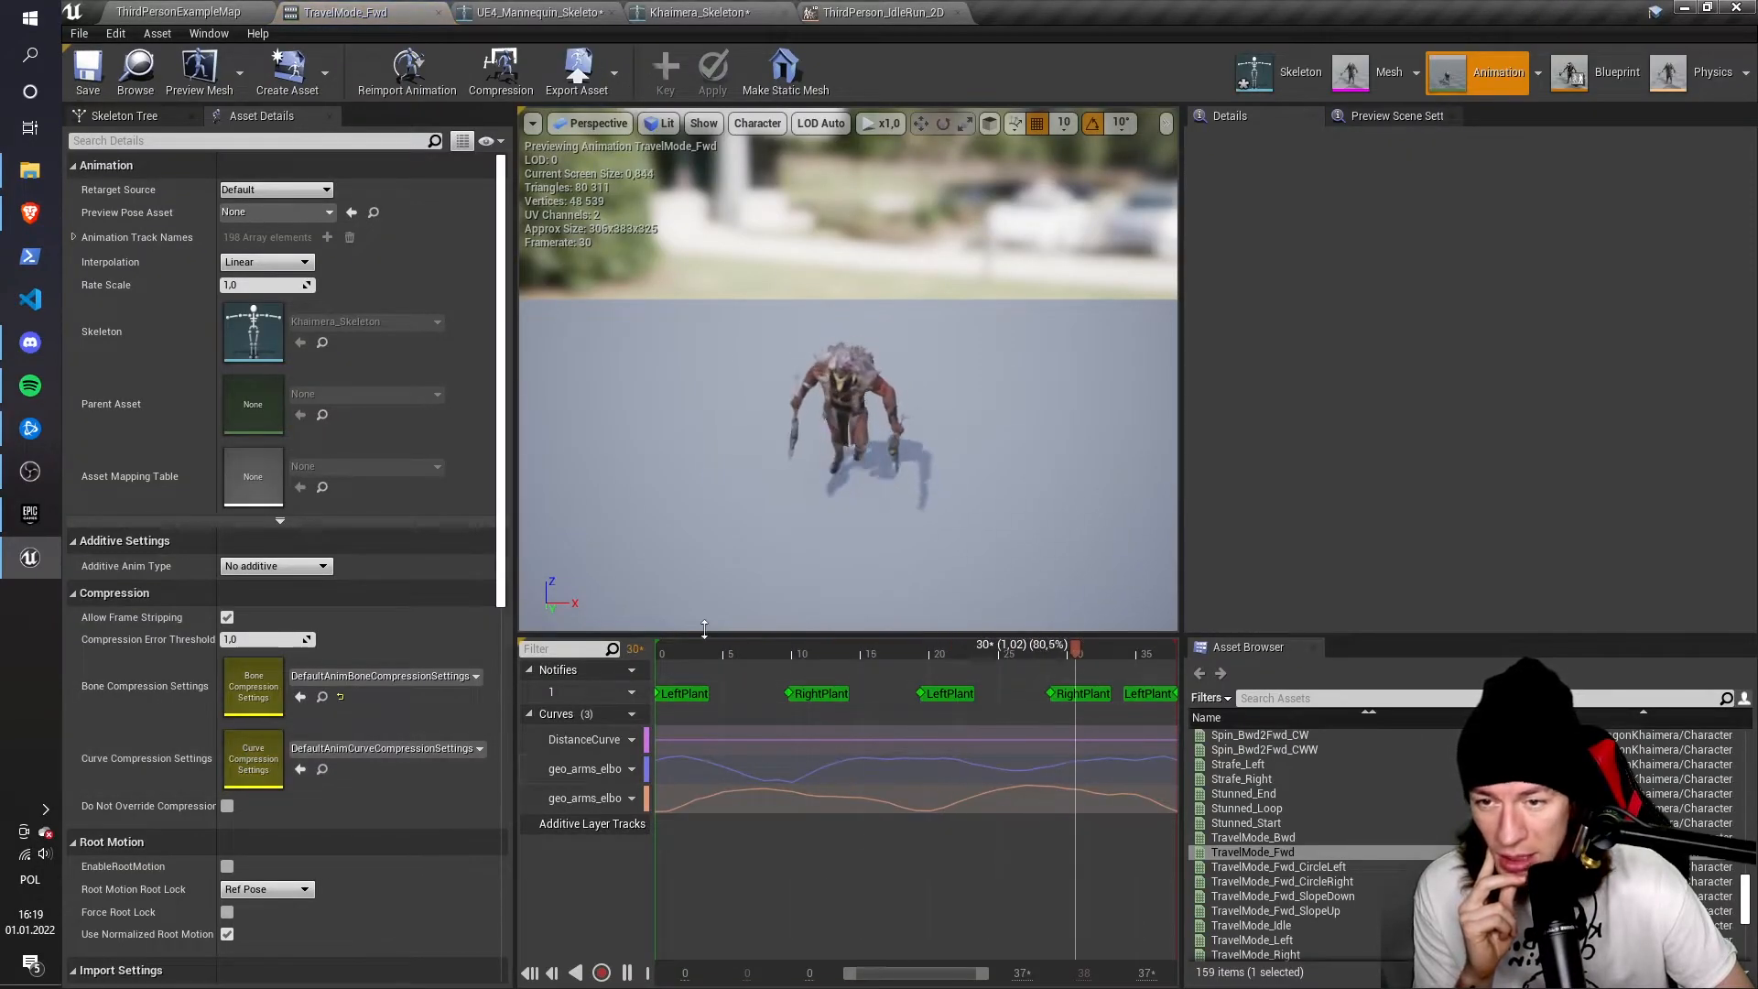
click(179, 12)
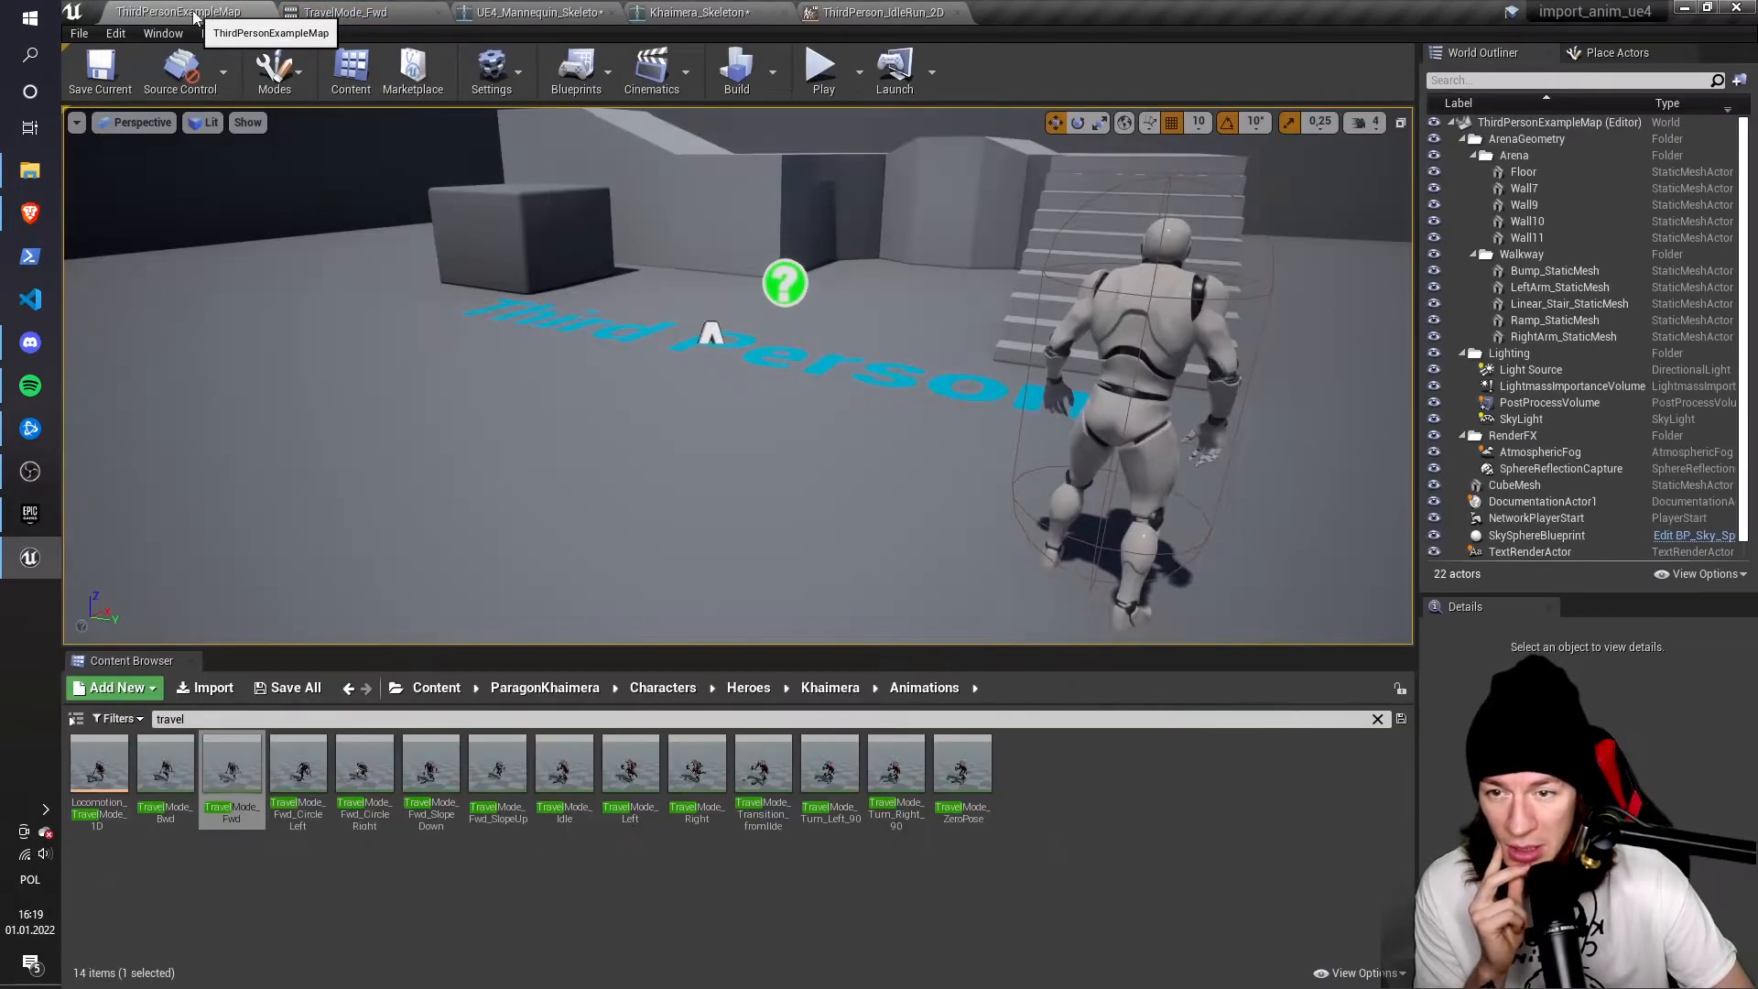
Duplicate and retarget TravelMode_Fwd to UE4_Mannequin_Skeleton, then open the copy
right_click(231, 763)
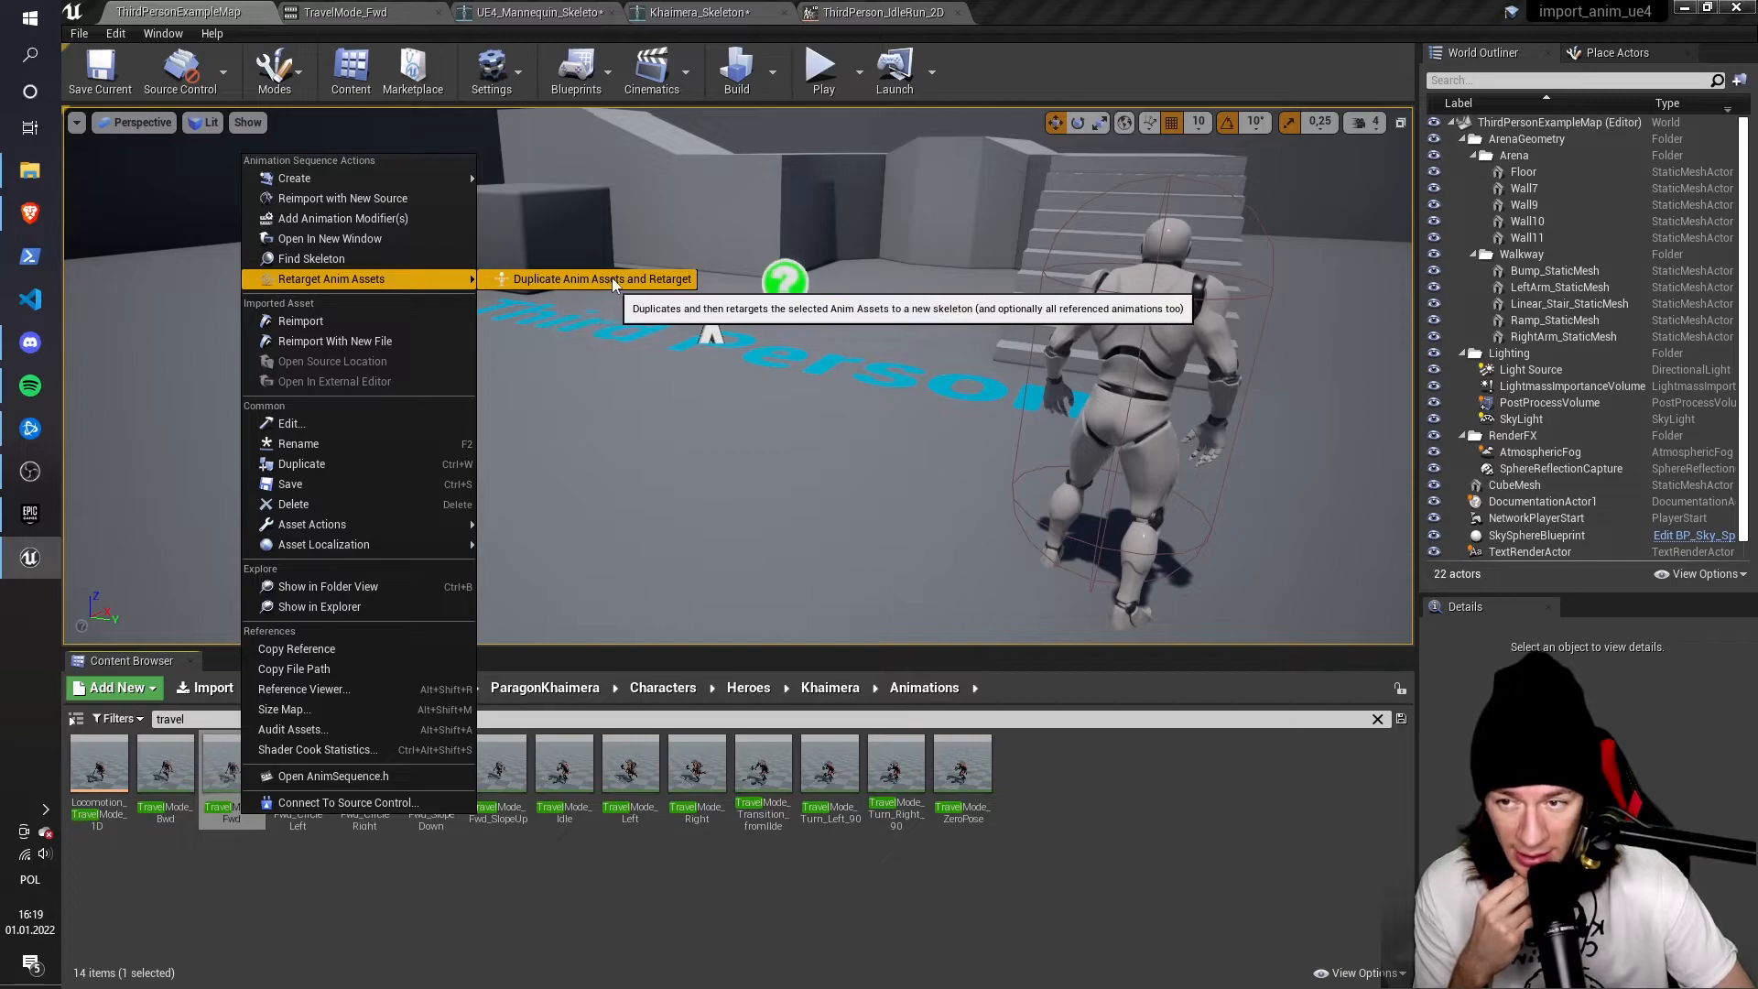
click(600, 279)
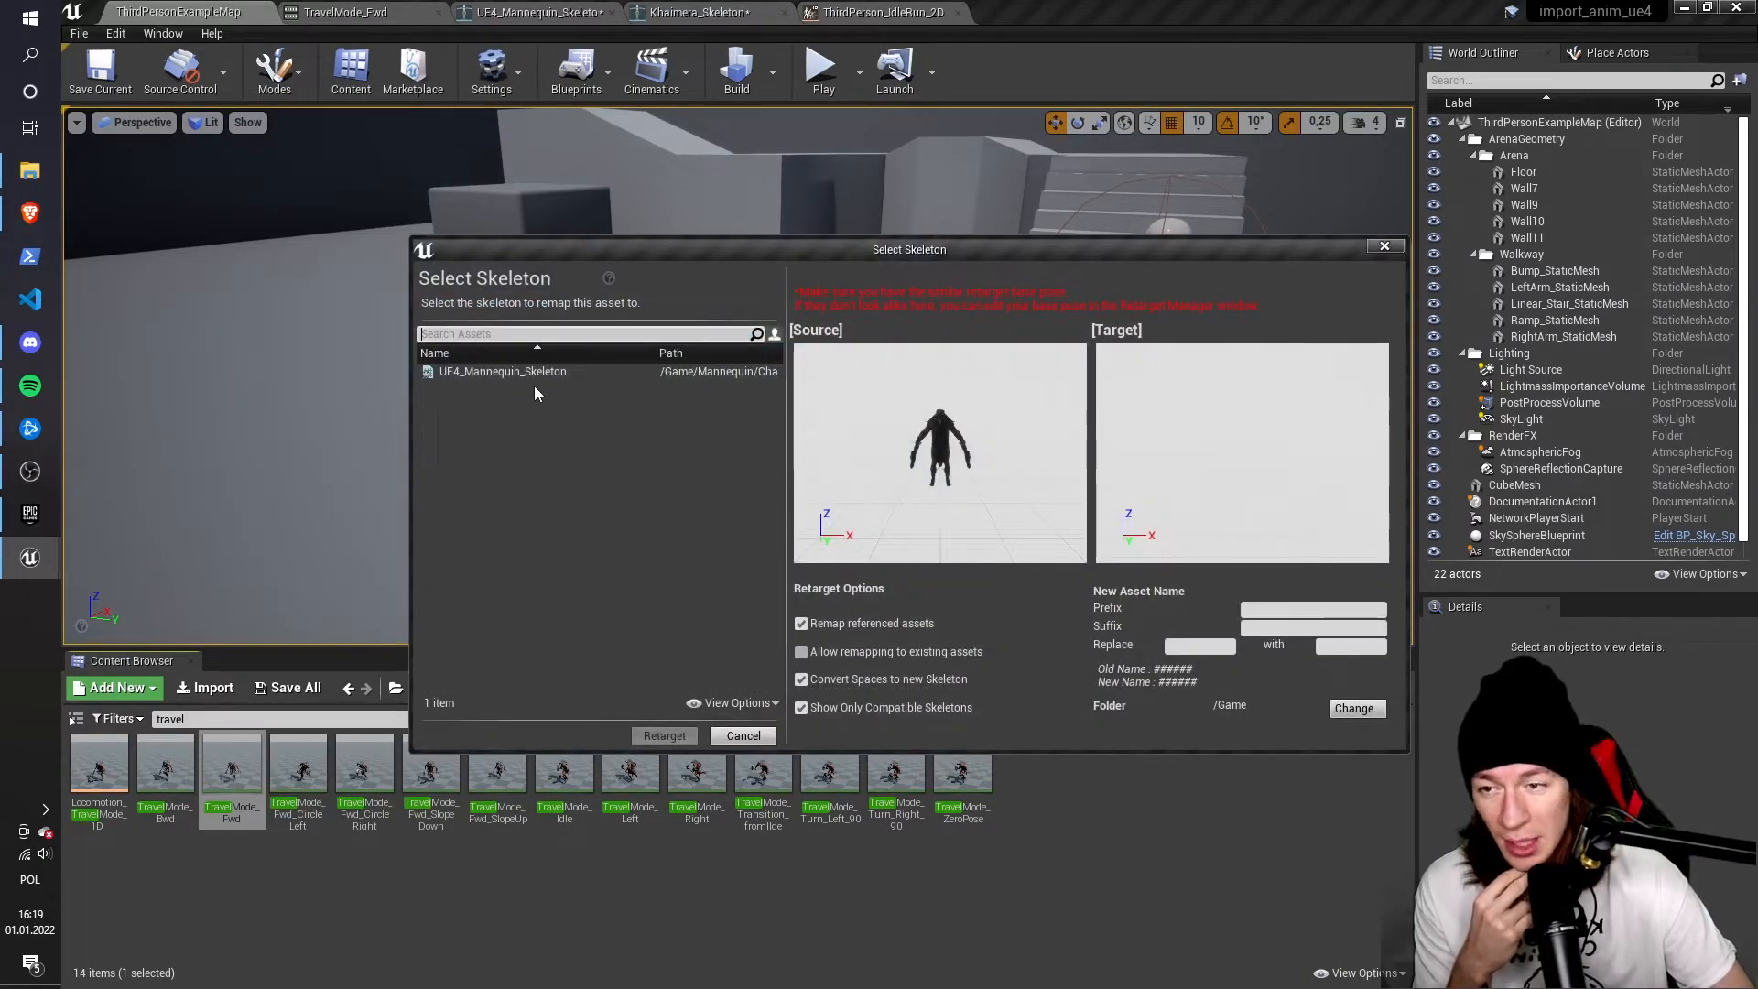
click(503, 371)
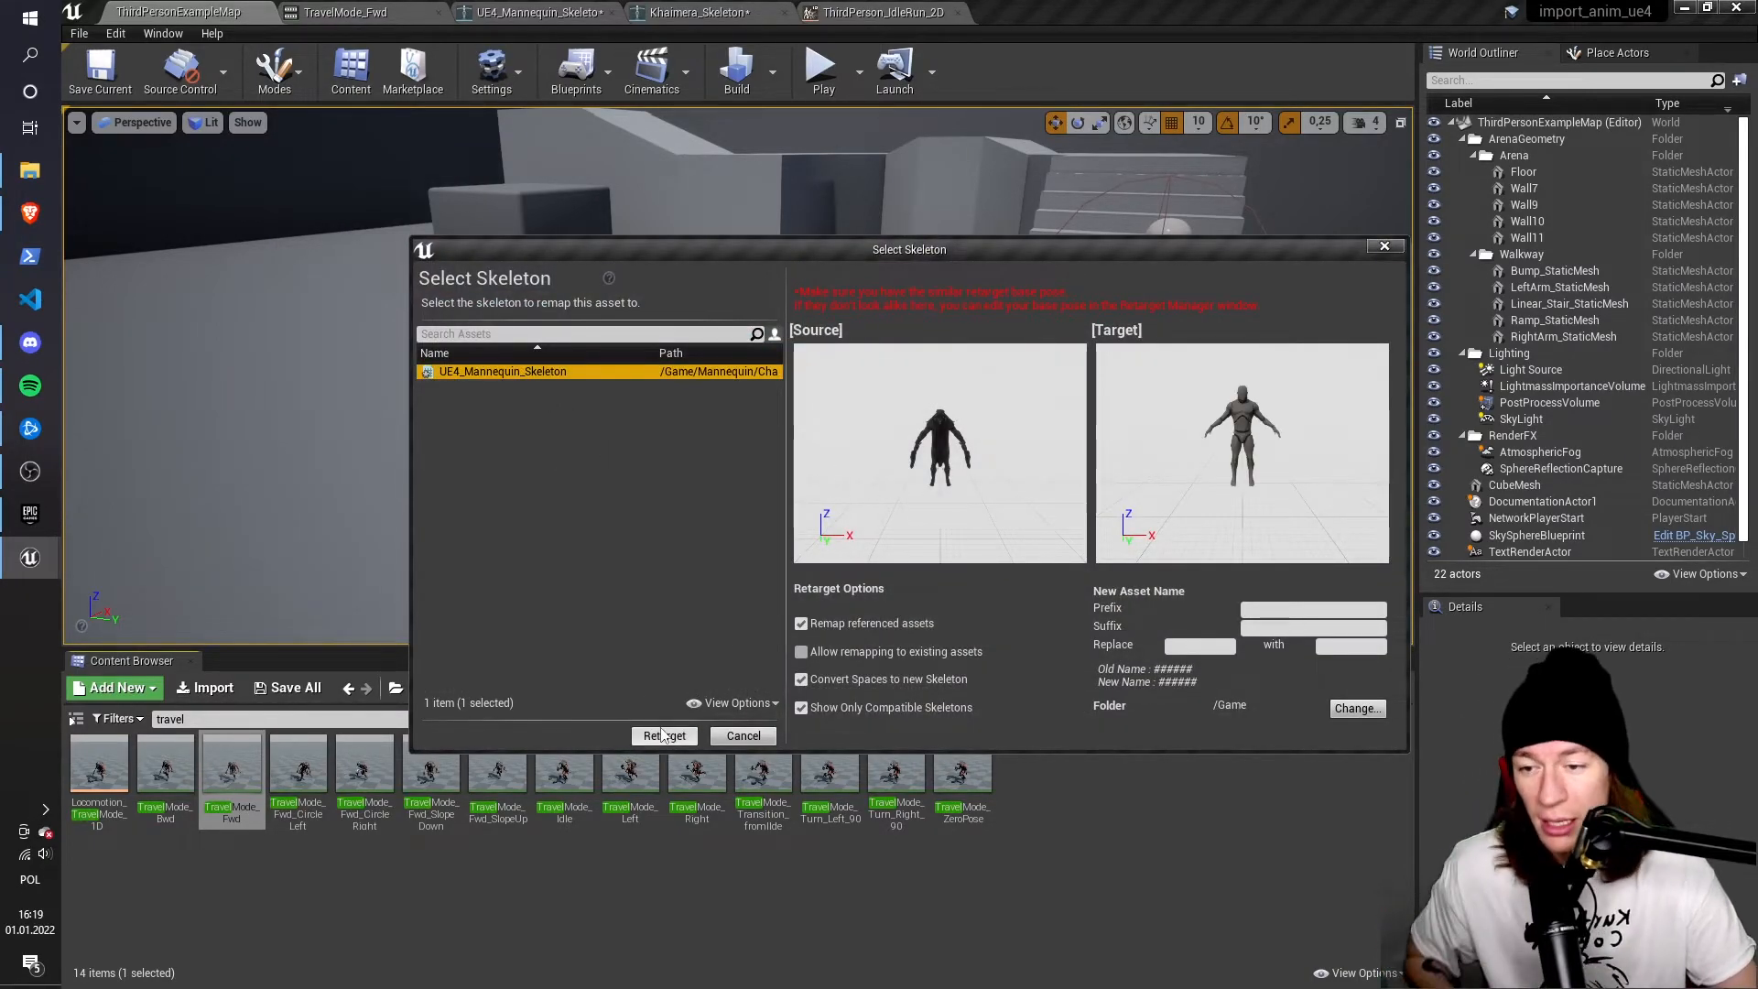
click(664, 736)
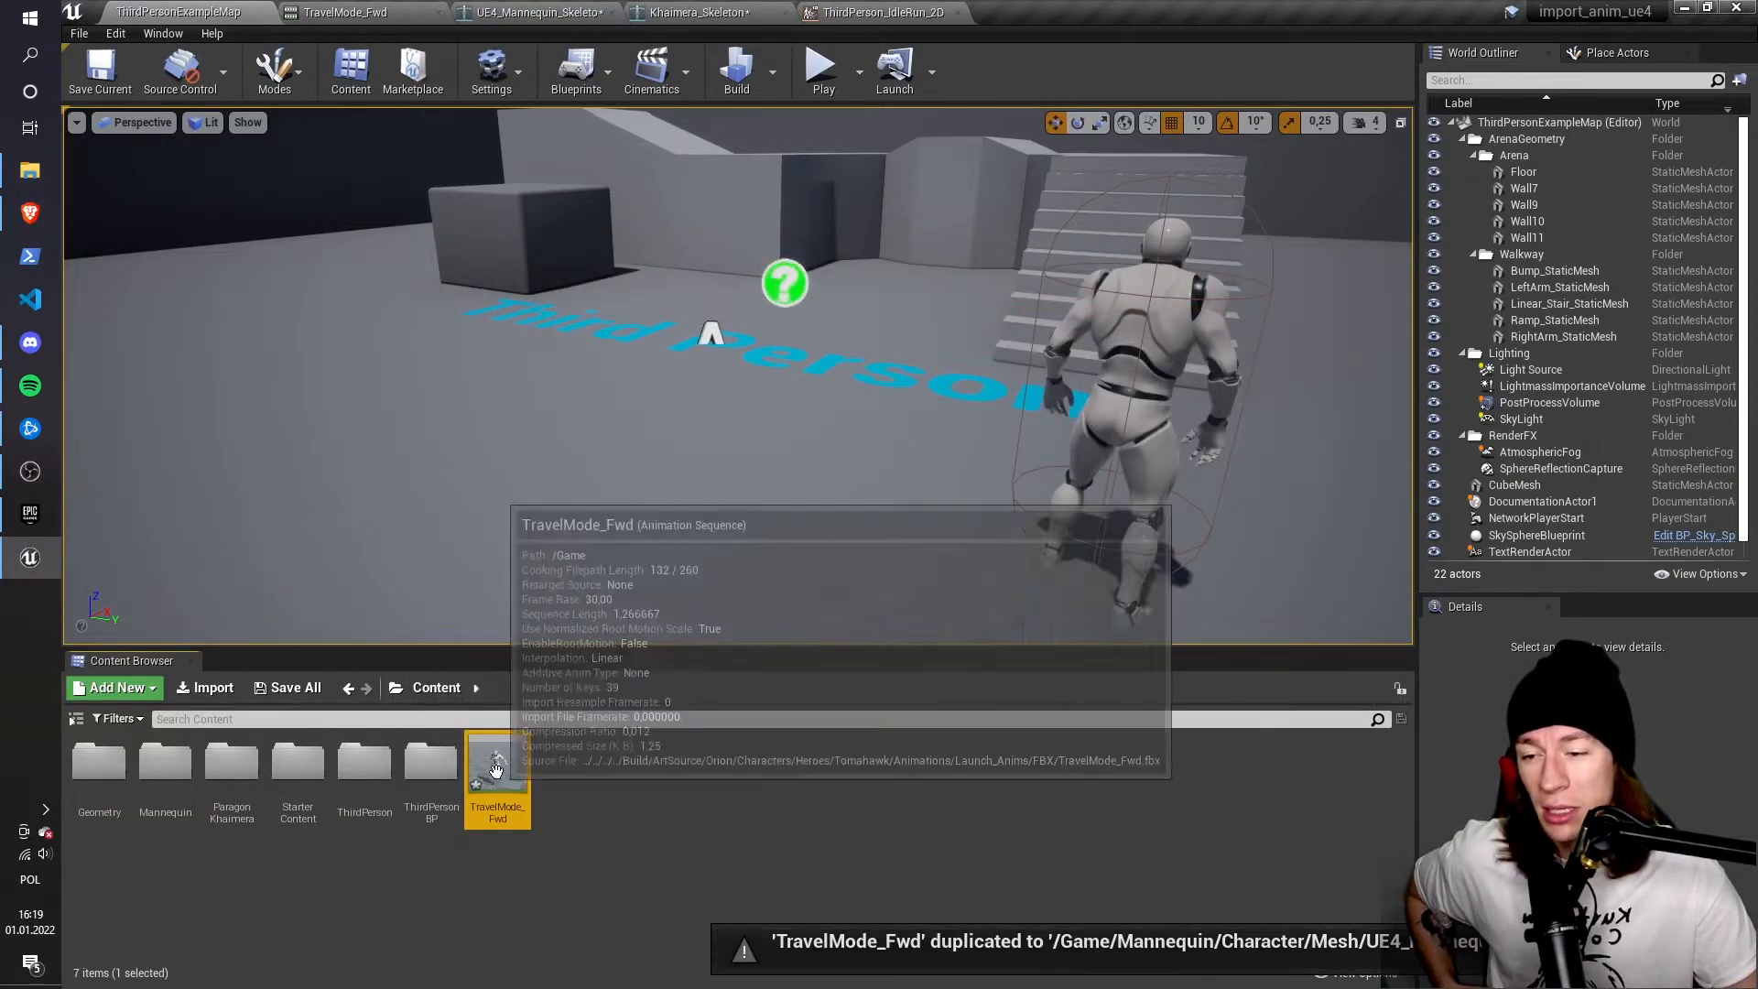
mouse_move(528, 778)
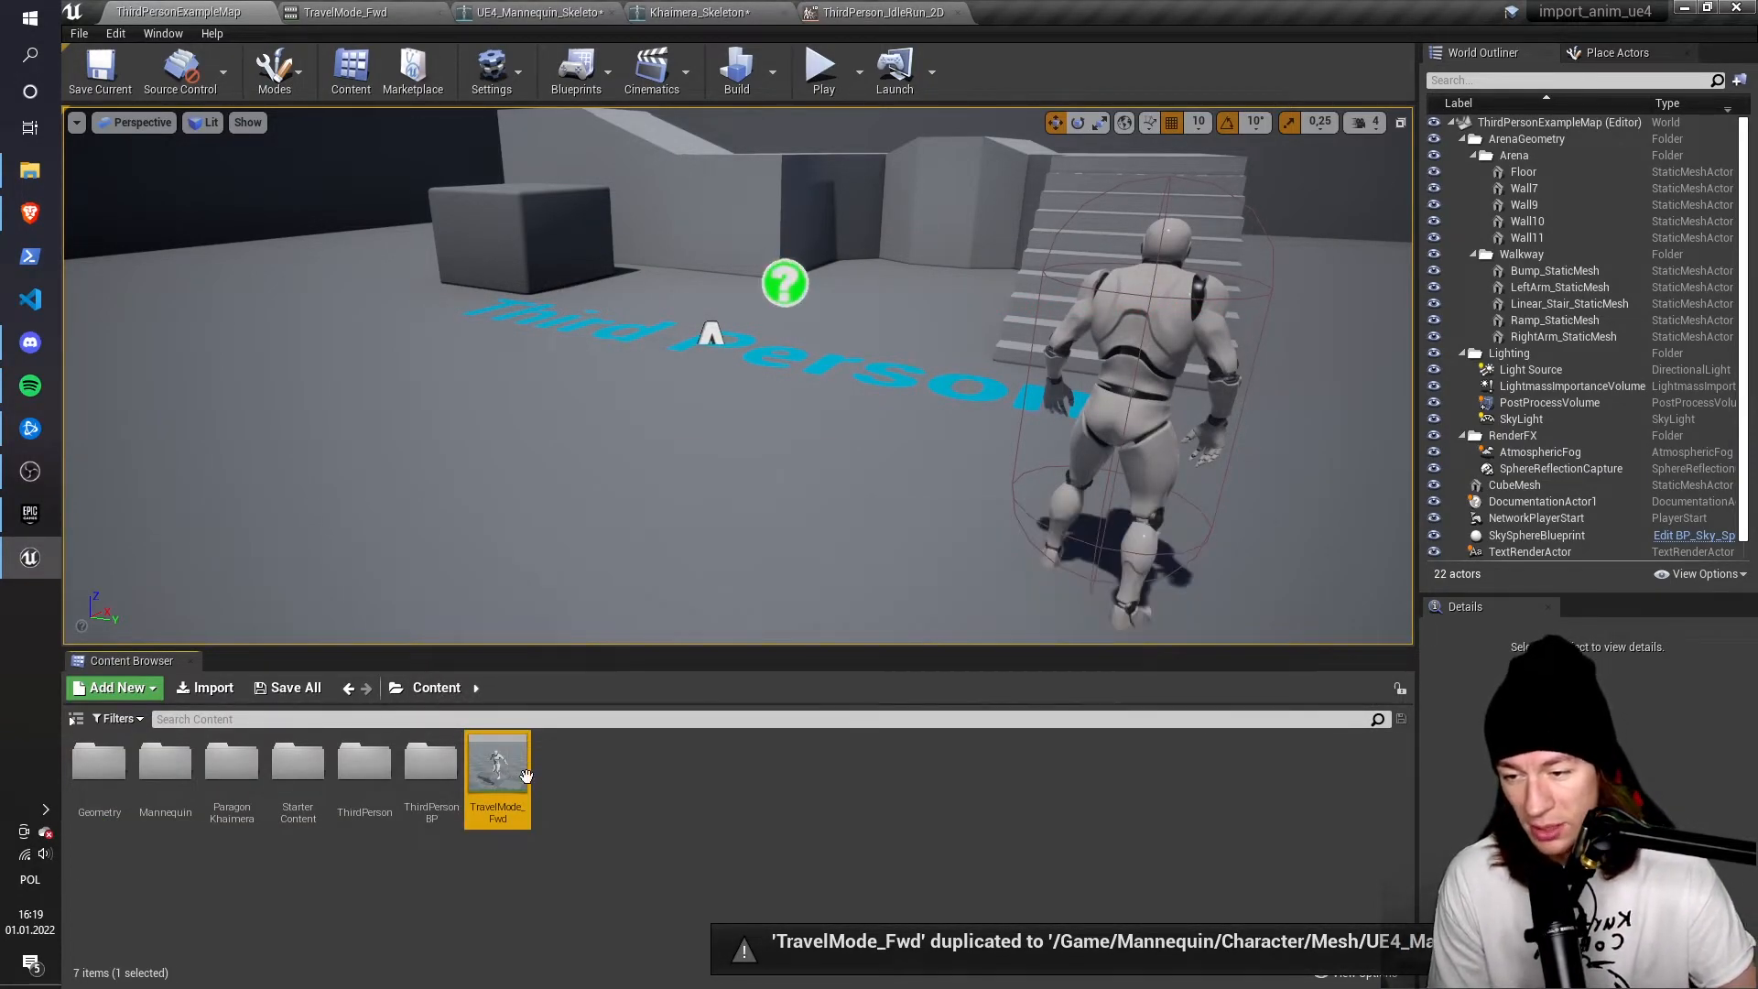
double_click(496, 763)
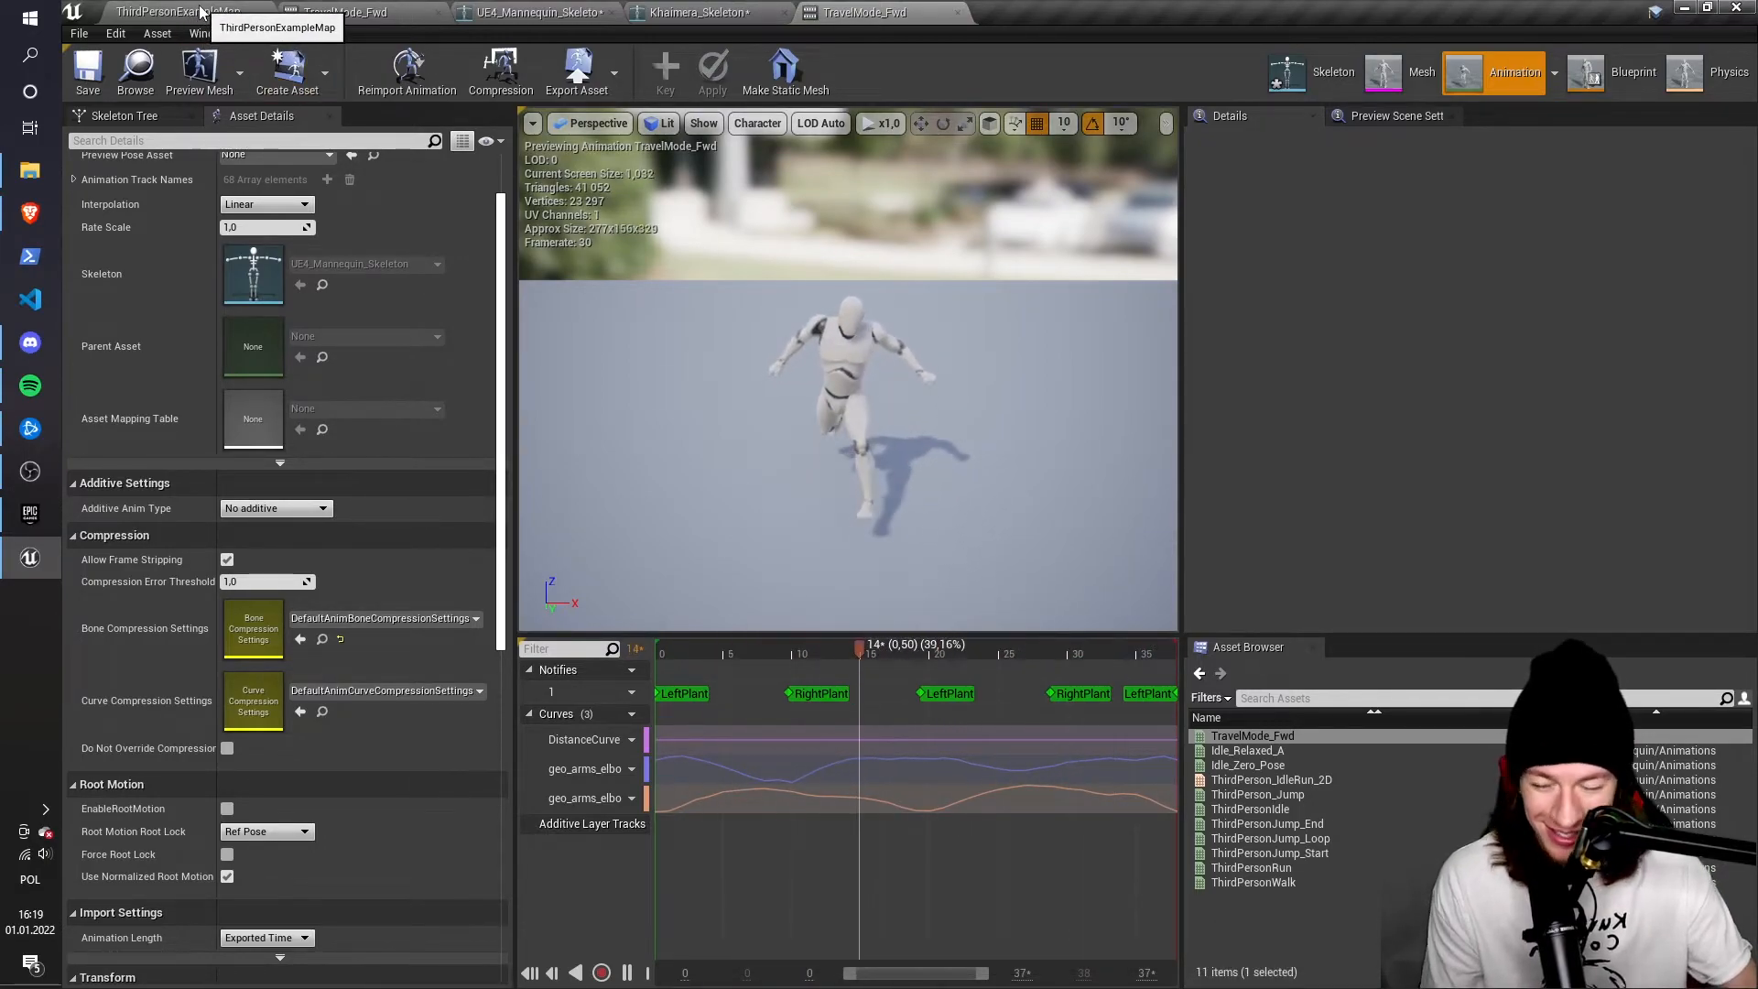
Back in the level editor, open ThirdPerson_IdleRun_2D and preview the blend at Speed 375
click(176, 12)
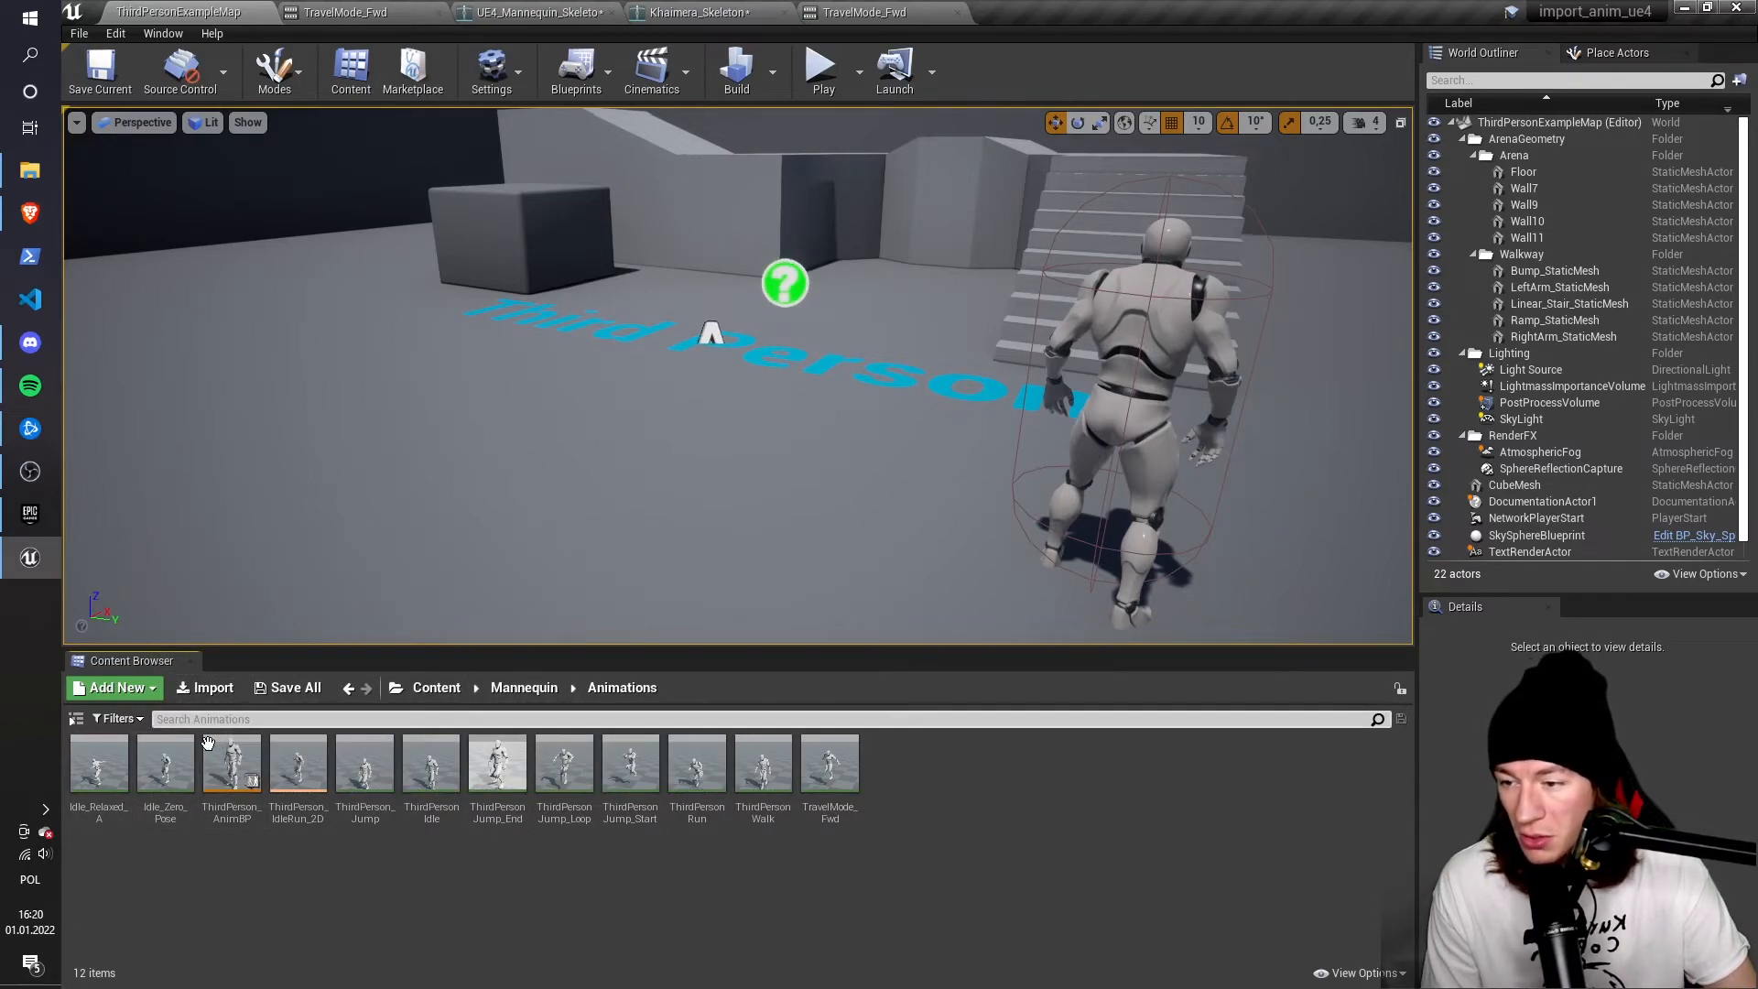
mouse_move(297, 769)
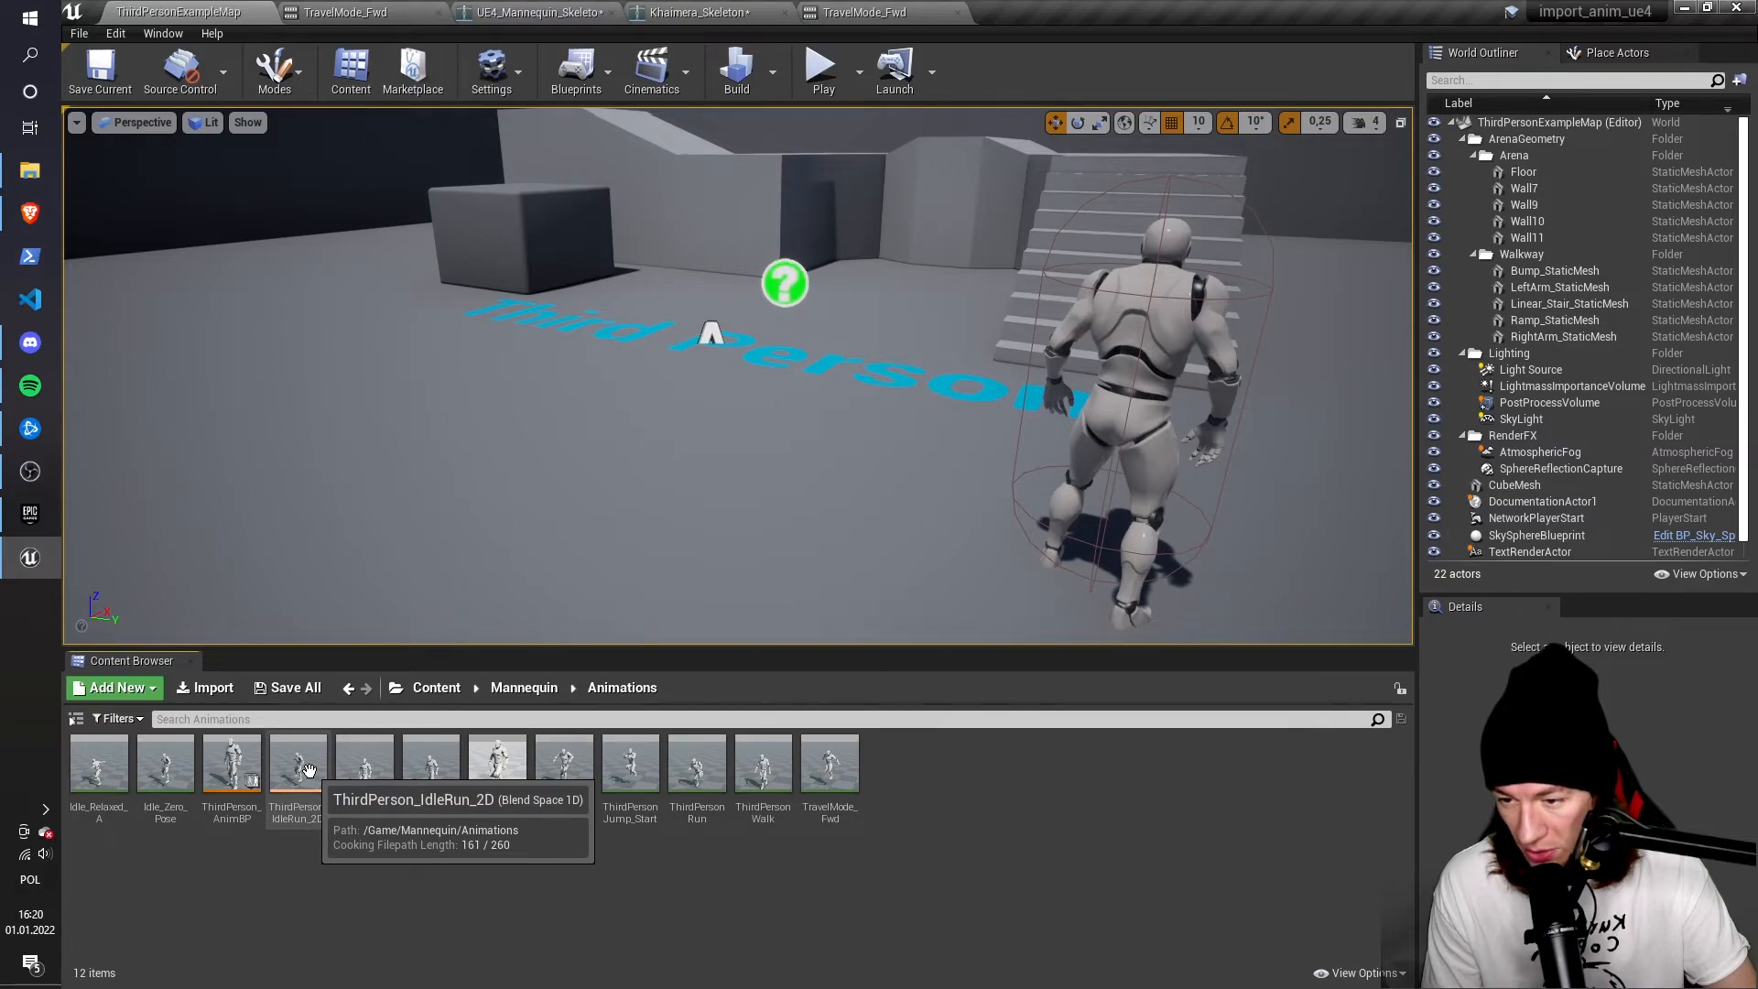
double_click(297, 763)
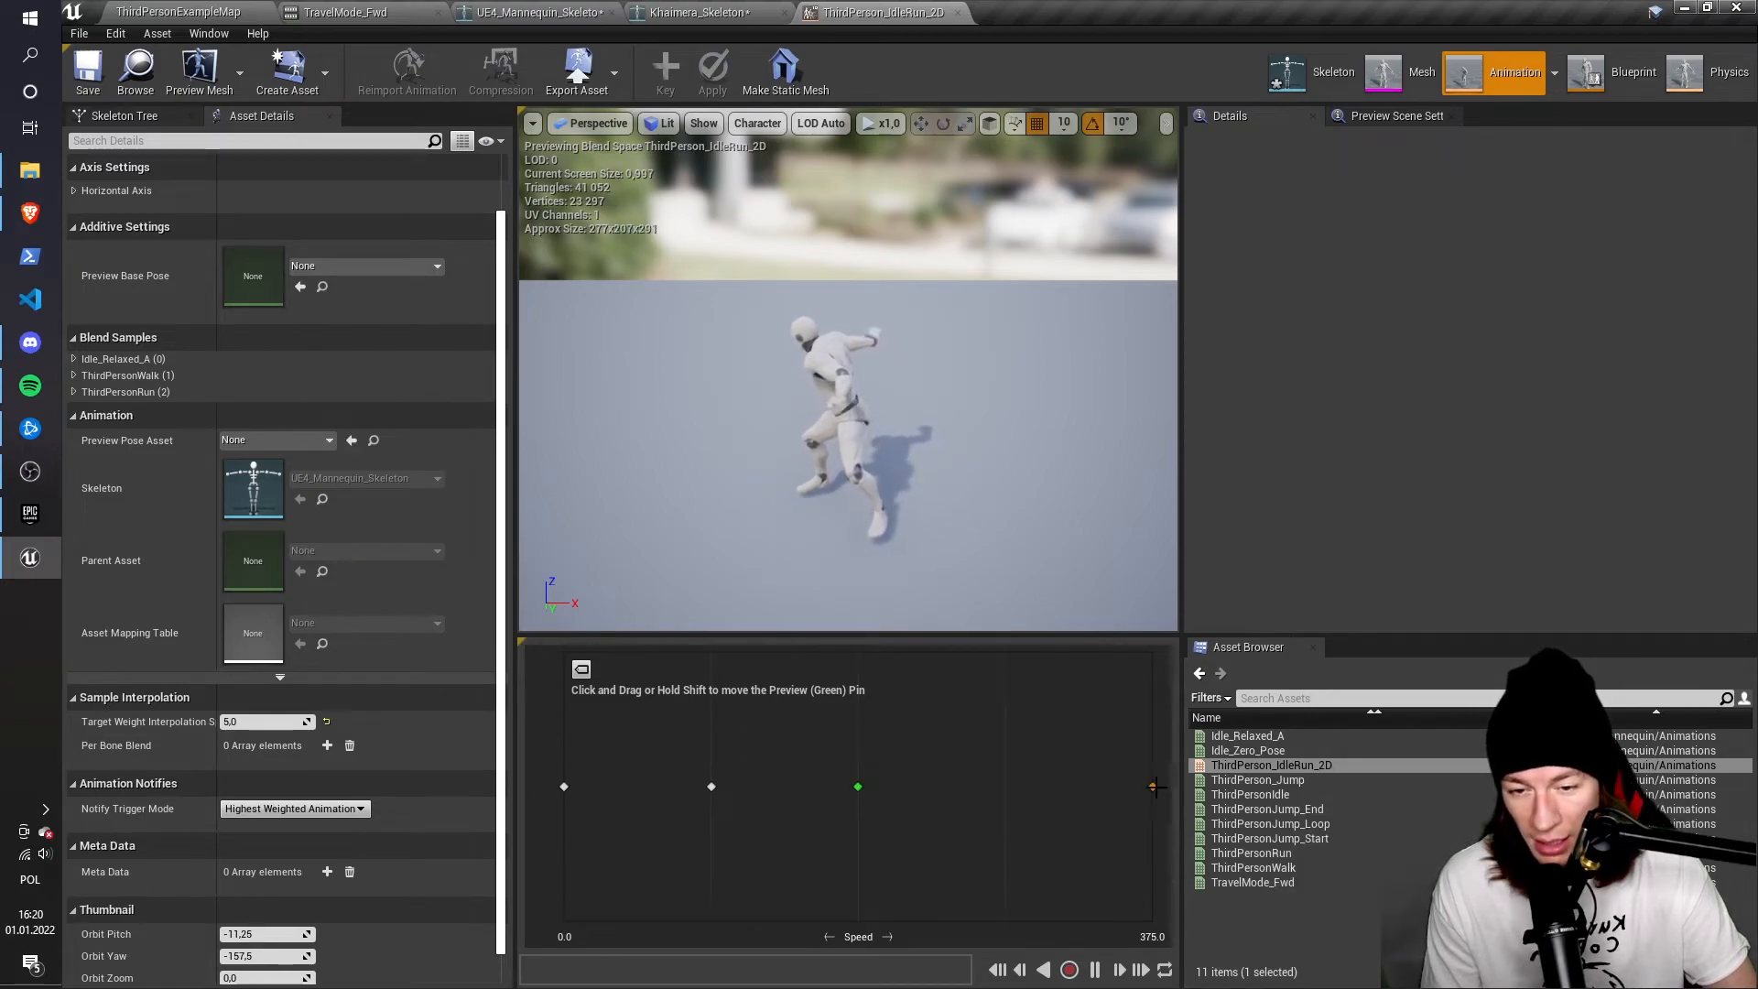
drag(858, 786, 1153, 786)
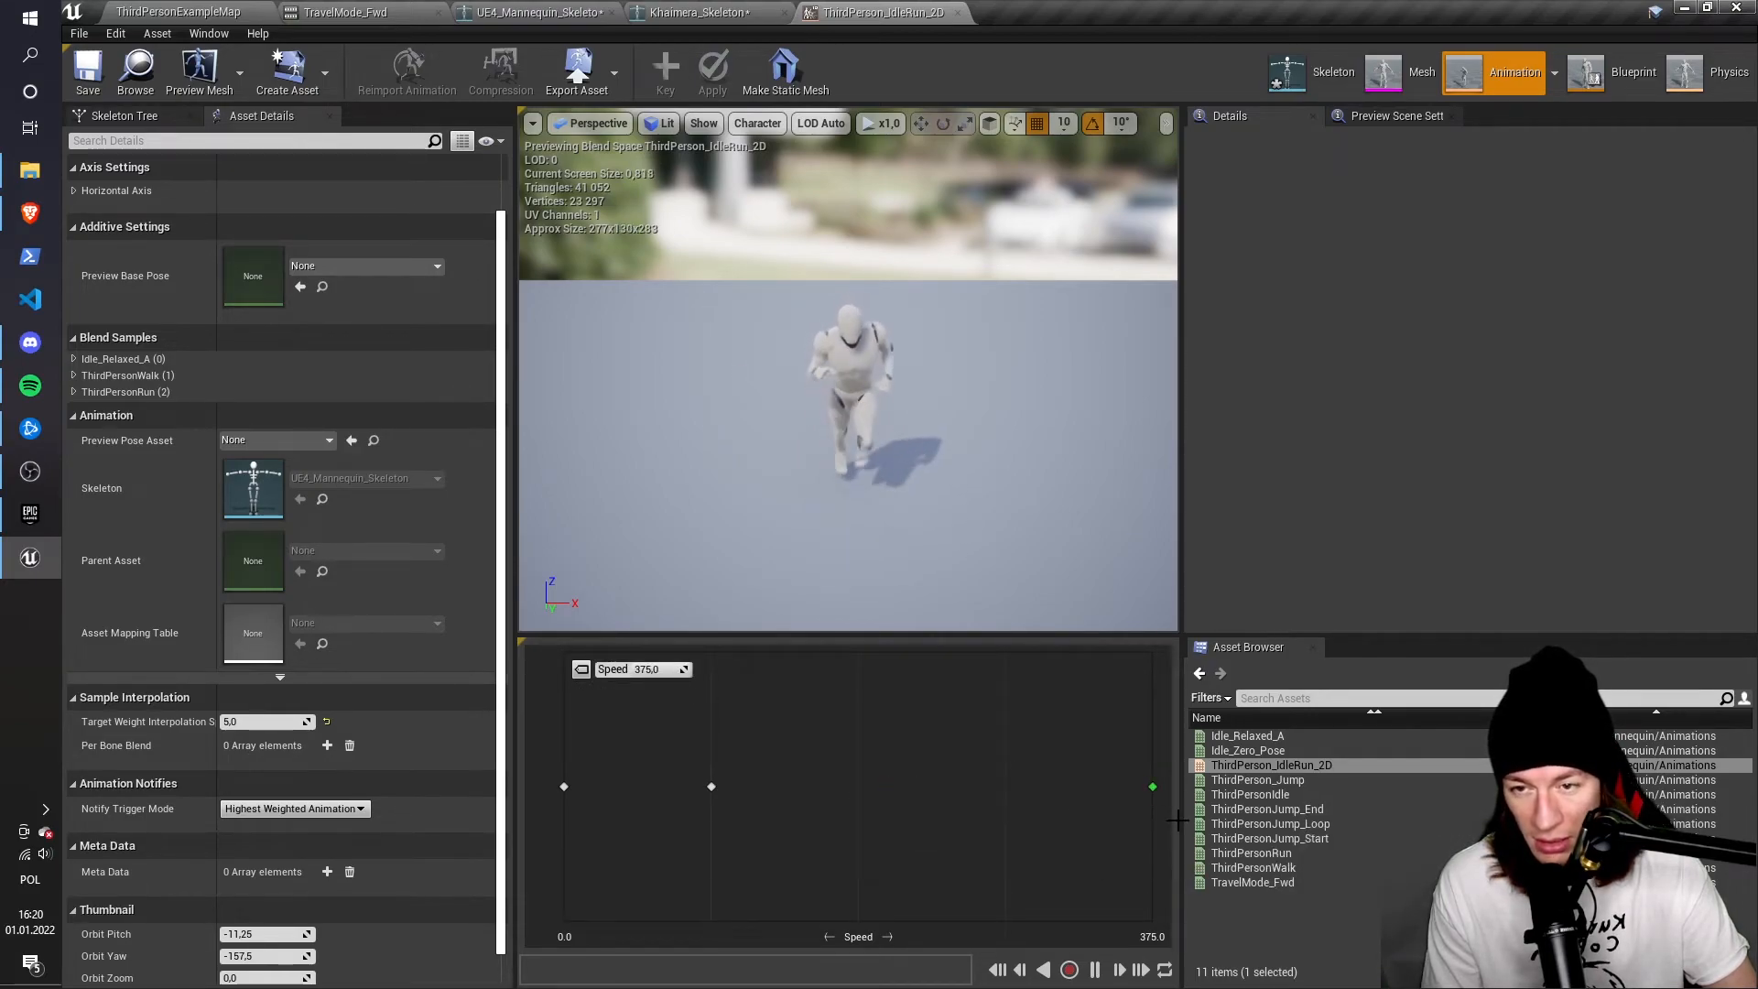